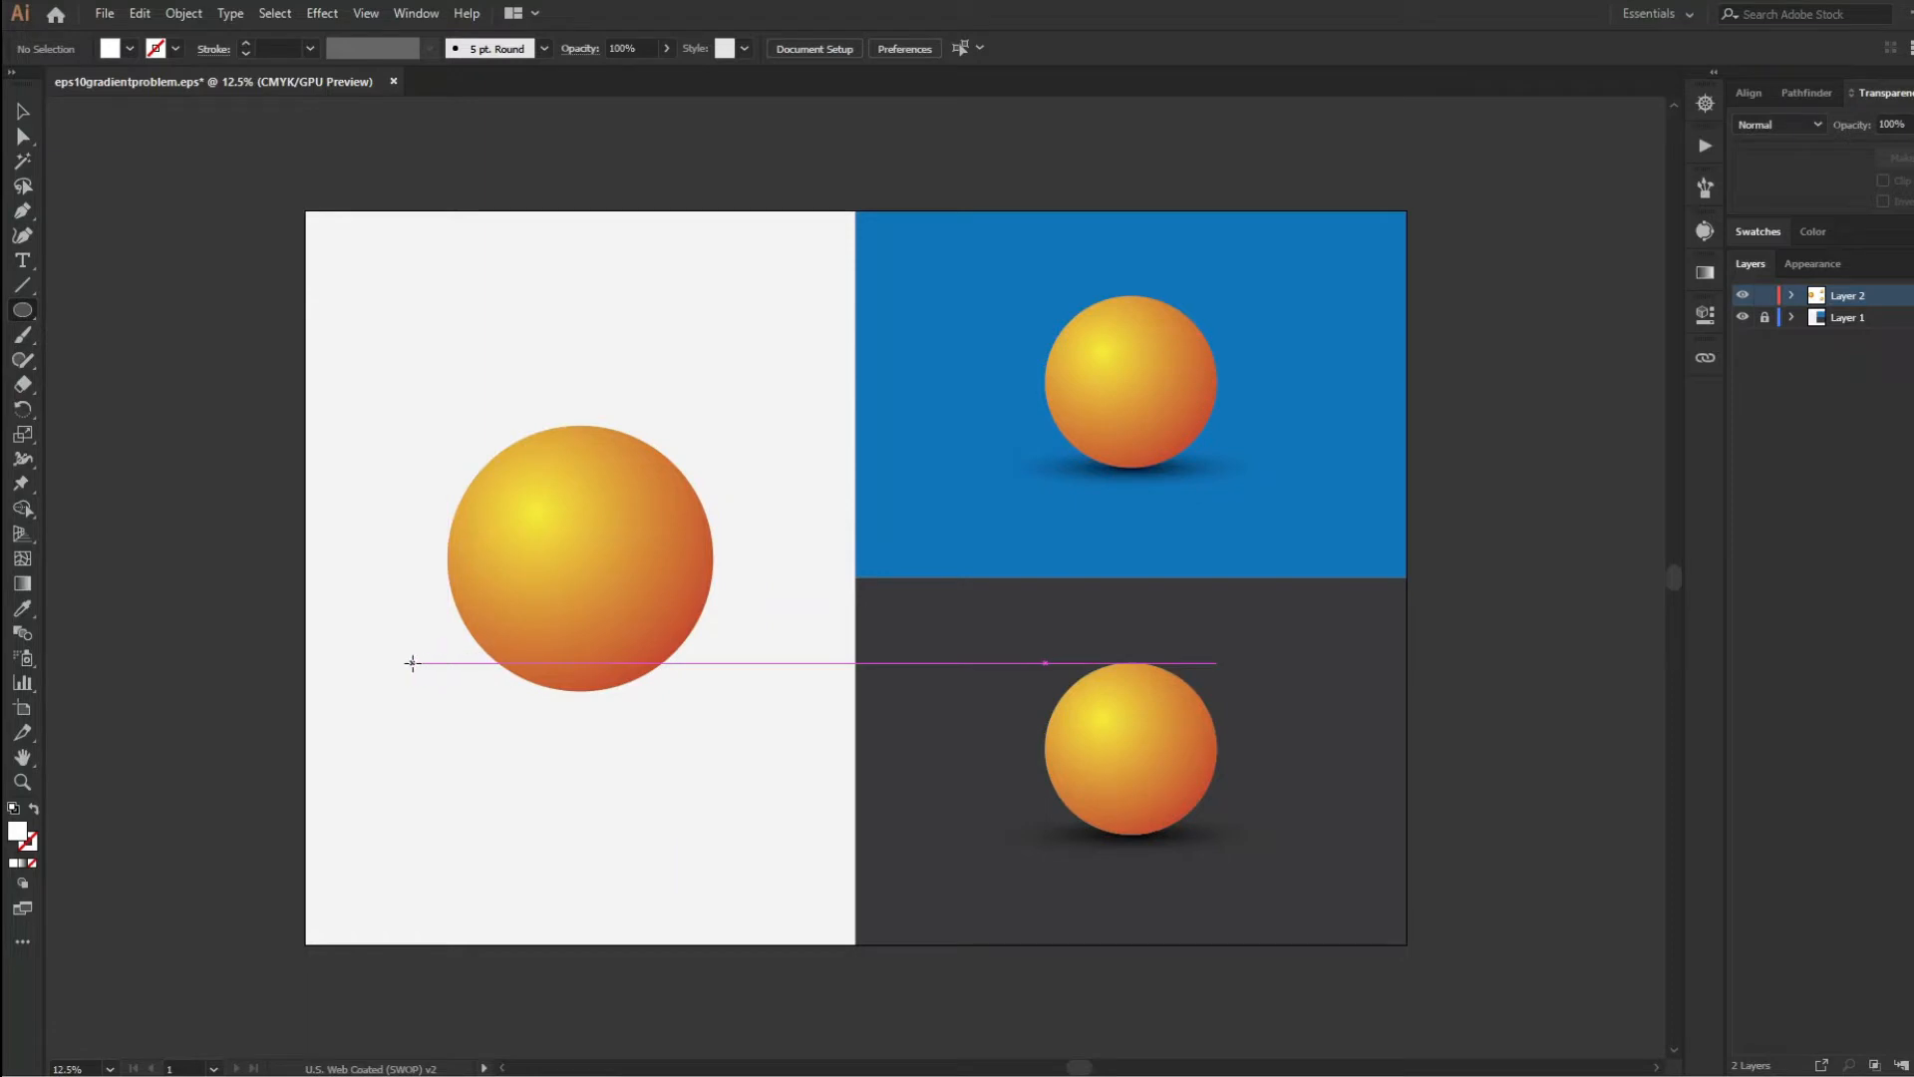
# Draw a flat oval beneath the left orange sphere and send it behind the sphere
pyautogui.moveTo(415, 663); pyautogui.dragTo(744, 729)
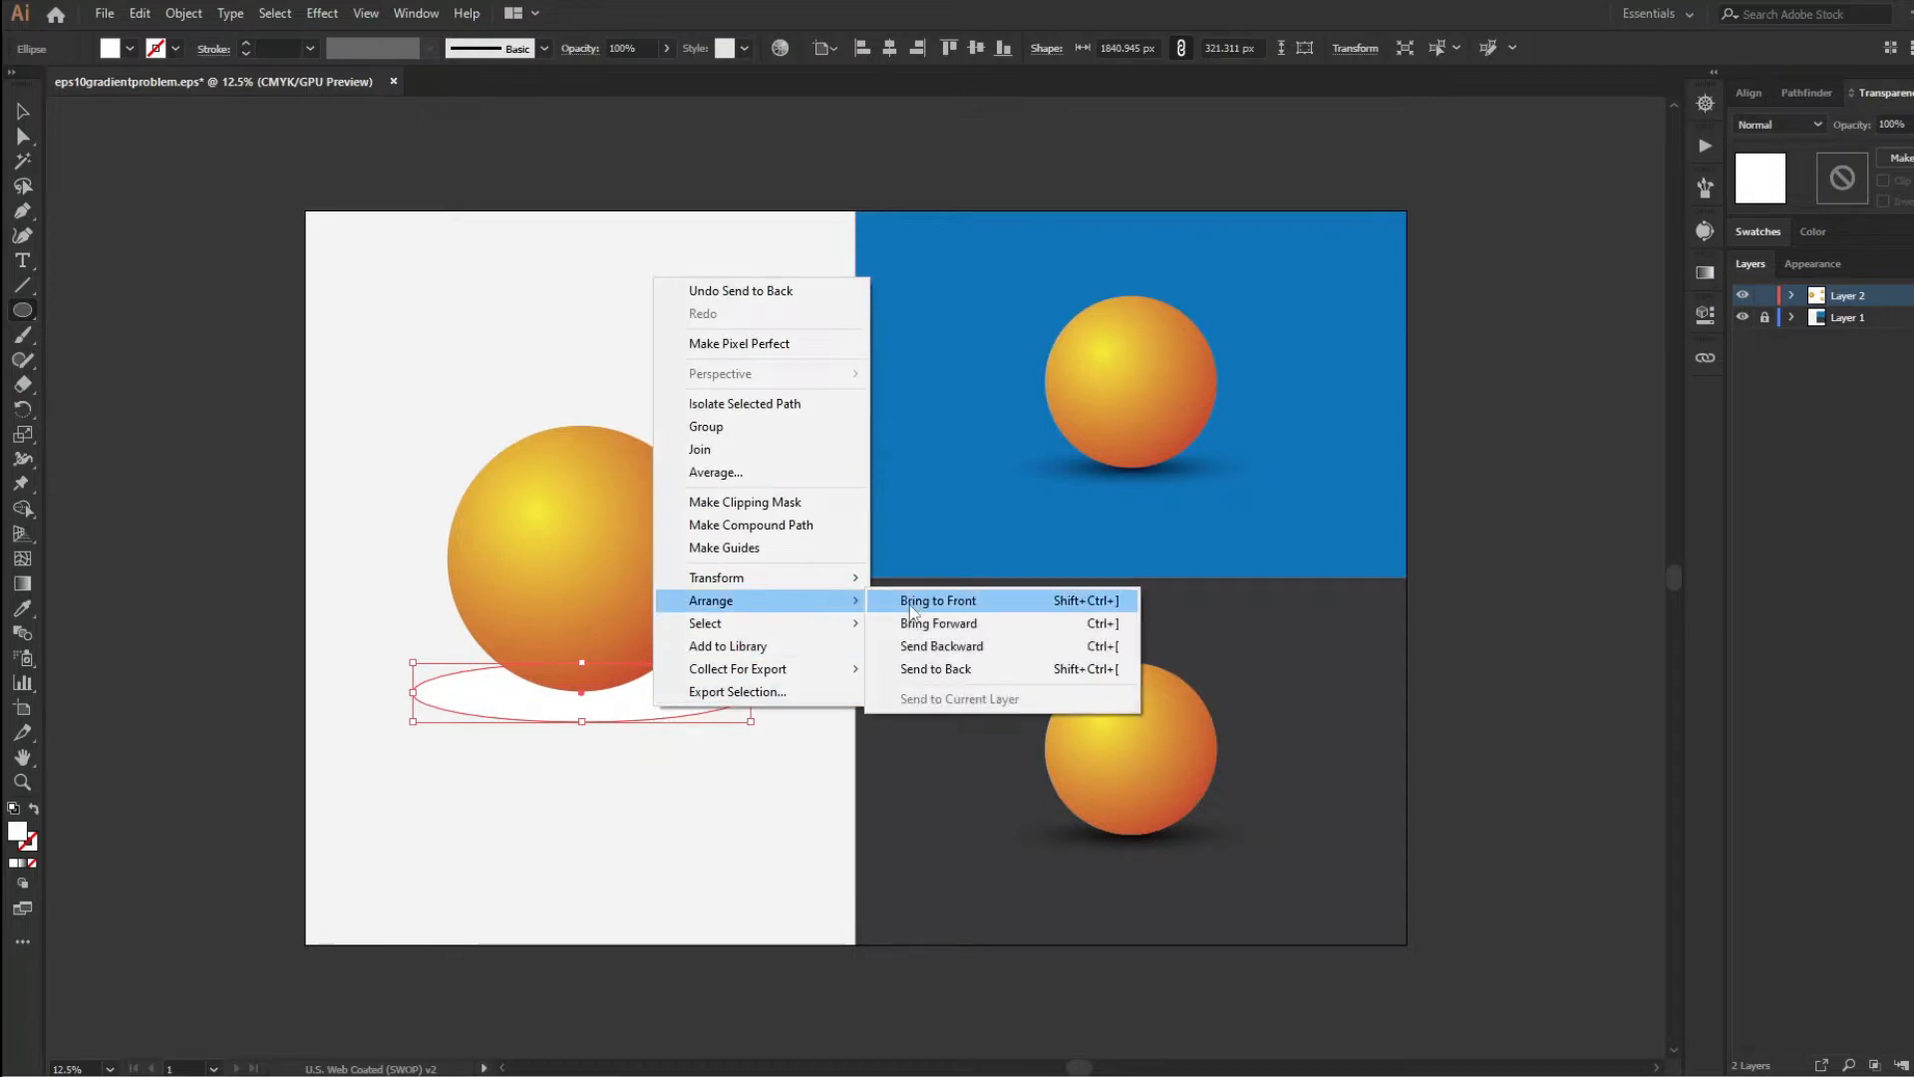
pyautogui.click(938, 600)
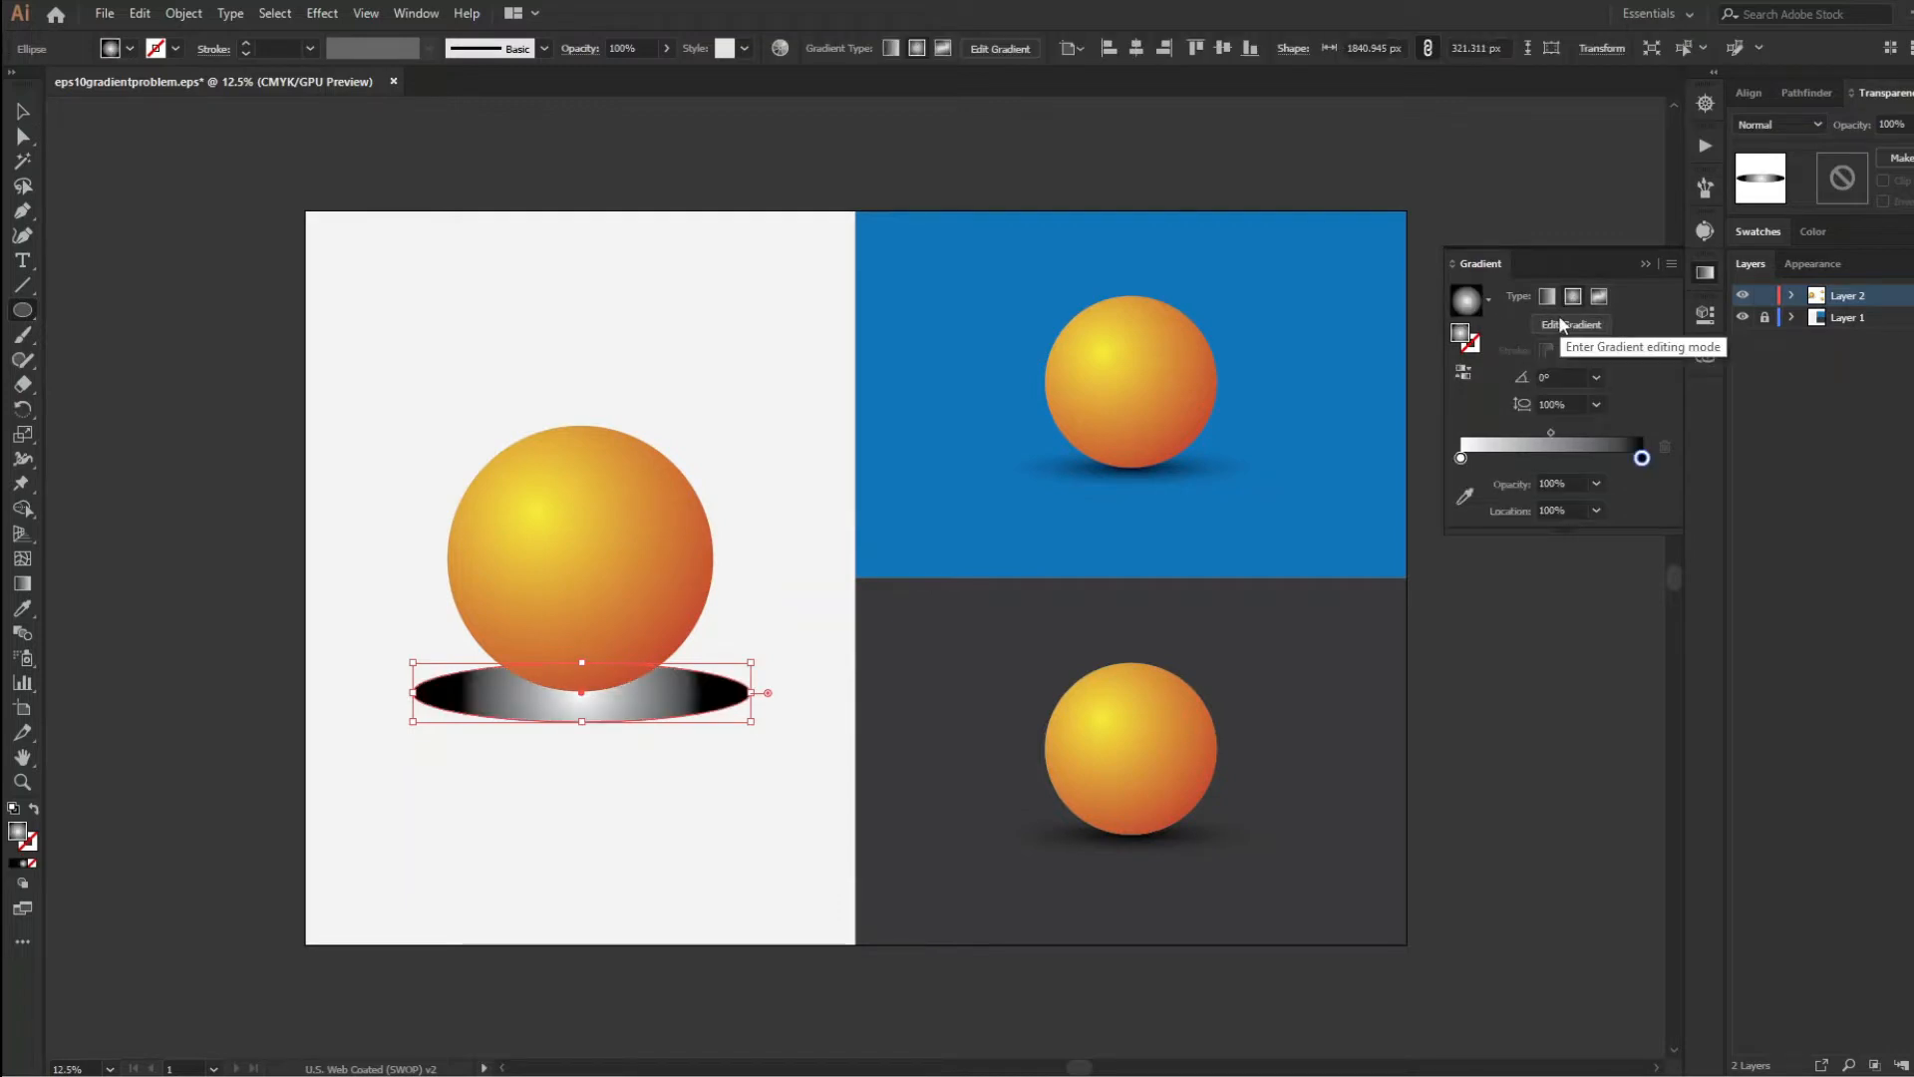
pyautogui.moveTo(1424, 413)
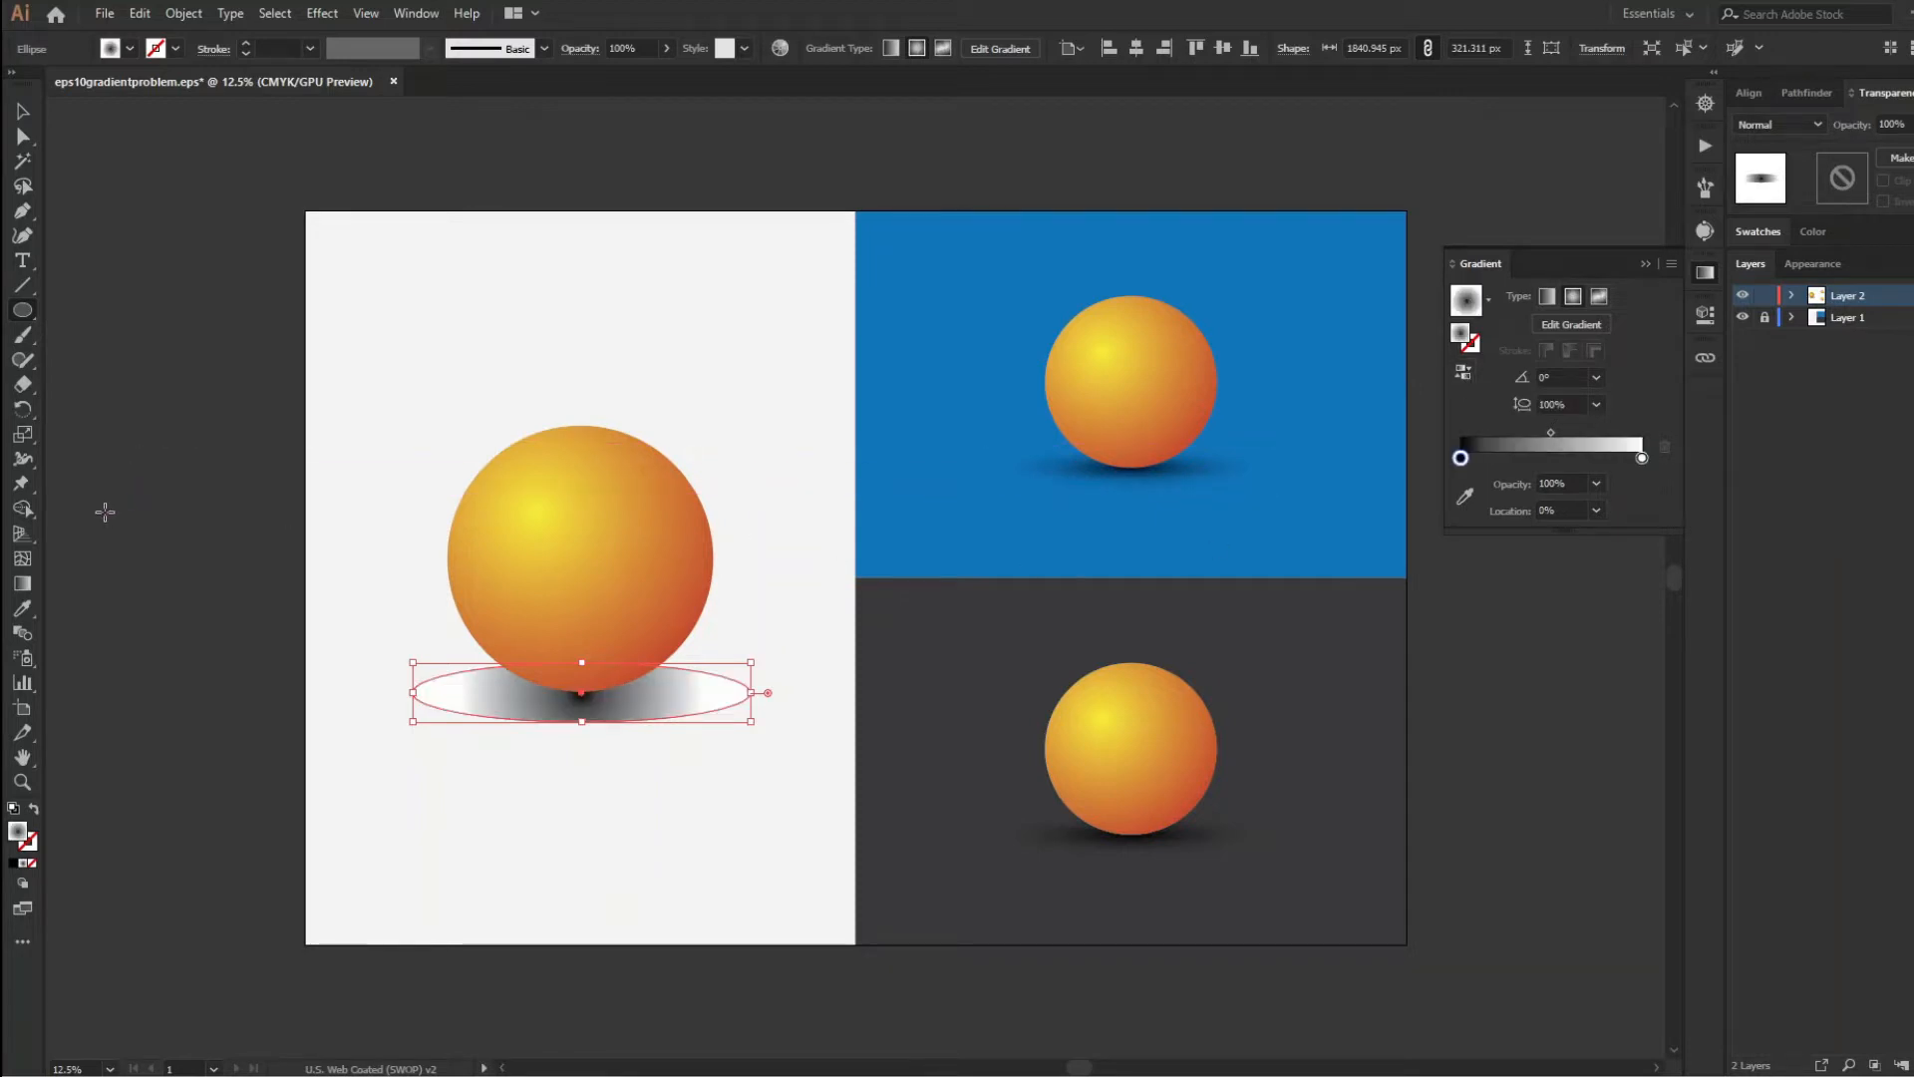
pyautogui.moveTo(47, 522)
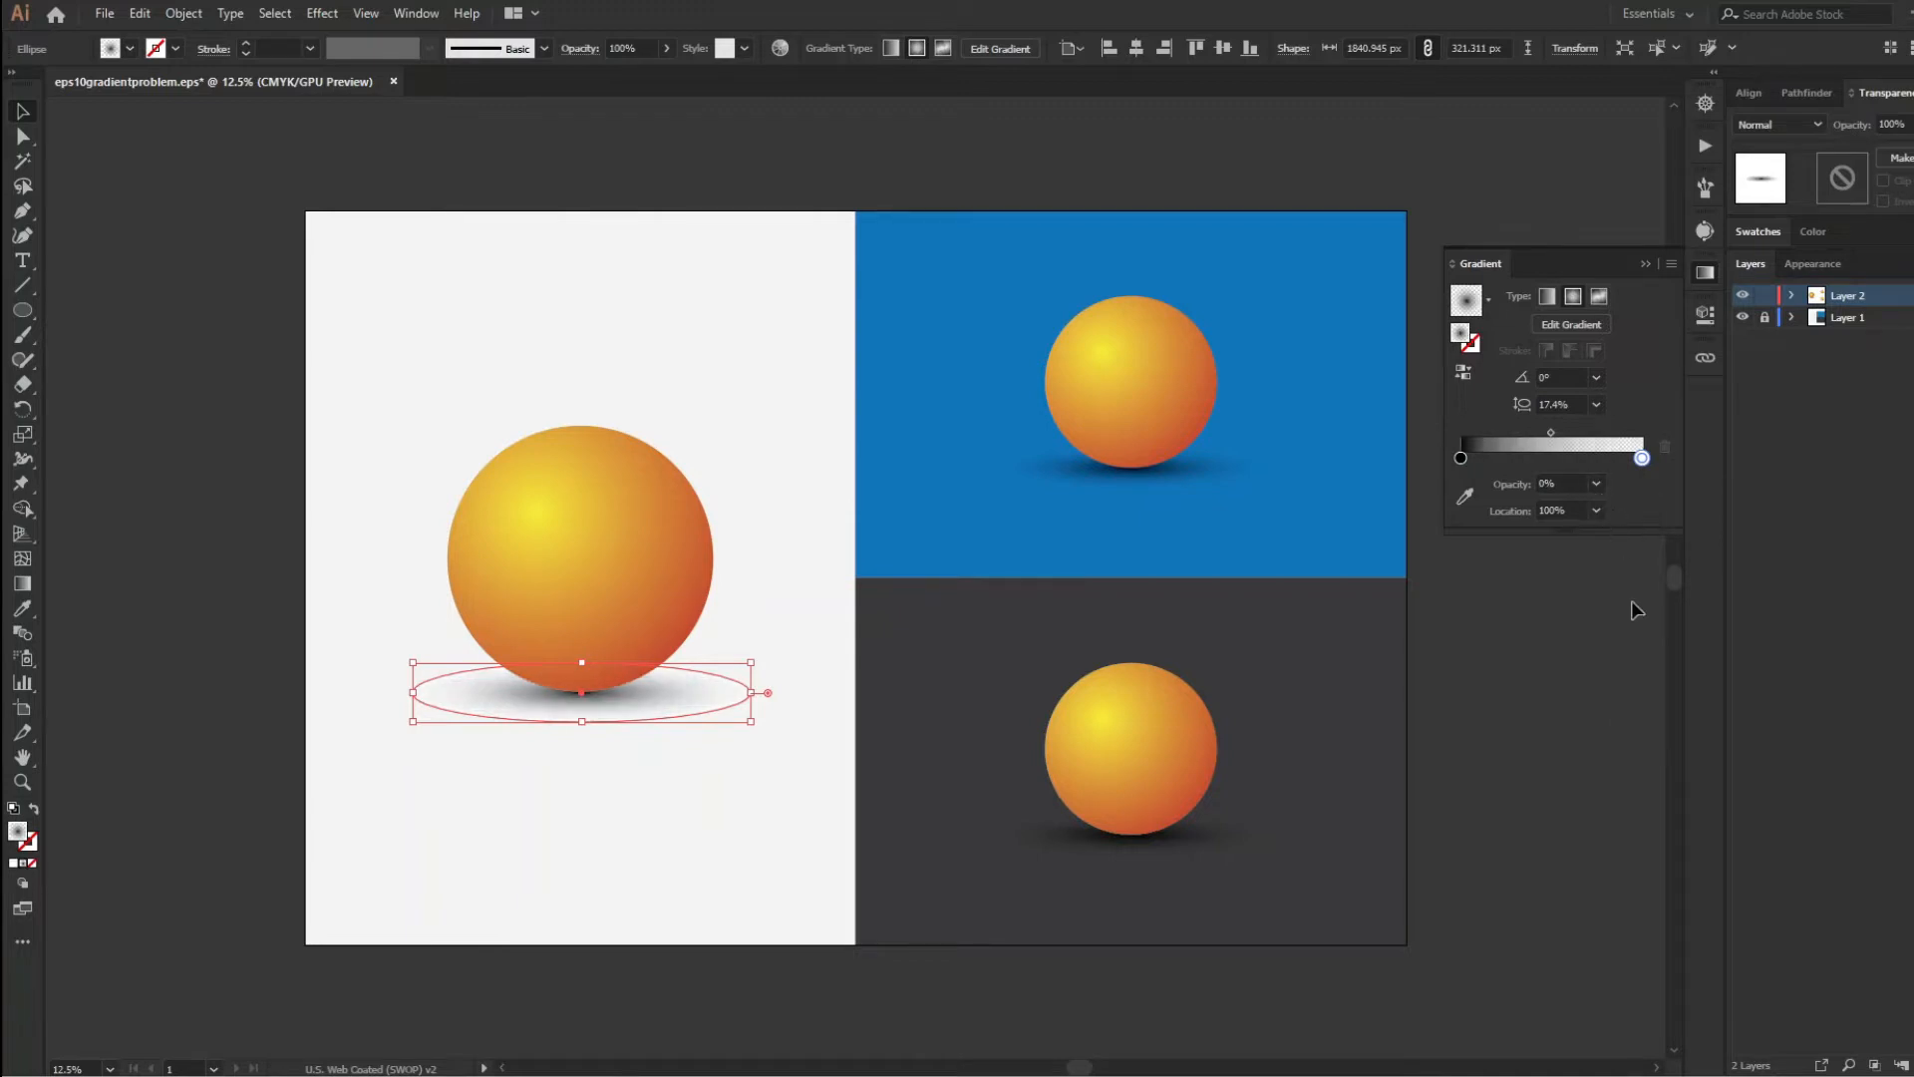
pyautogui.moveTo(700, 703)
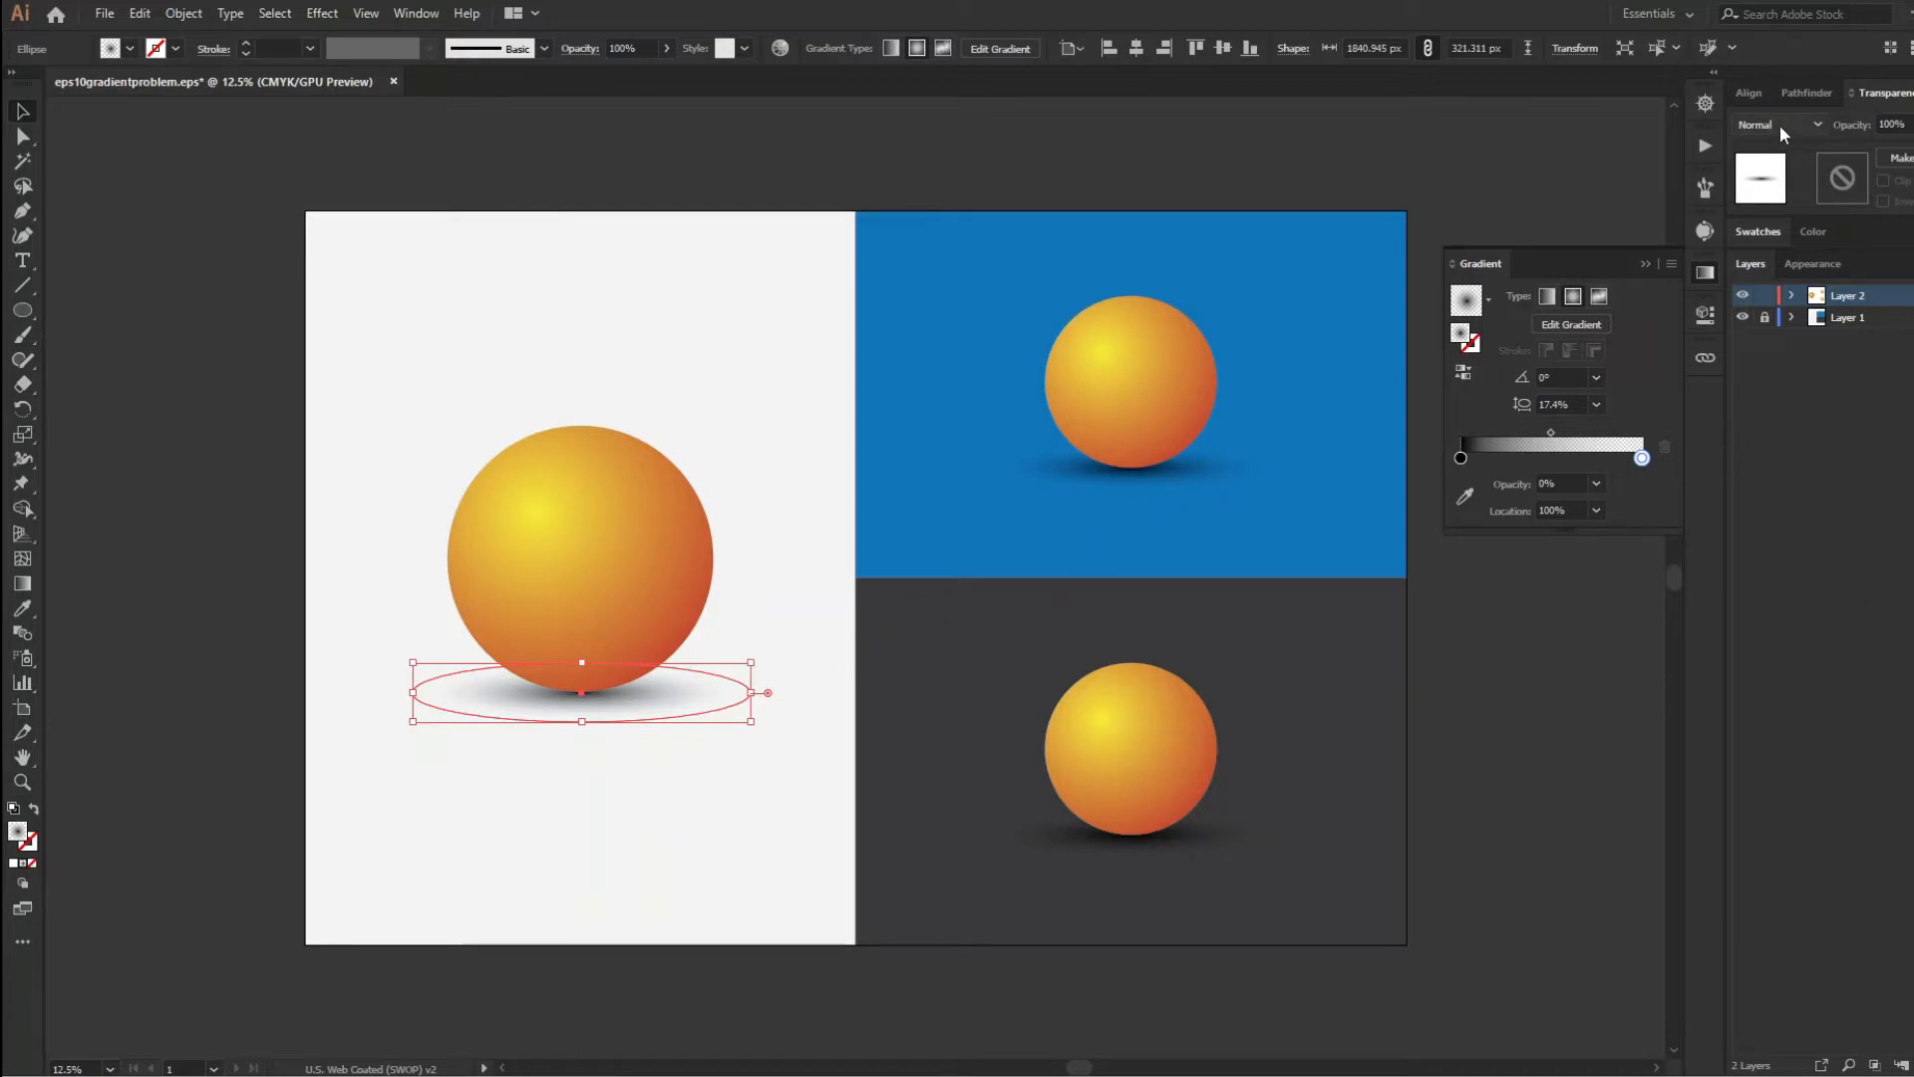
# Set the white panel's shadow to Multiply blending, then select the blue panel's shadow
pyautogui.click(1790, 124)
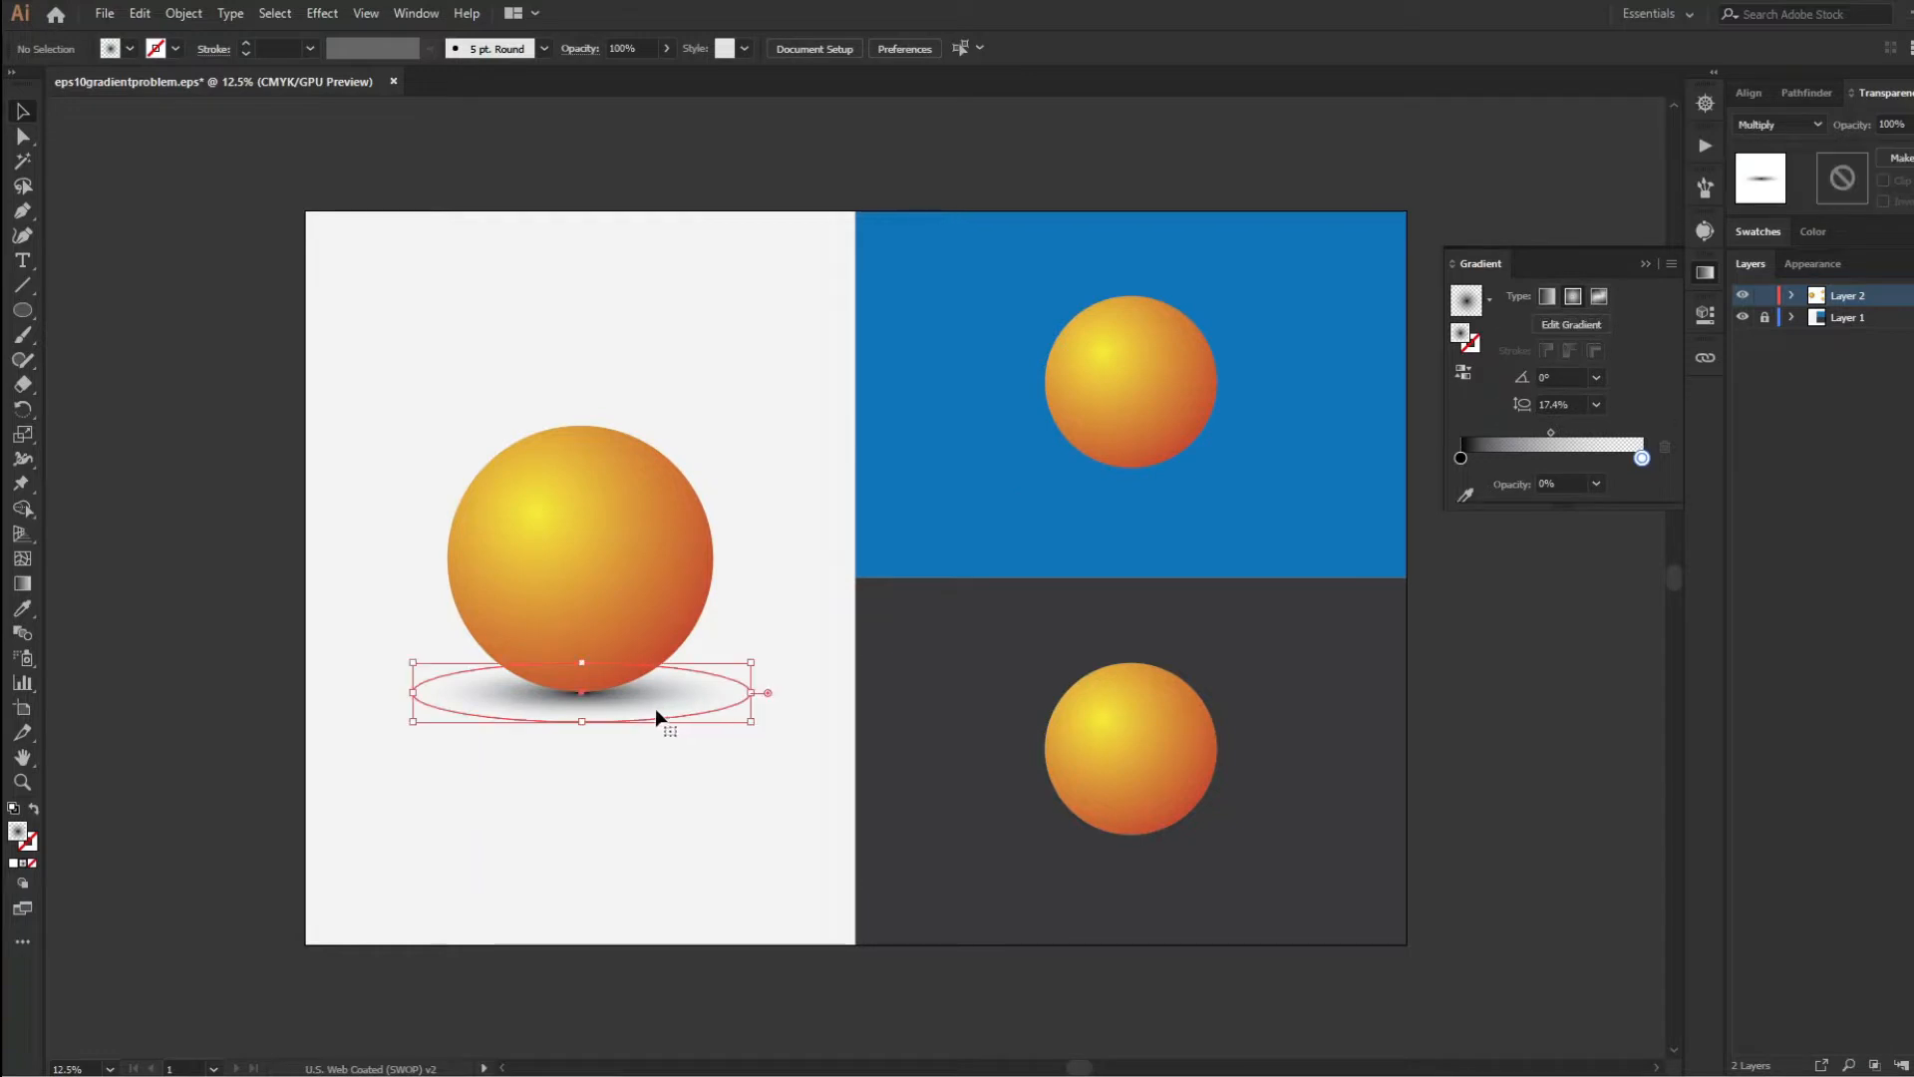
pyautogui.click(640, 734)
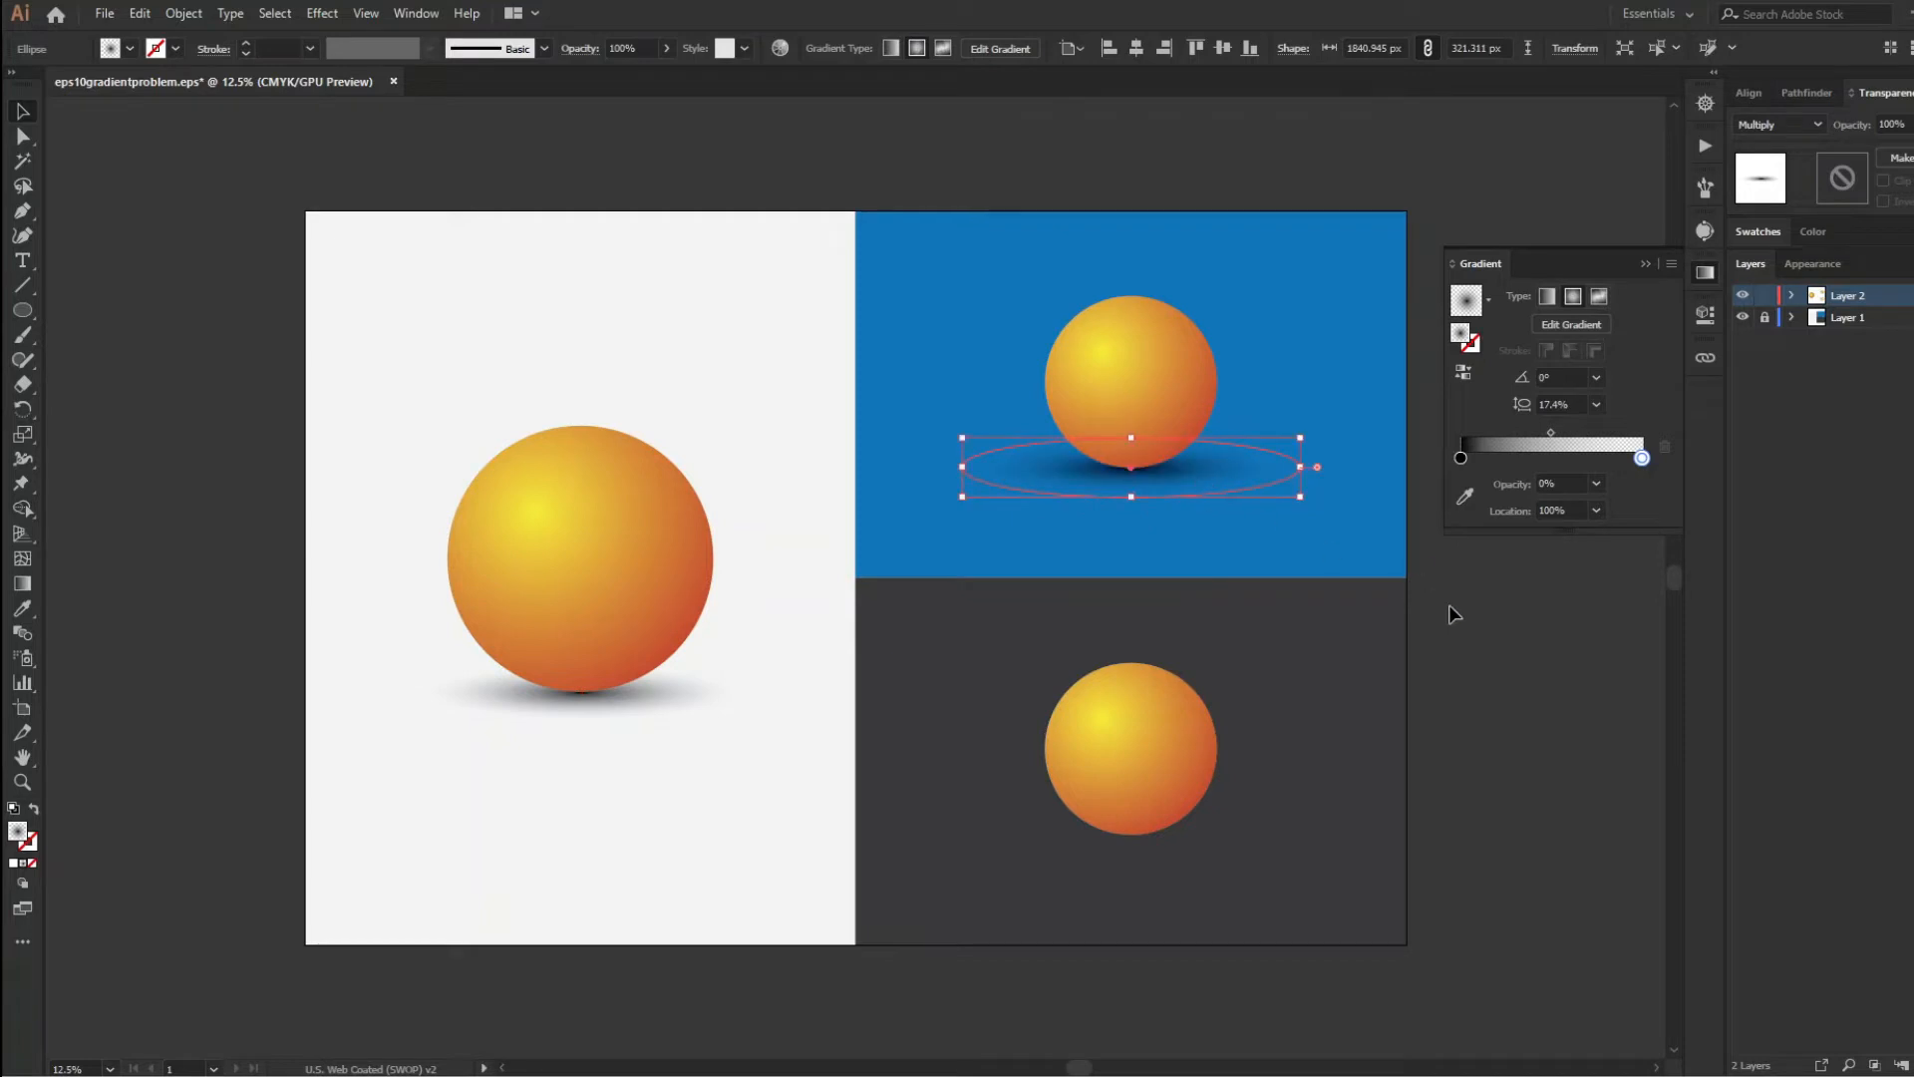
pyautogui.moveTo(1464, 643)
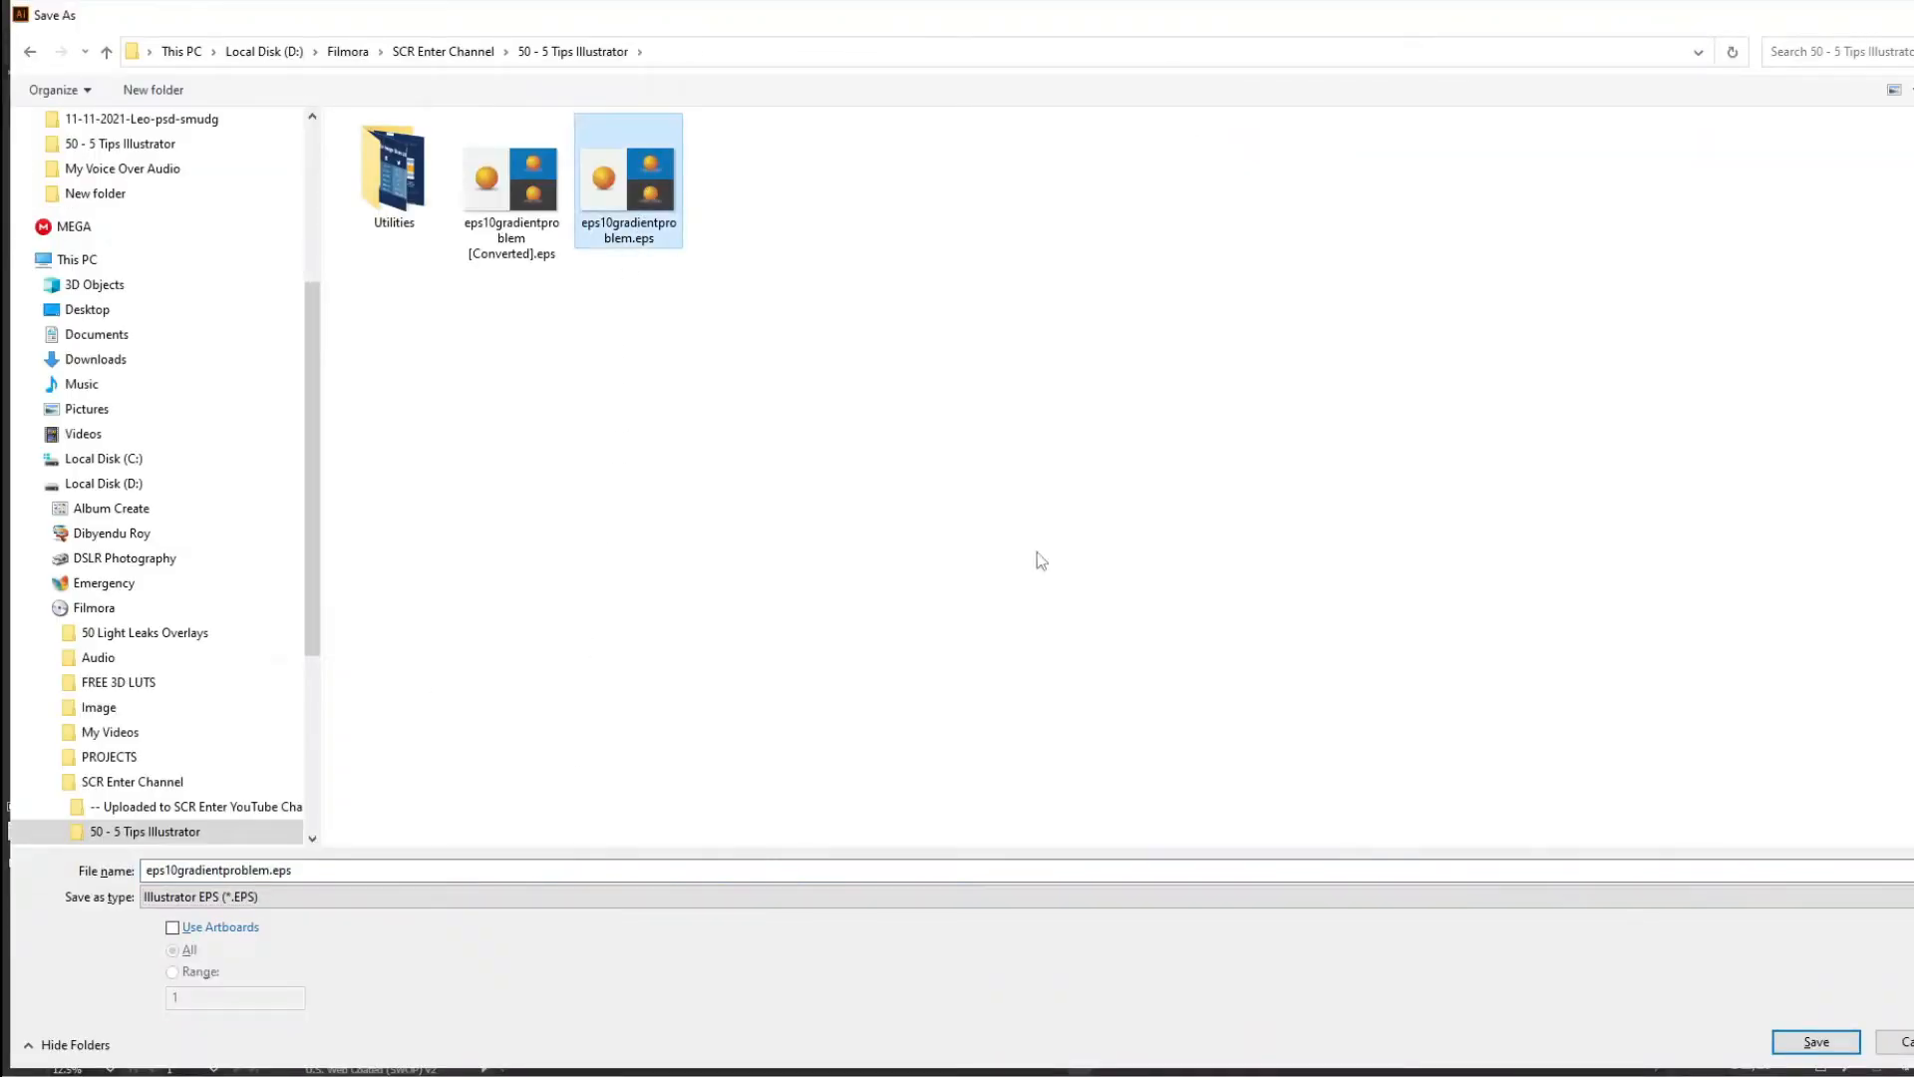
# Replace the existing file as Illustrator 10 EPS with Compatible Gradient Printing left on
pyautogui.click(1814, 1040)
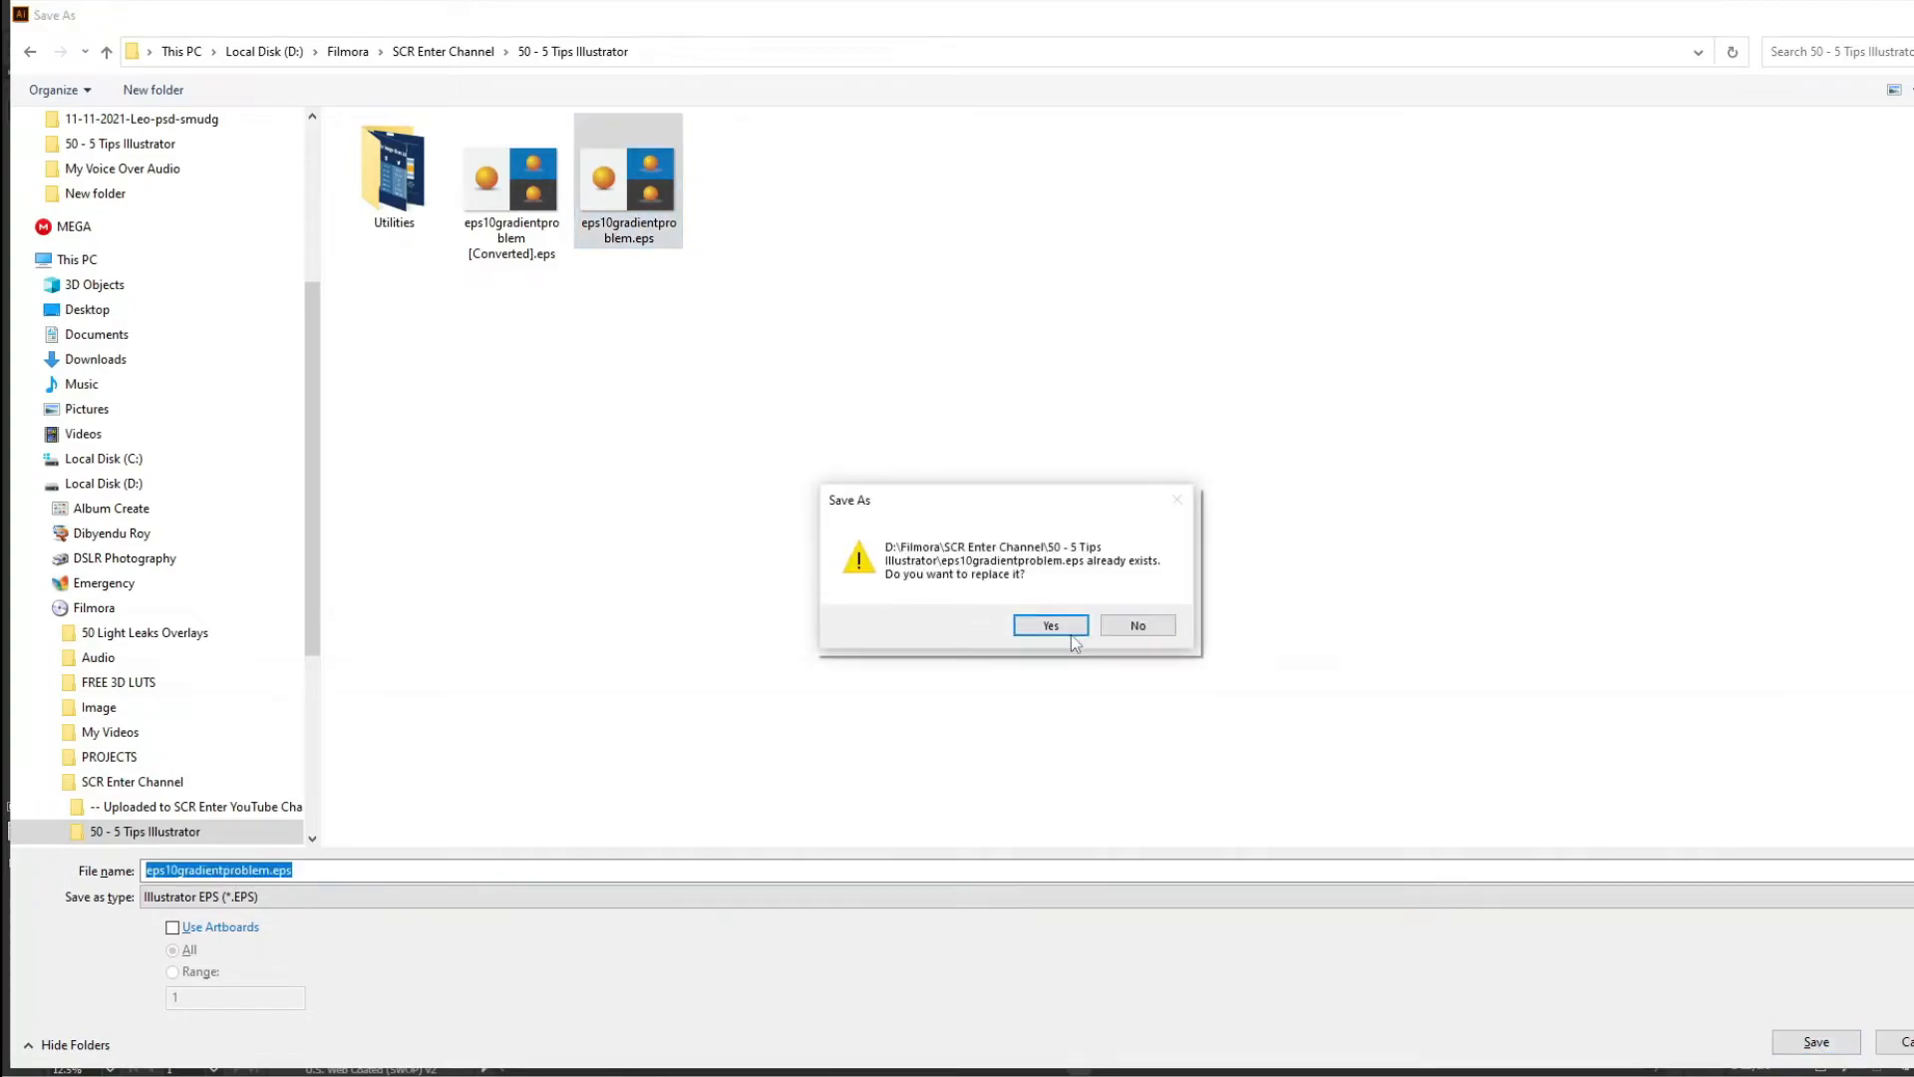
pyautogui.click(1051, 626)
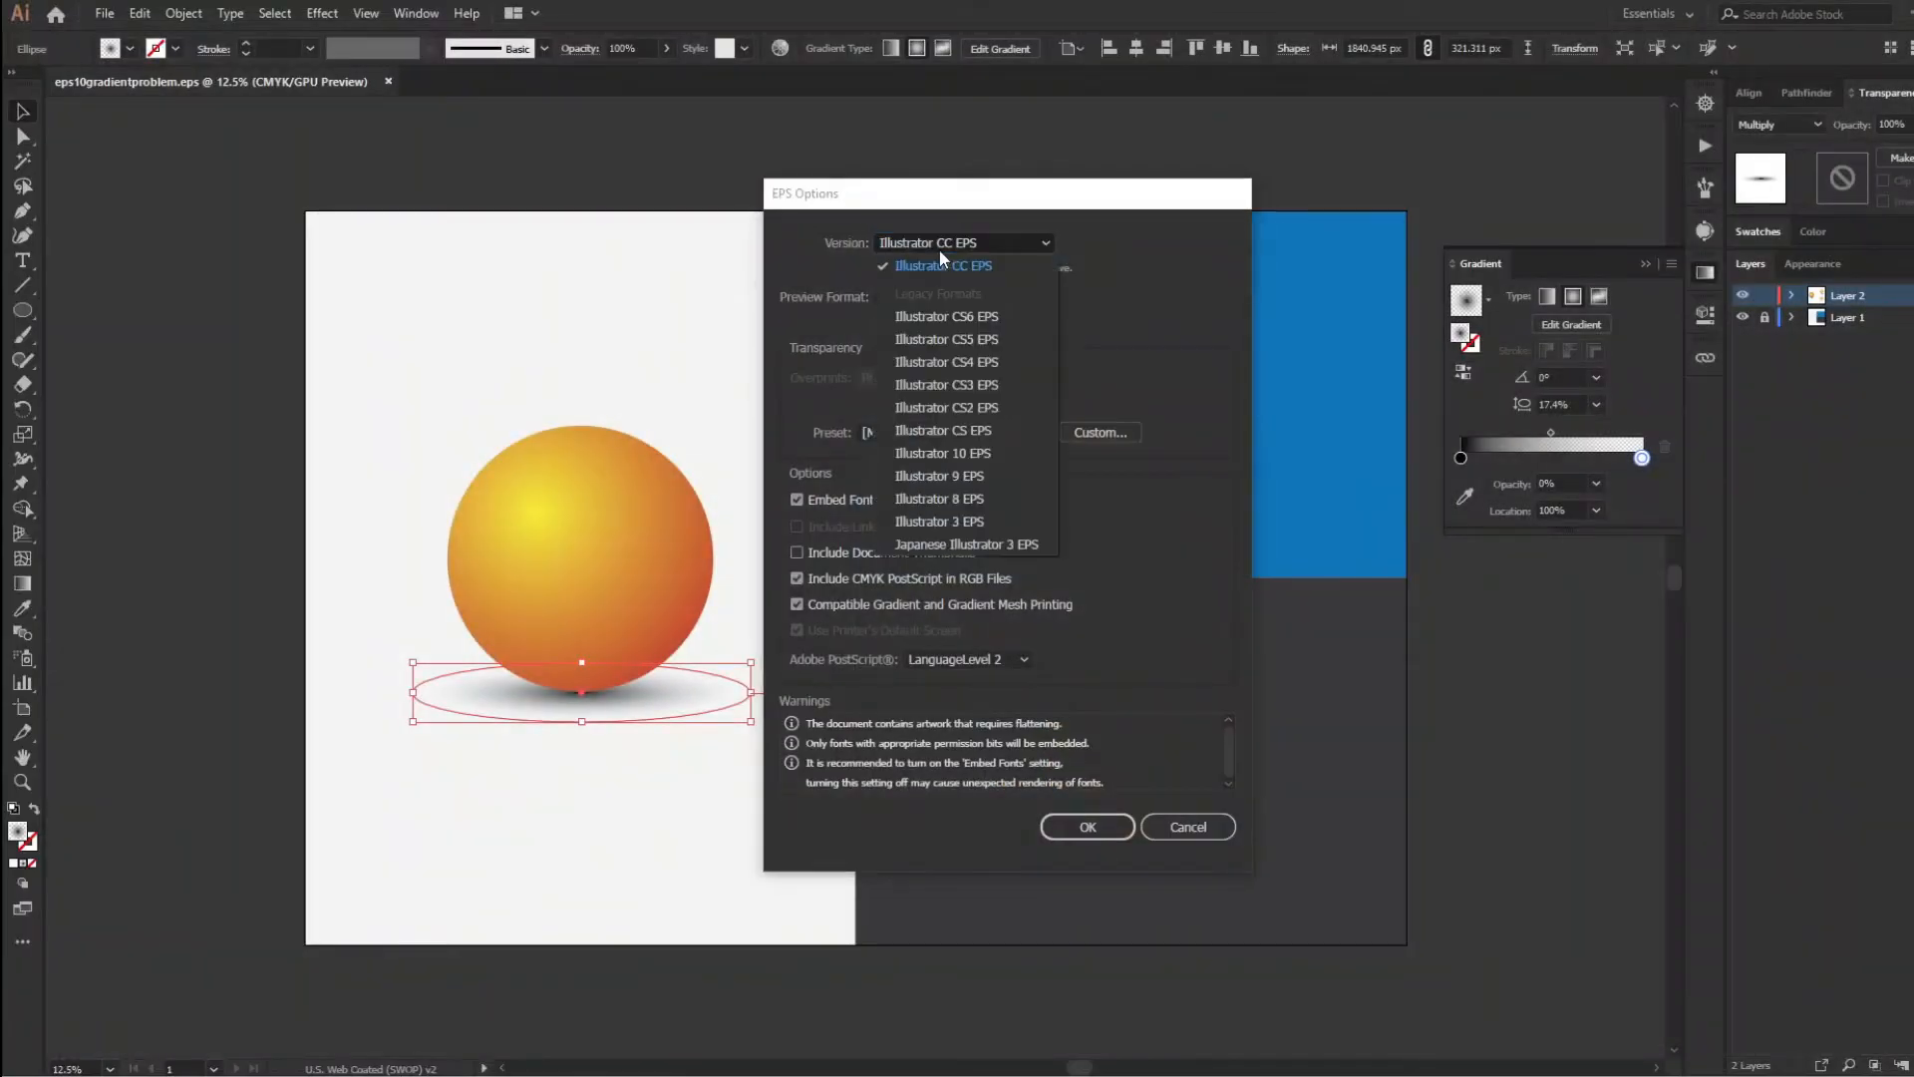
pyautogui.click(943, 452)
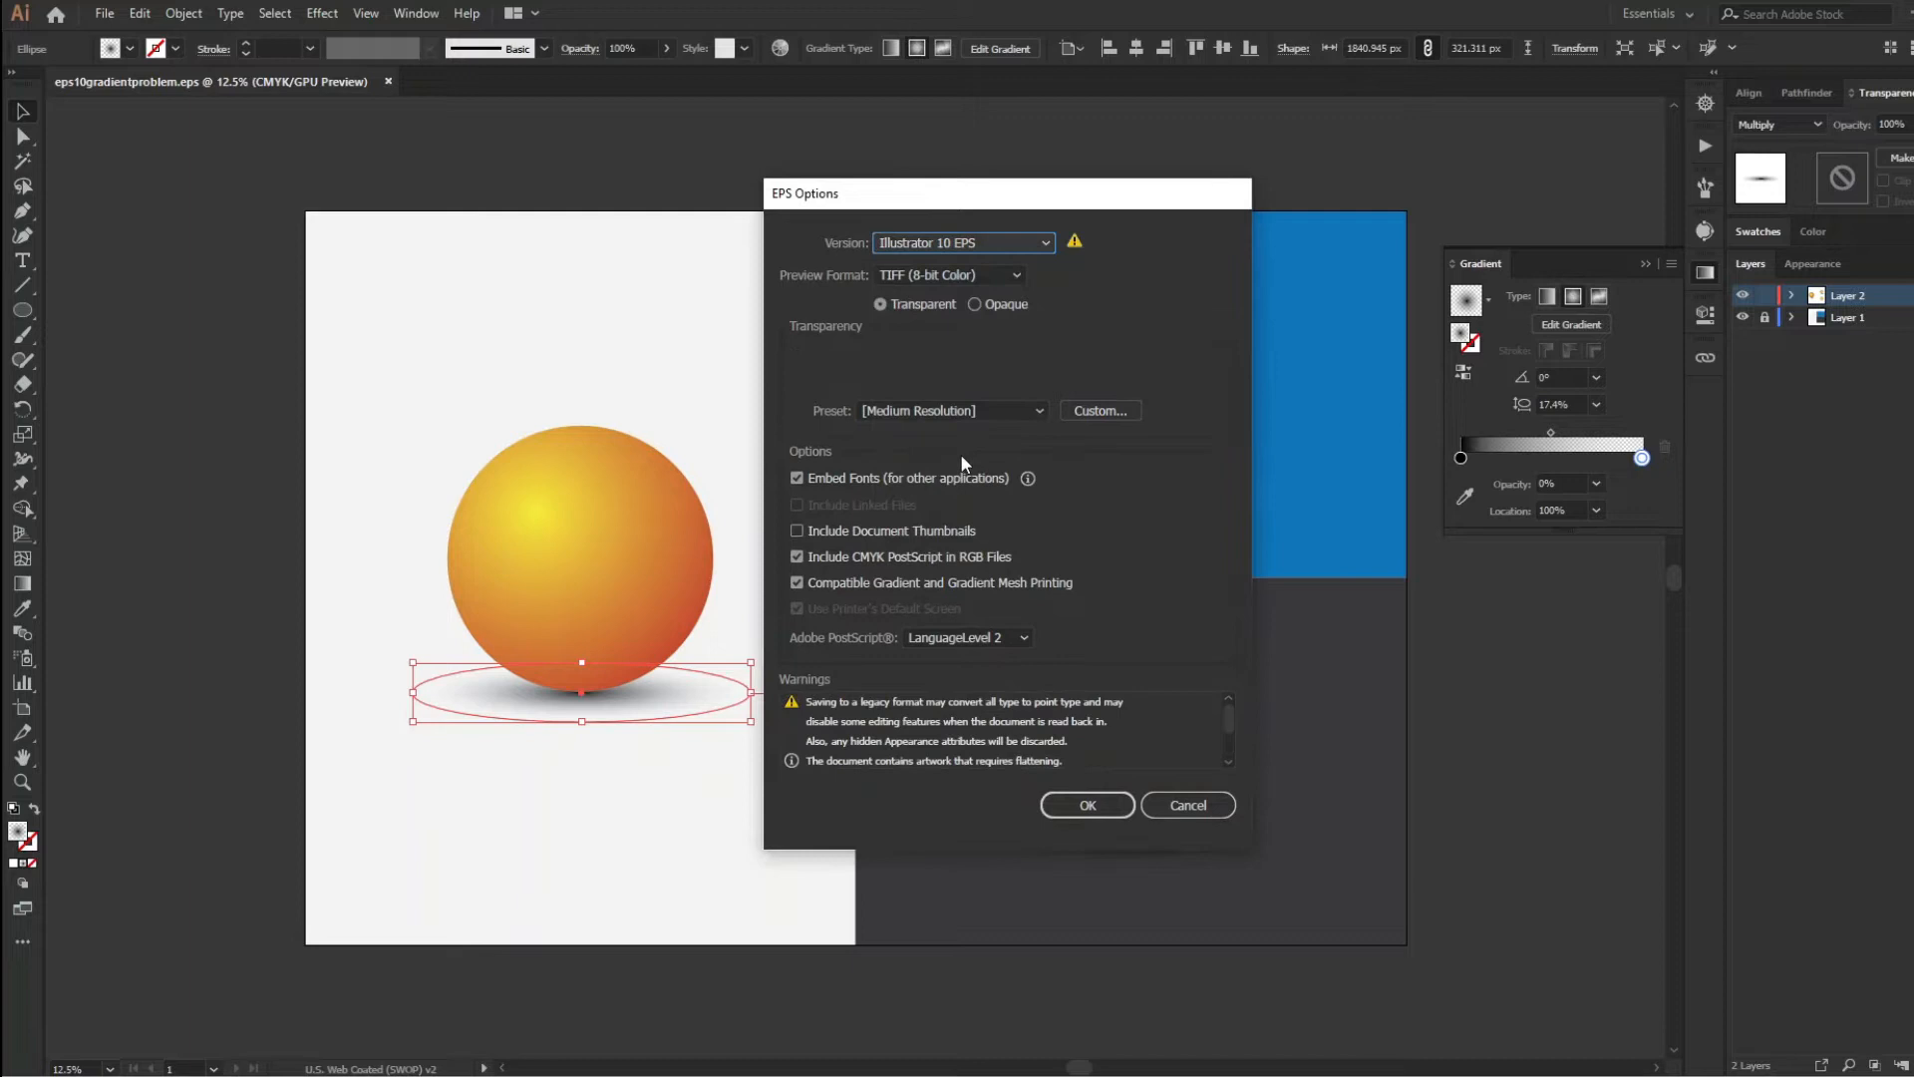
pyautogui.click(797, 582)
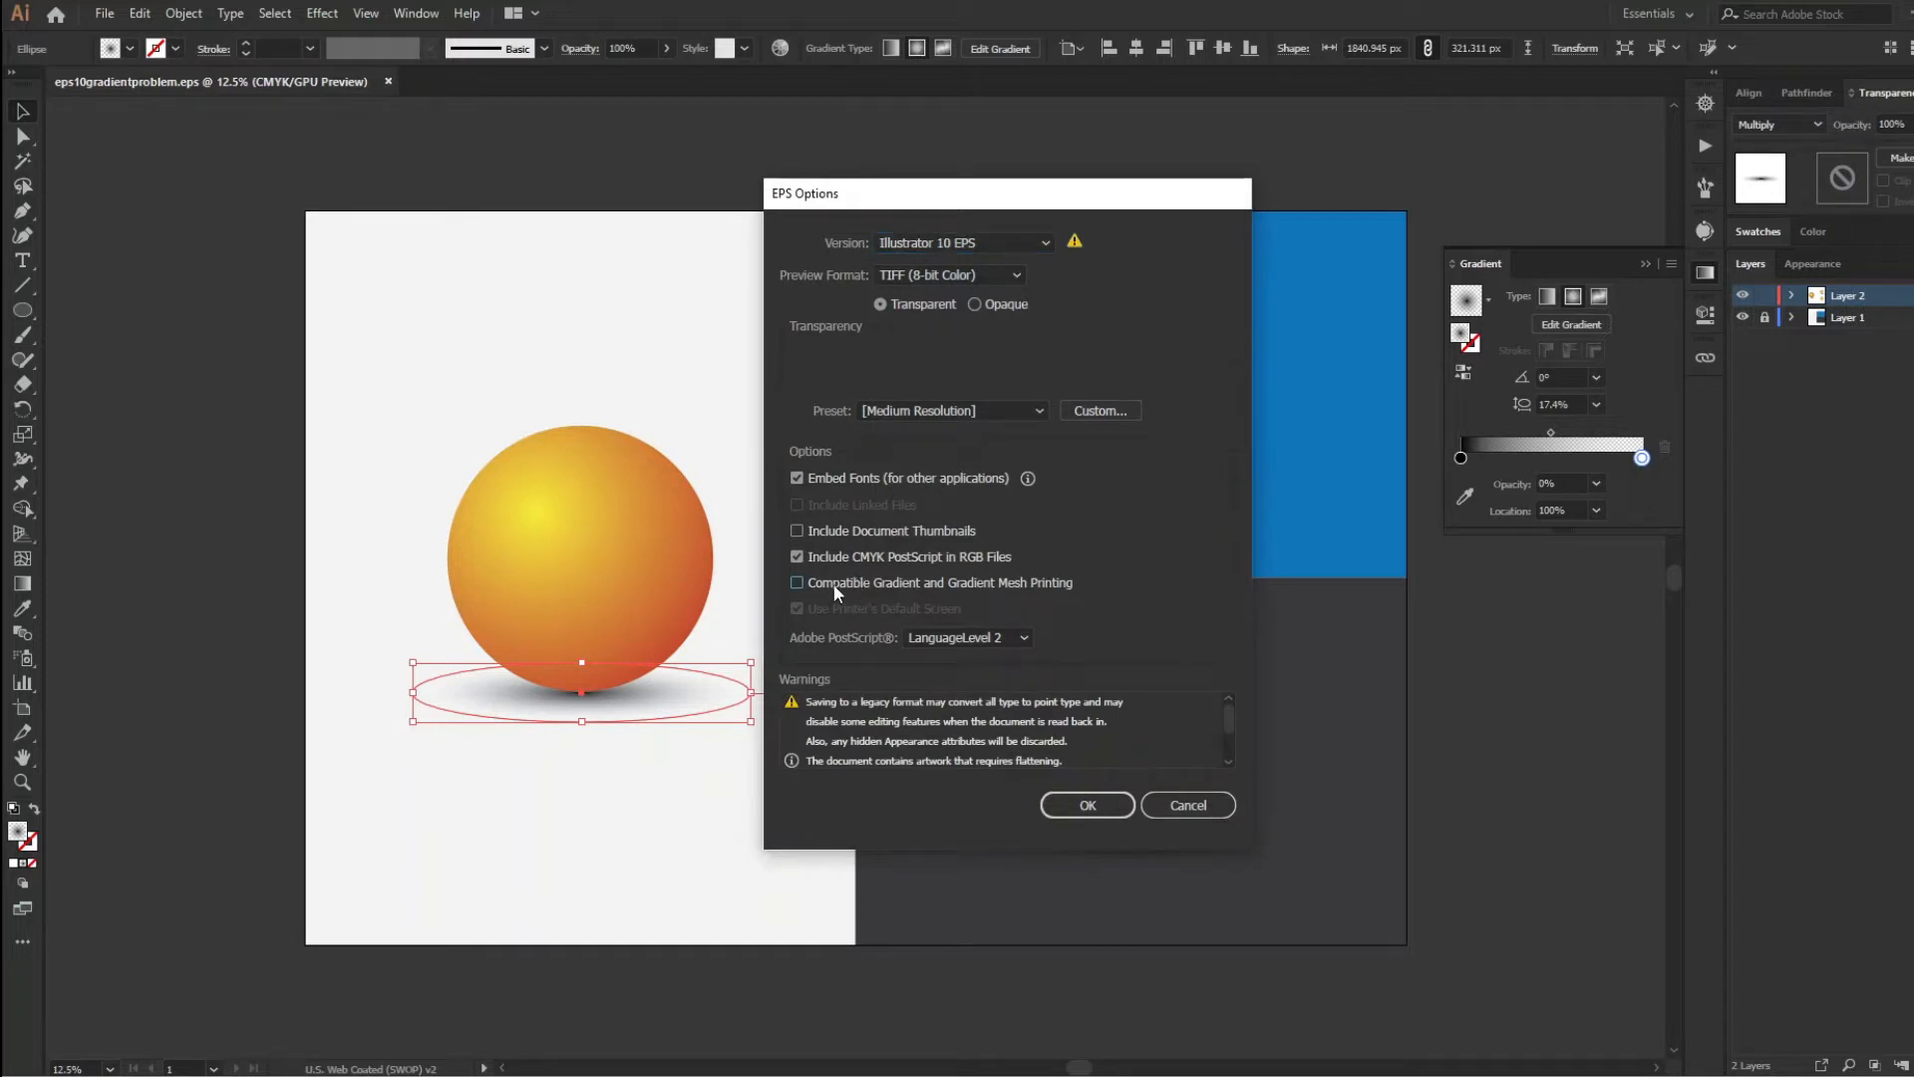
pyautogui.click(797, 582)
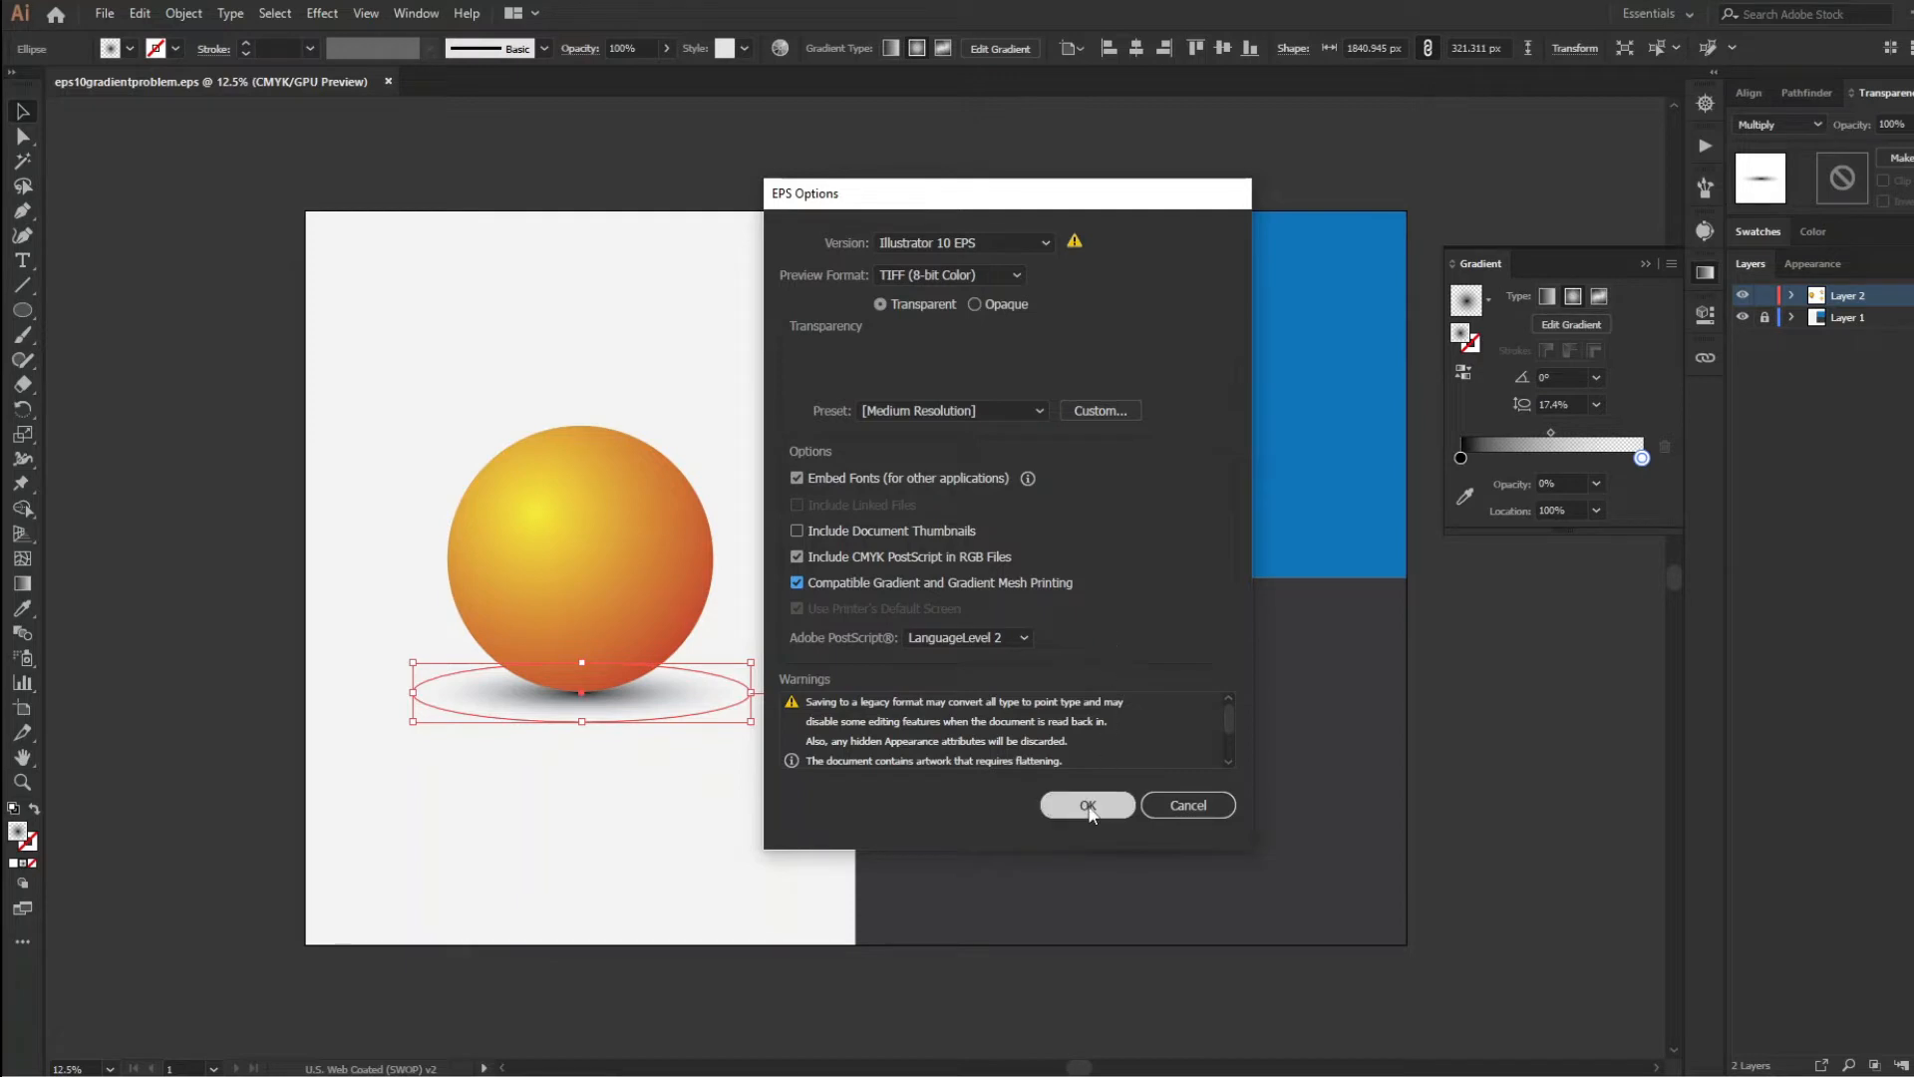
pyautogui.click(1088, 805)
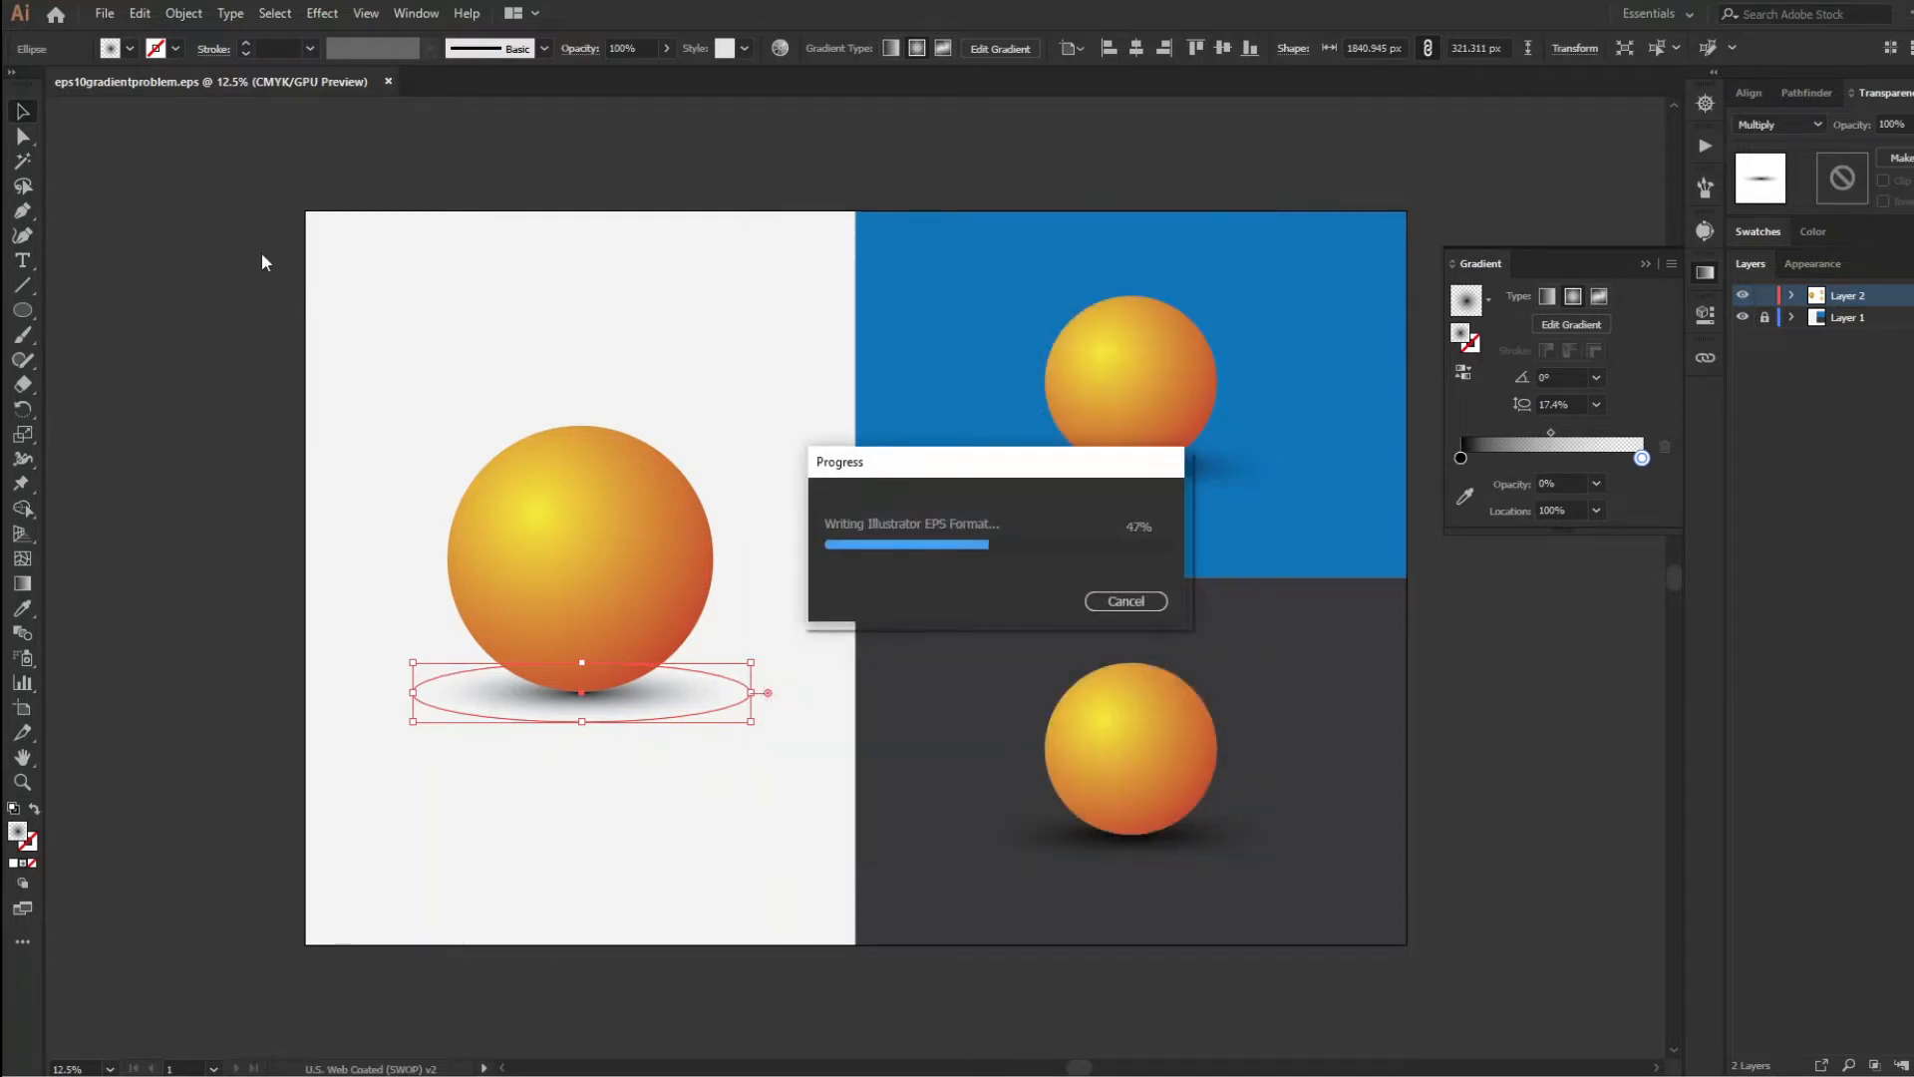
pyautogui.moveTo(78, 317)
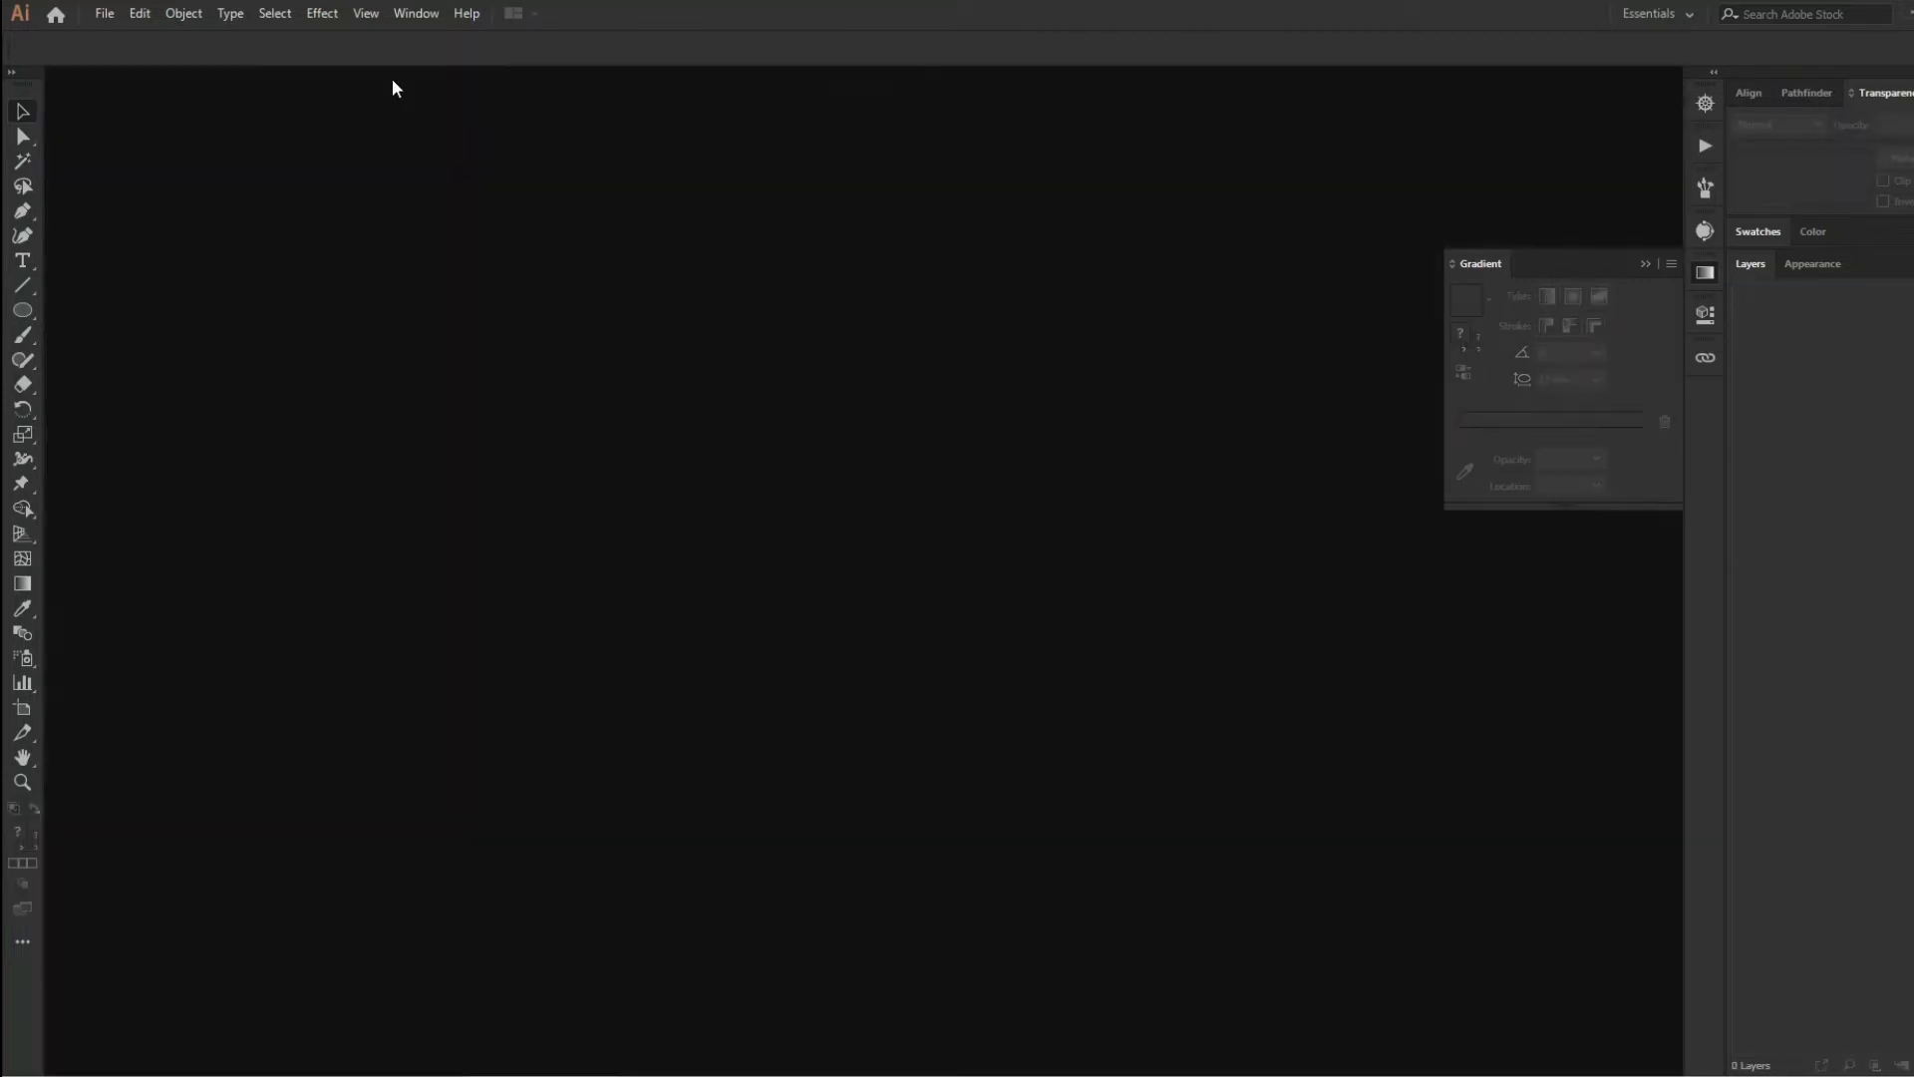
# Open eps10gradientproblem.eps and select the white panel's shadow to inspect it
pyautogui.click(103, 13)
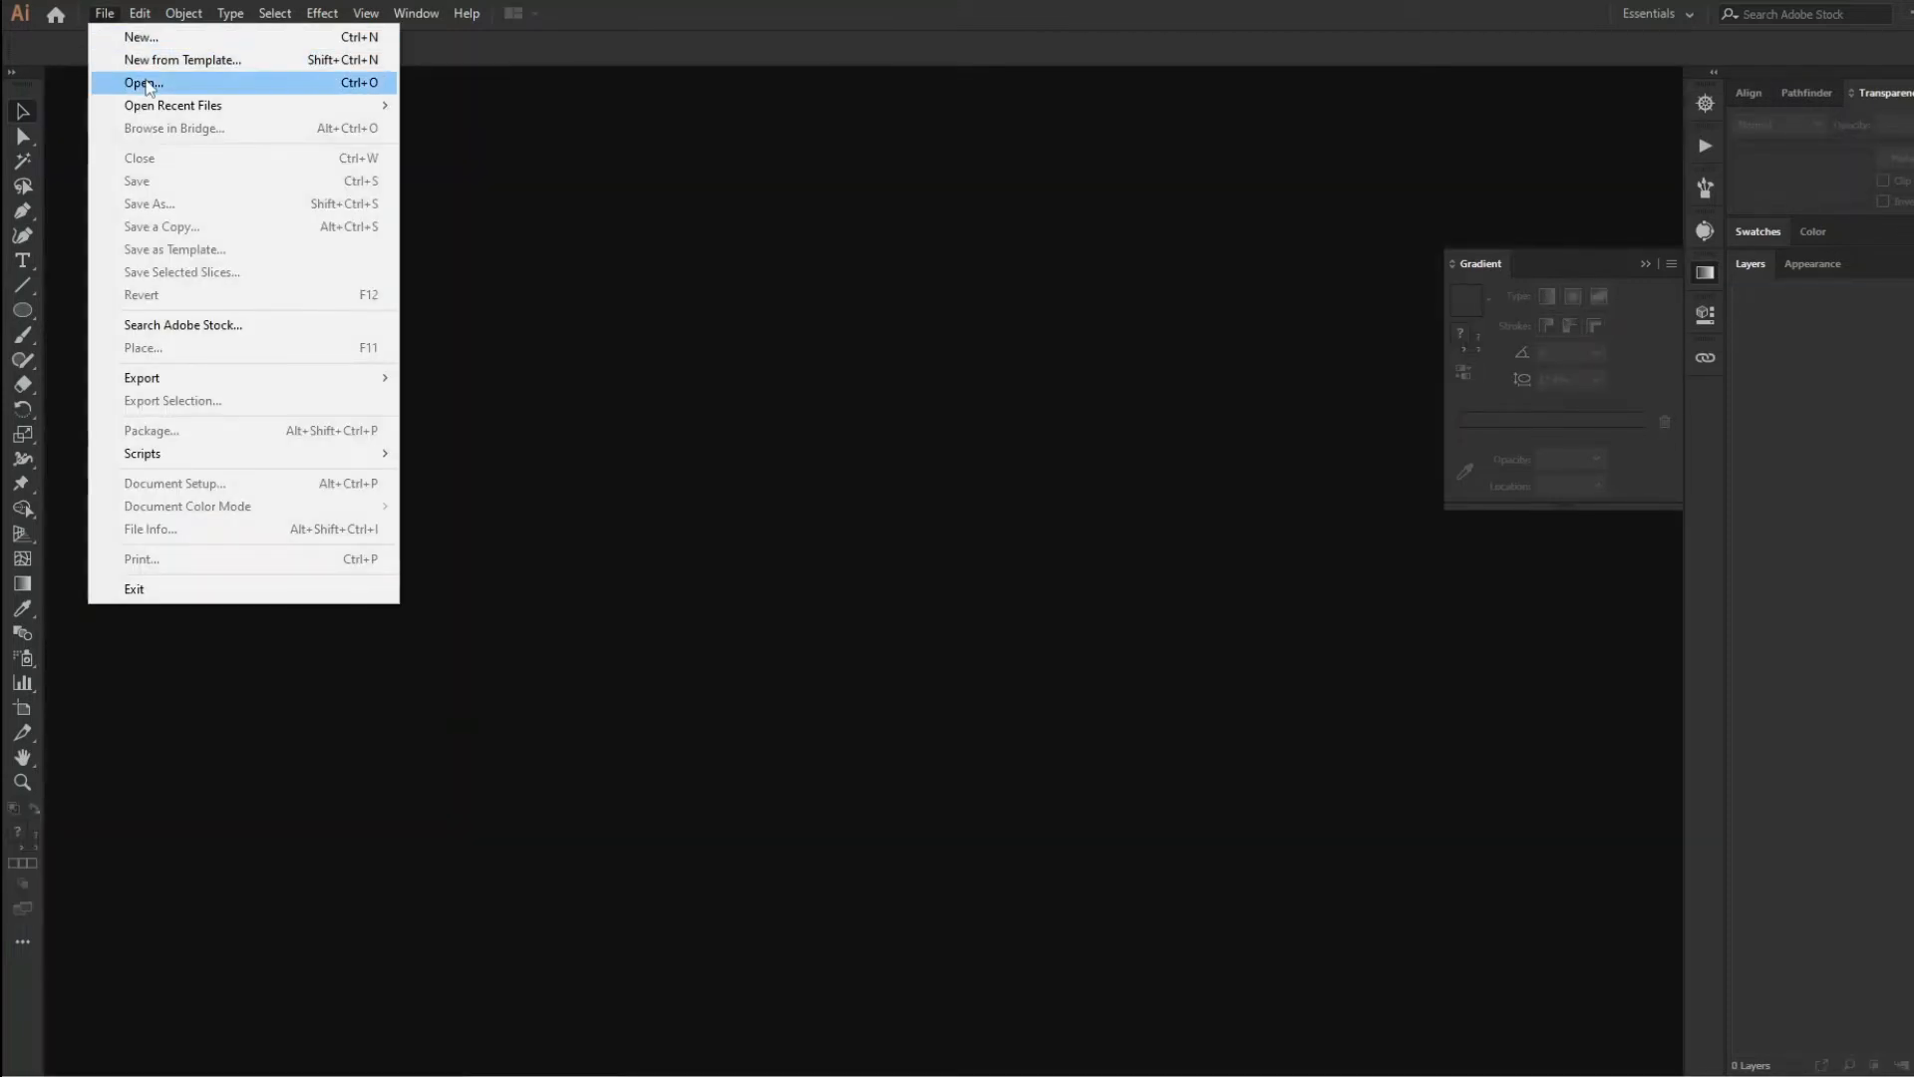
pyautogui.click(140, 83)
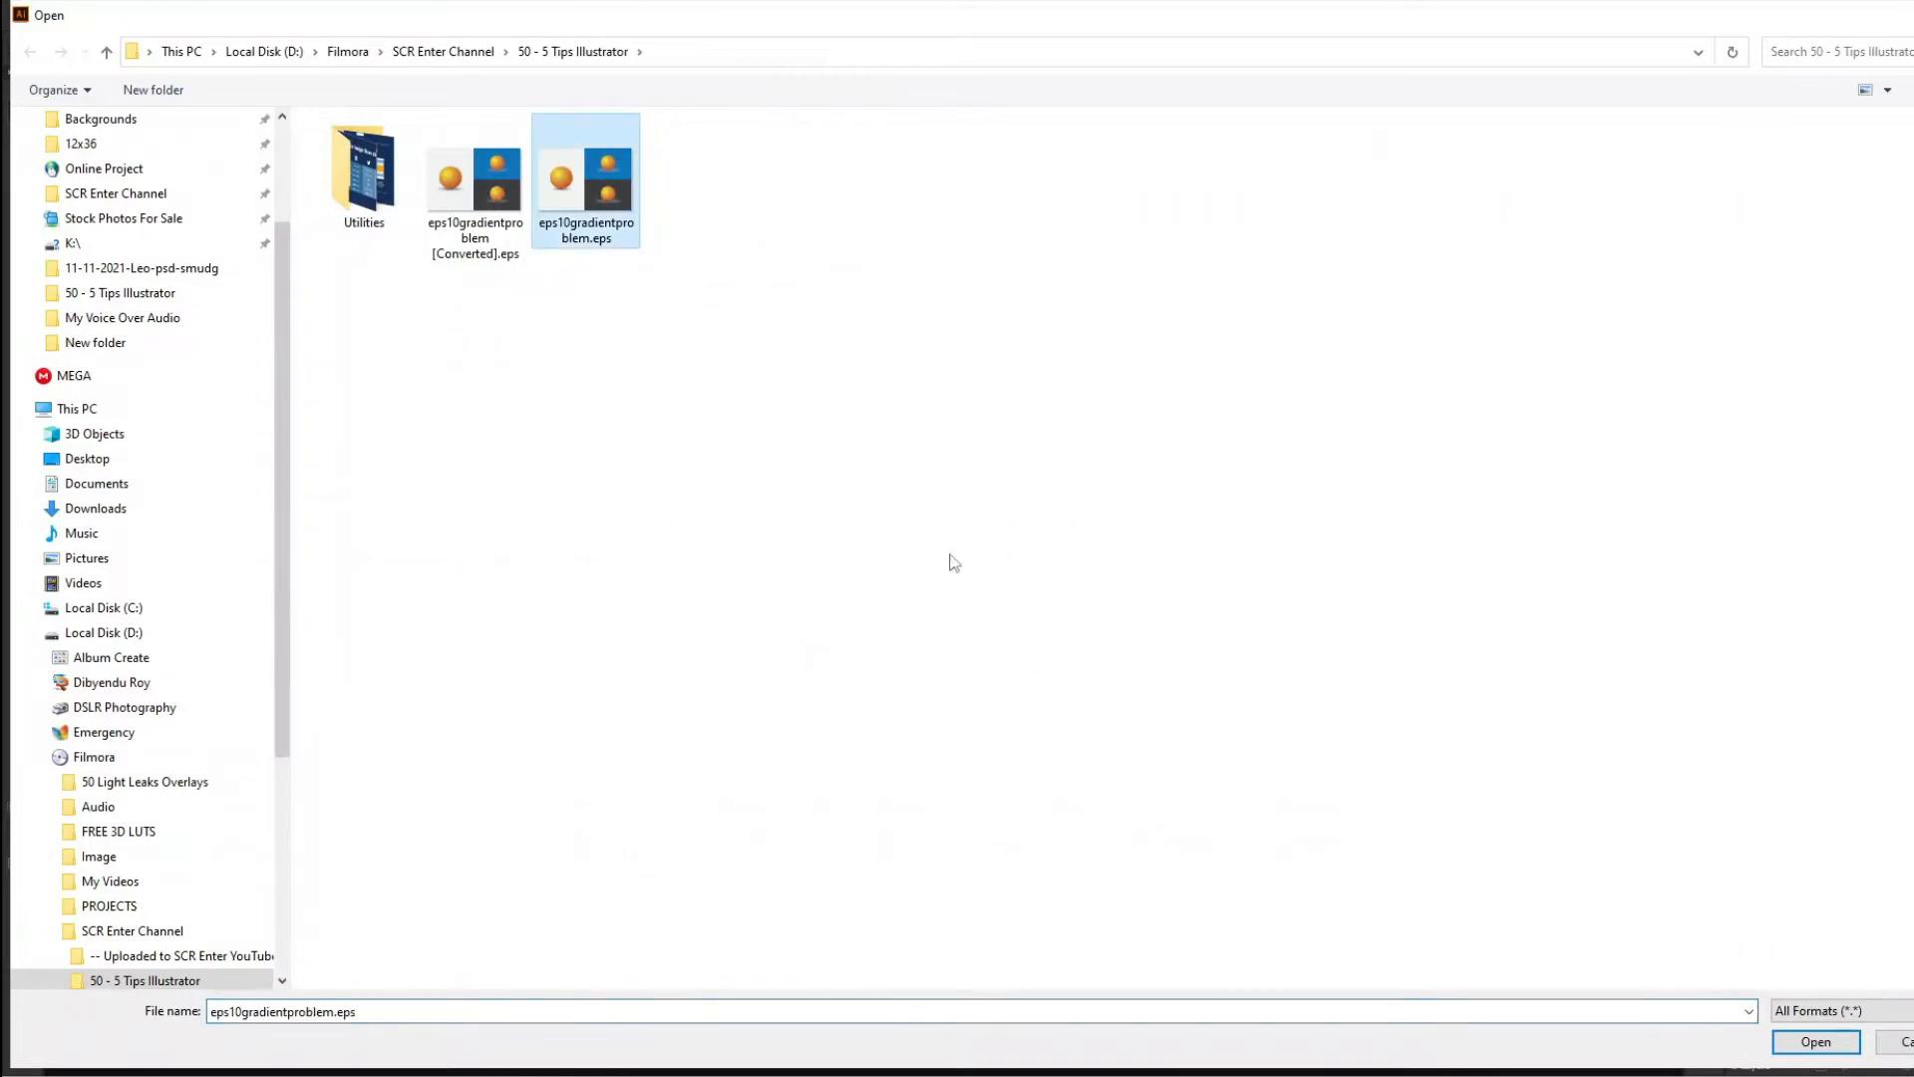
pyautogui.click(1815, 1041)
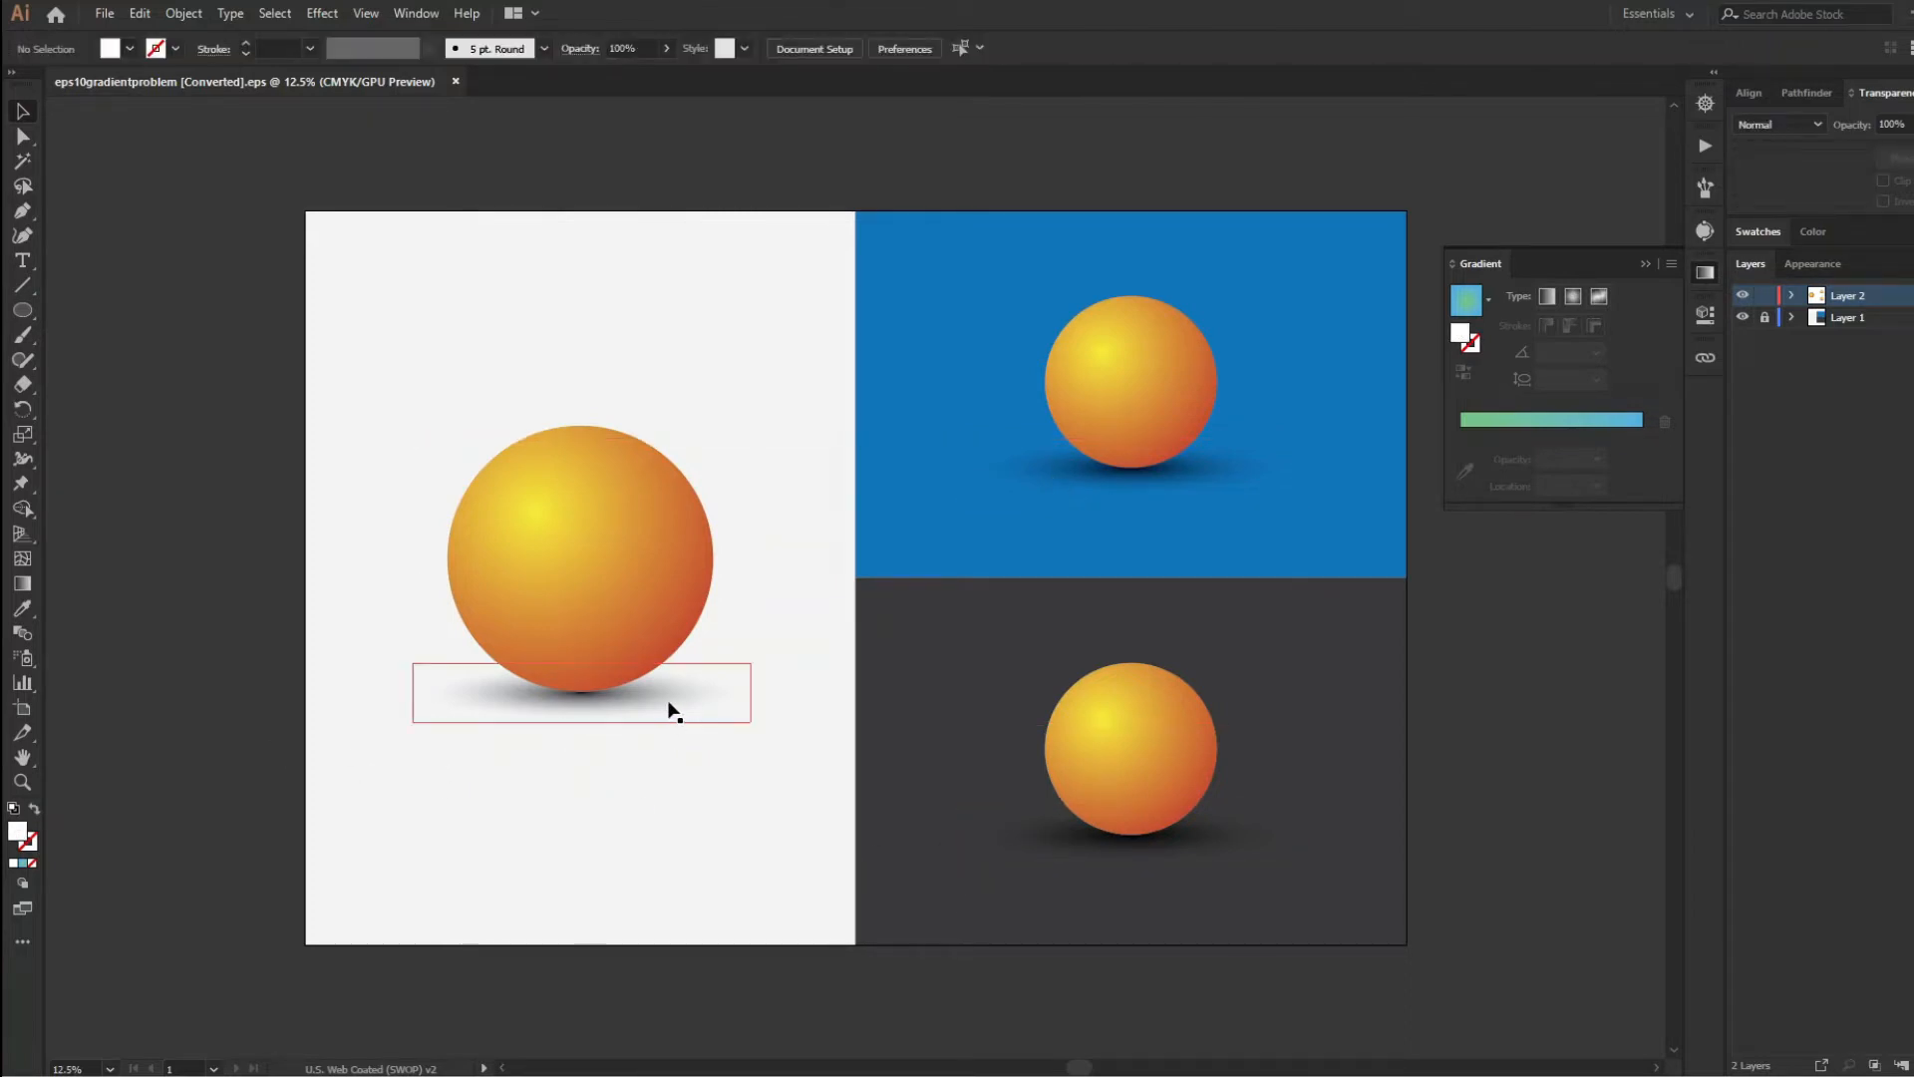
pyautogui.click(581, 692)
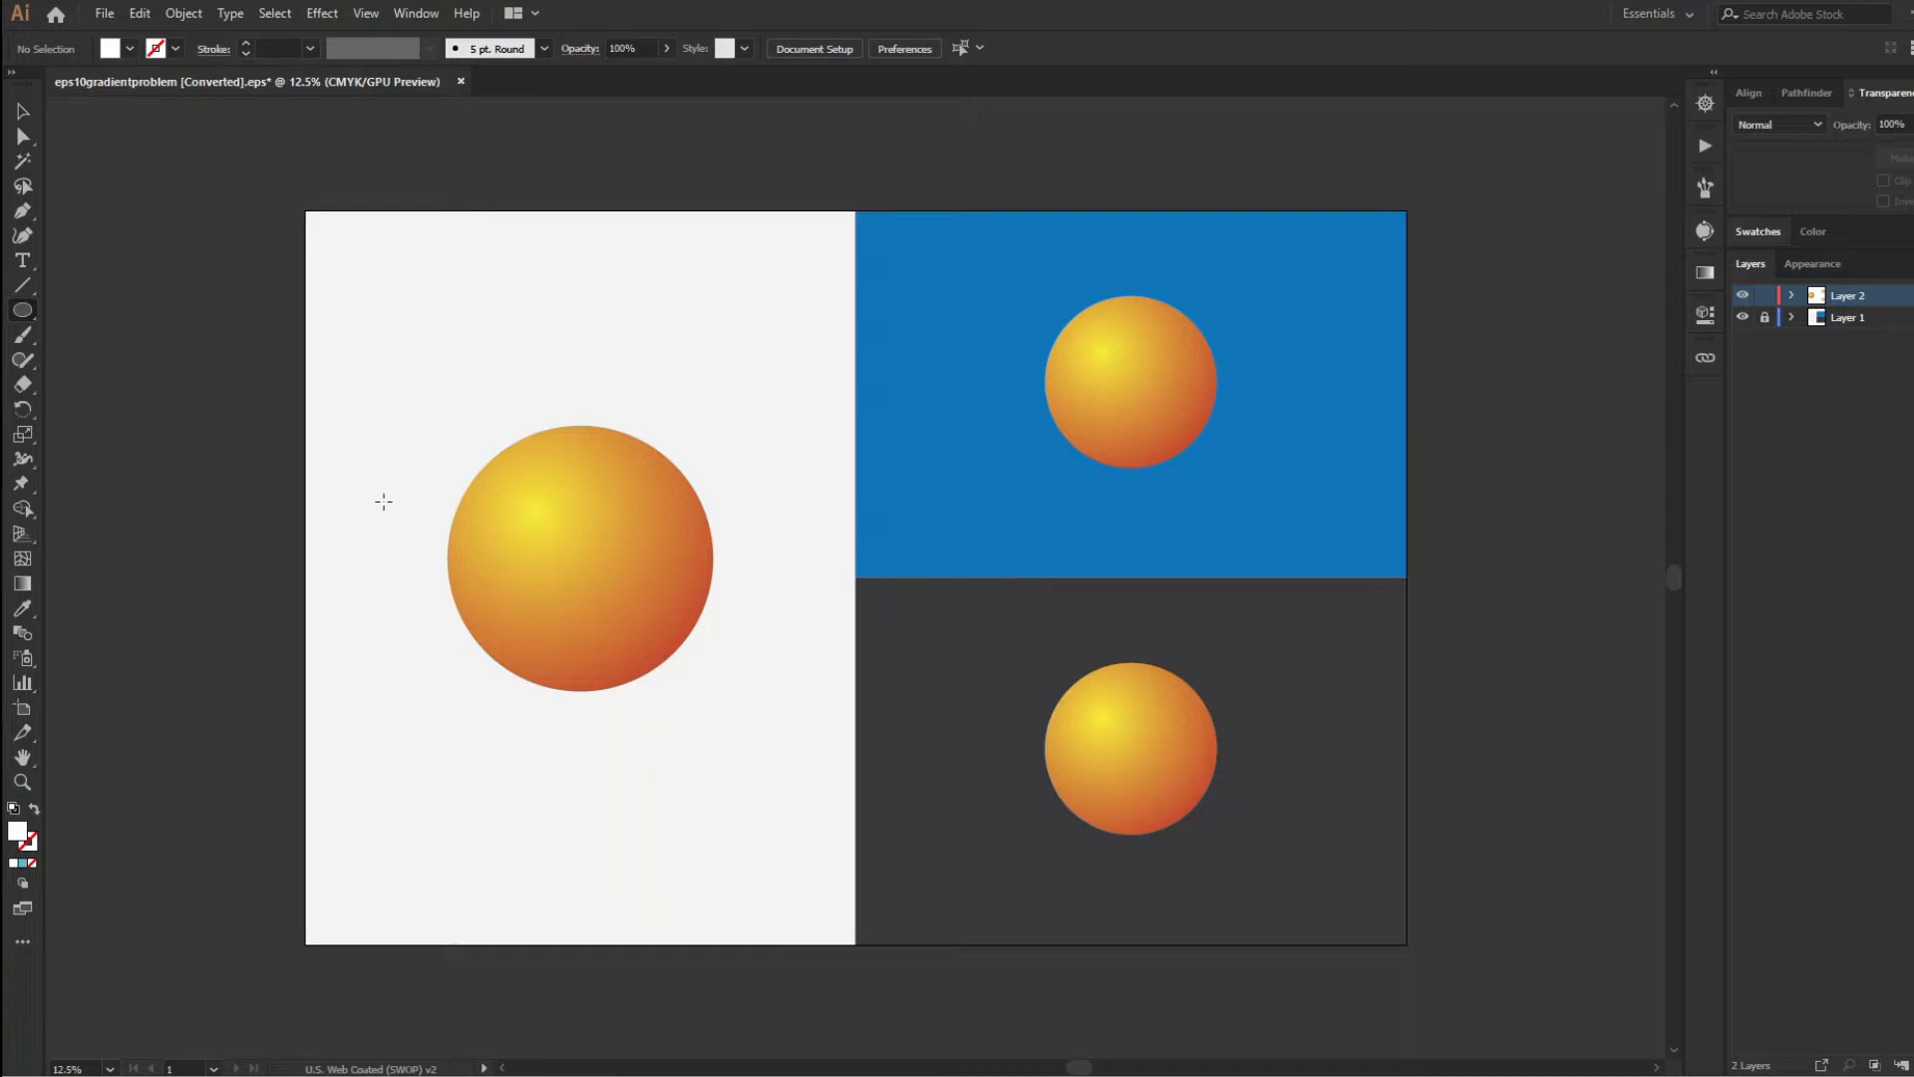
pyautogui.moveTo(359, 262)
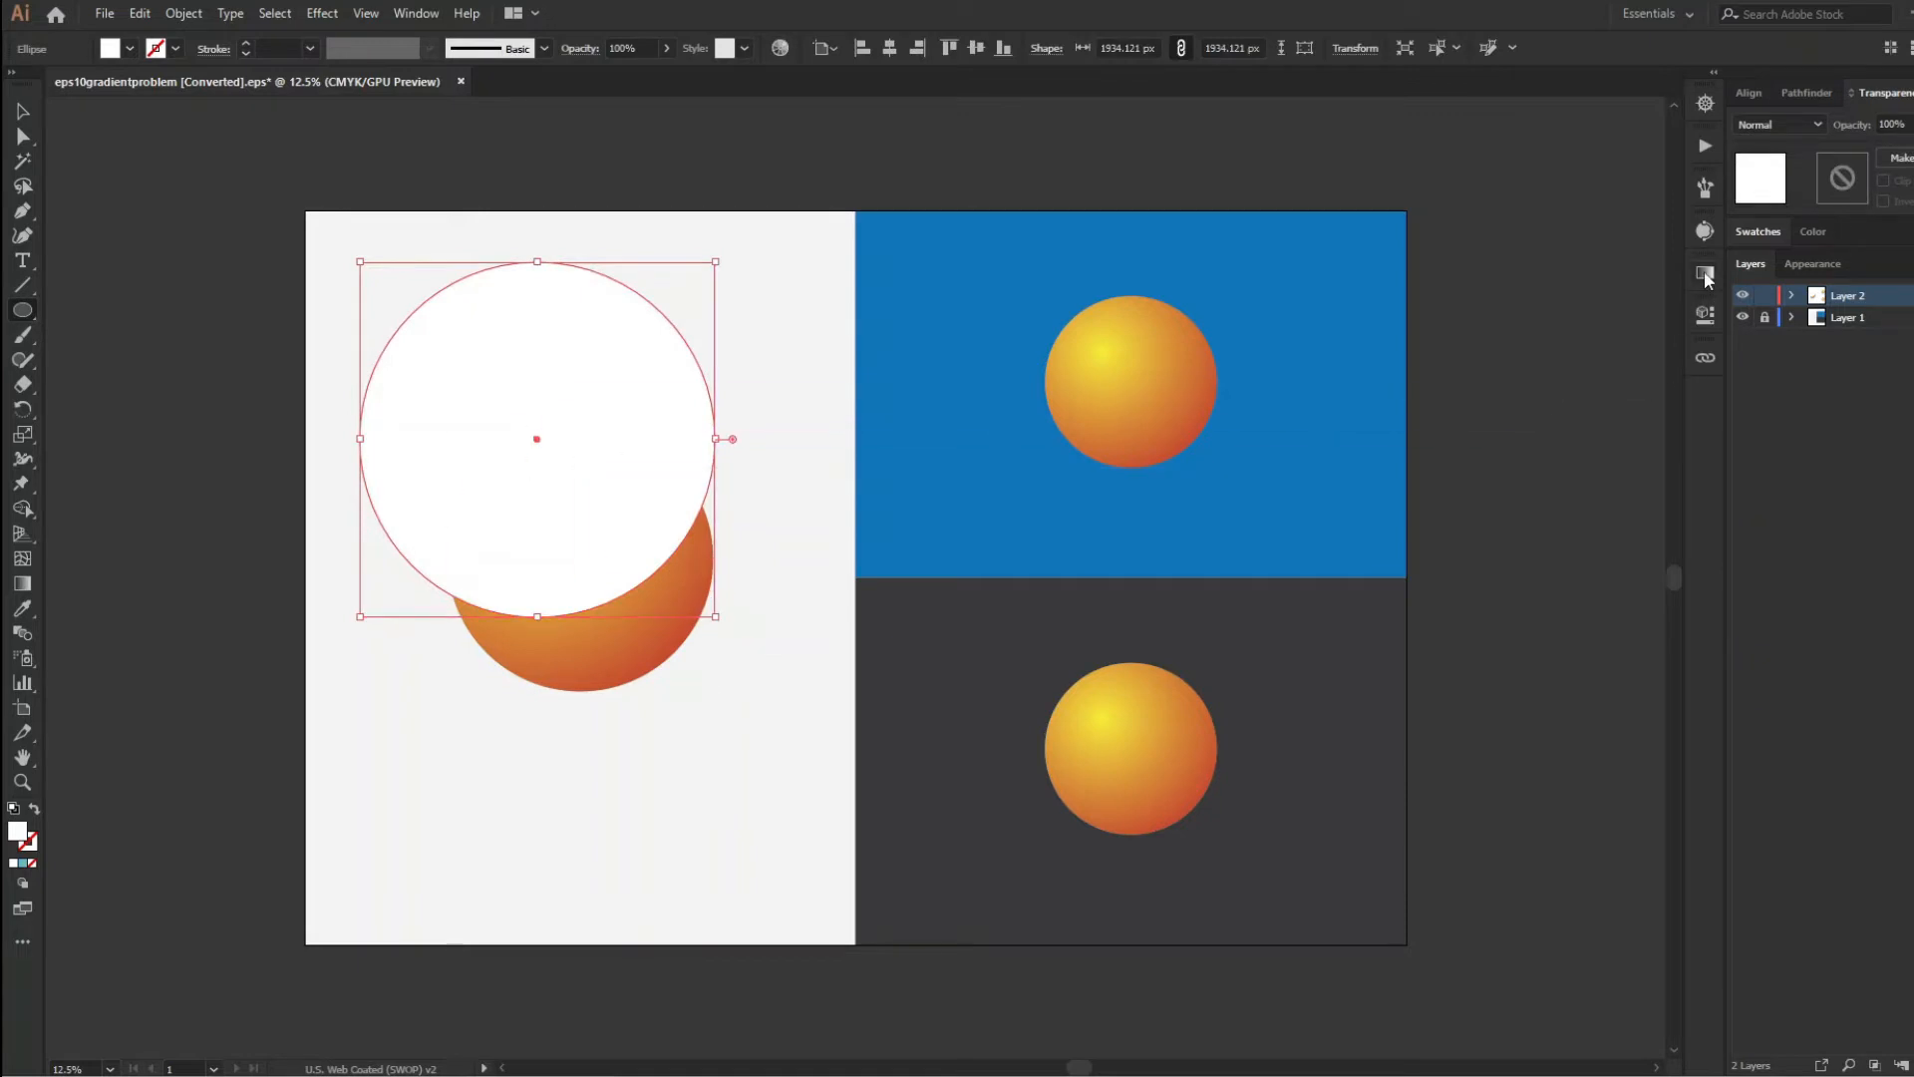
# Fill the circle with the White, Black preset as a reversed radial gradient
pyautogui.click(1704, 272)
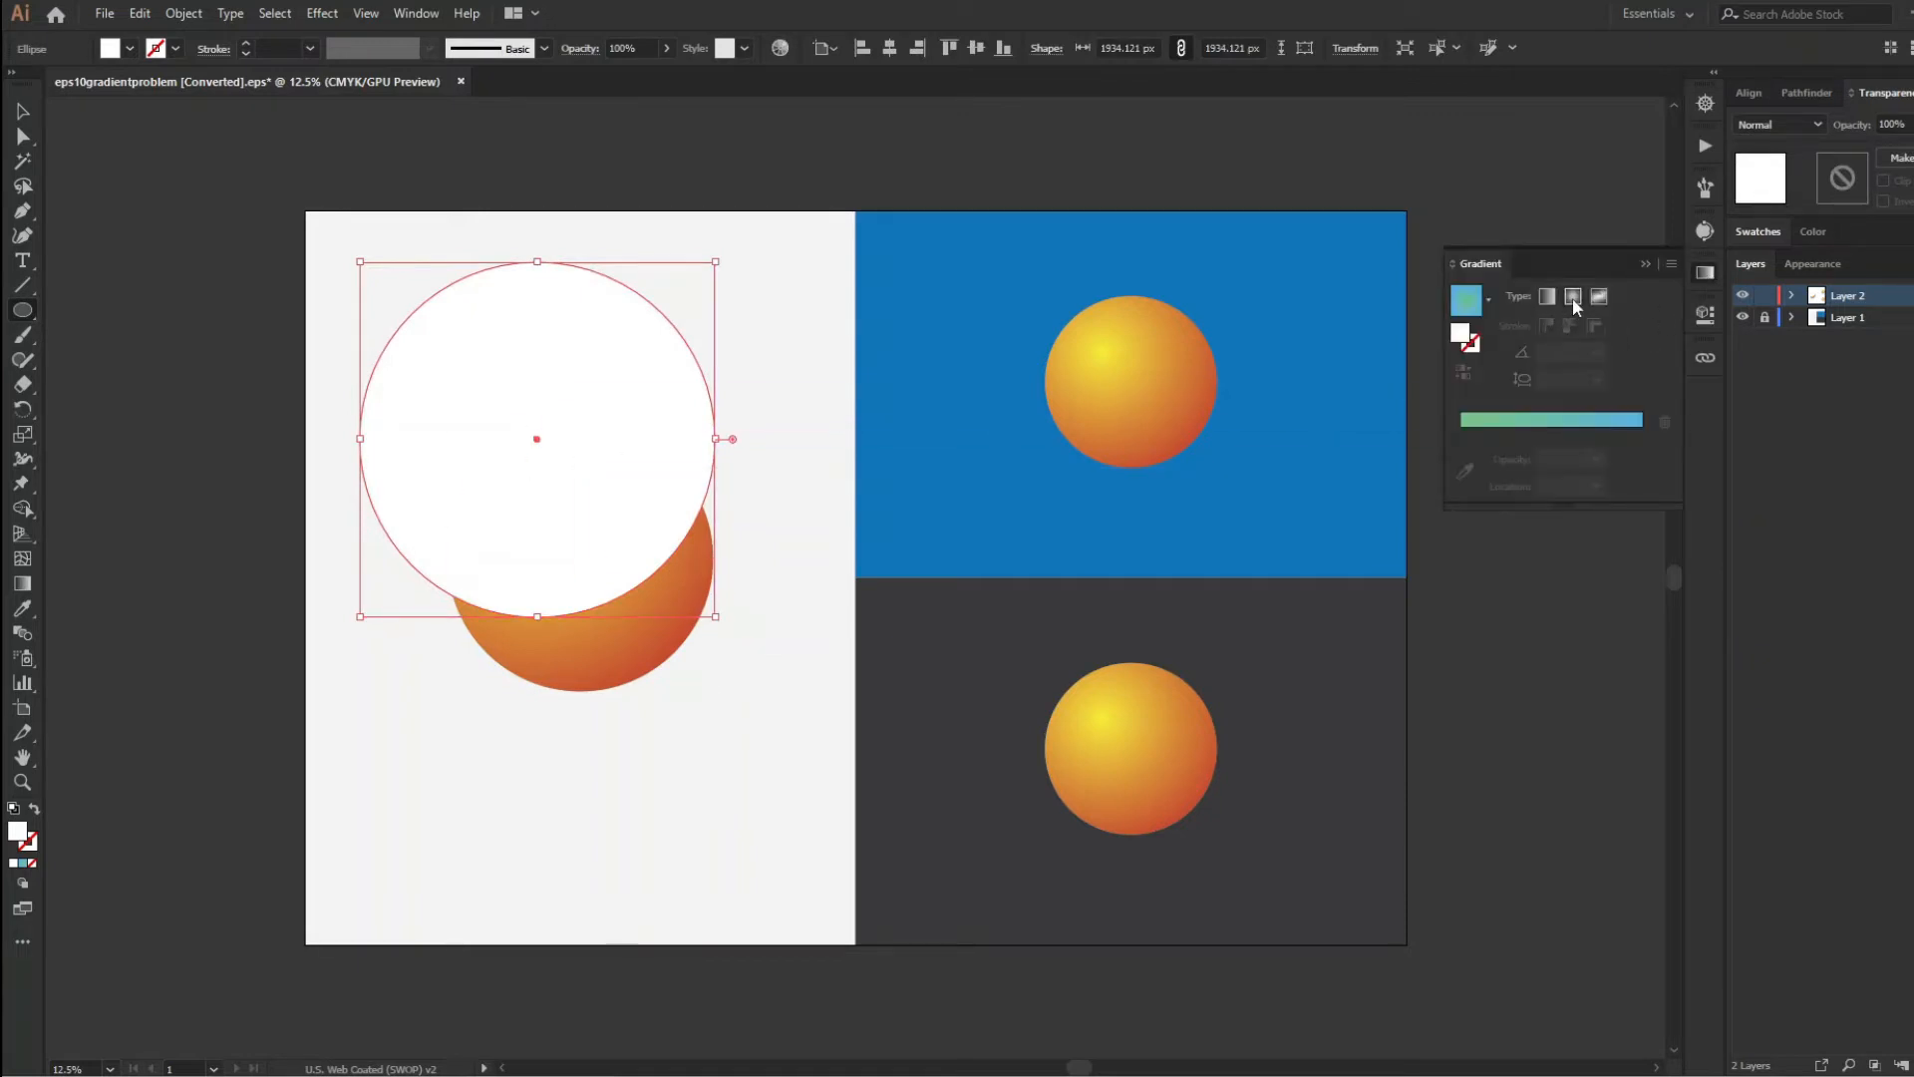
pyautogui.click(1573, 296)
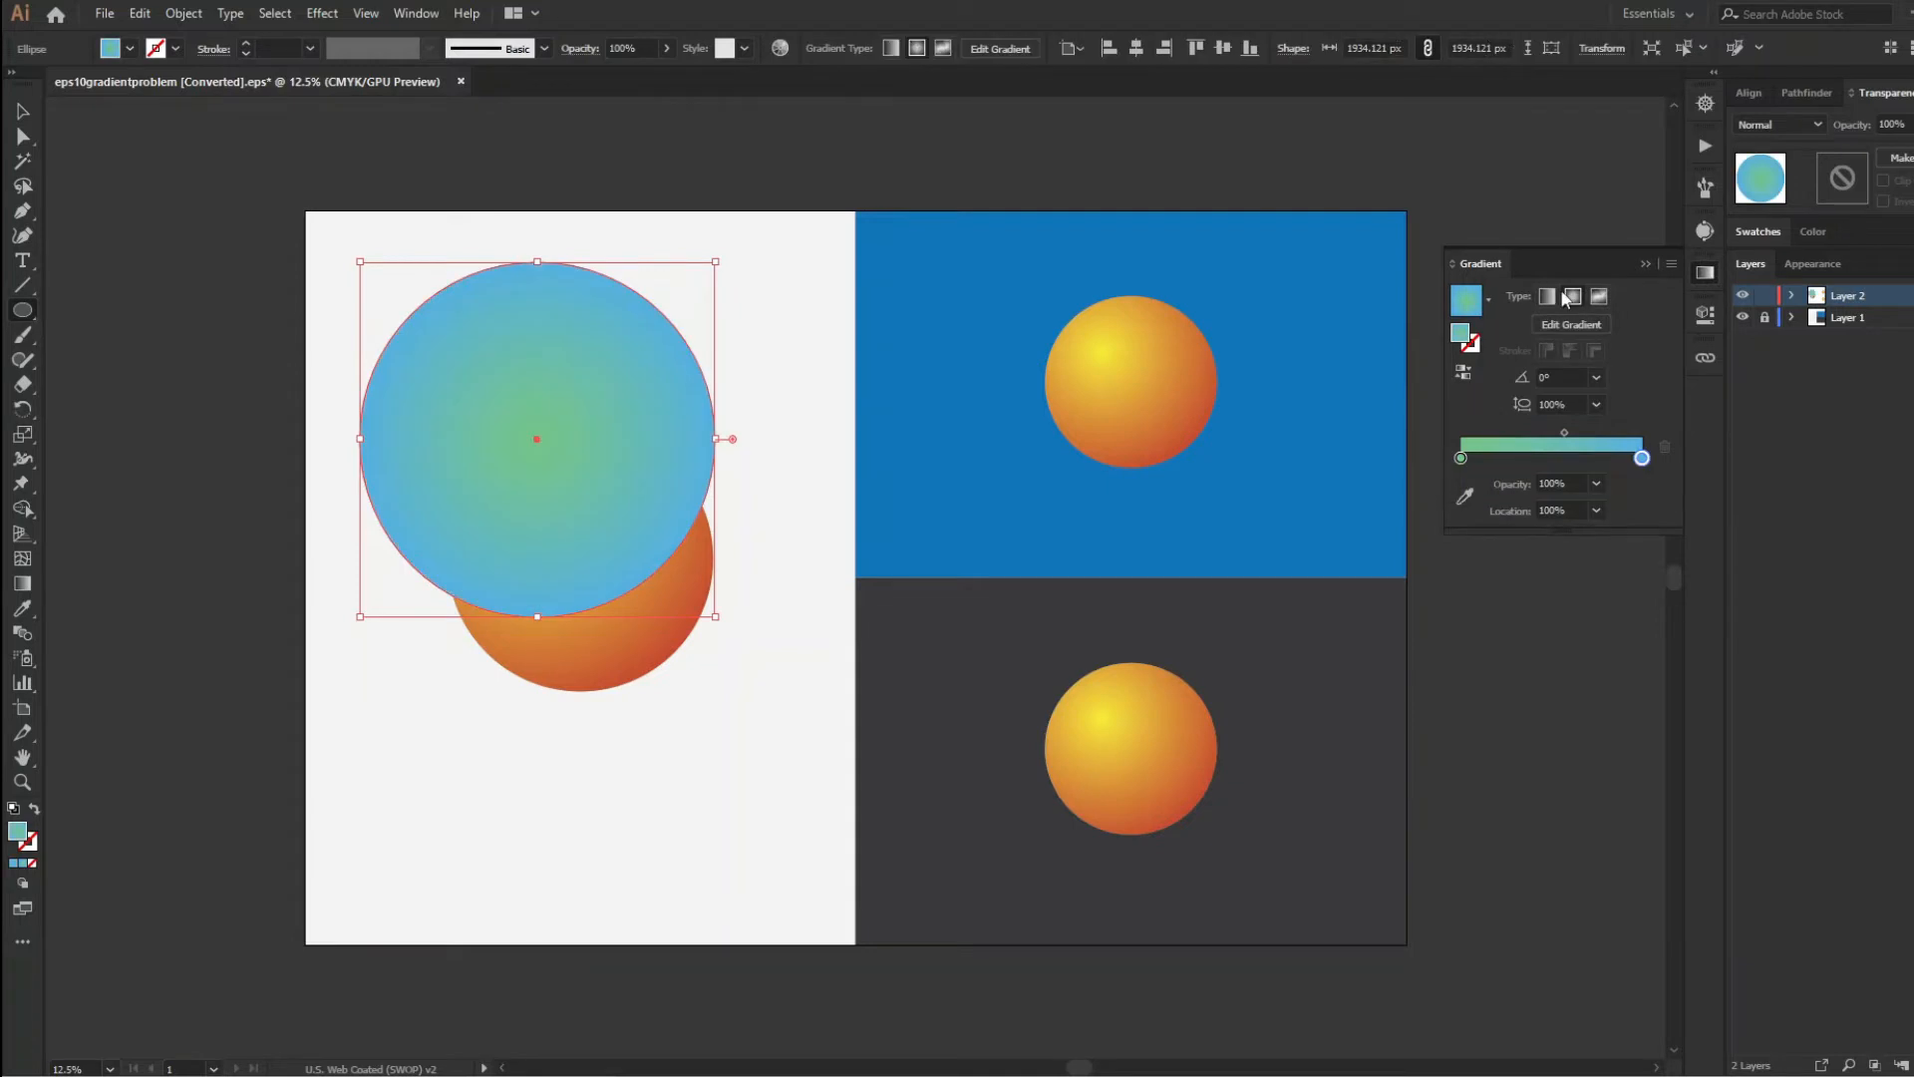
pyautogui.click(1466, 300)
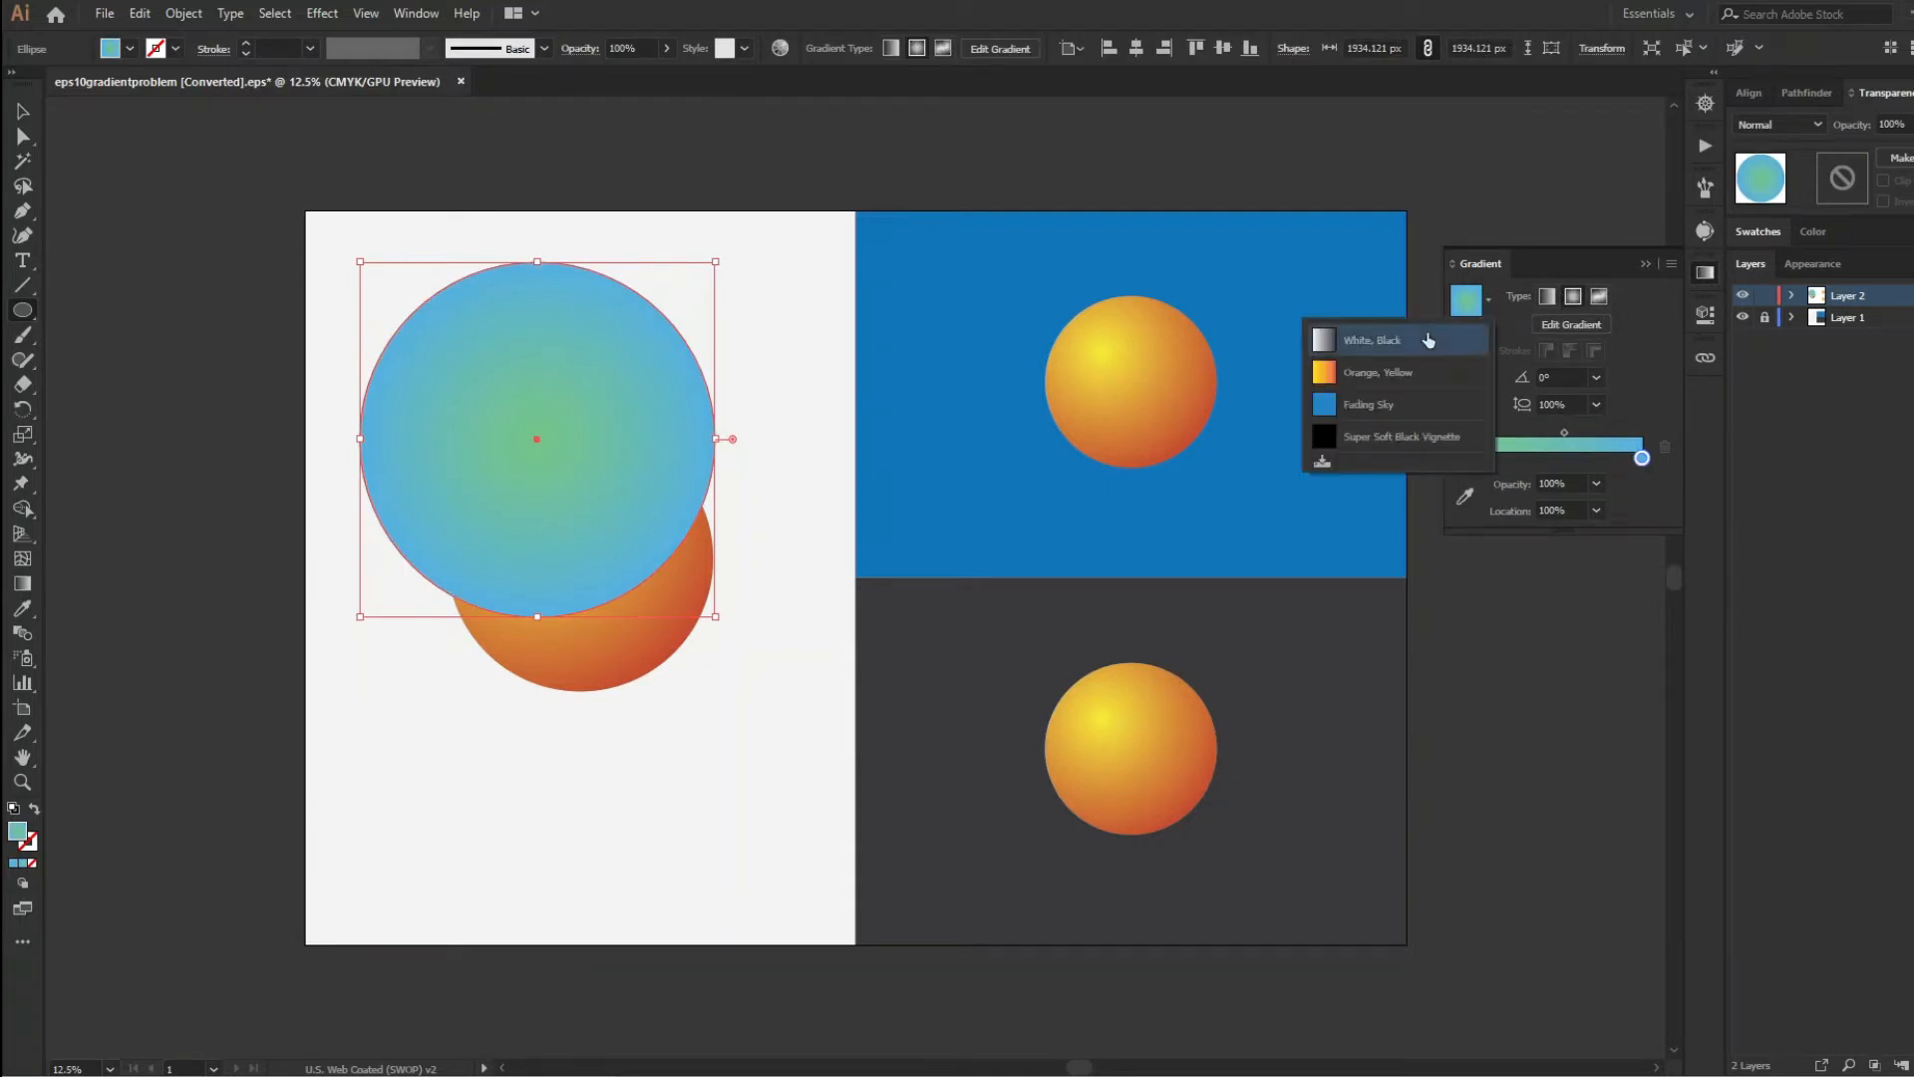
pyautogui.click(1383, 340)
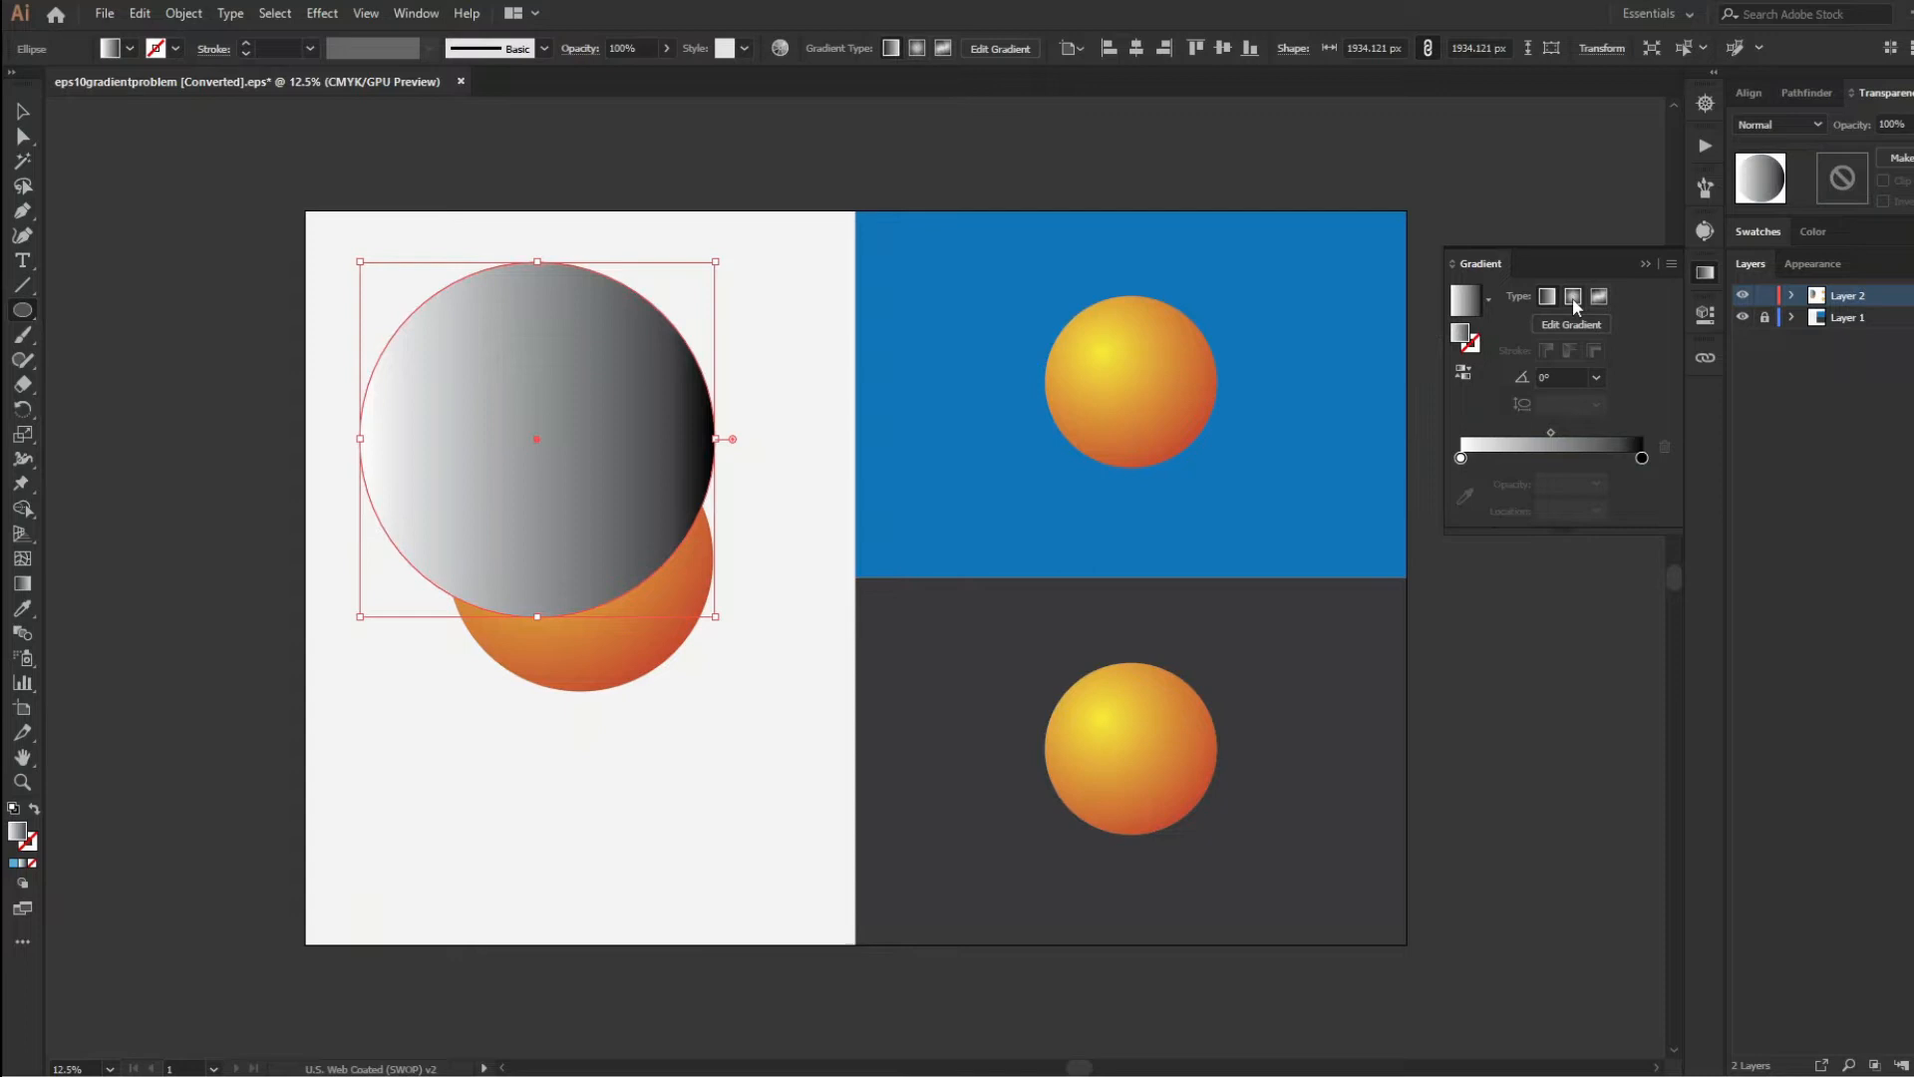
pyautogui.click(1572, 296)
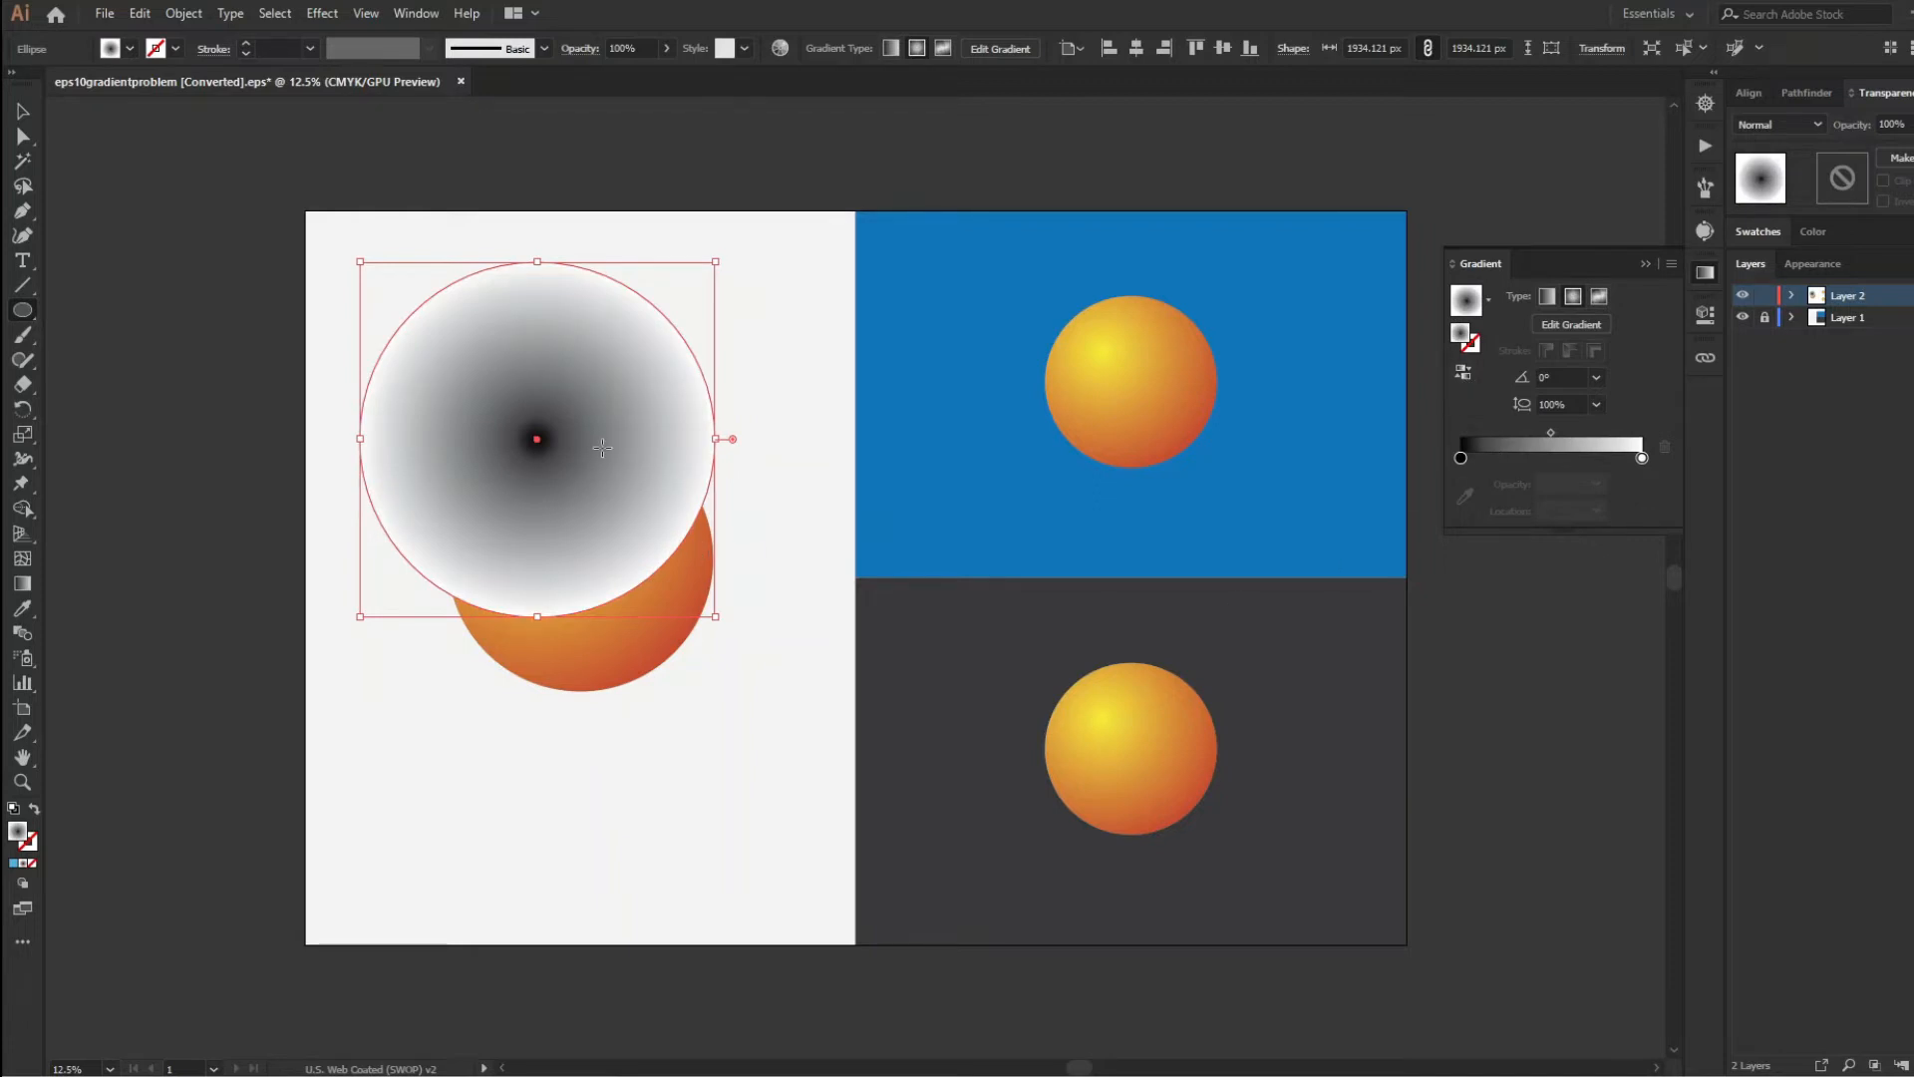
pyautogui.moveTo(1785, 135)
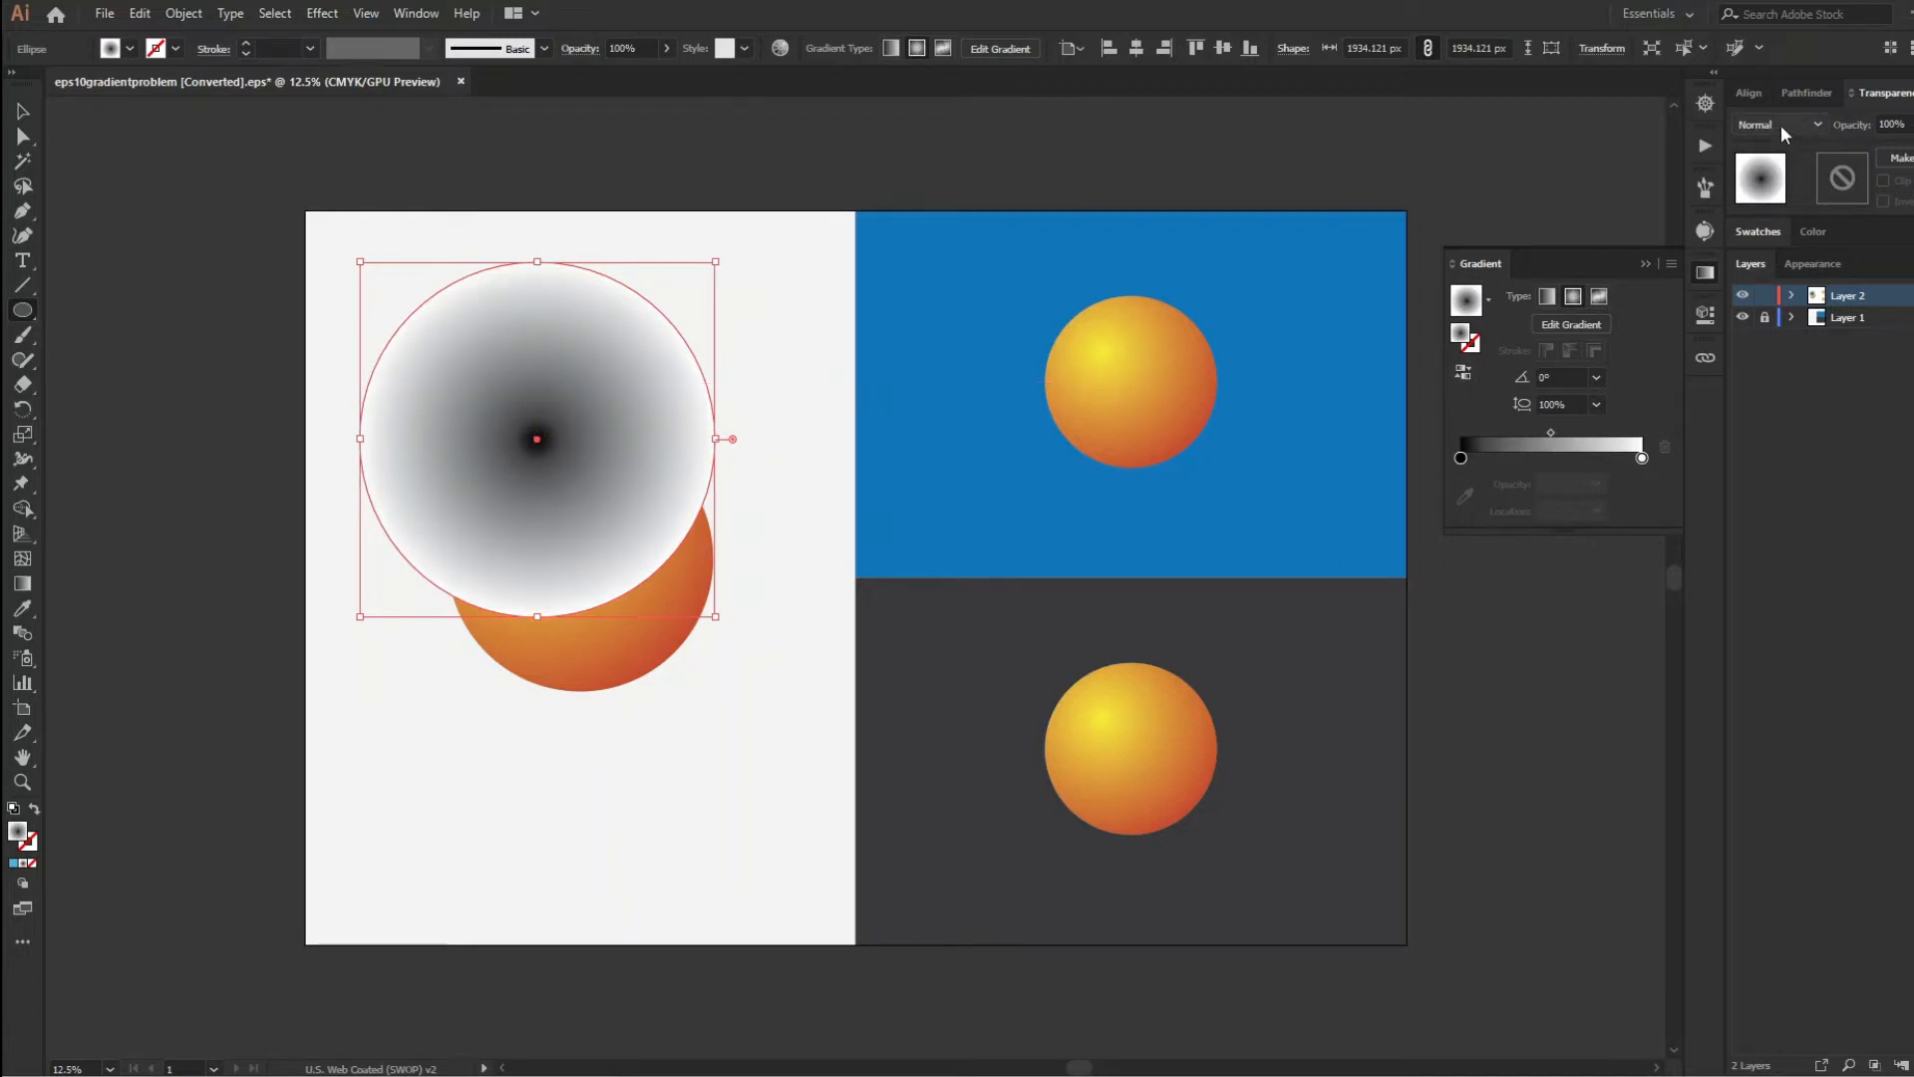
# Blend the shadows with Multiply and set the white gradient stop to 0% opacity
pyautogui.click(1780, 124)
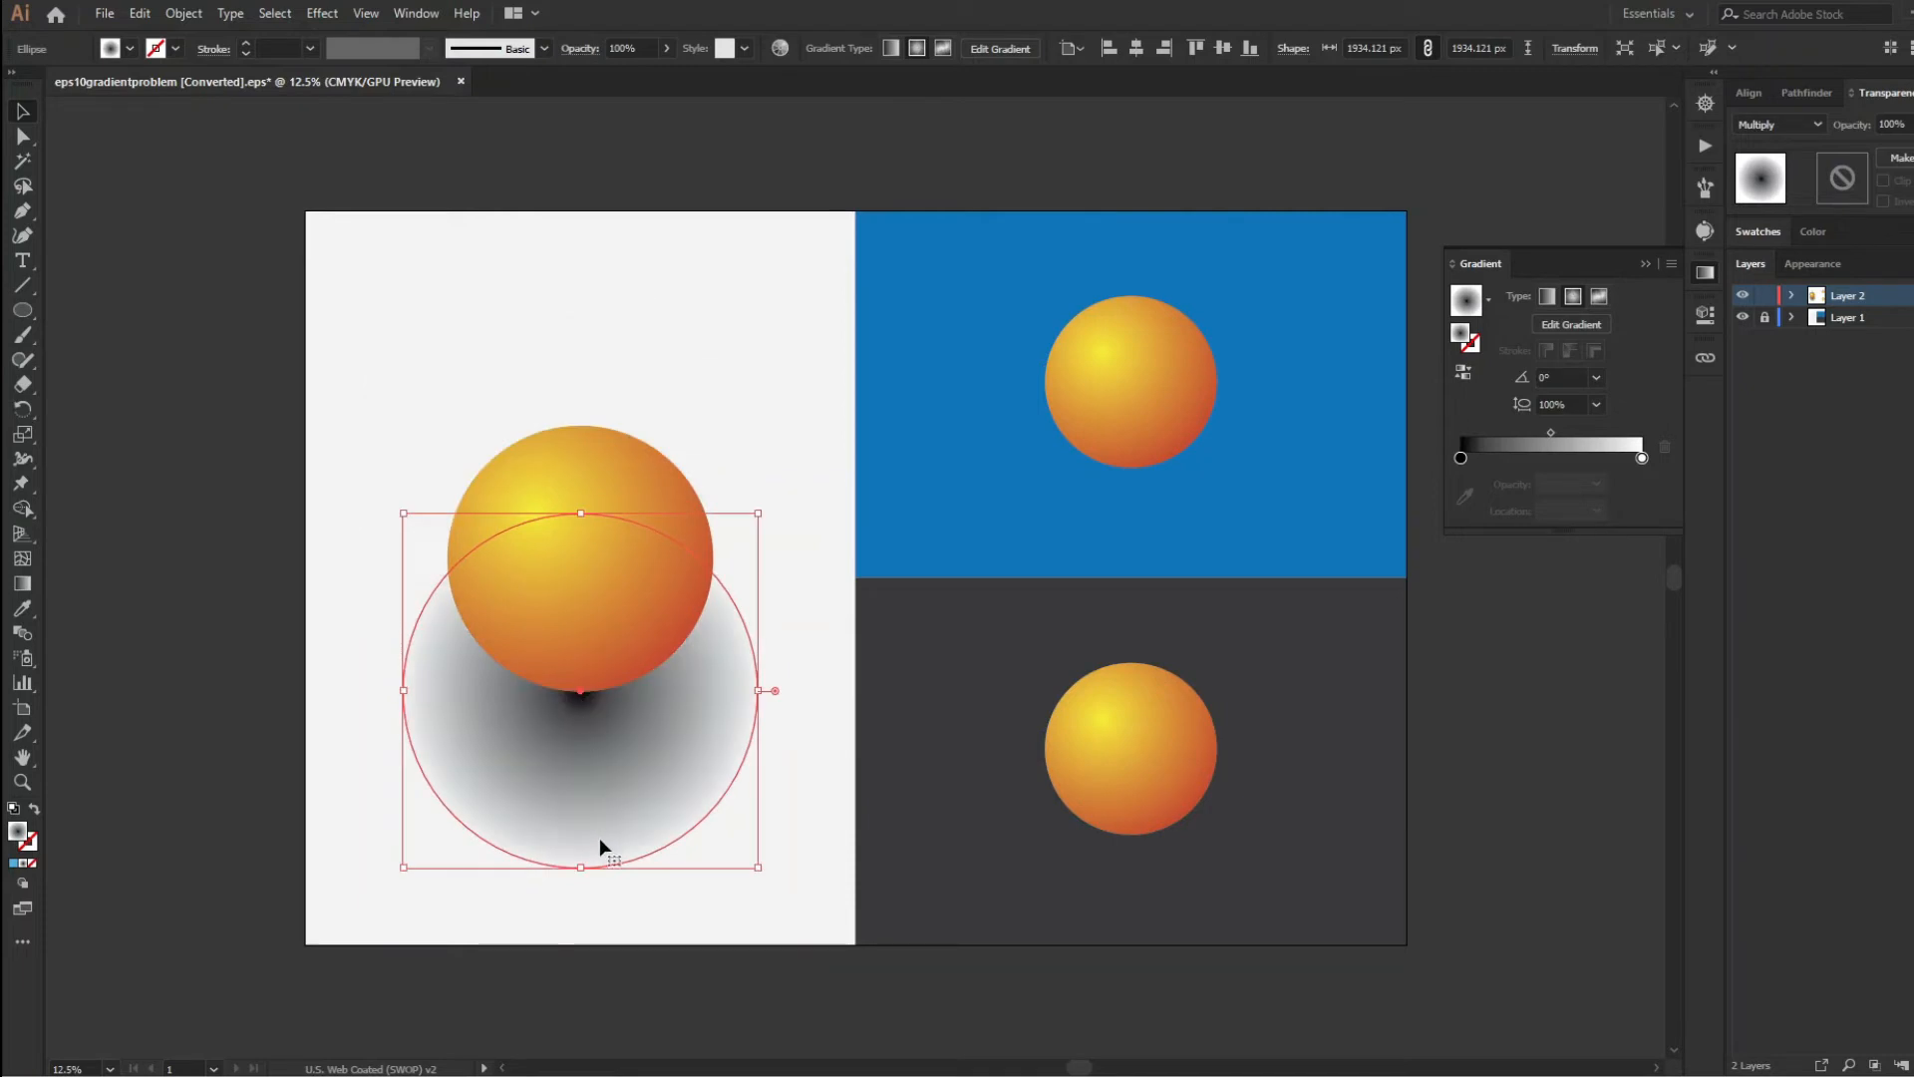
pyautogui.moveTo(569, 573)
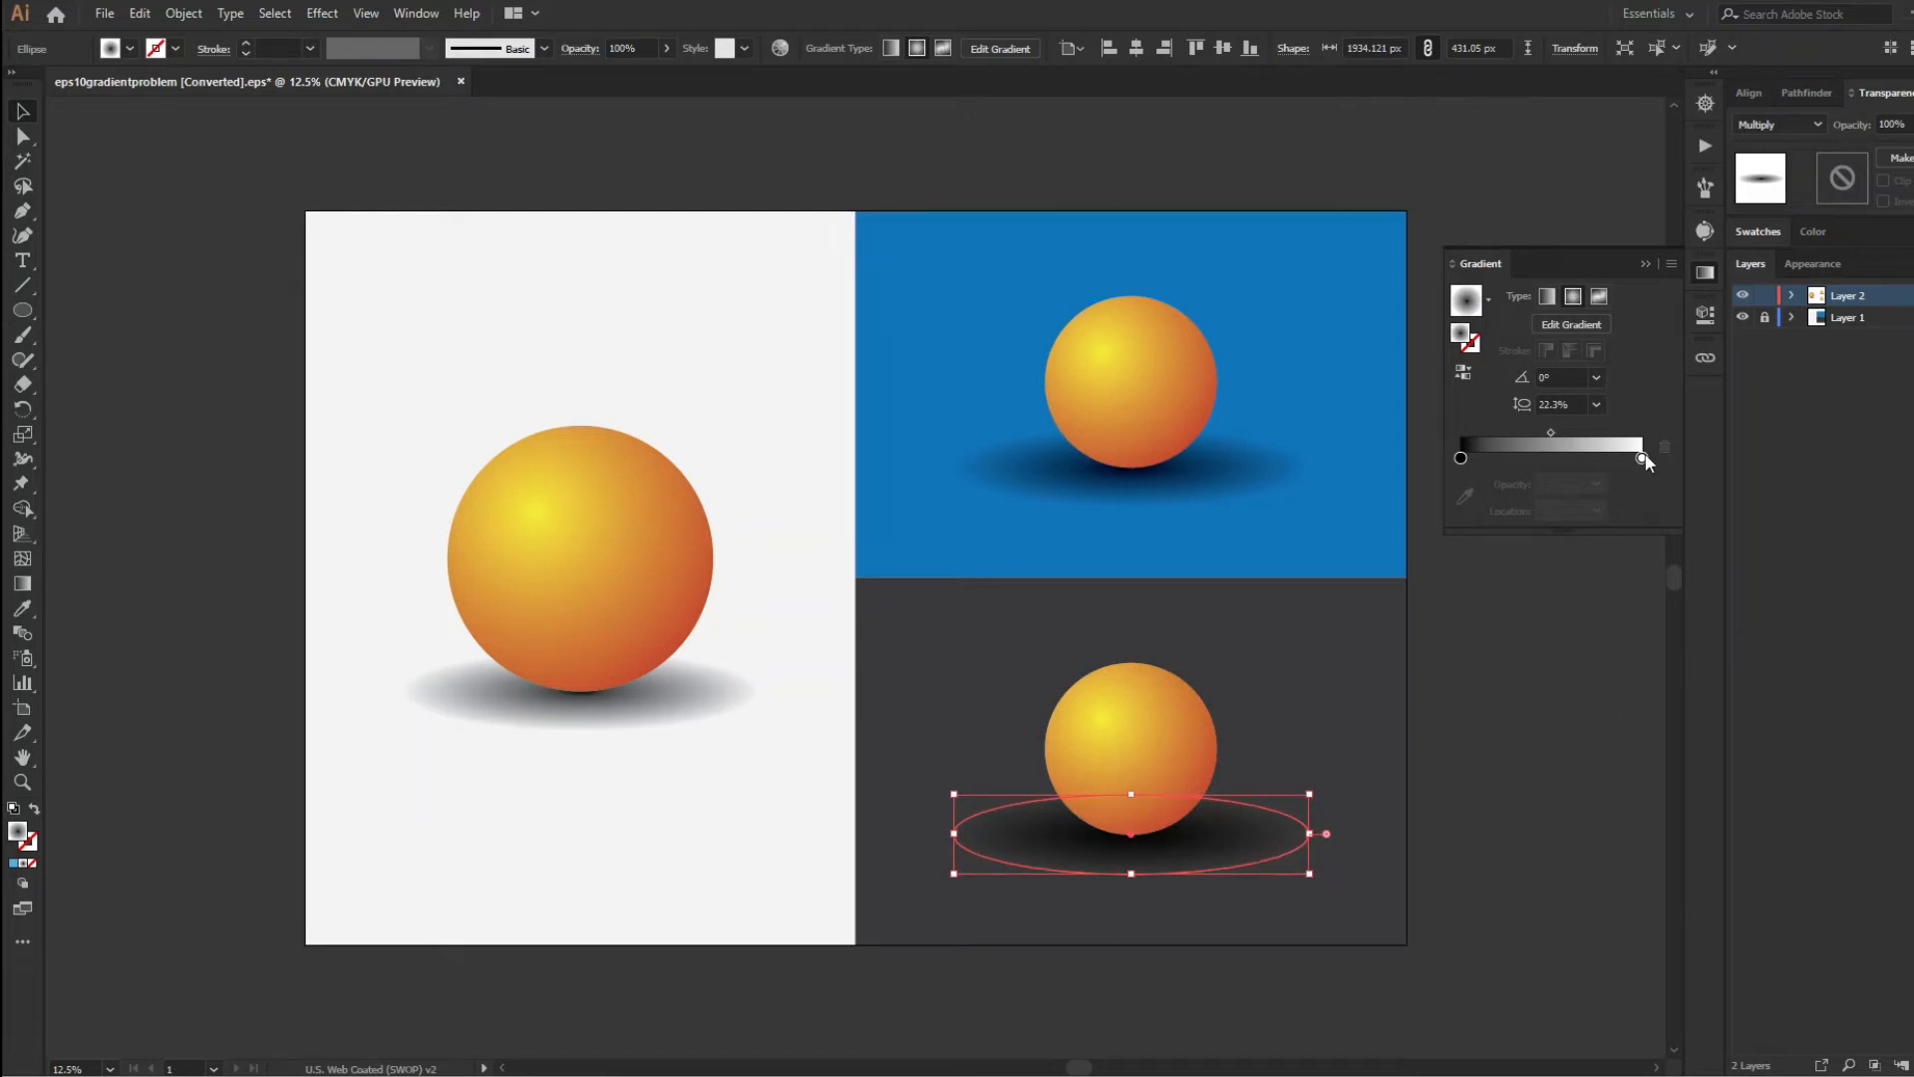
pyautogui.click(1642, 457)
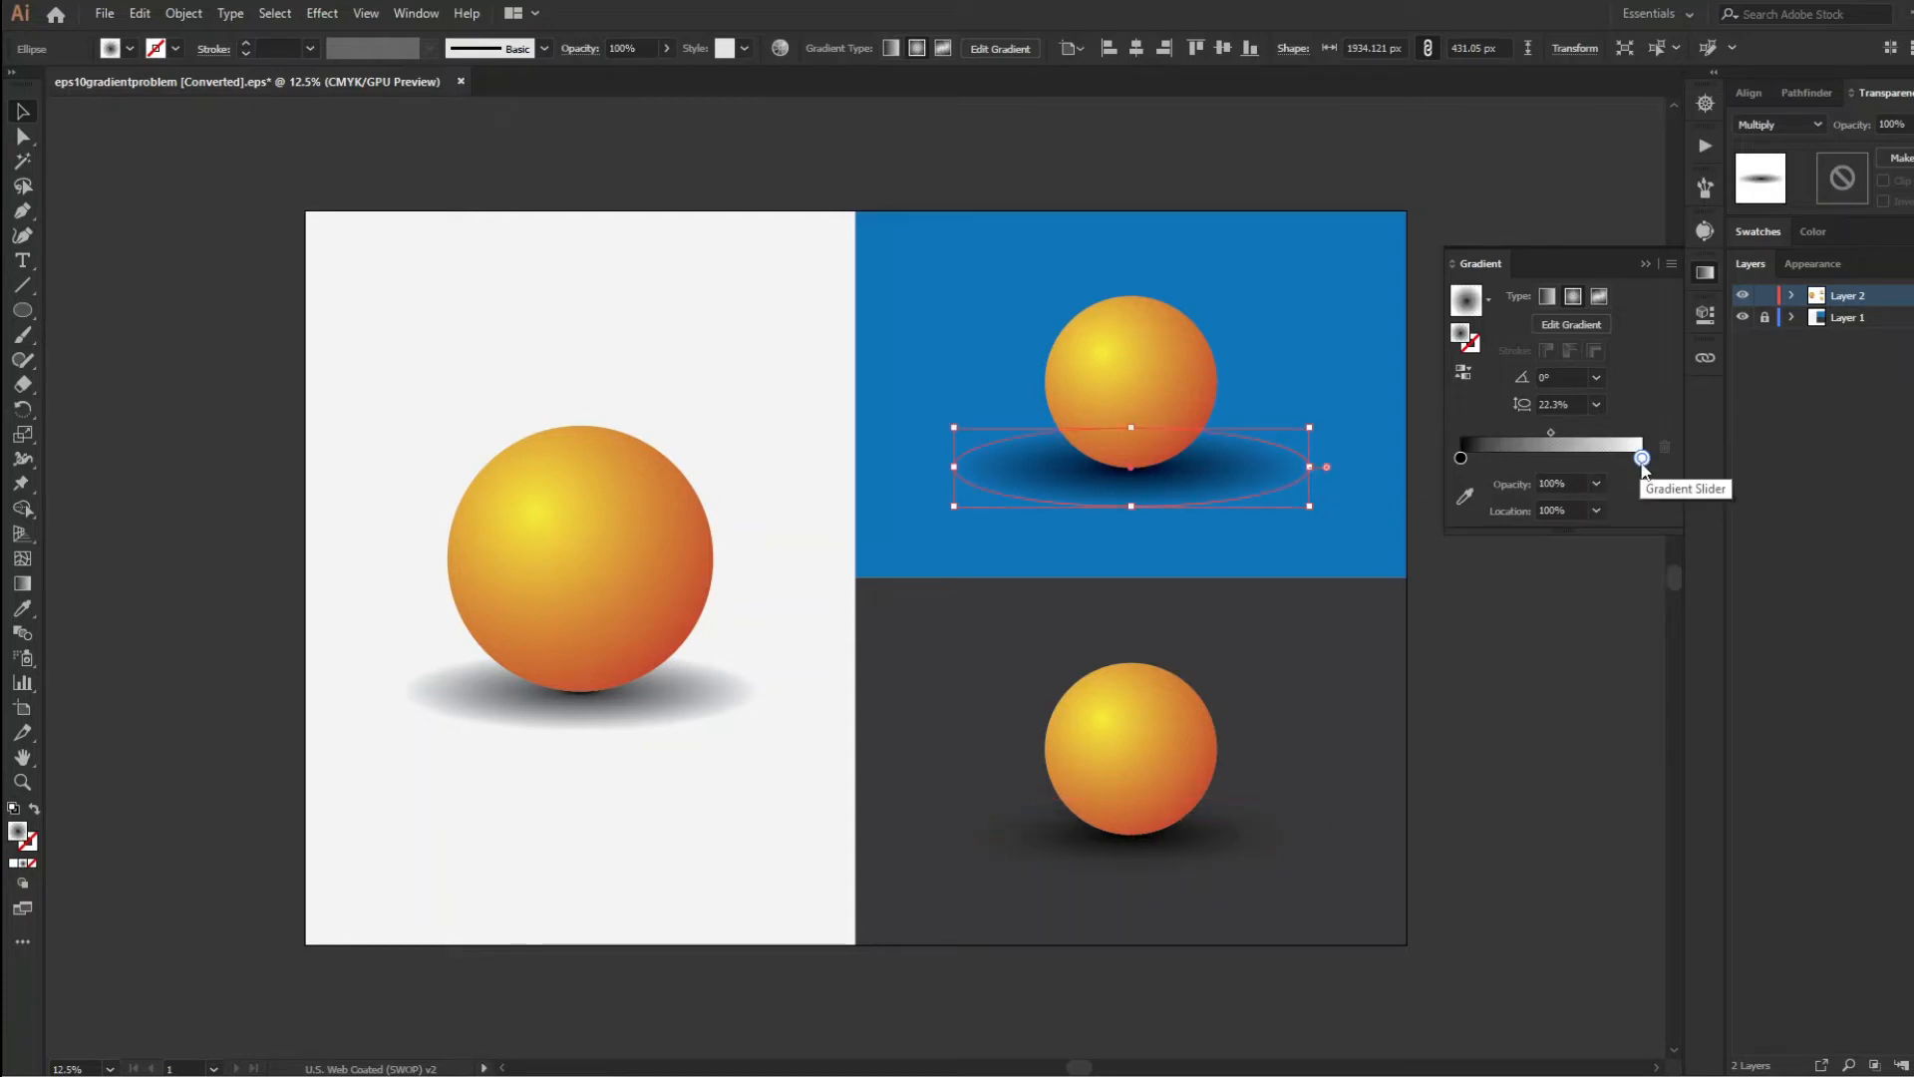
pyautogui.click(1596, 484)
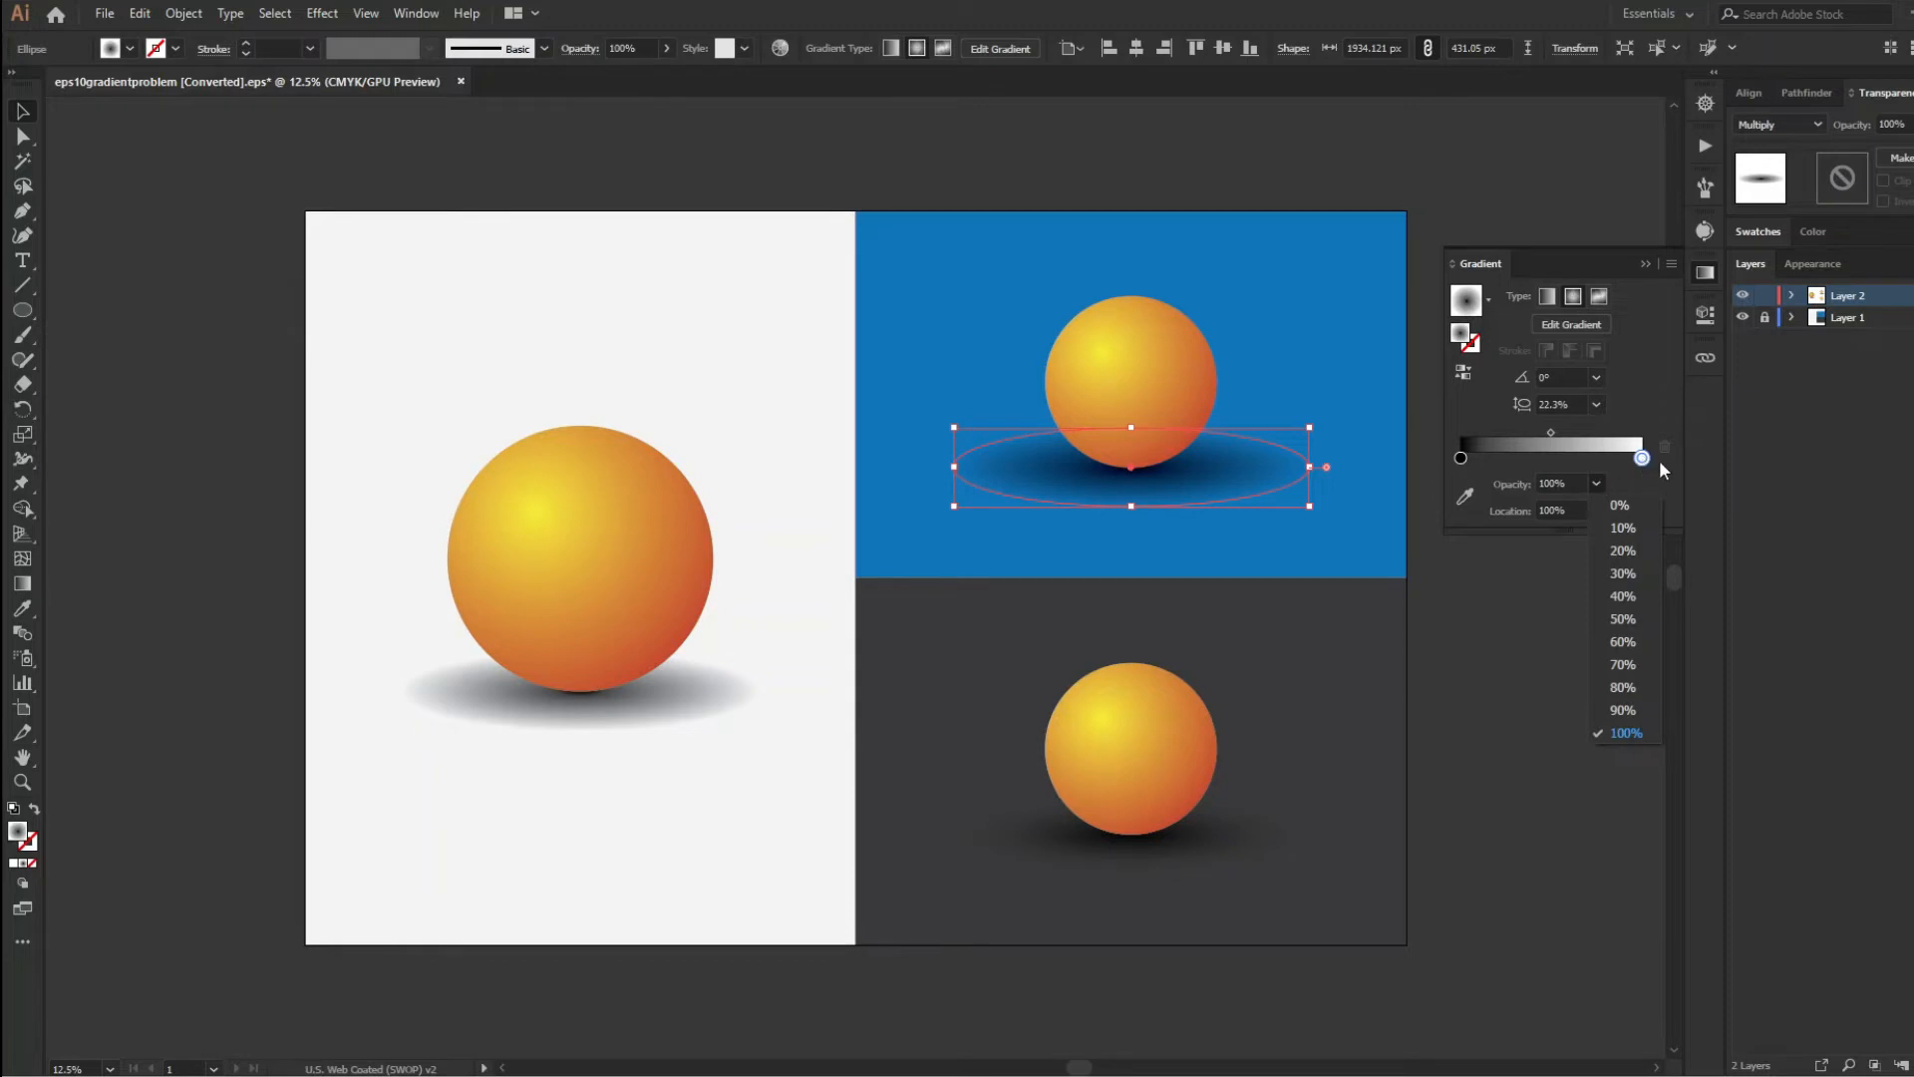
pyautogui.click(1619, 505)
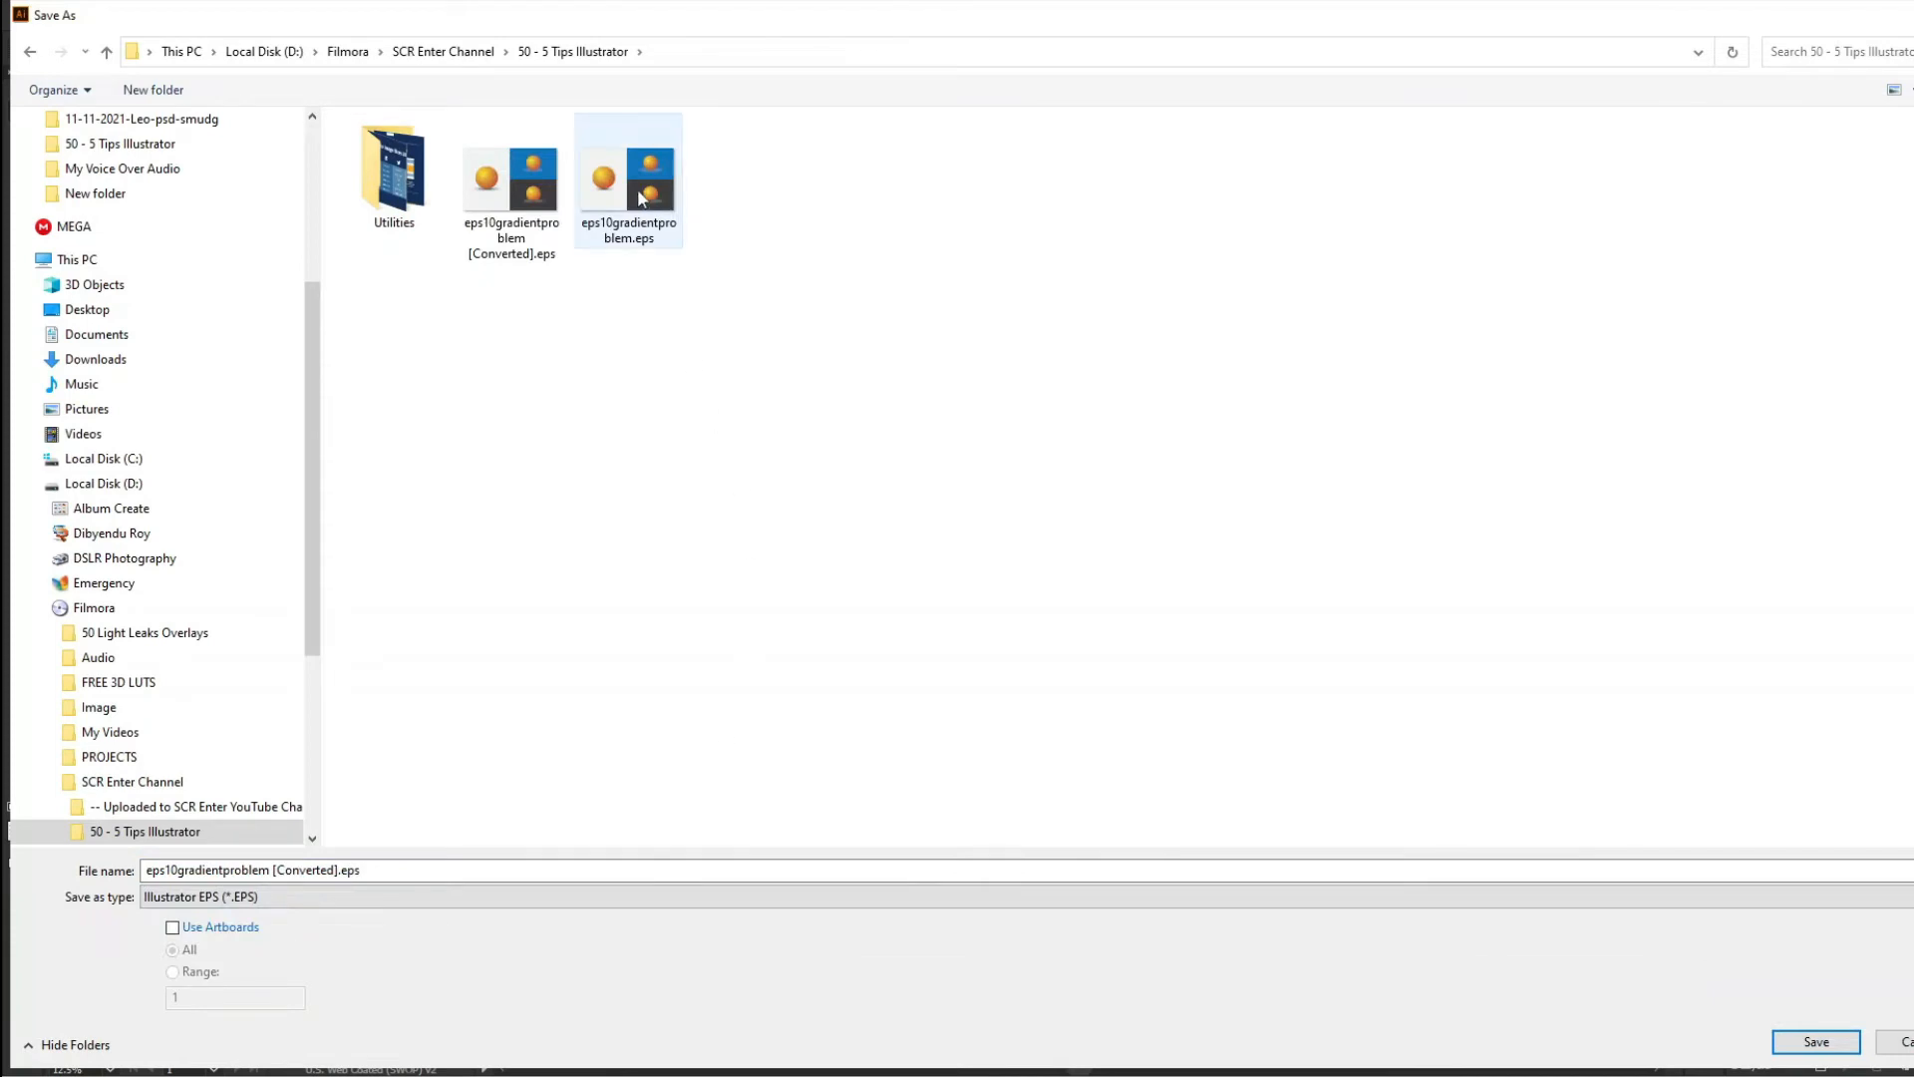
# Overwrite eps10gradientproblem.eps, keeping Illustrator 10 EPS in the EPS options
pyautogui.click(628, 177)
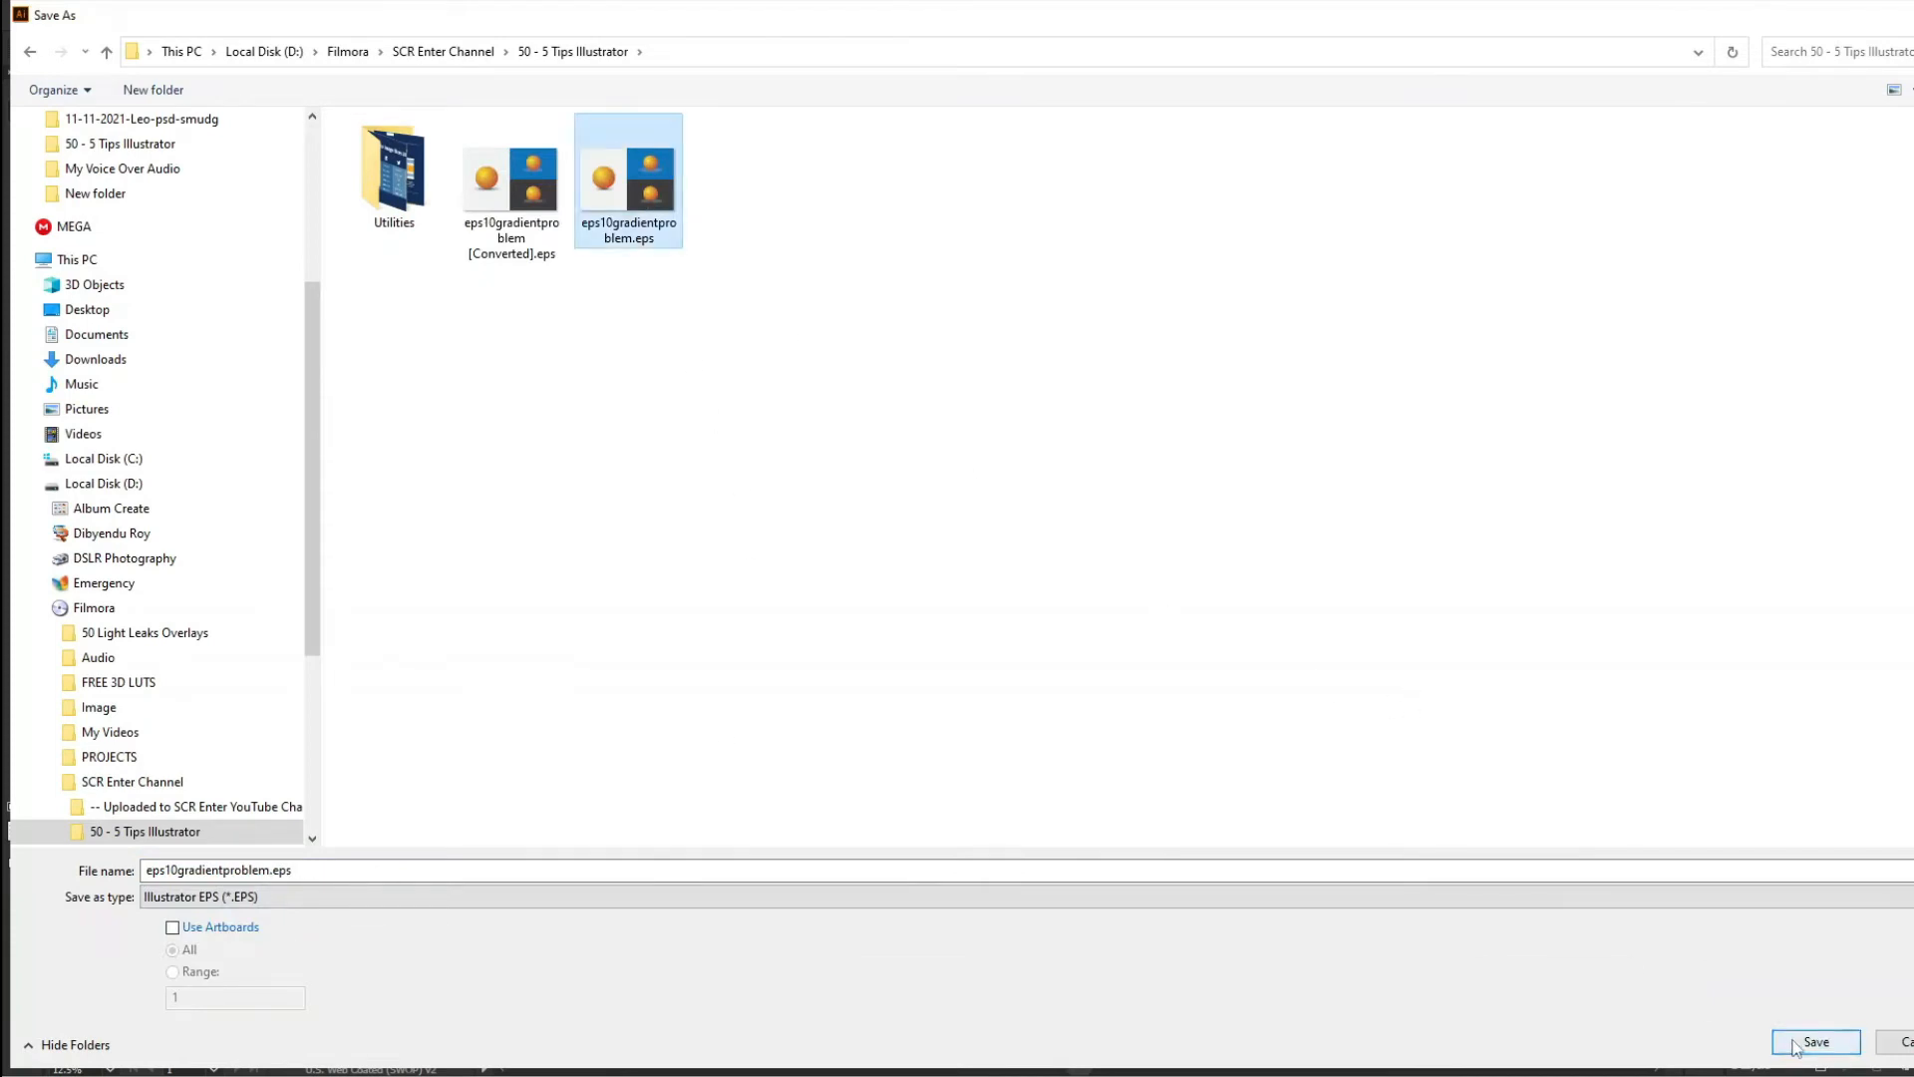
pyautogui.click(1814, 1041)
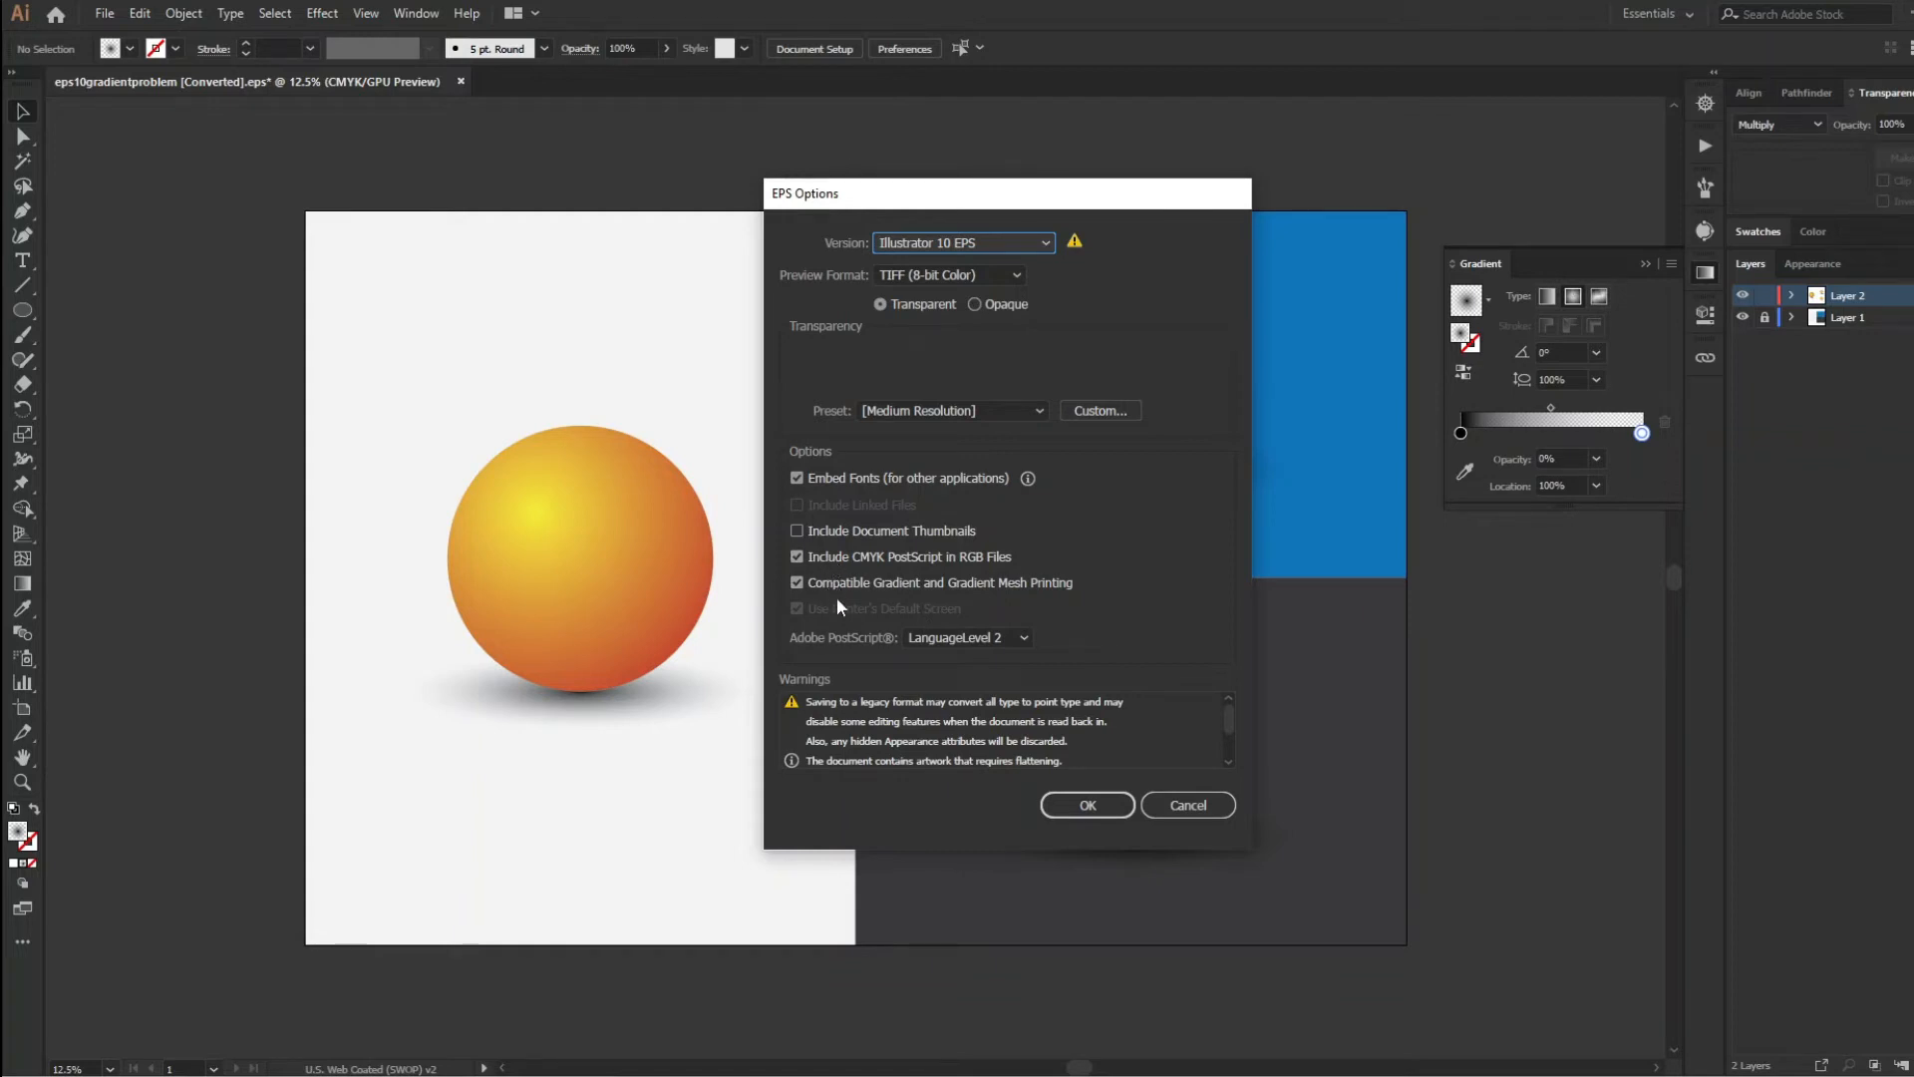
pyautogui.click(1086, 805)
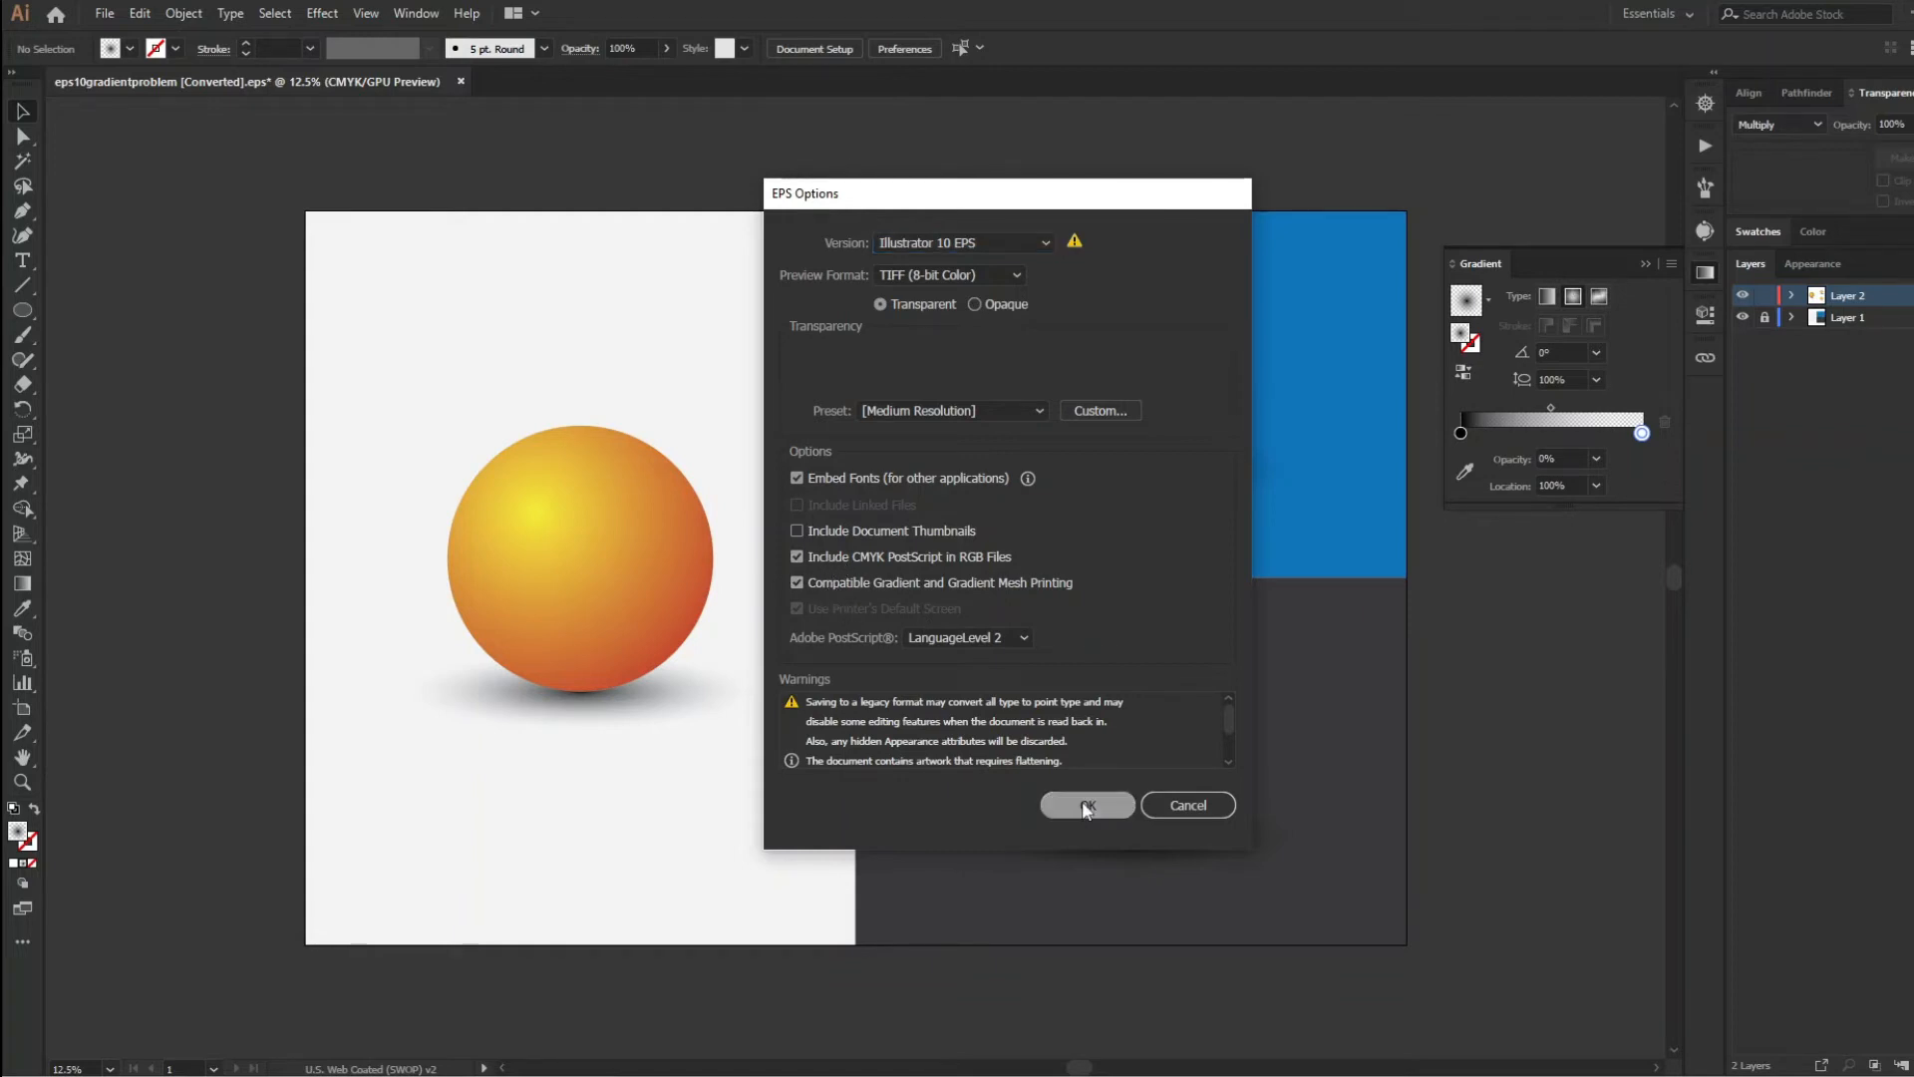
pyautogui.click(1086, 805)
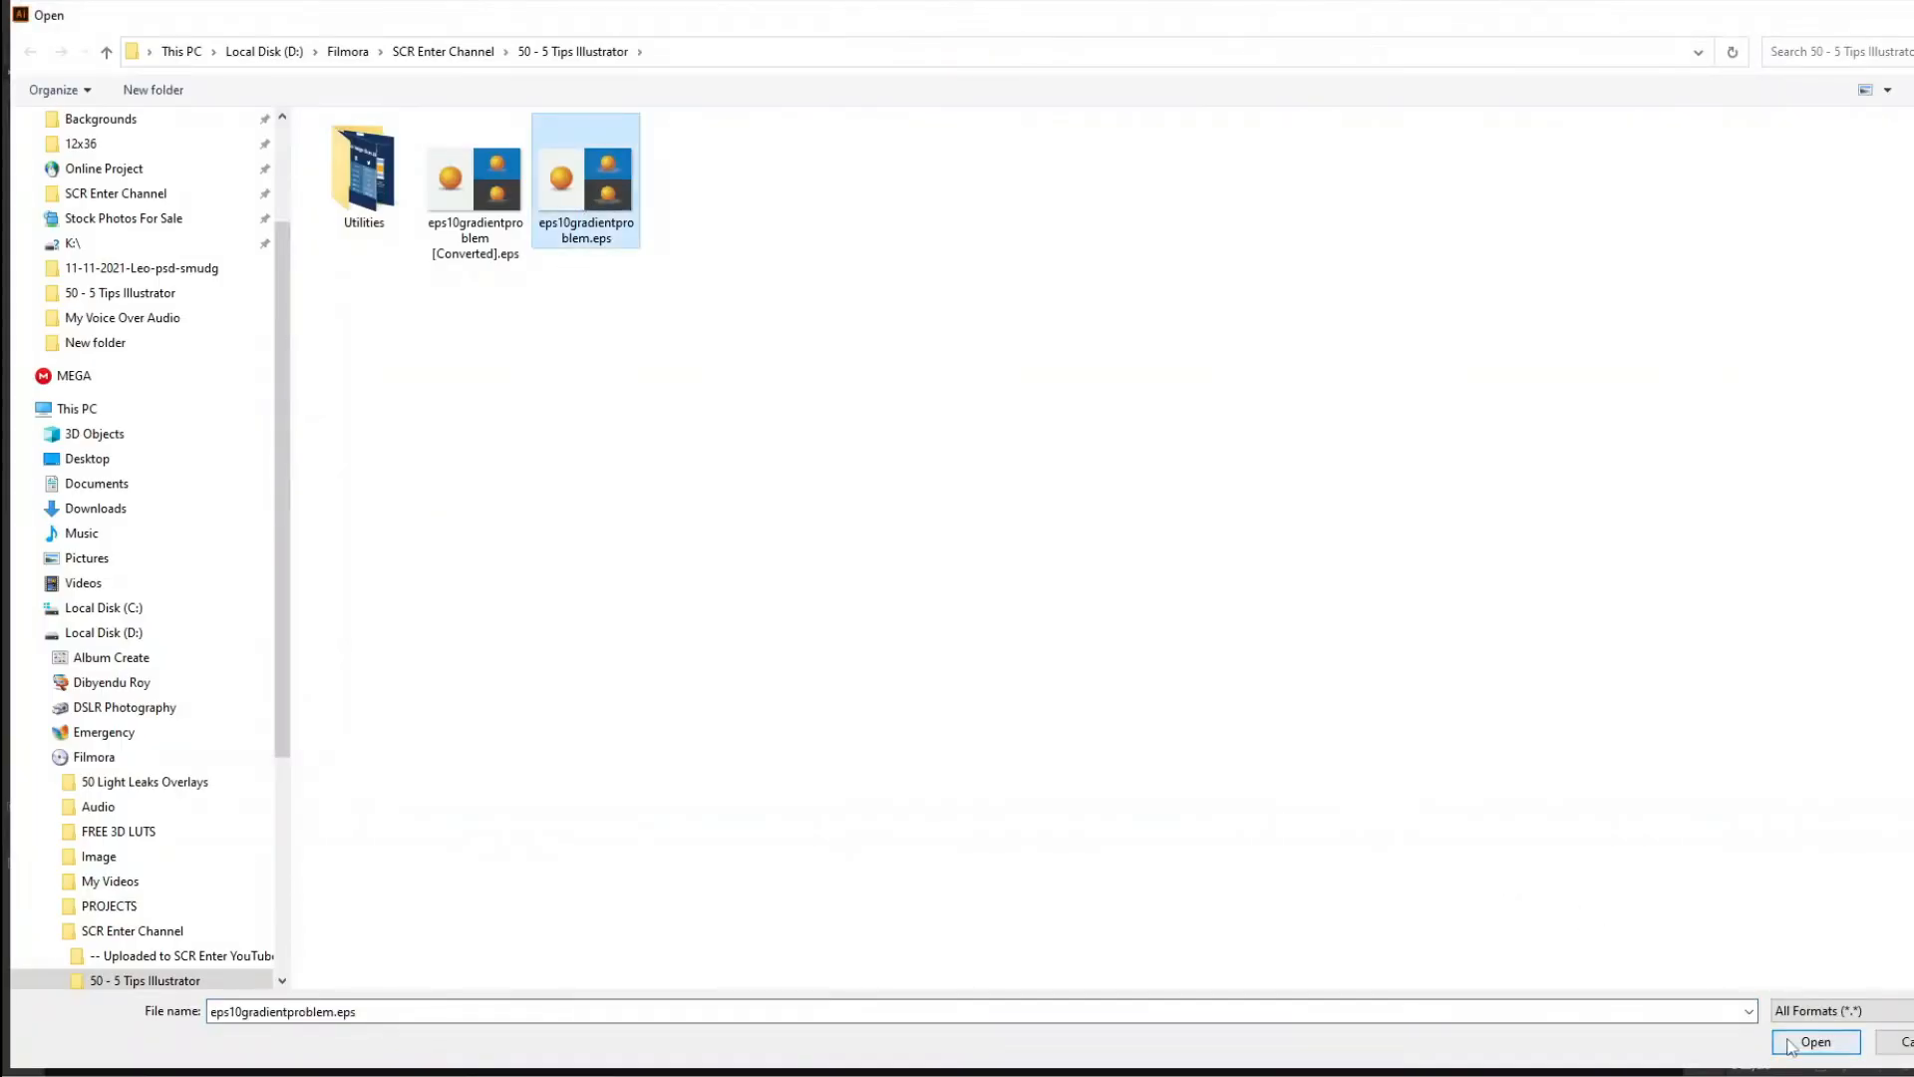
# Open the saved eps10gradientproblem.eps to check the three spheres' shadows
pyautogui.click(1817, 1041)
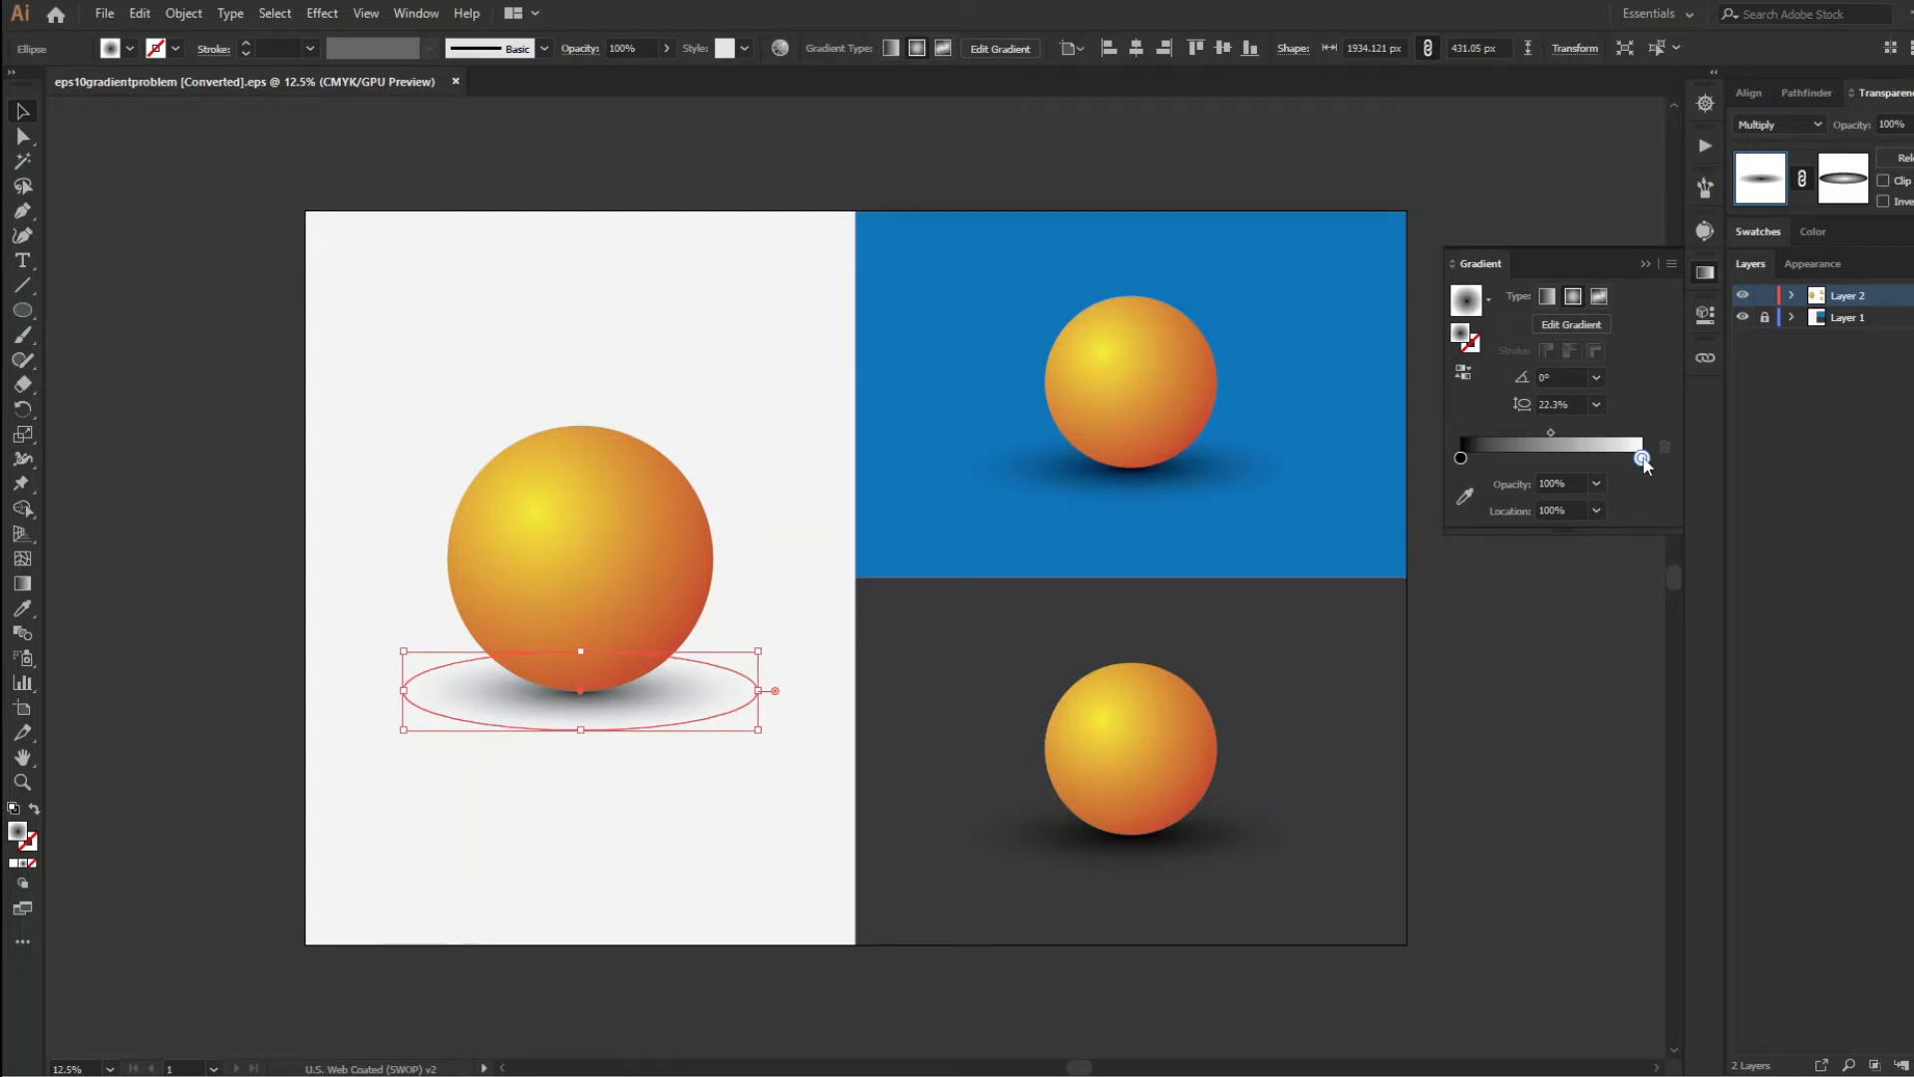
# Reposition the shadow's gradient stops and change the dark stop to red
pyautogui.moveTo(1642, 458); pyautogui.dragTo(1519, 458)
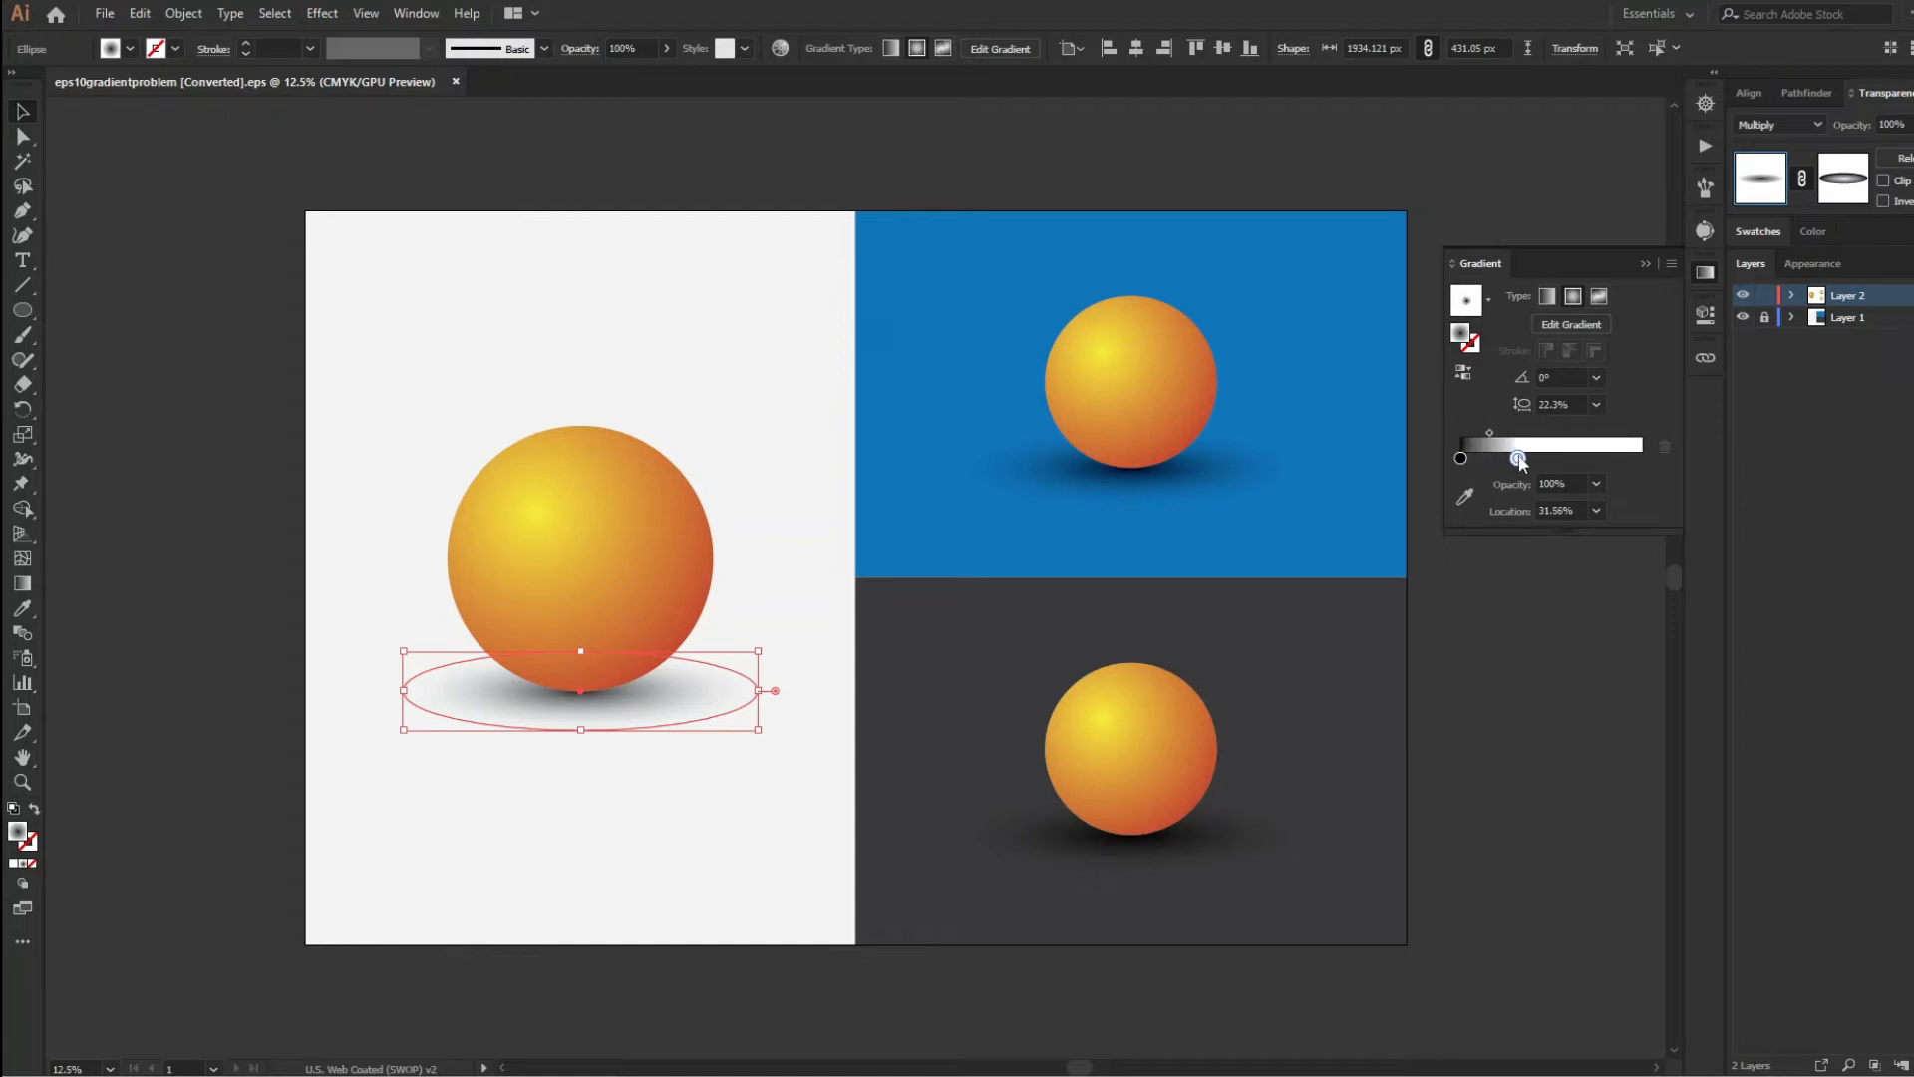
pyautogui.moveTo(1518, 461); pyautogui.dragTo(1525, 460)
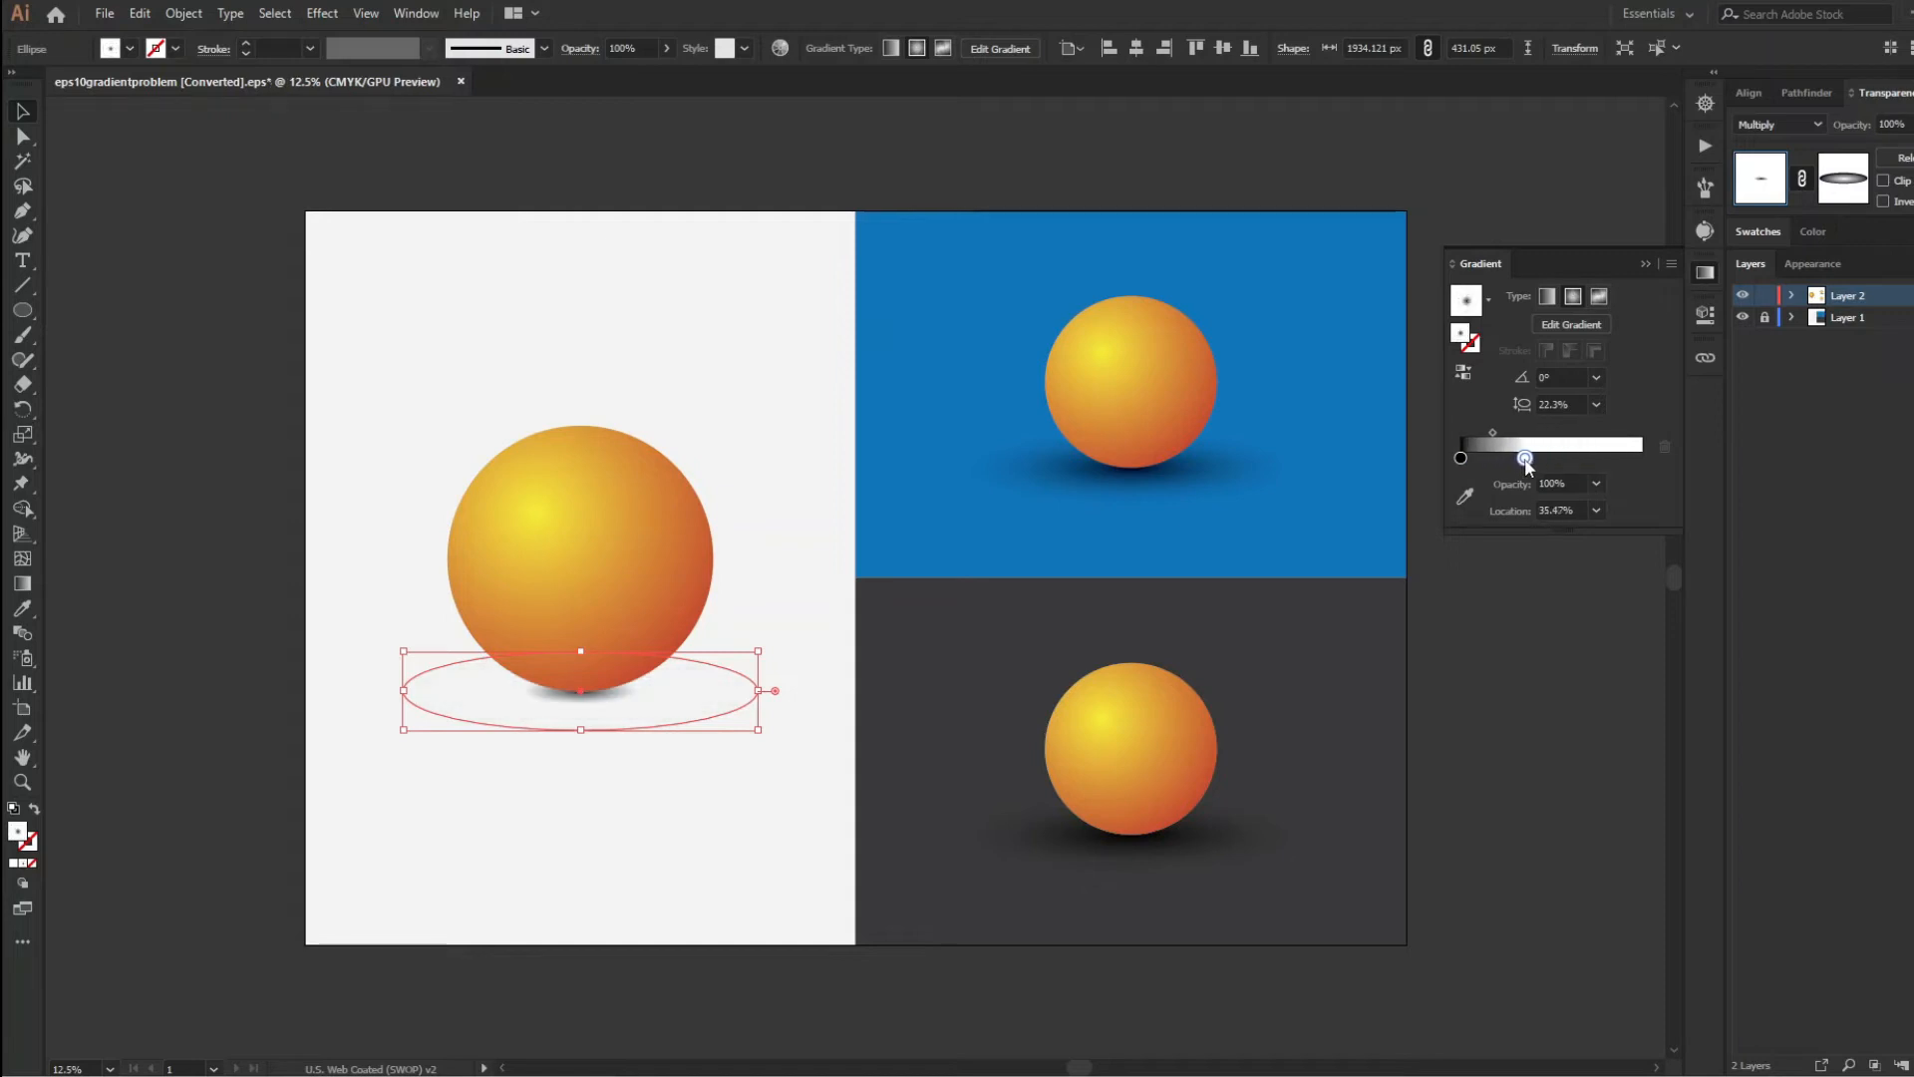
pyautogui.moveTo(1523, 457); pyautogui.dragTo(1551, 457)
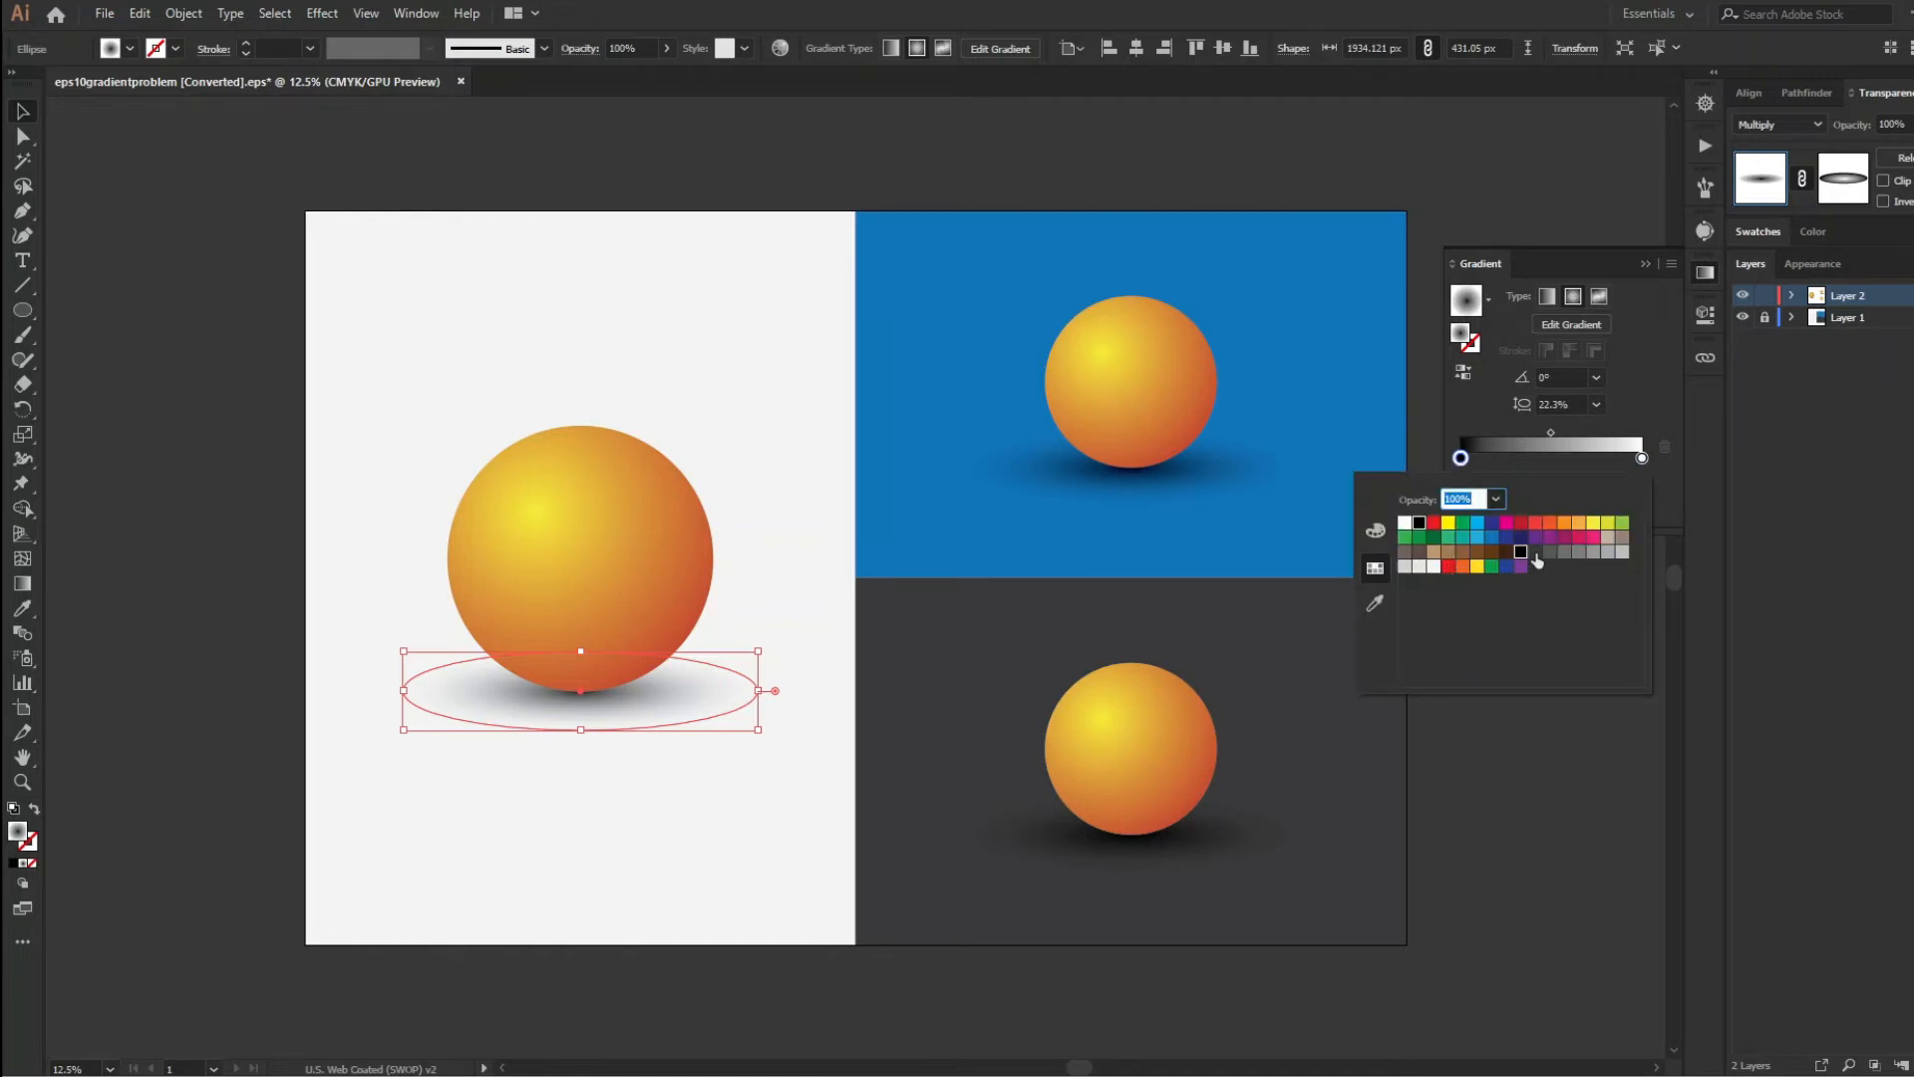
pyautogui.moveTo(1534, 553)
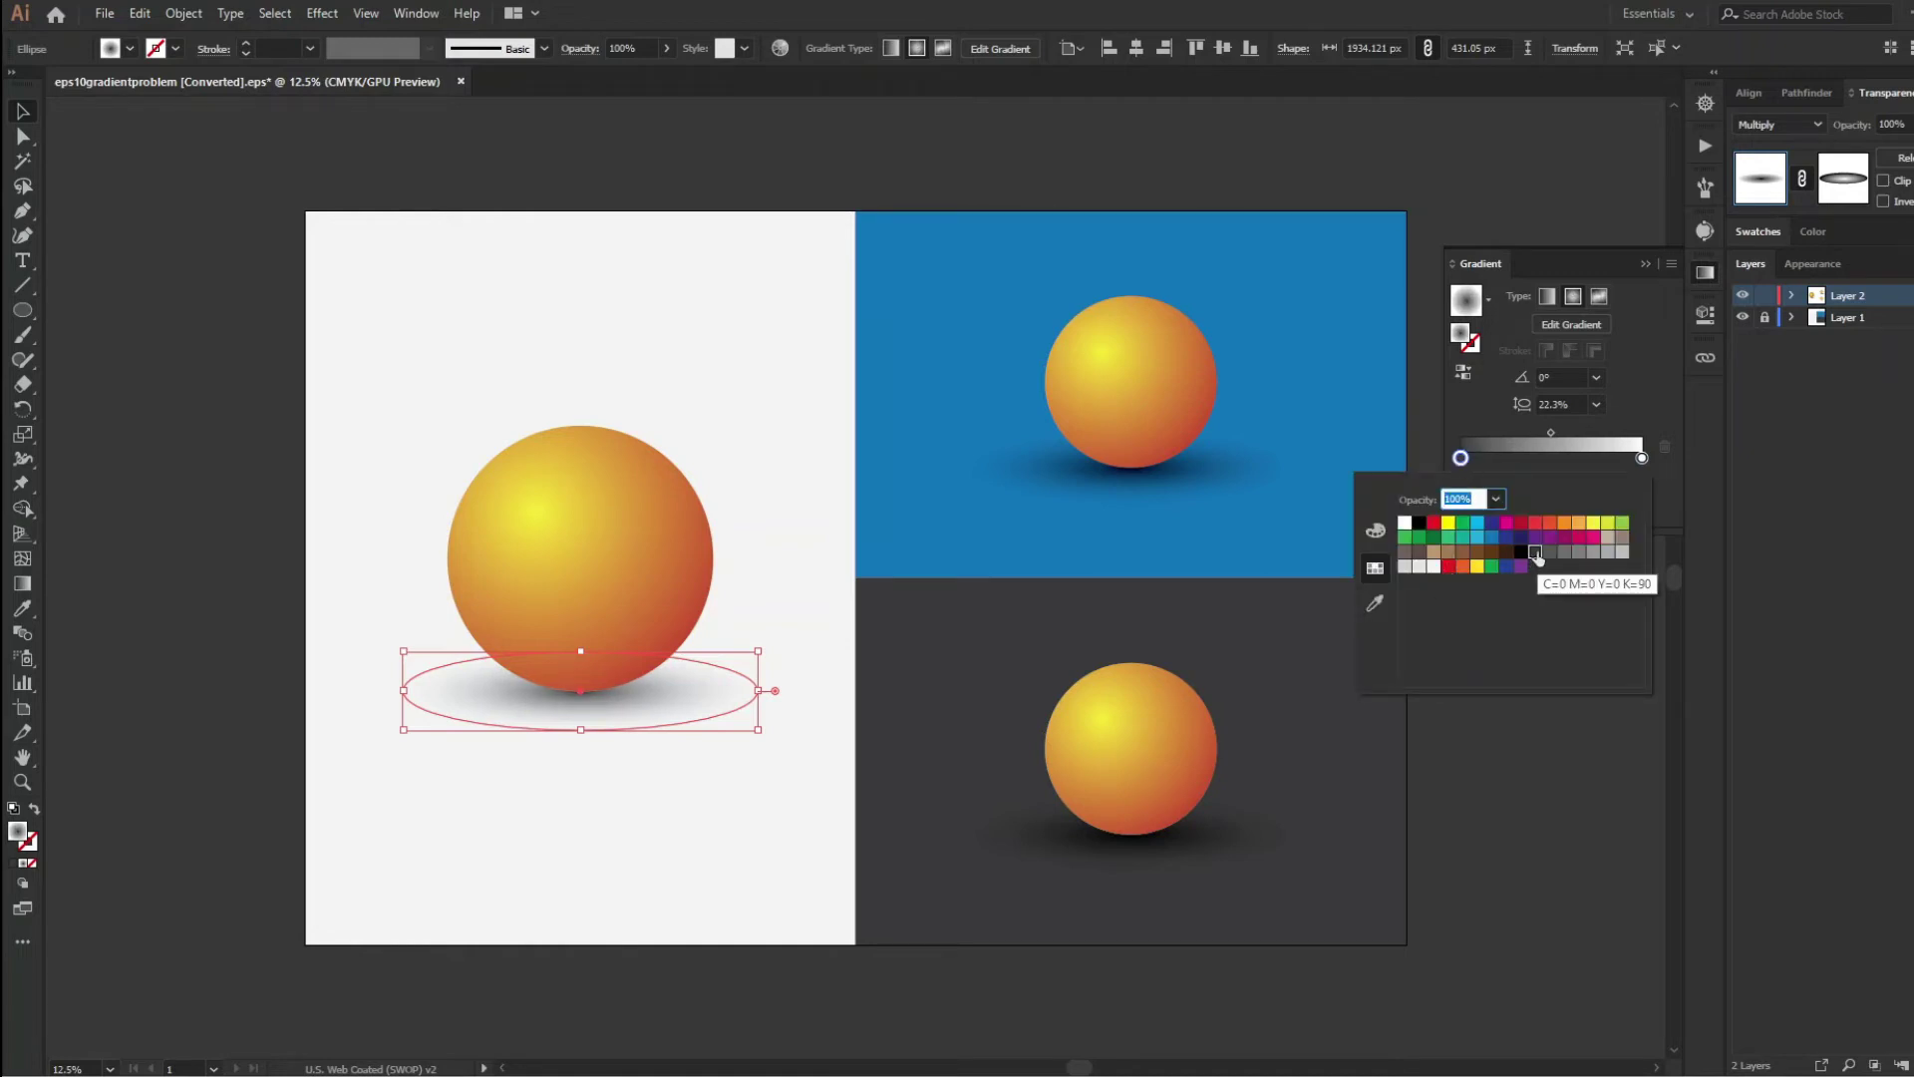
pyautogui.click(1565, 539)
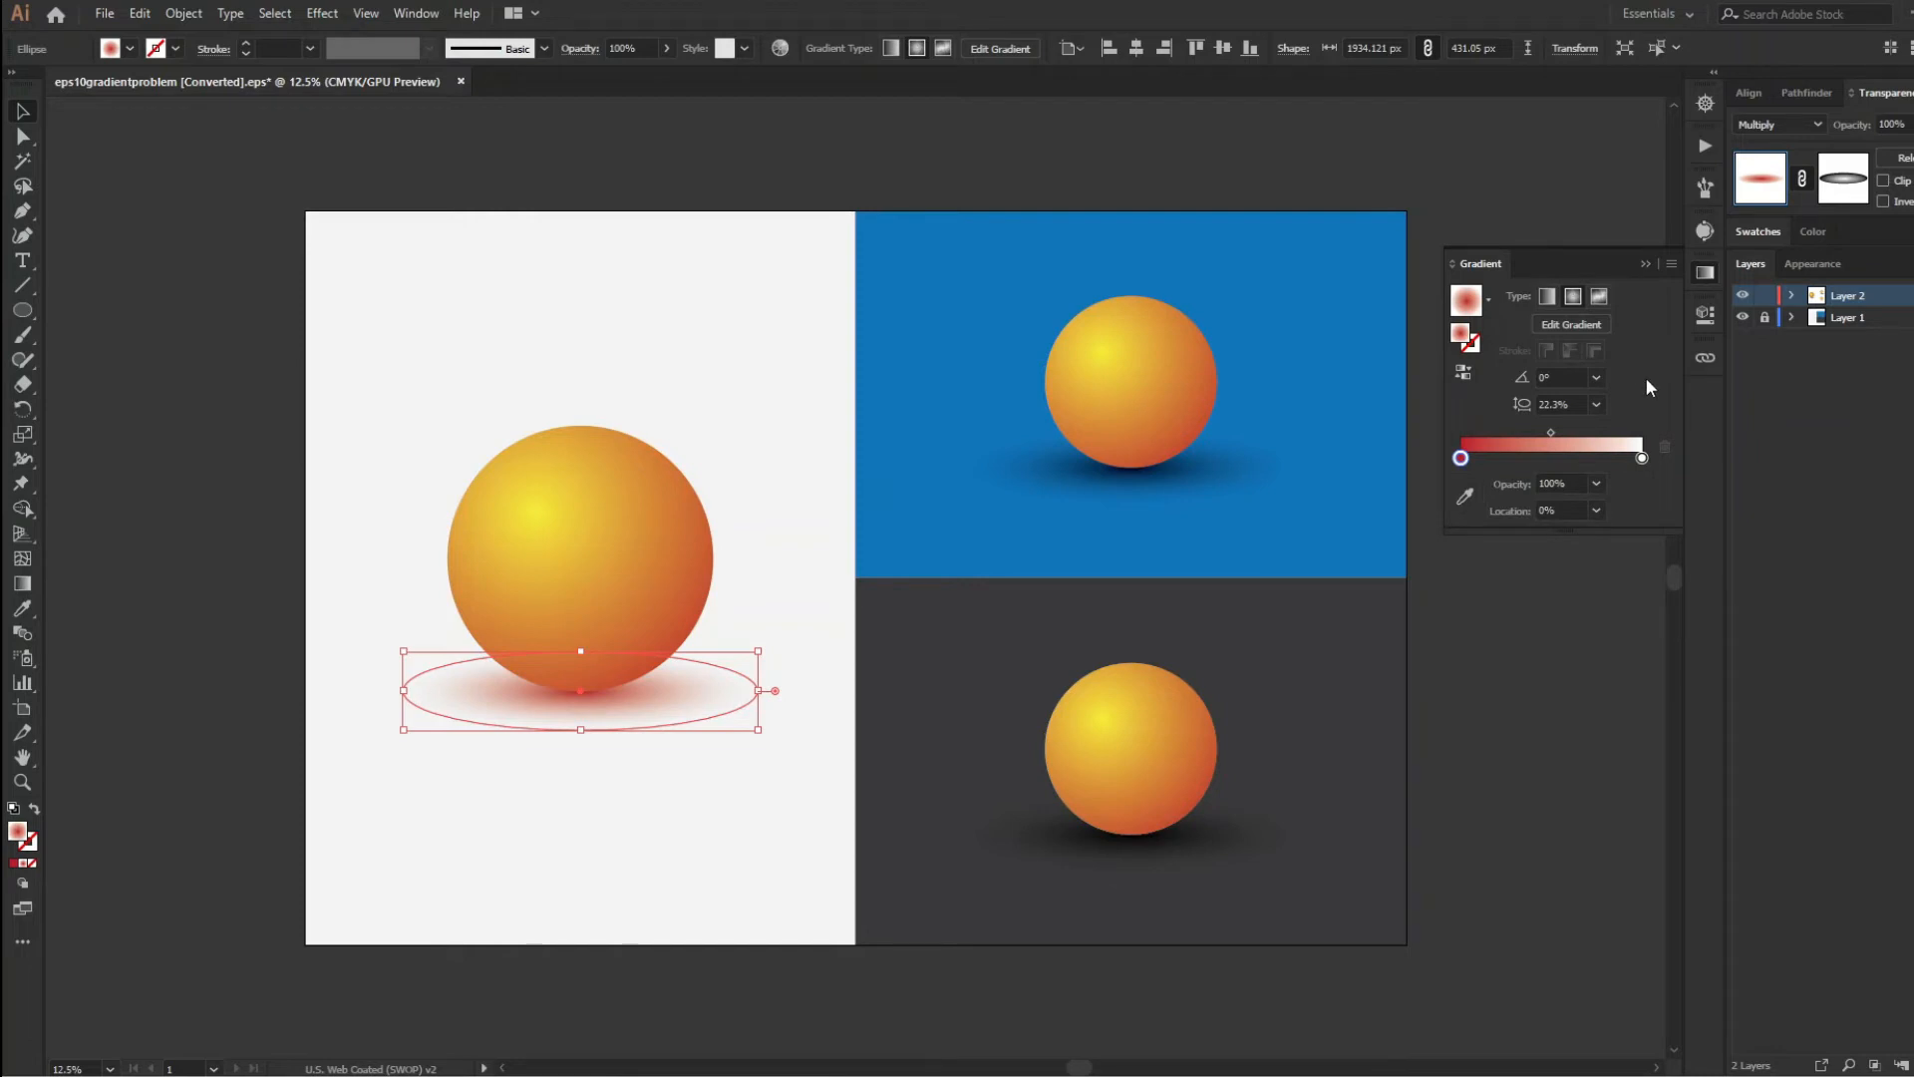
pyautogui.moveTo(1642, 457)
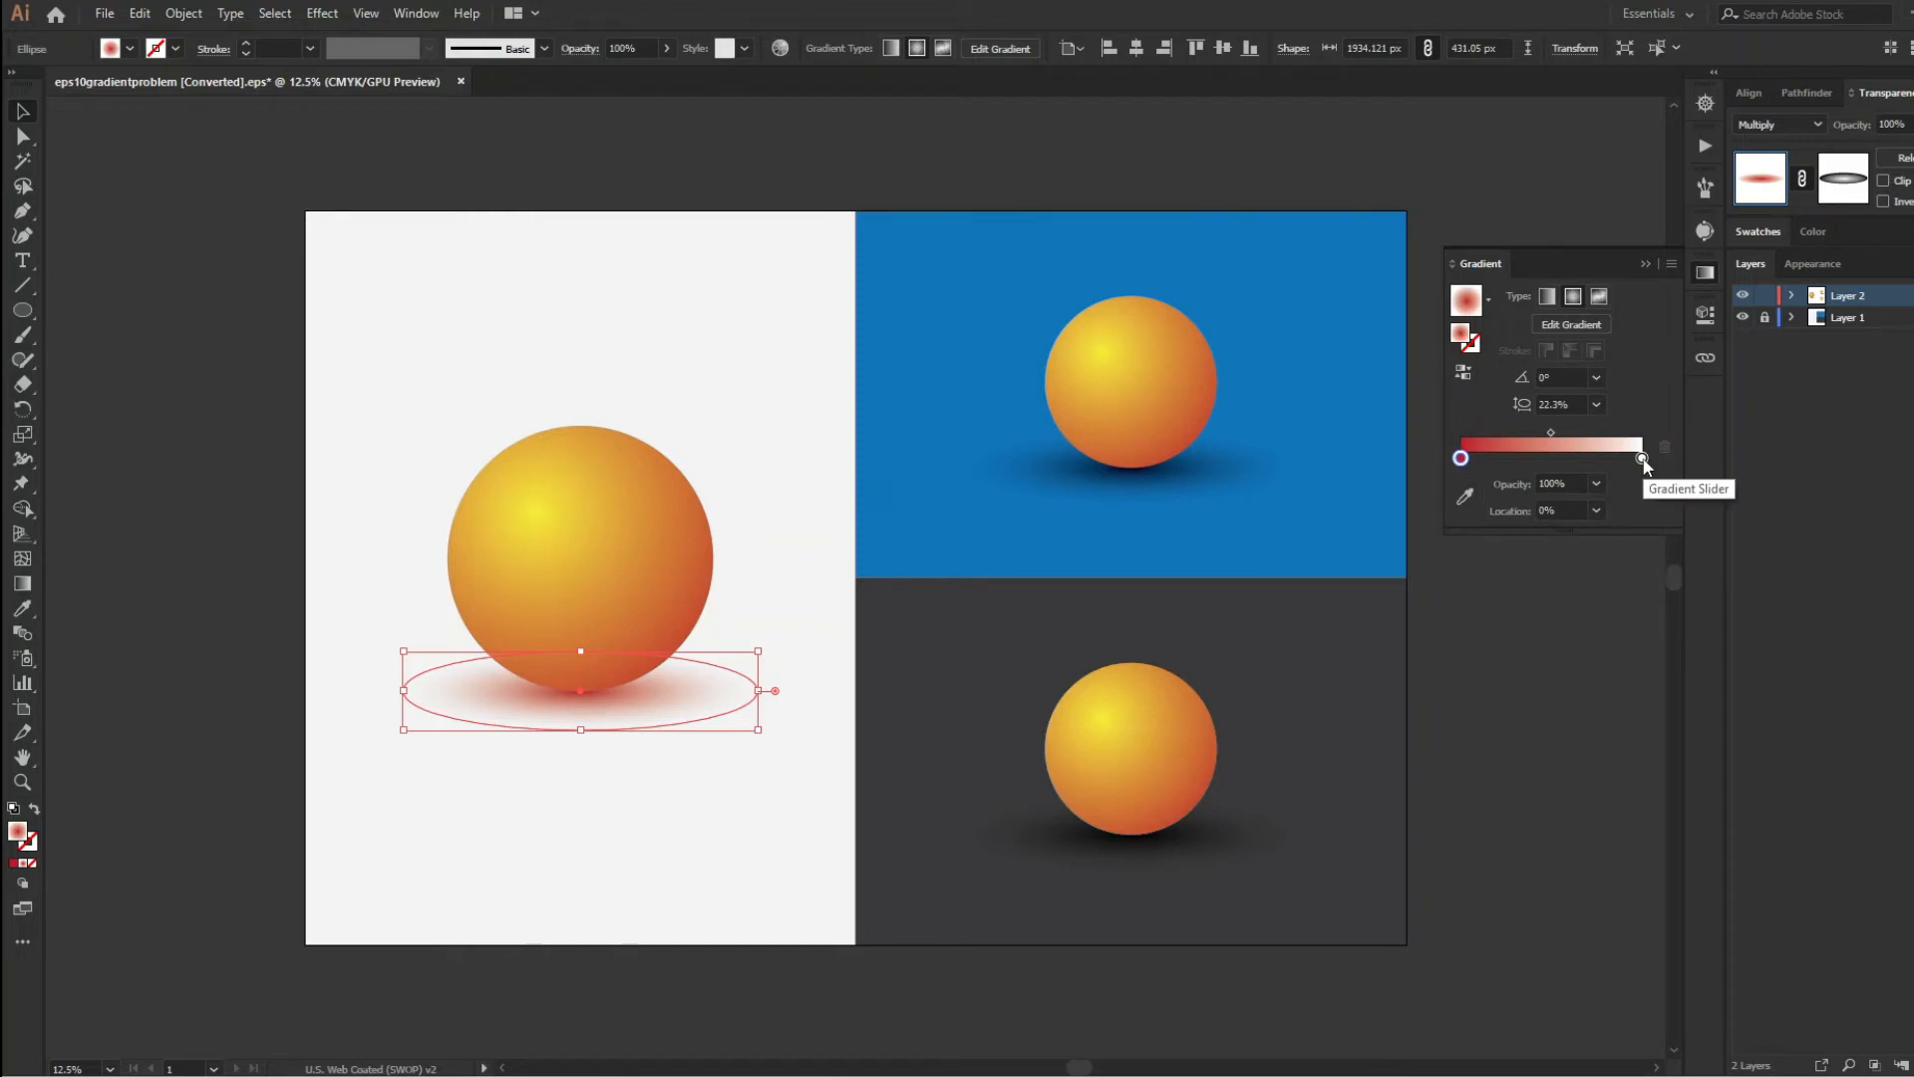
# Keep the white gradient stop of the shadow at full opacity
pyautogui.click(1641, 457)
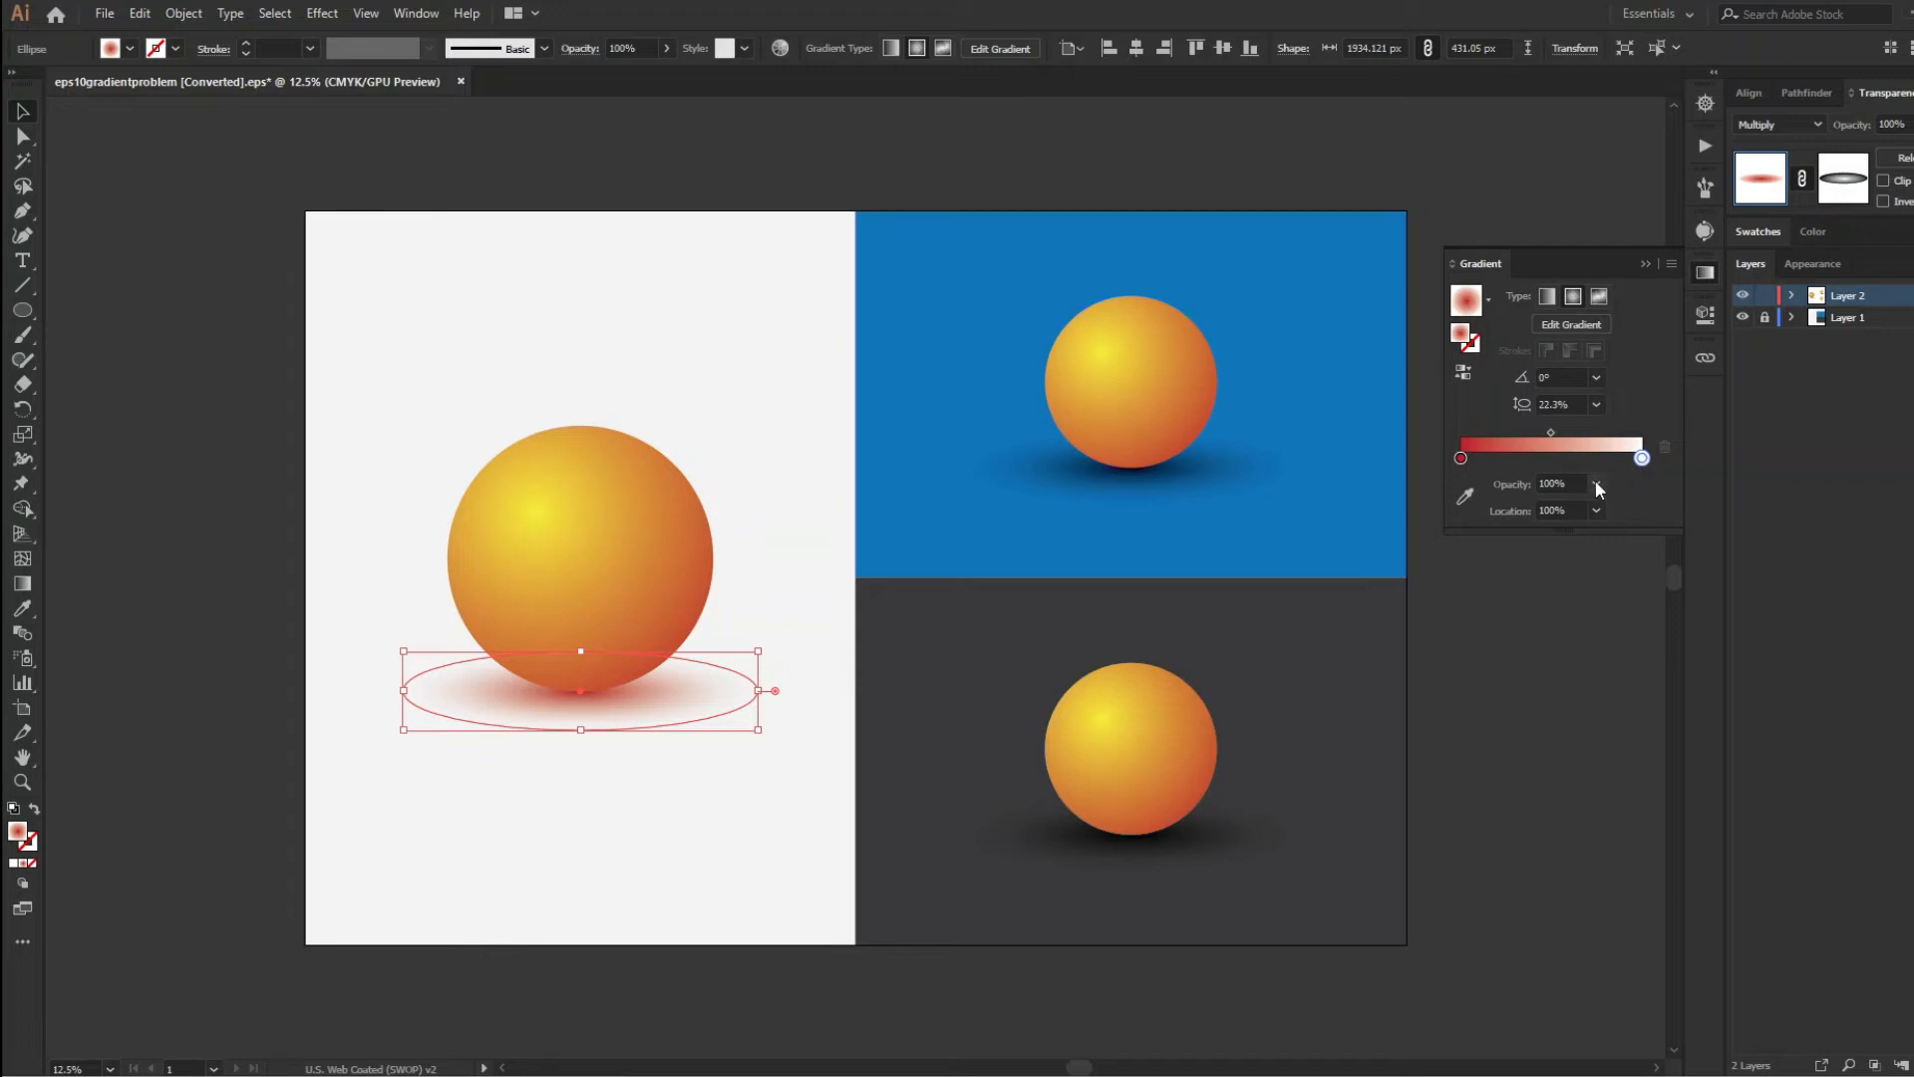
pyautogui.click(1596, 483)
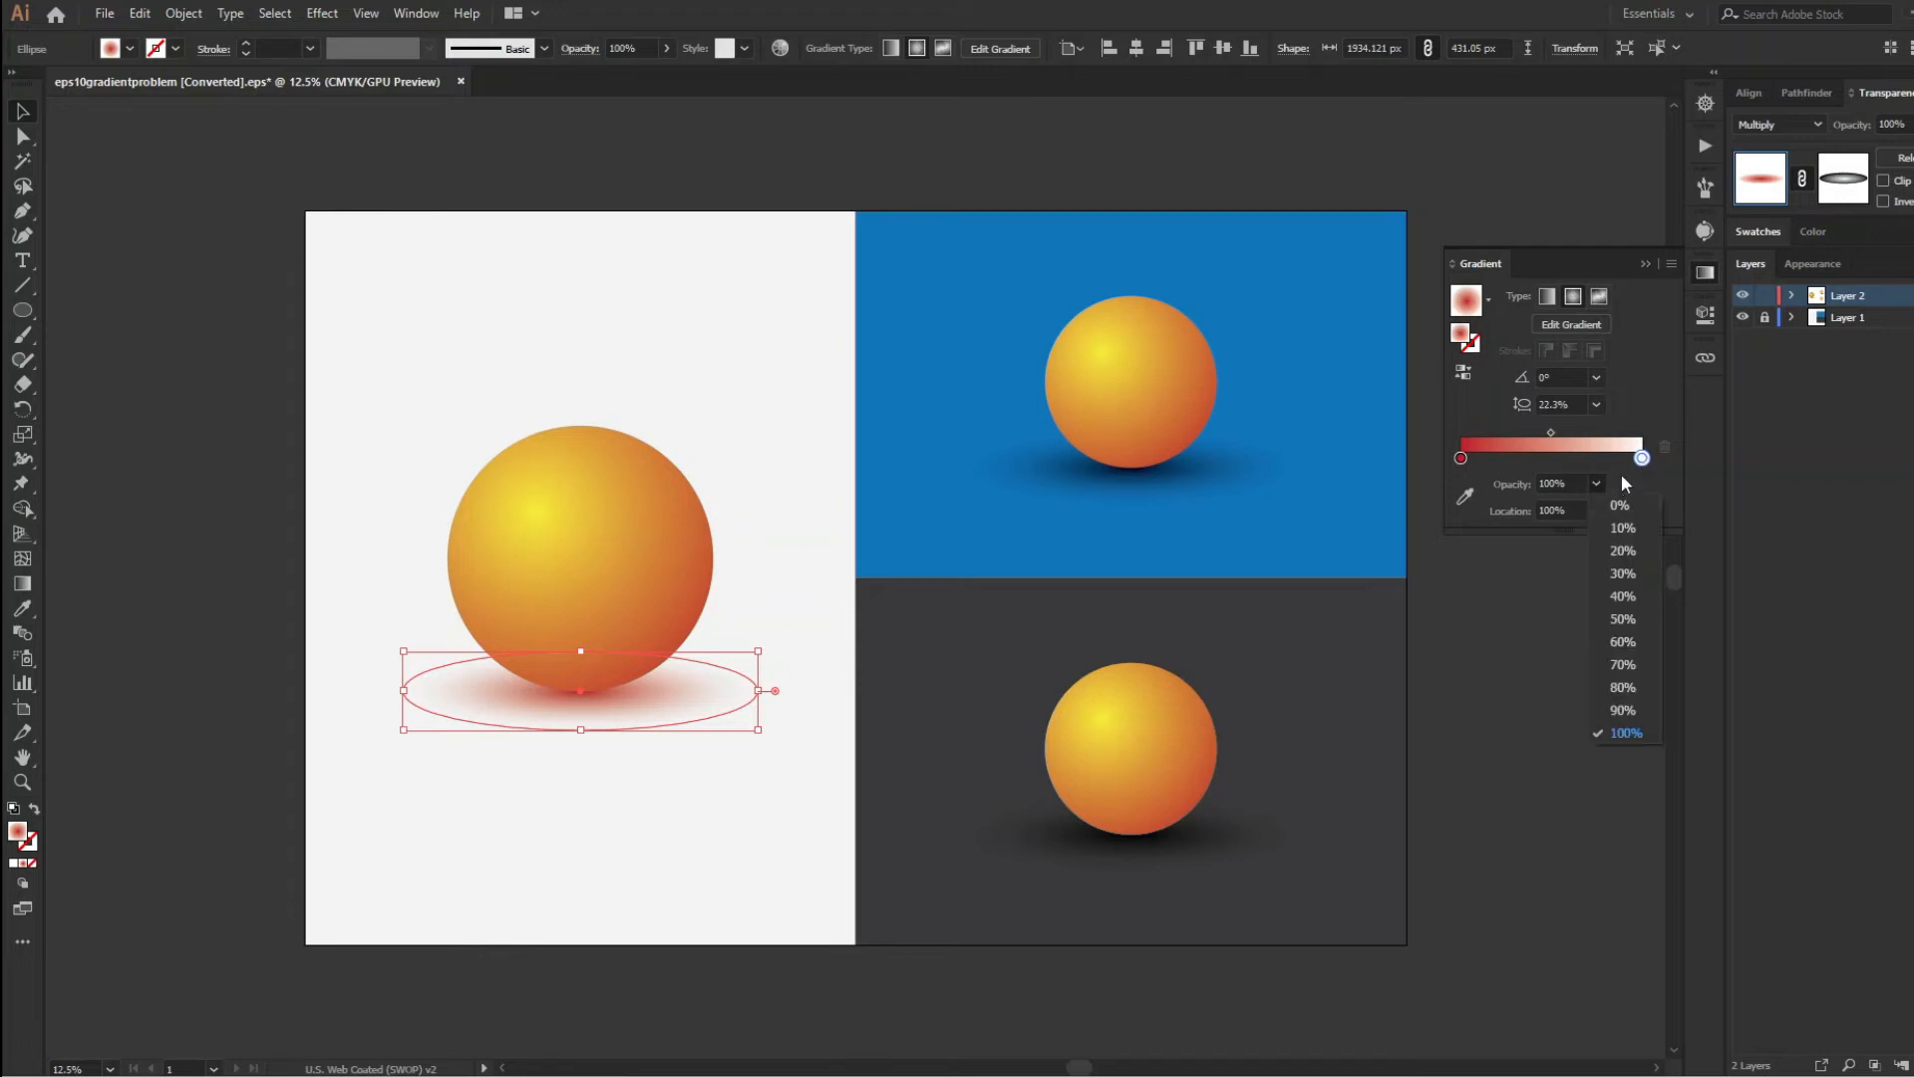
pyautogui.click(1625, 733)
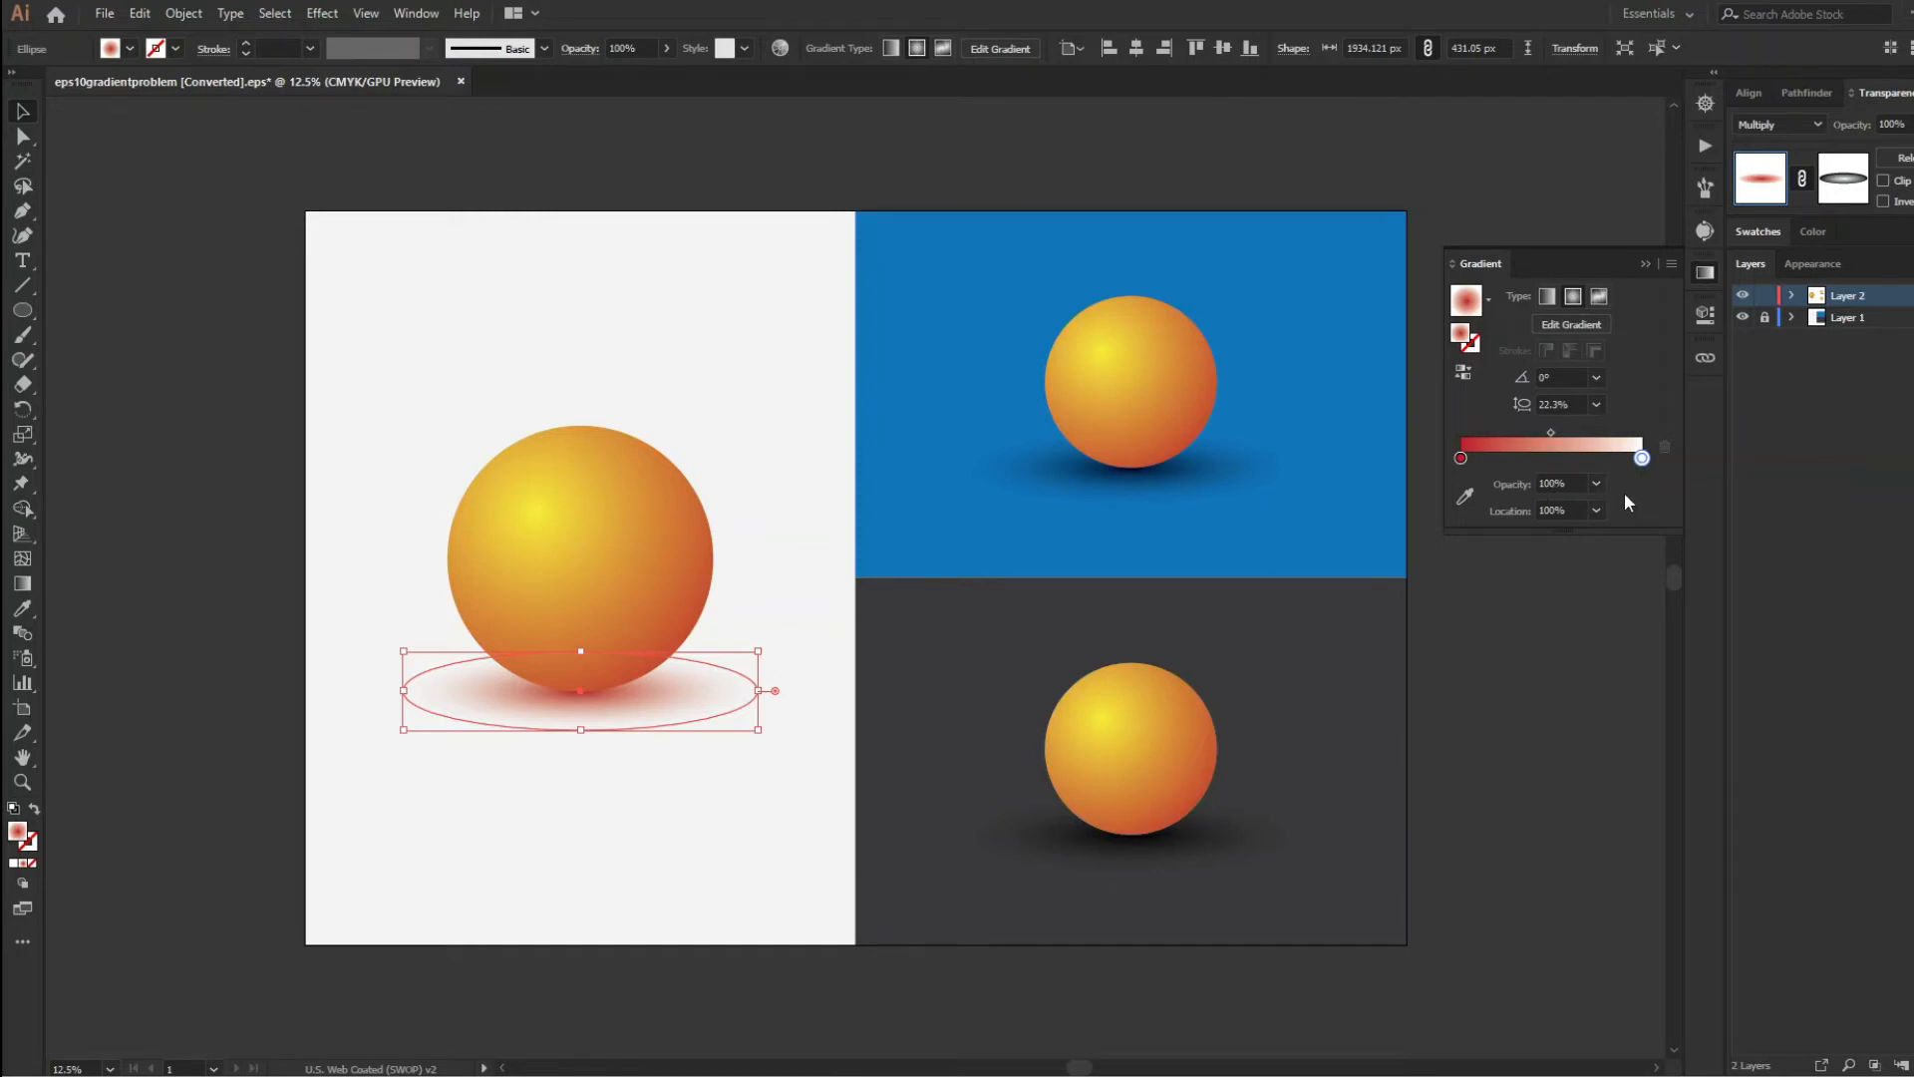
pyautogui.moveTo(1828, 506)
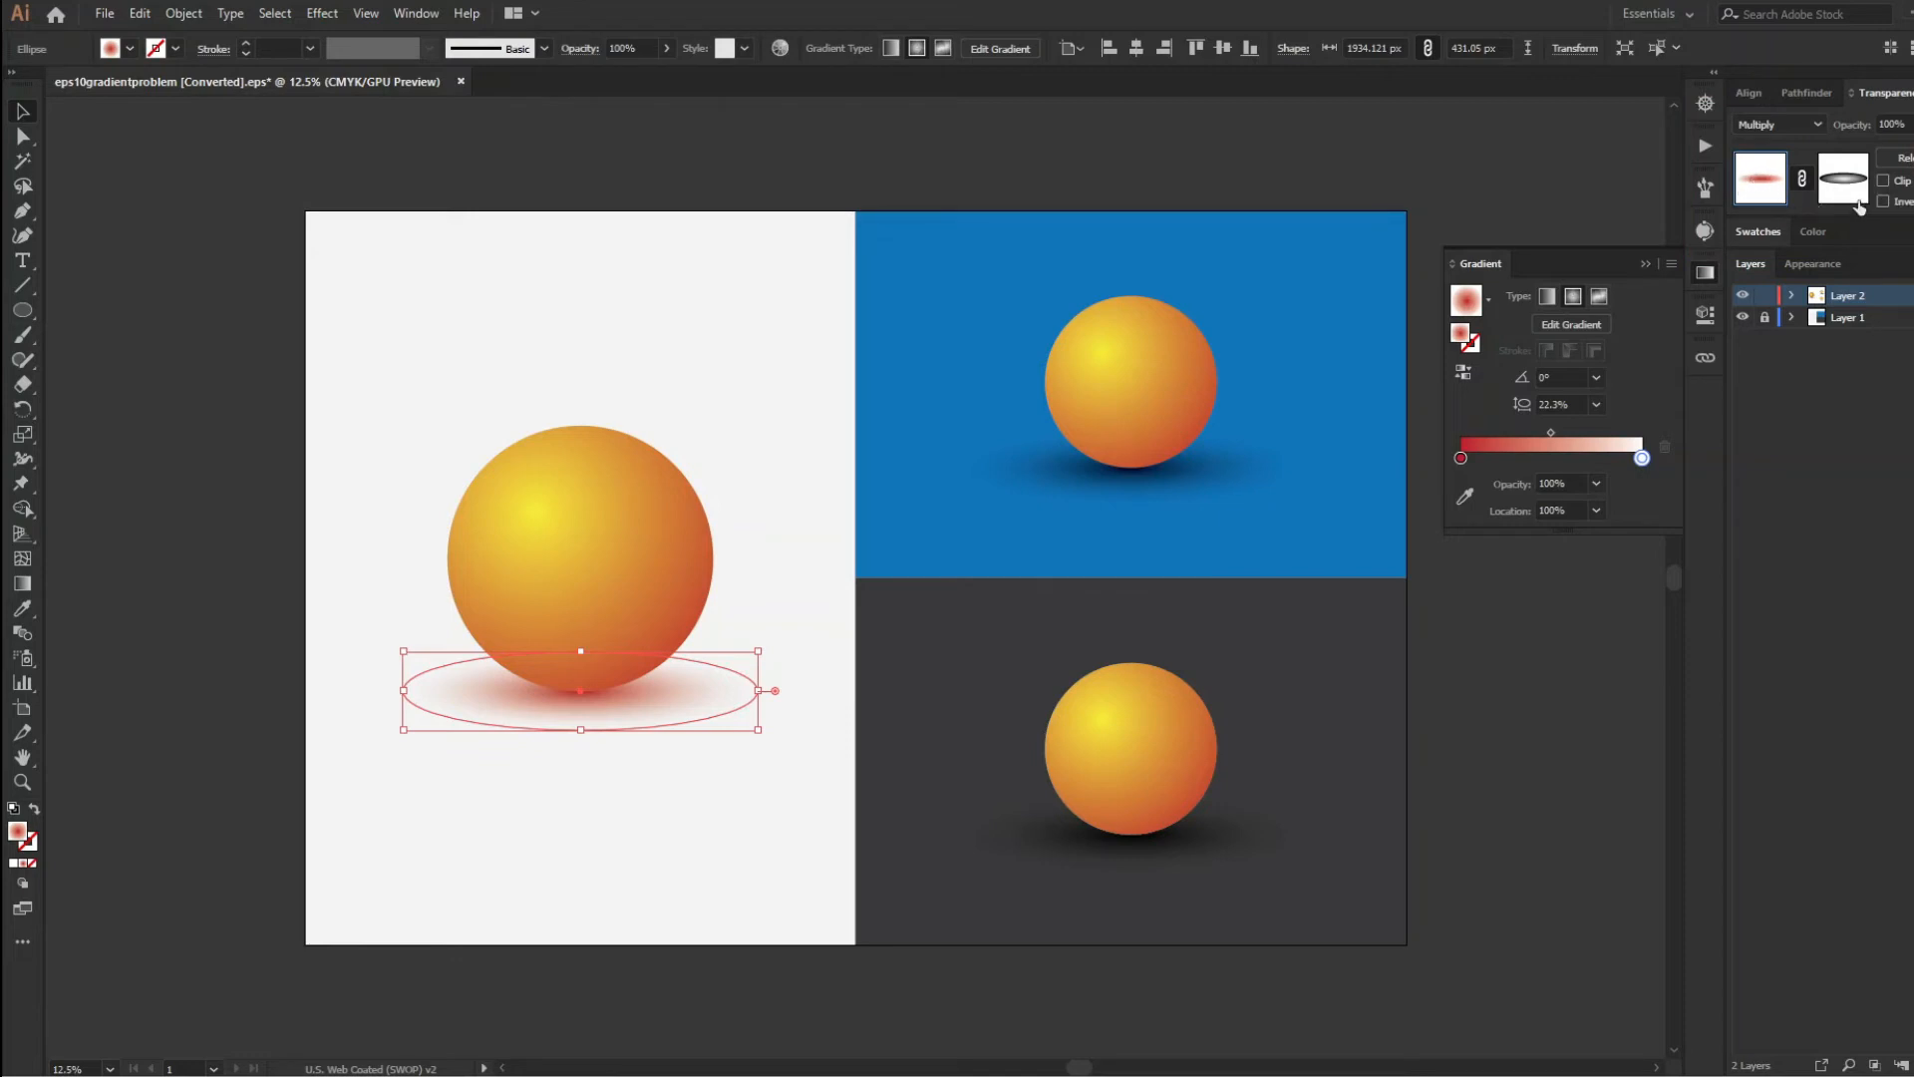
pyautogui.moveTo(1841, 182)
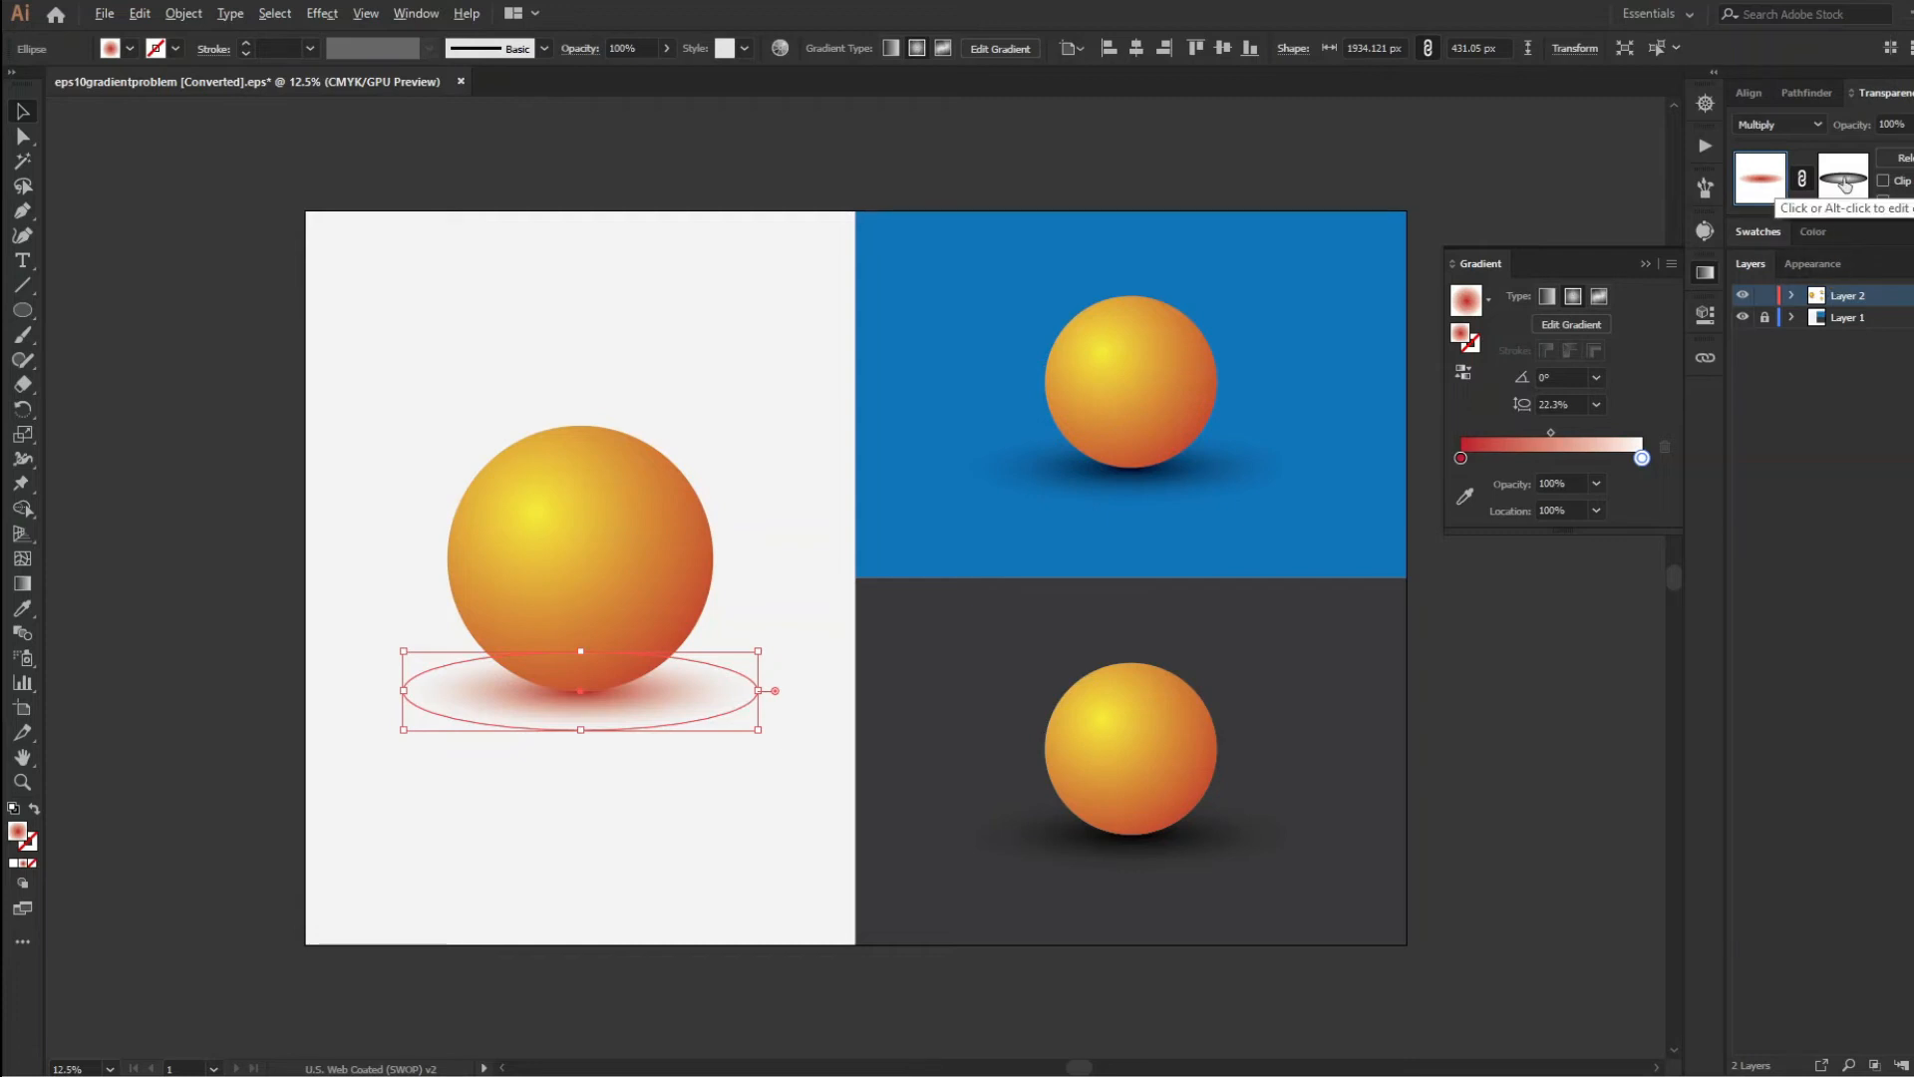
# Enter the red shadow's opacity mask via the Transparency panel thumbnail
pyautogui.click(1842, 176)
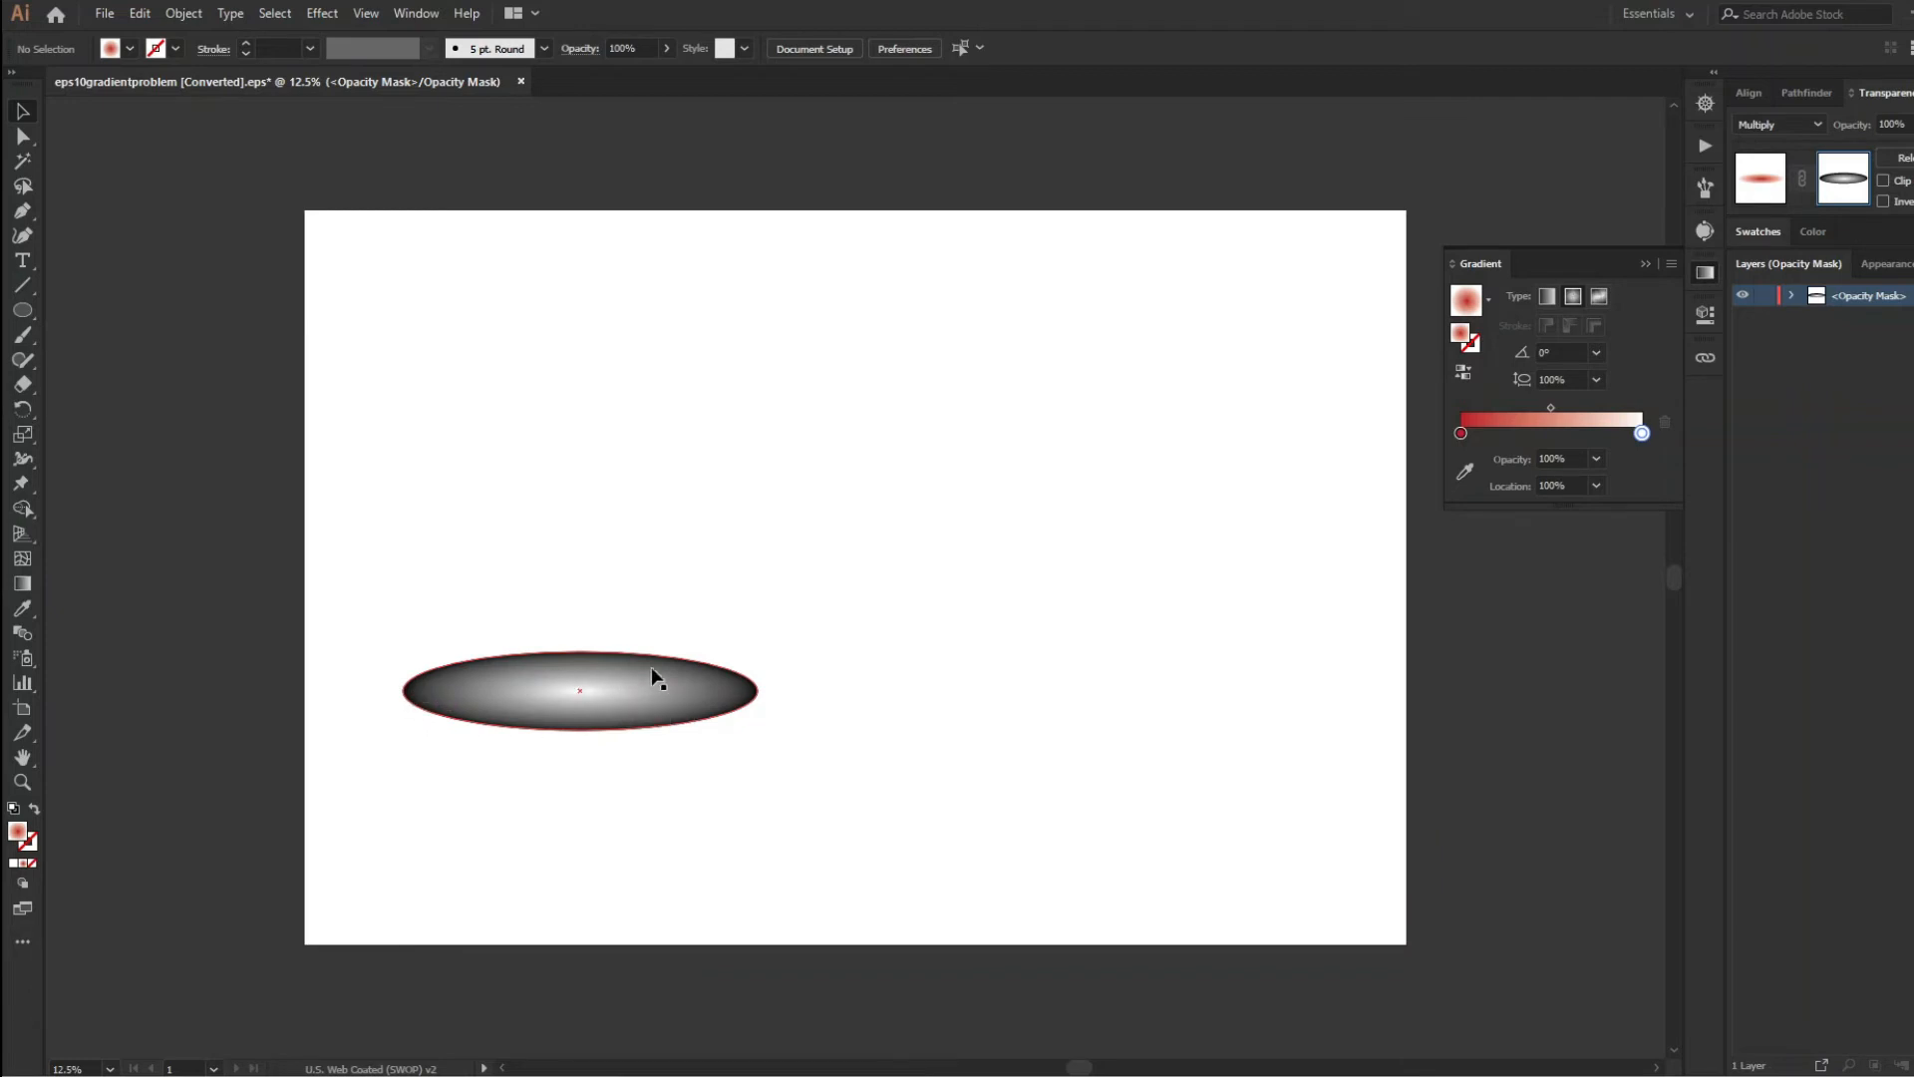
pyautogui.moveTo(640, 690)
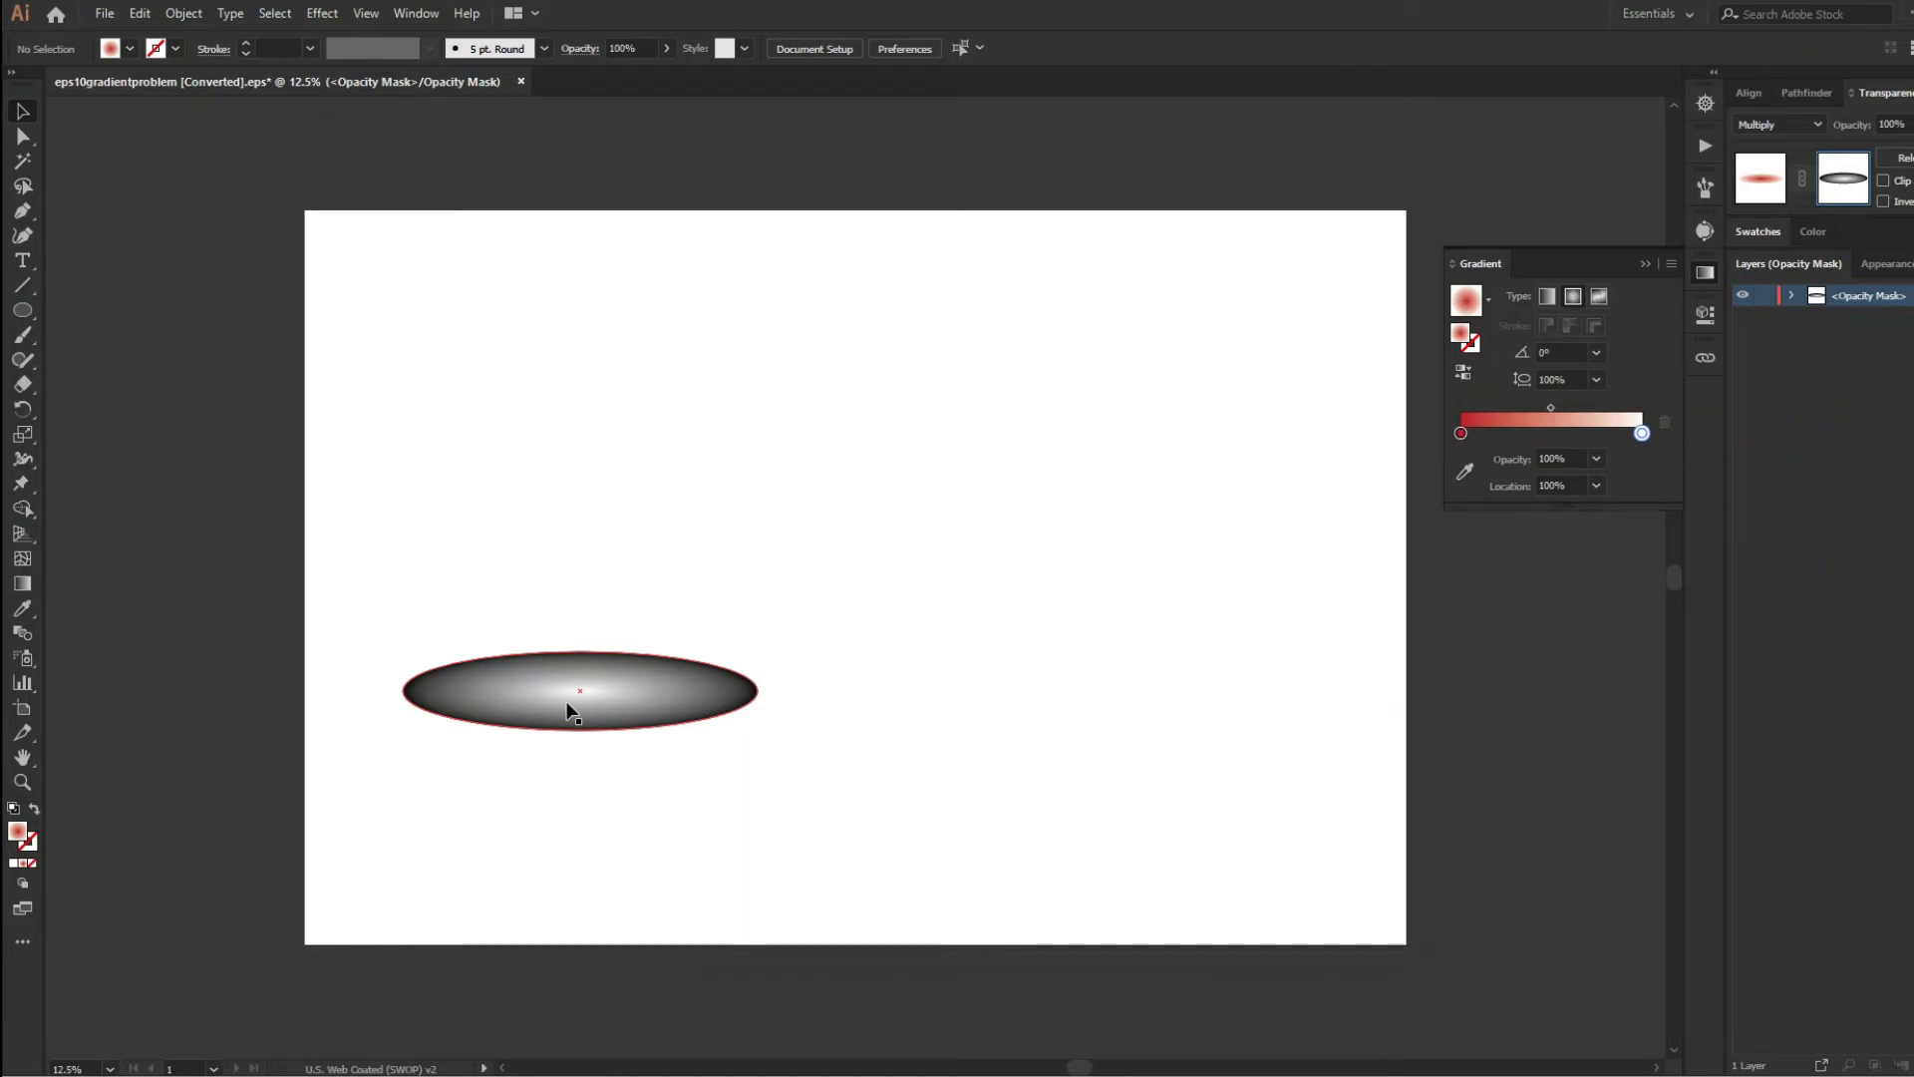
pyautogui.moveTo(595, 721)
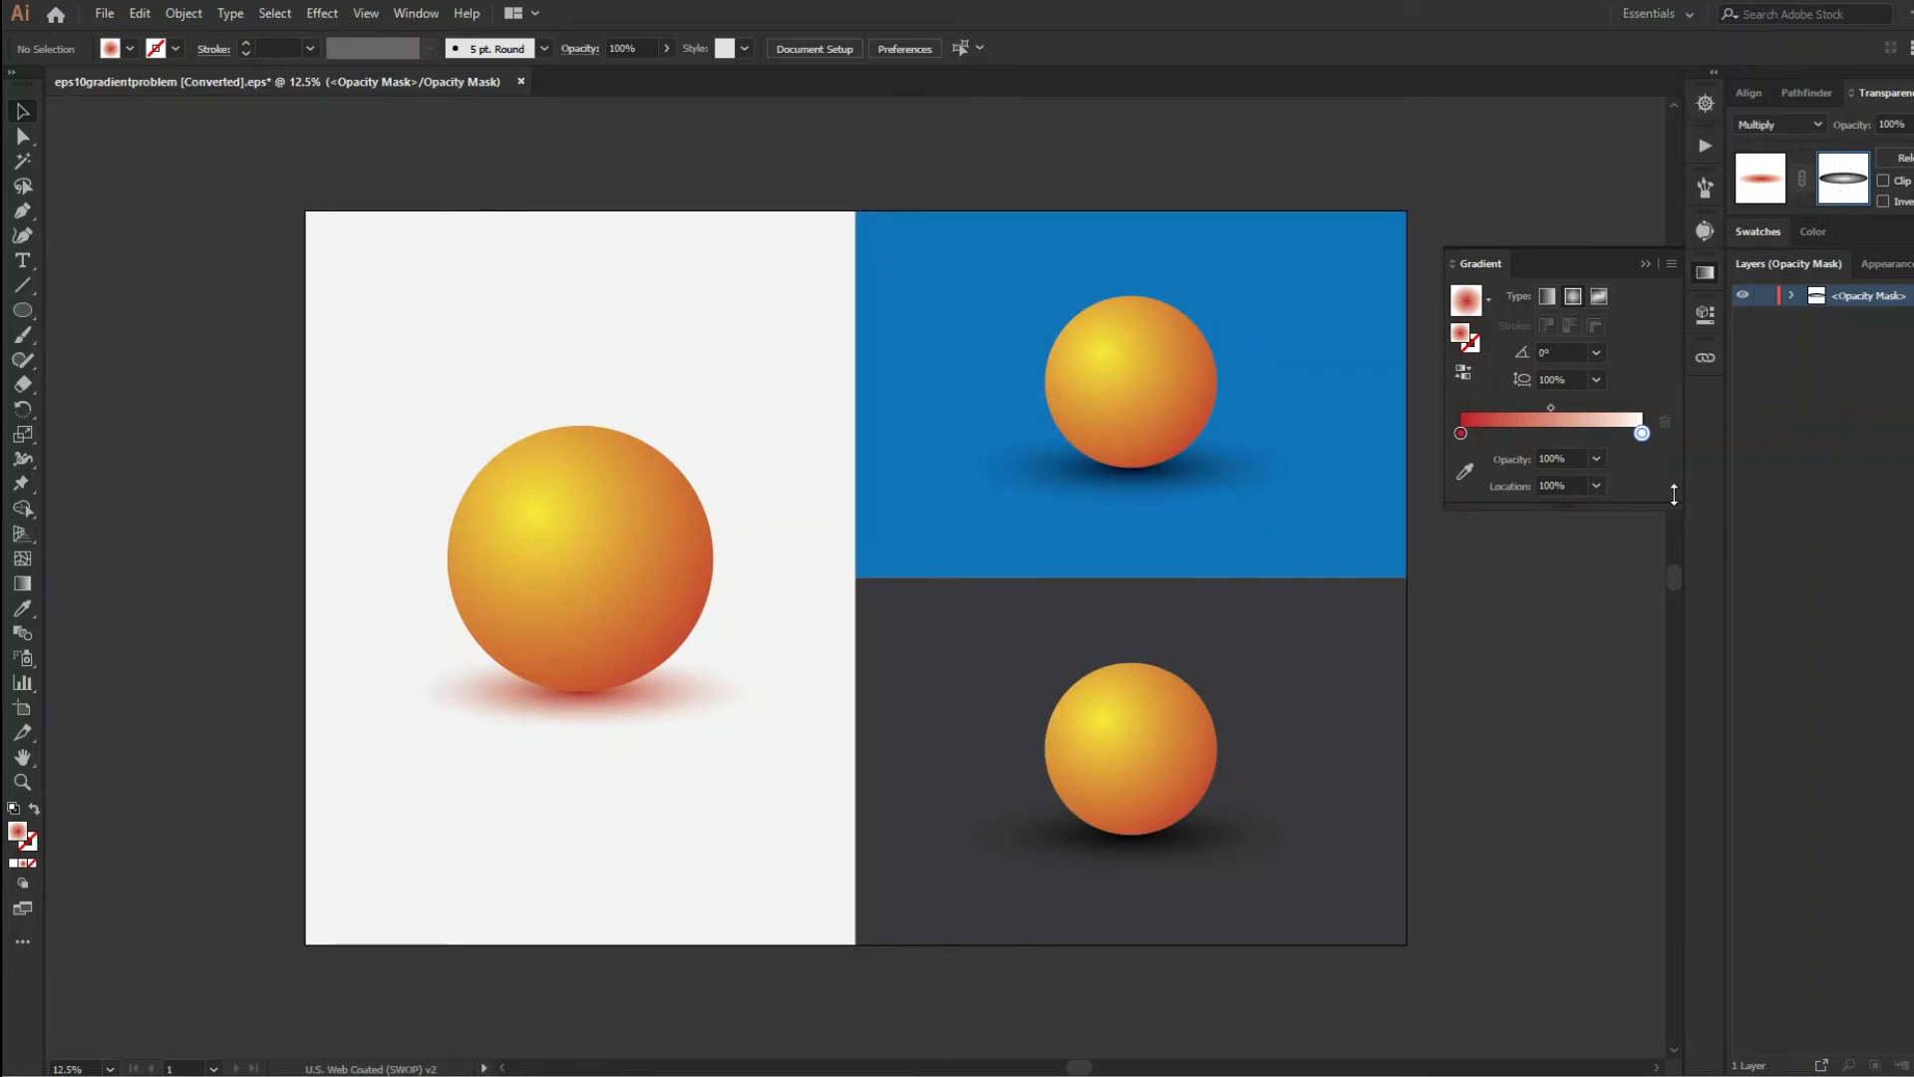
pyautogui.moveTo(1641, 434)
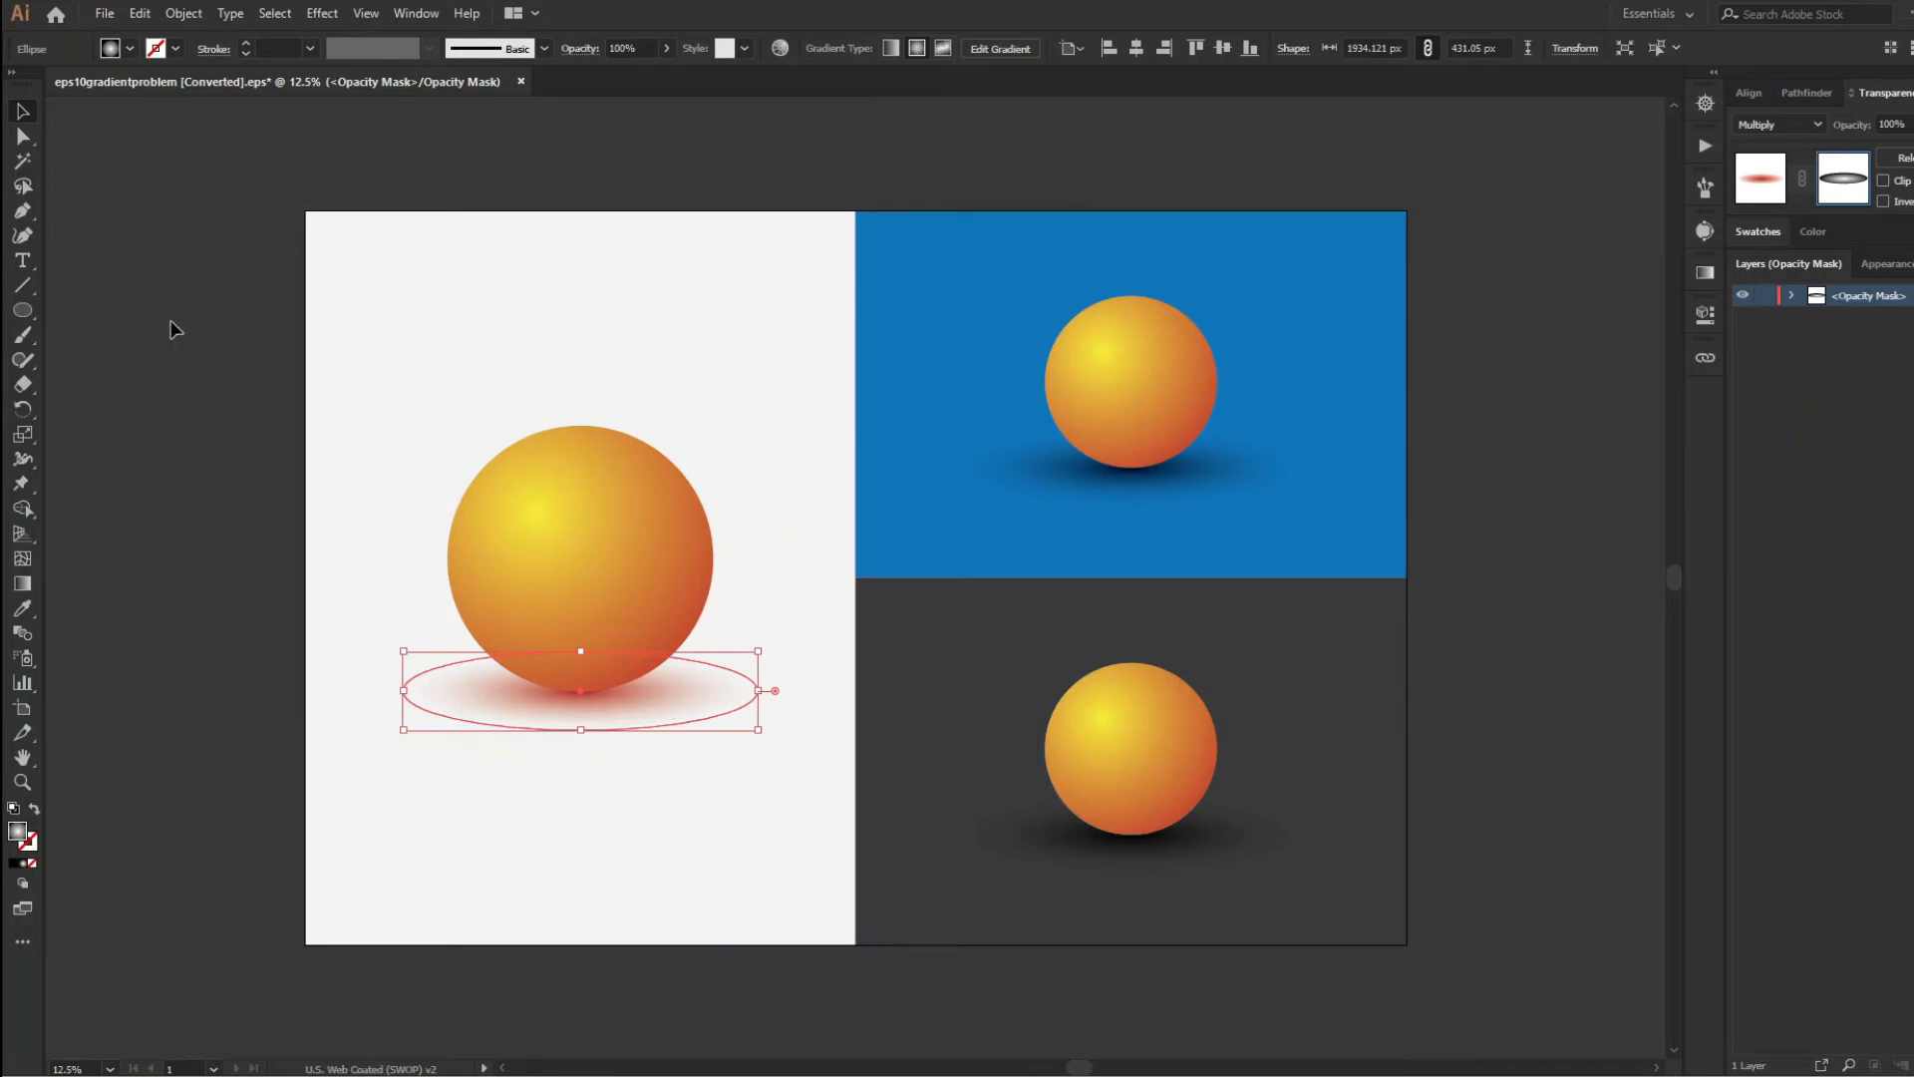
pyautogui.moveTo(423, 909)
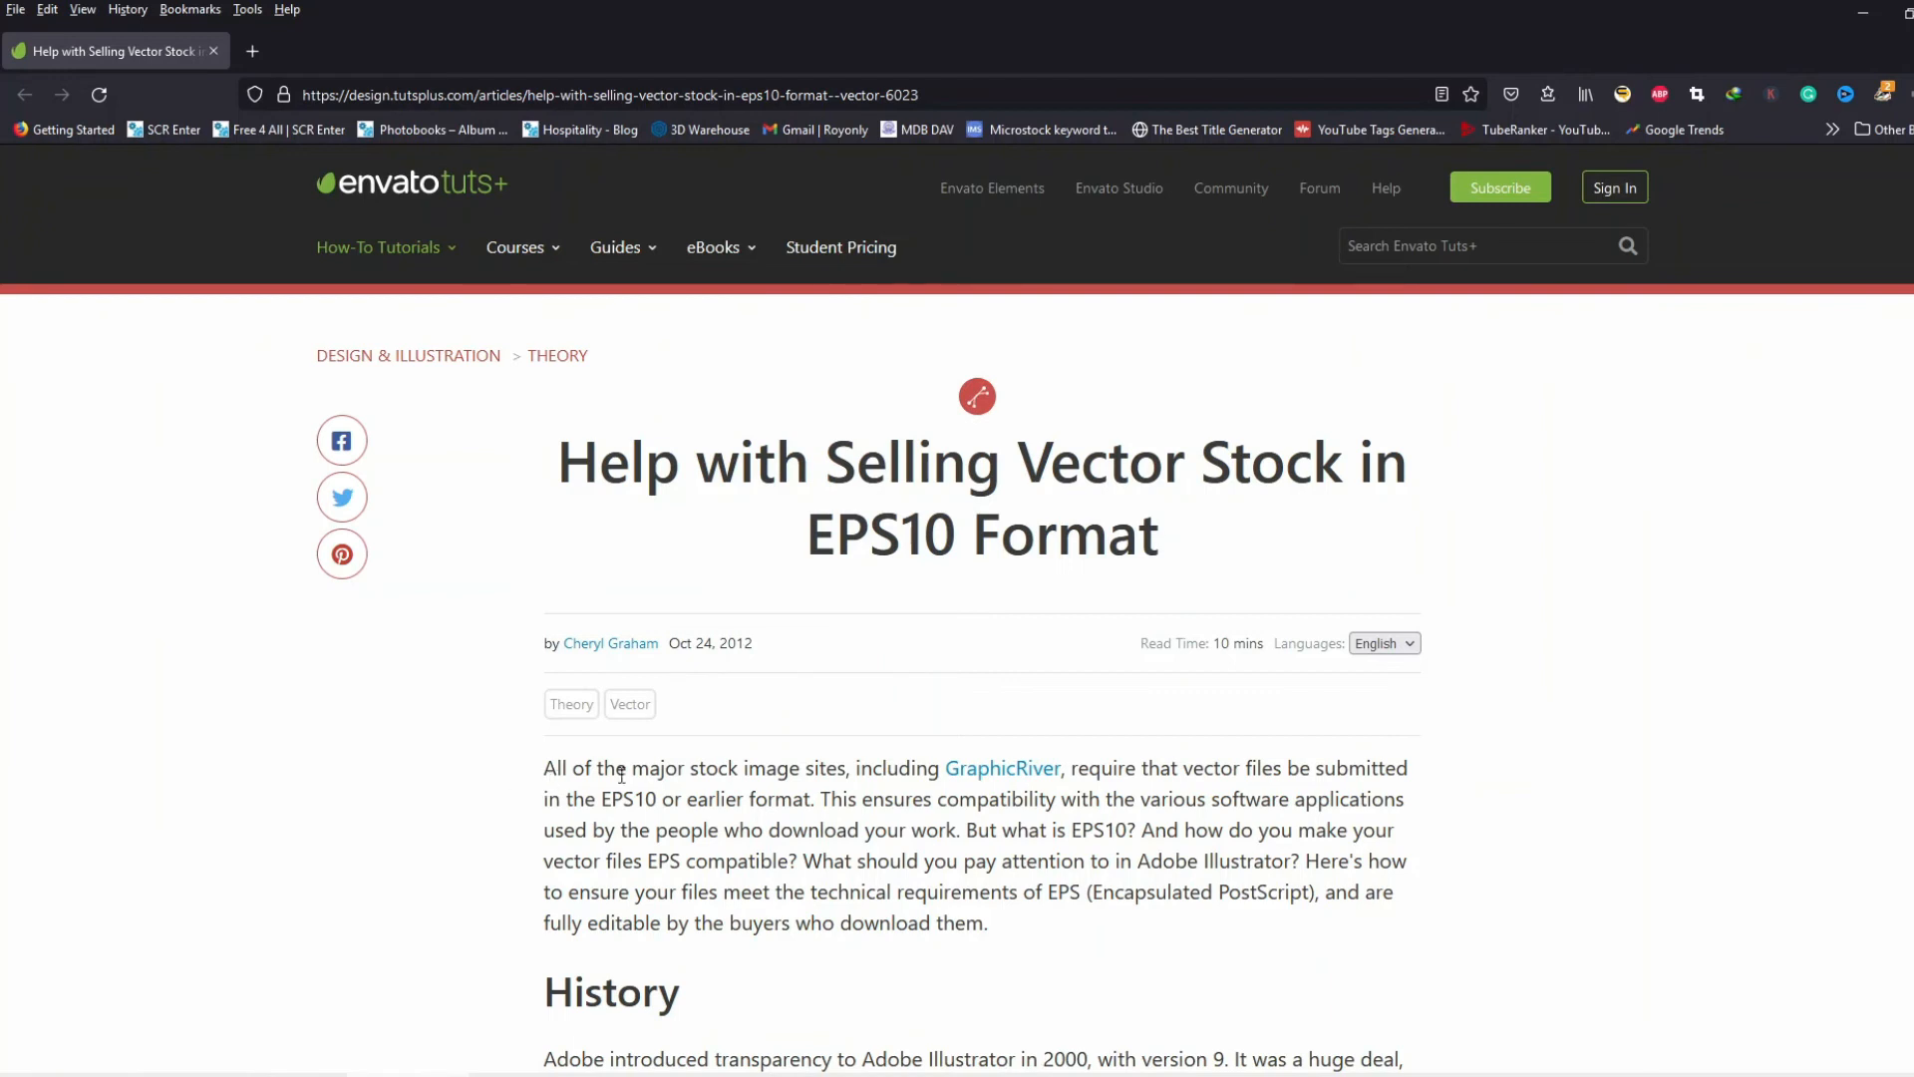
pyautogui.moveTo(964, 777)
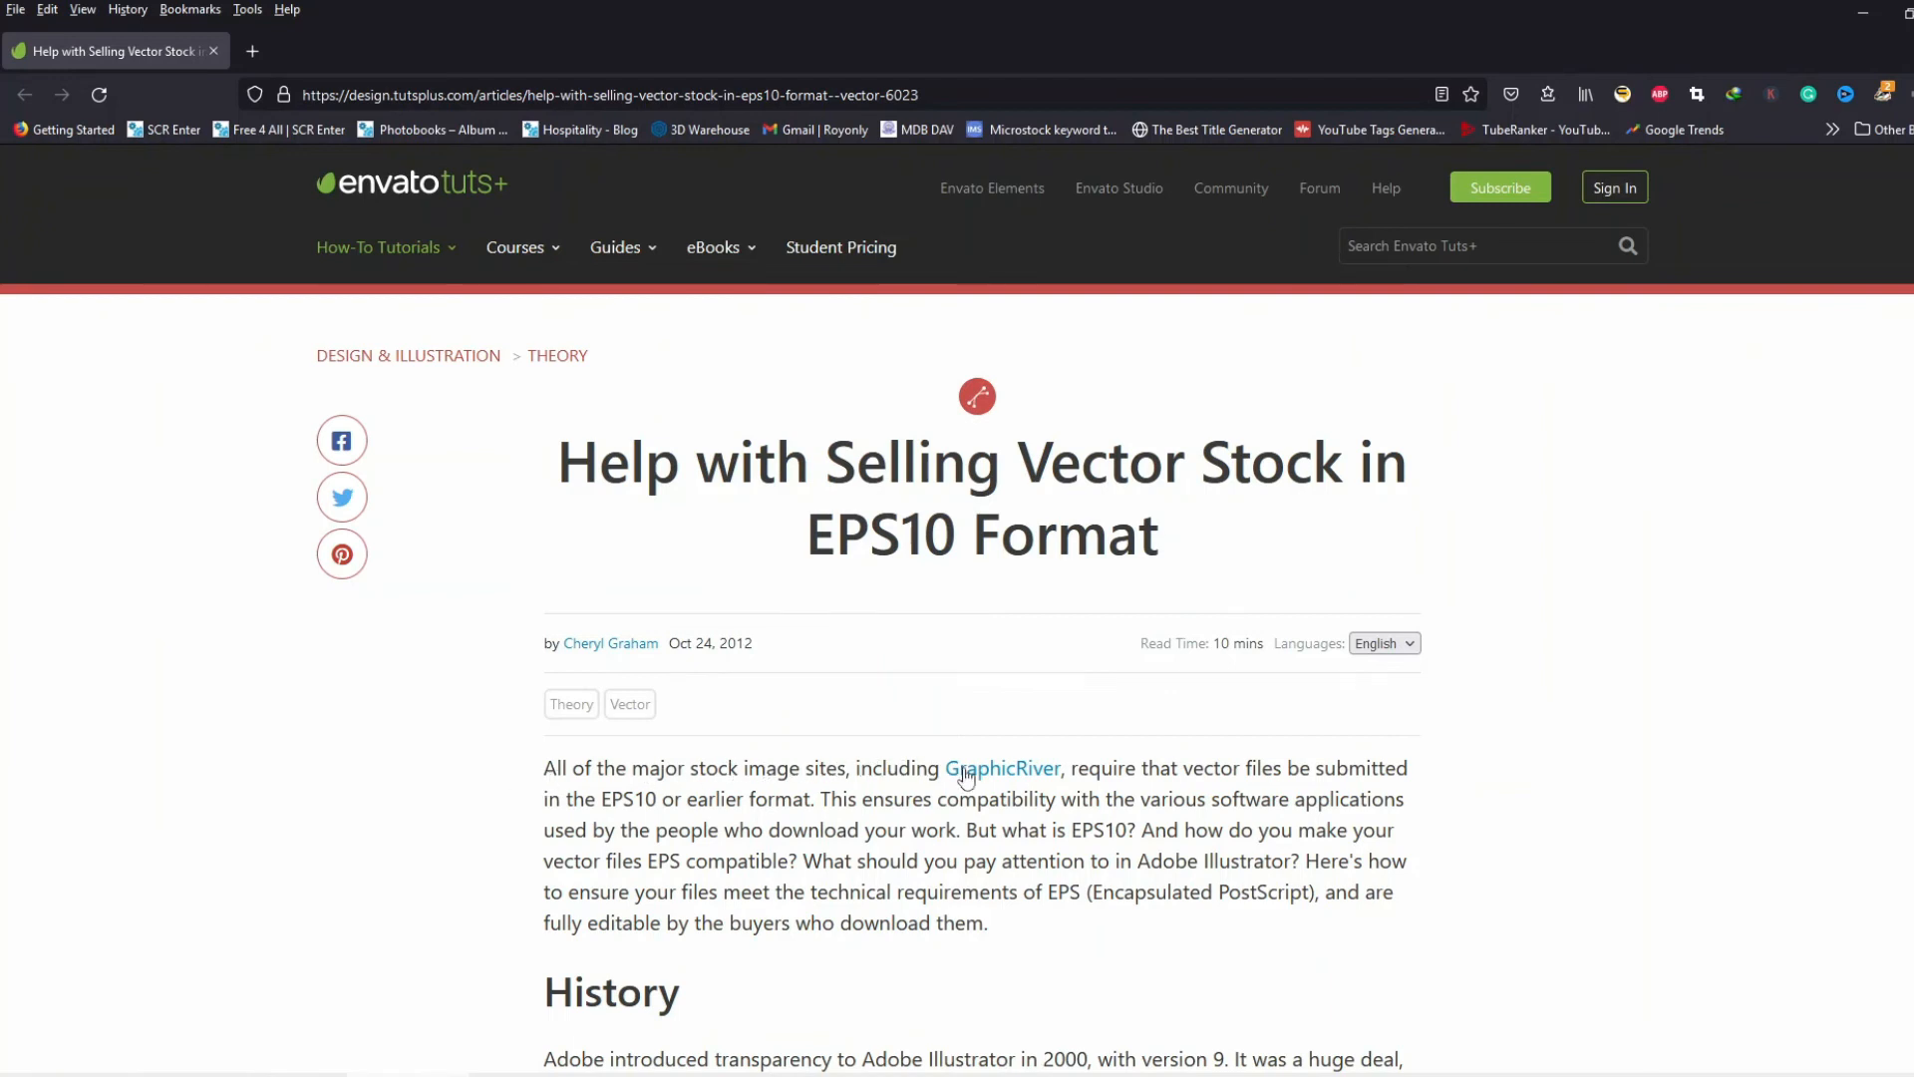
pyautogui.moveTo(1336, 754)
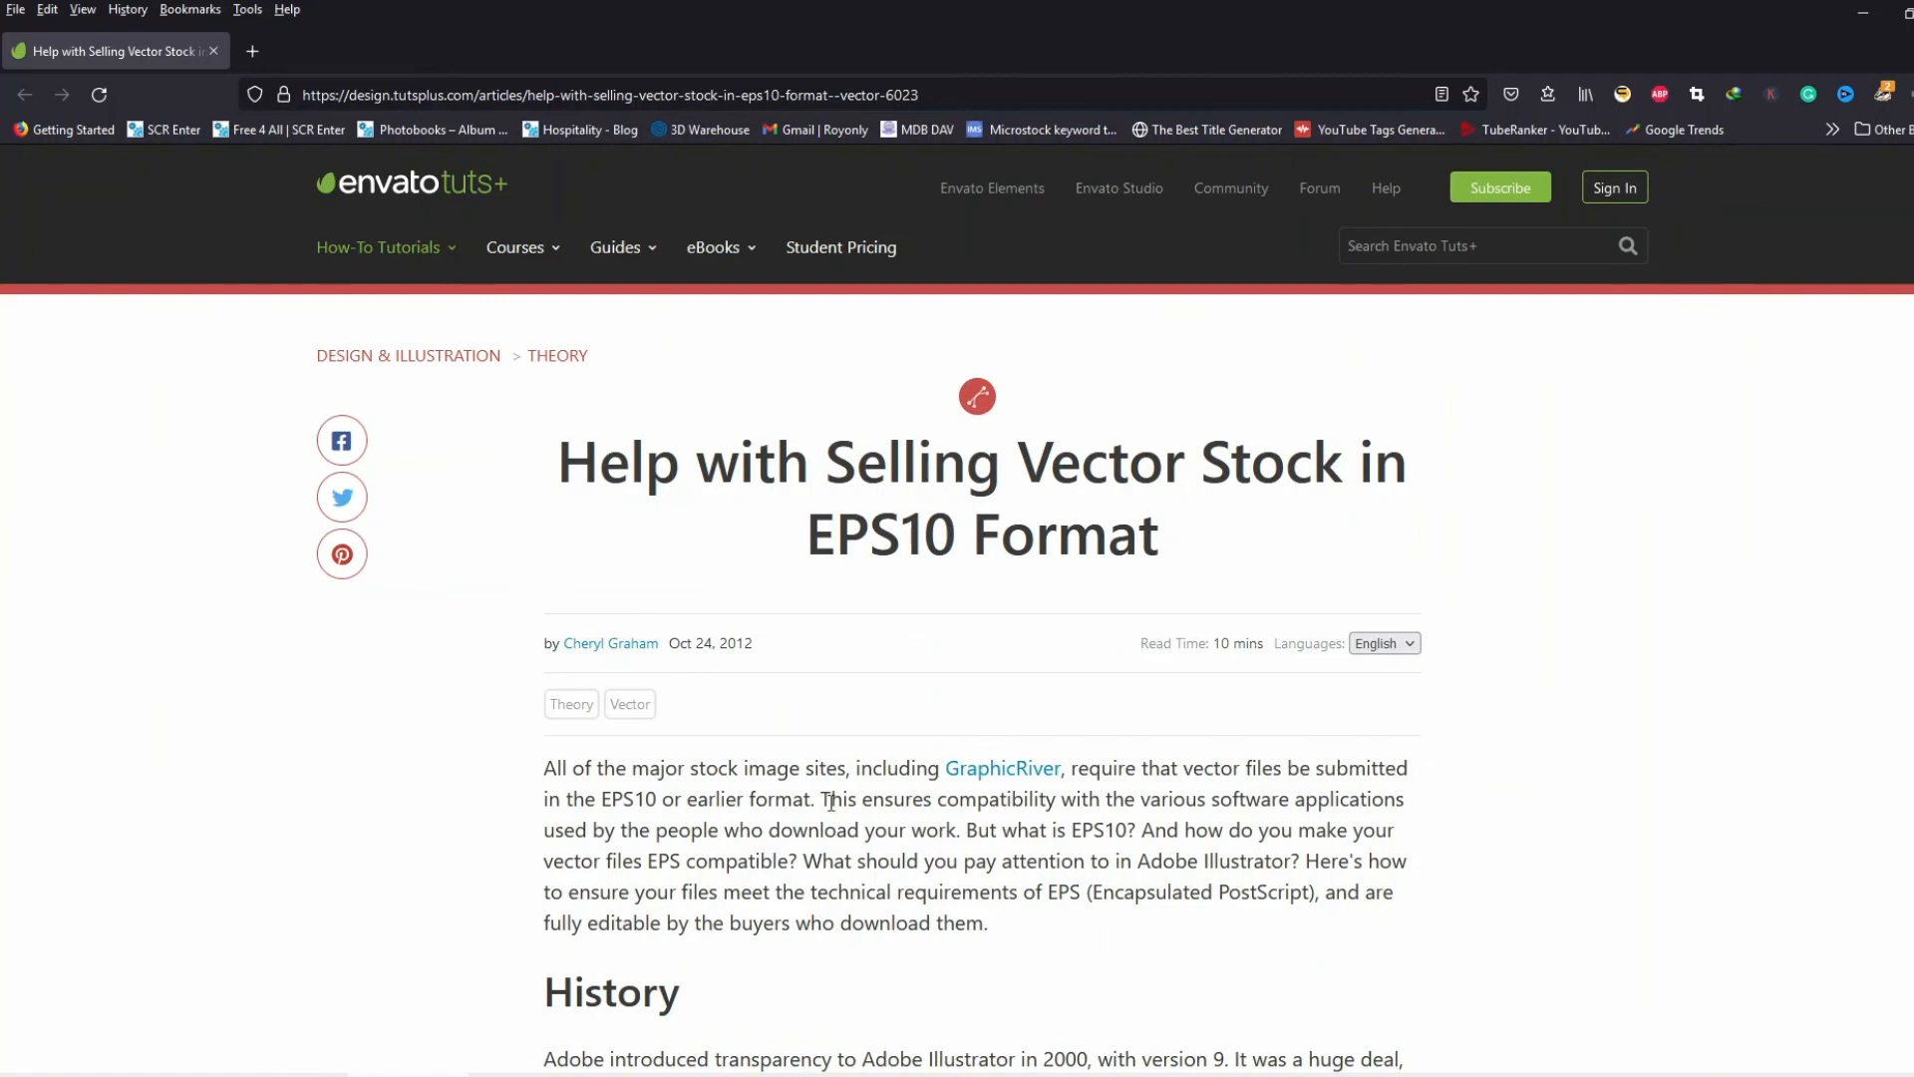
pyautogui.moveTo(779, 832)
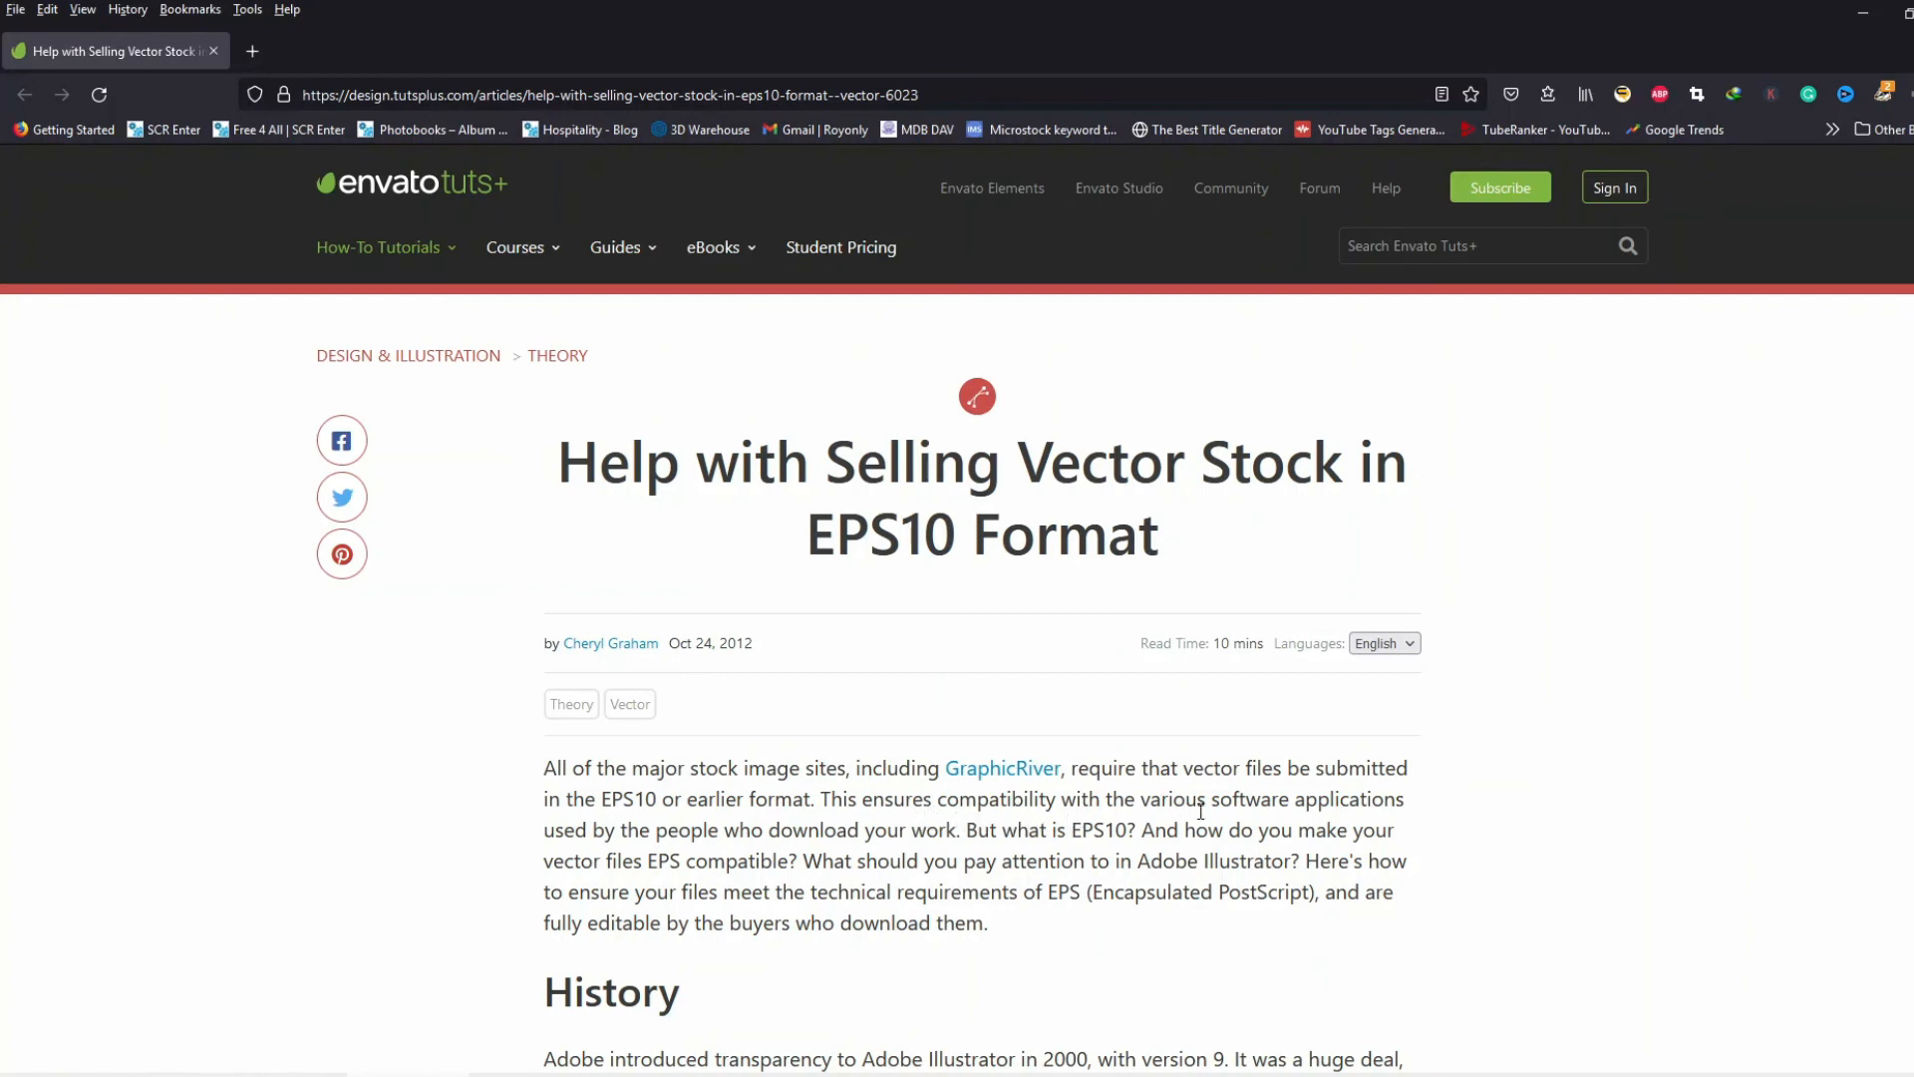
pyautogui.moveTo(597, 844)
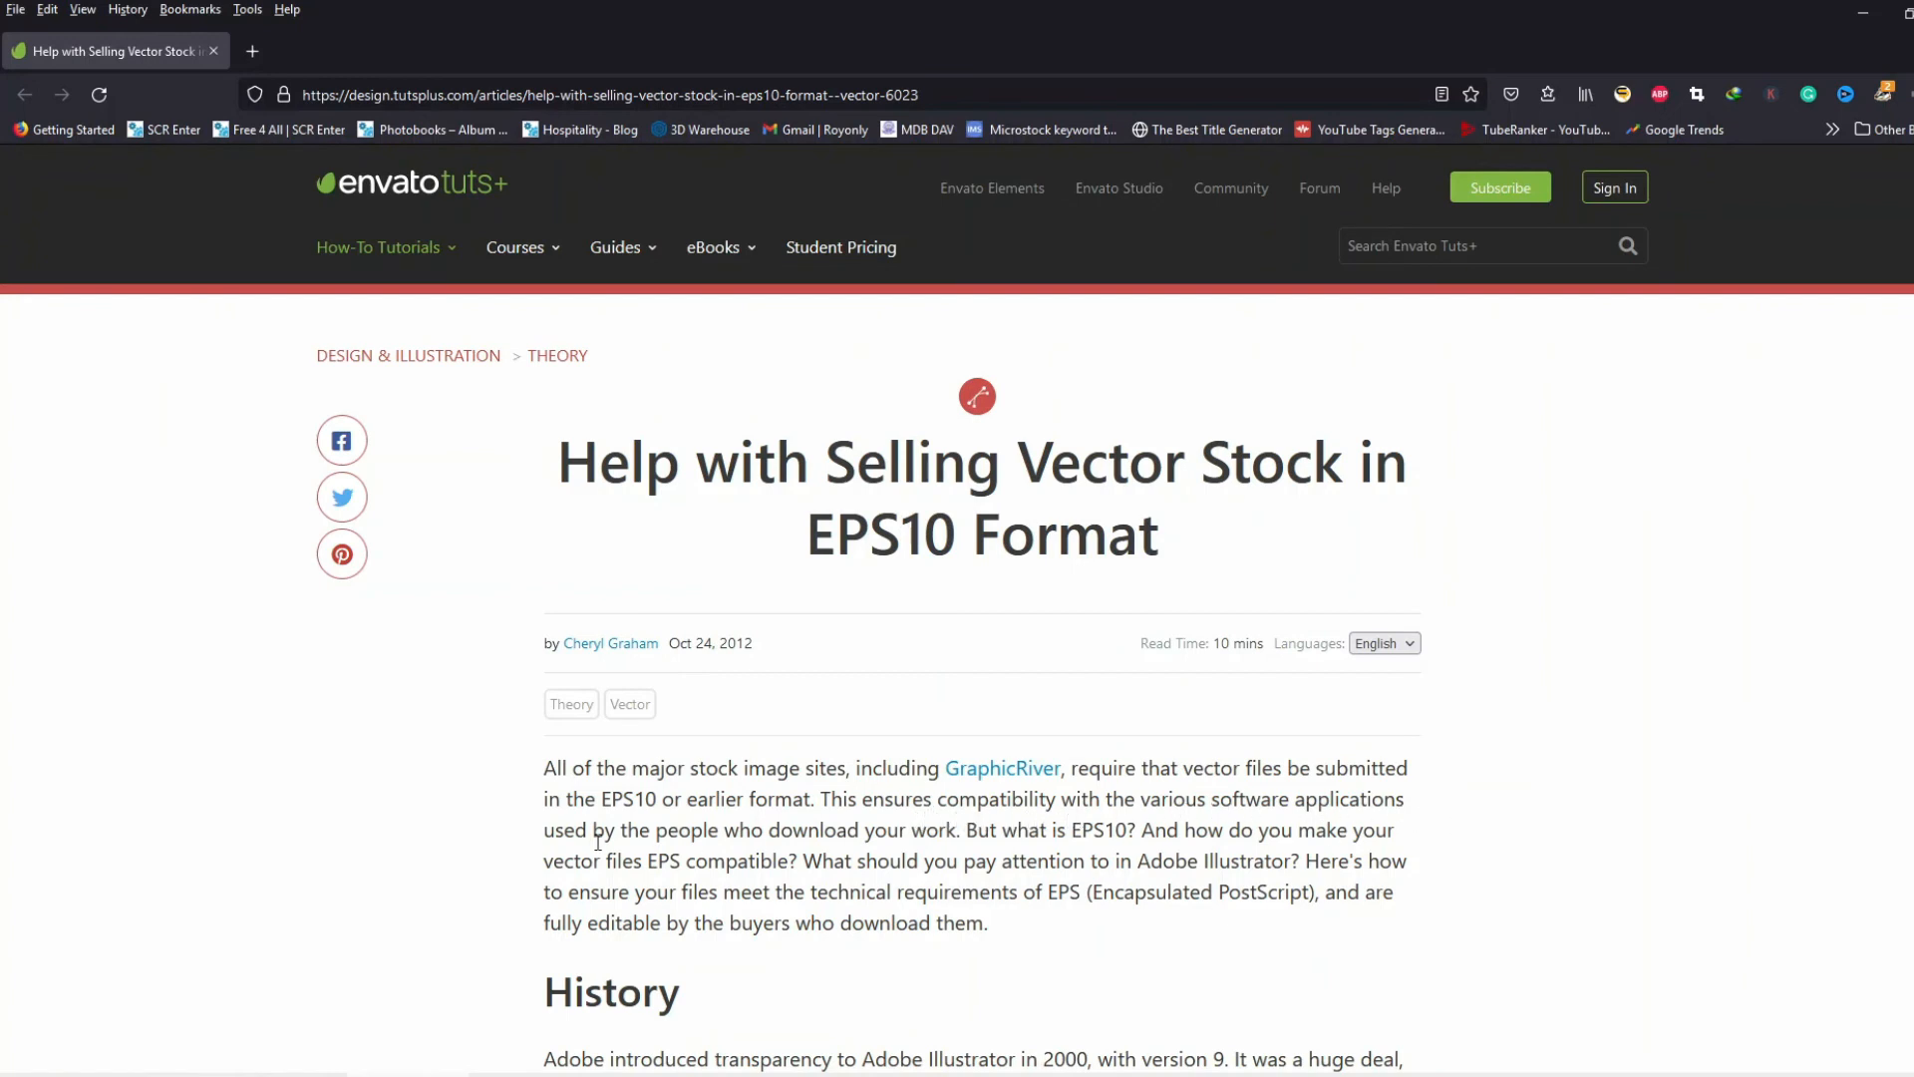
pyautogui.moveTo(900, 847)
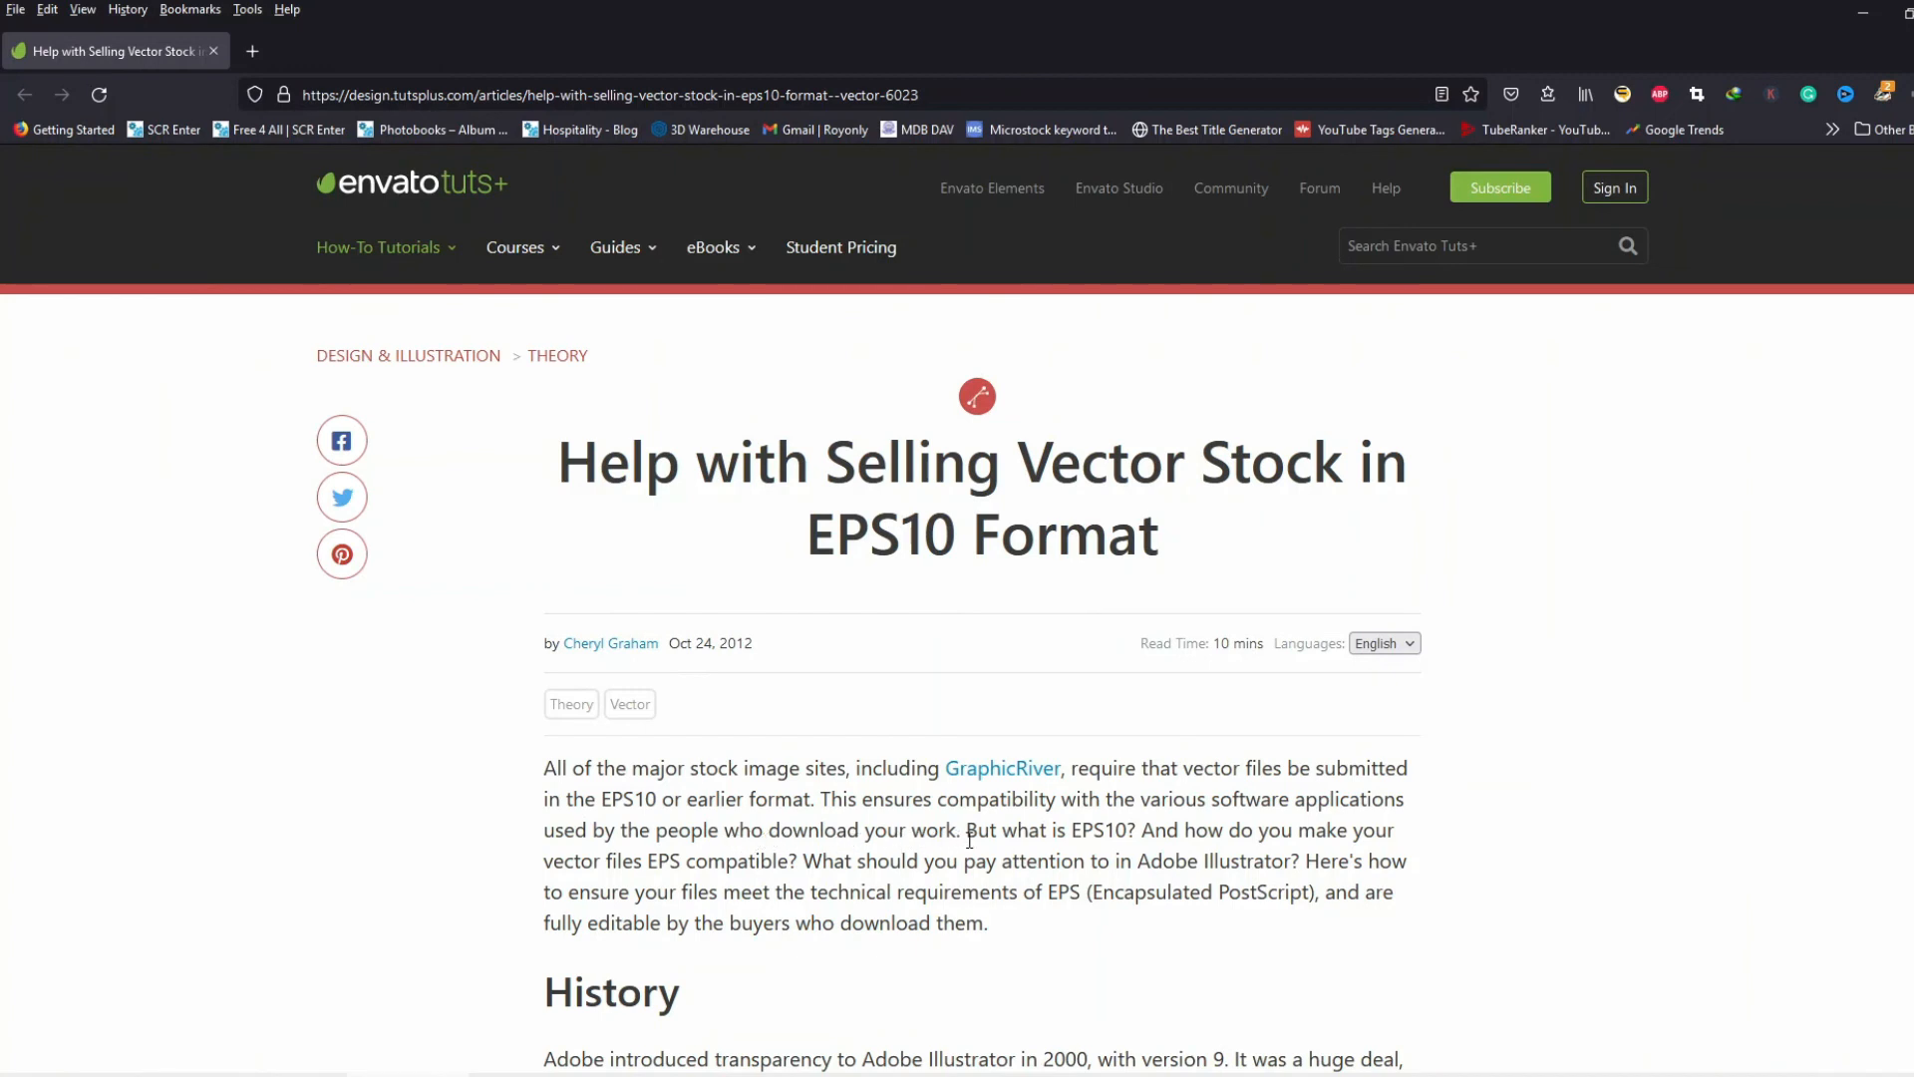
pyautogui.moveTo(1096, 832)
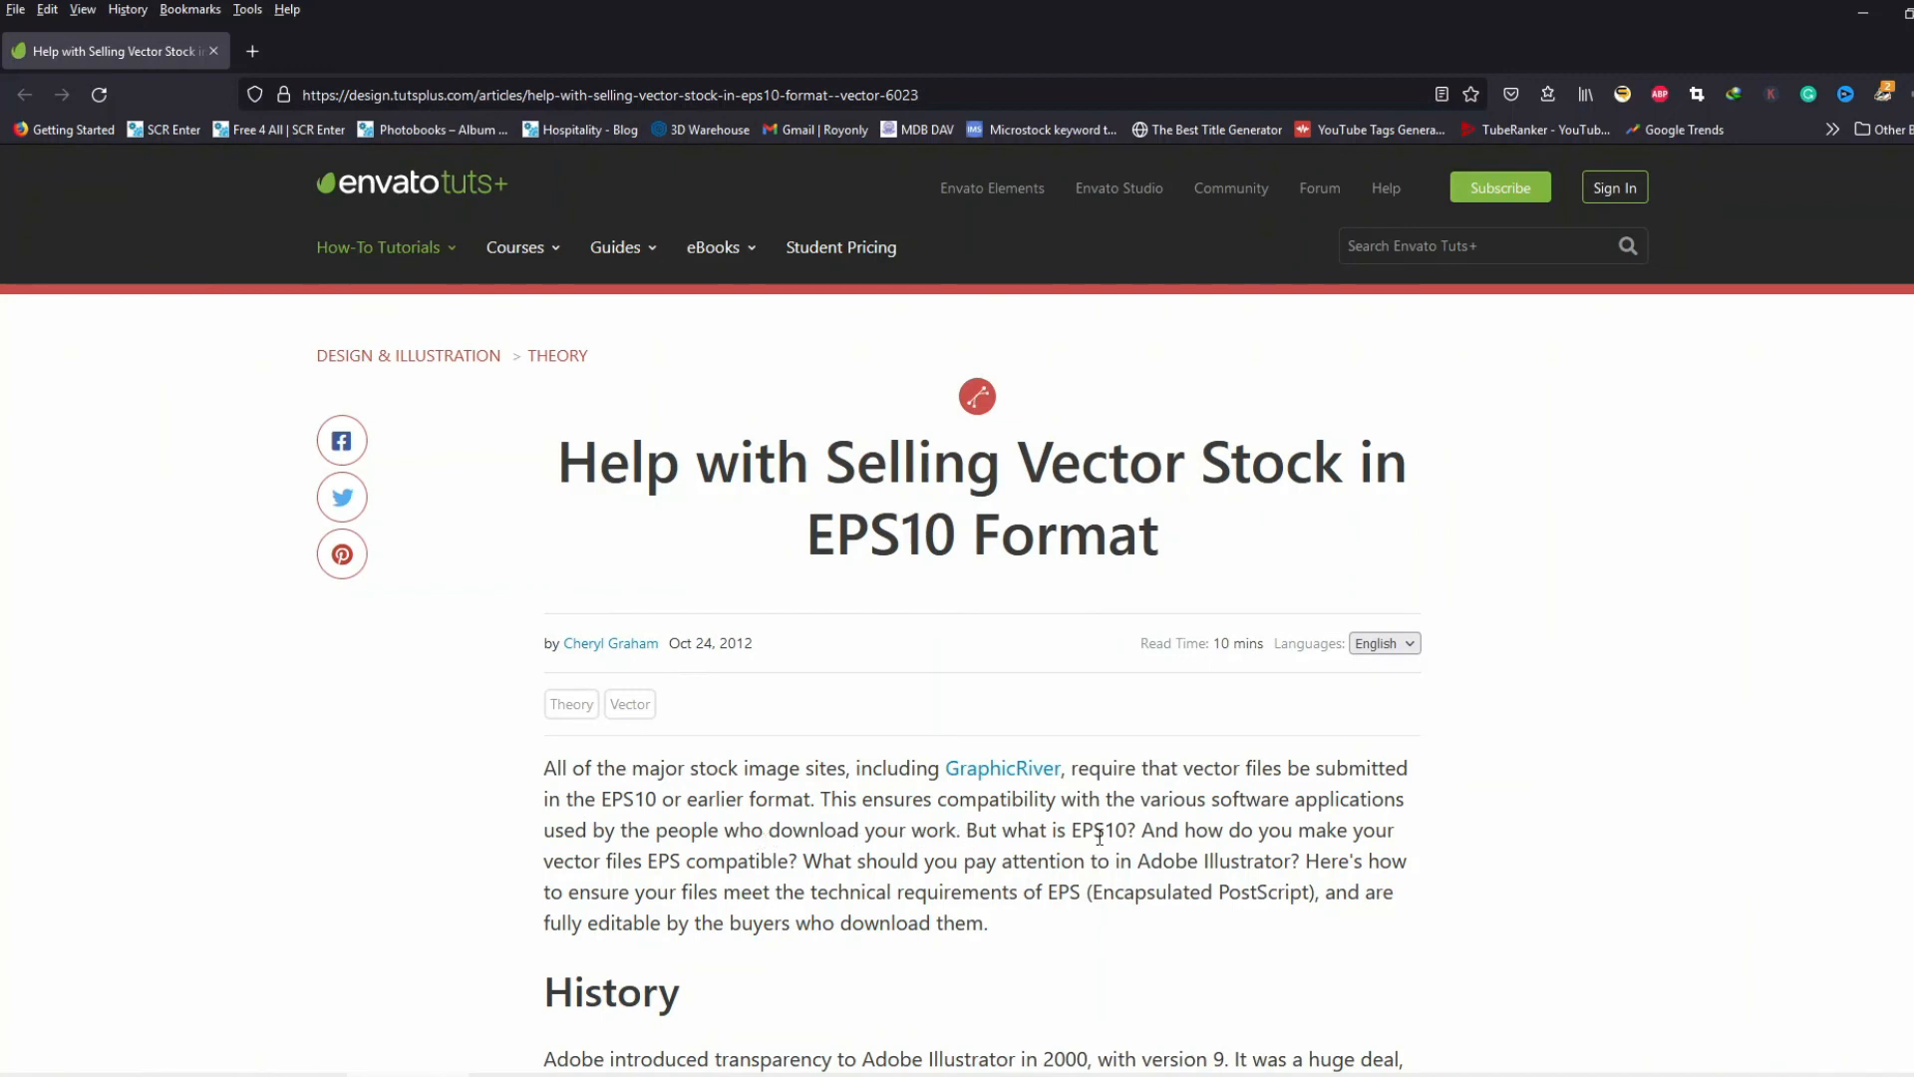
# Scroll the EPS10 vector stock article down to the radial gradient aspect ratio section
pyautogui.scroll(-3)
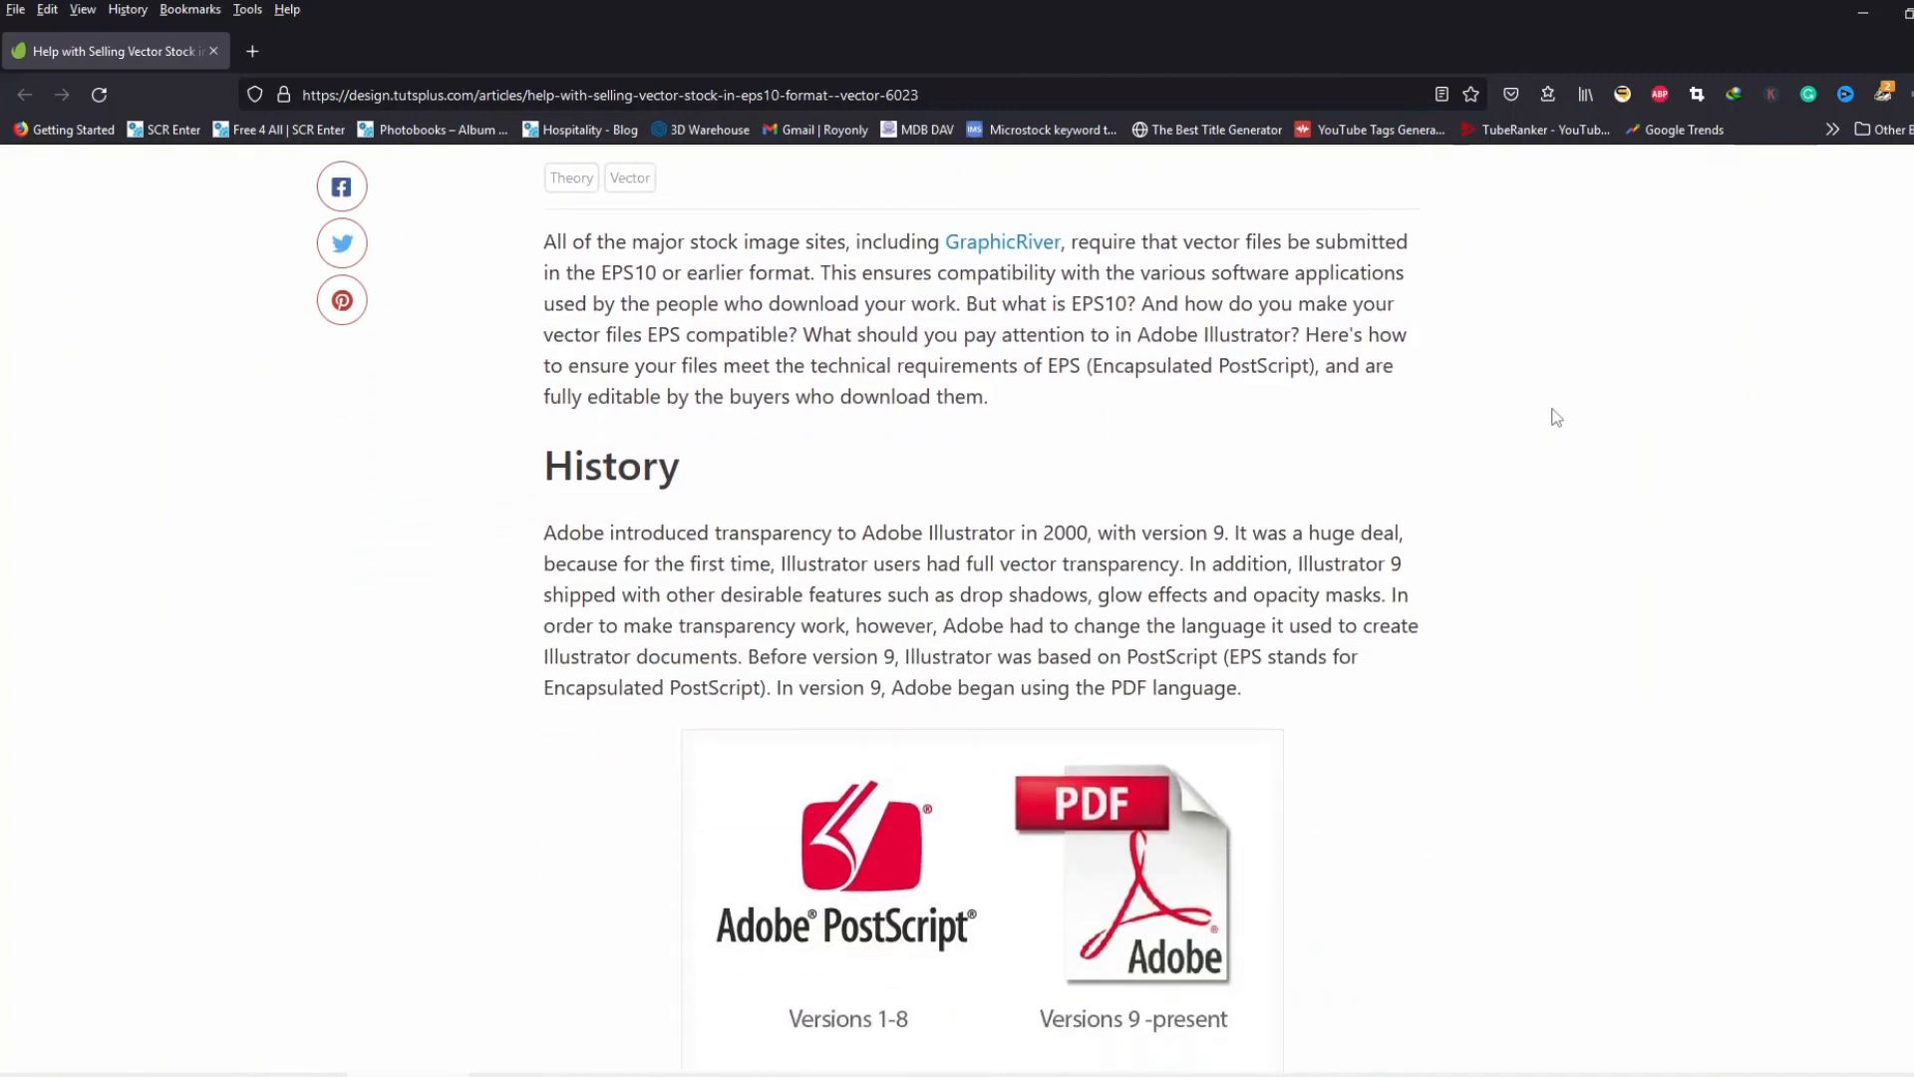
pyautogui.scroll(-3)
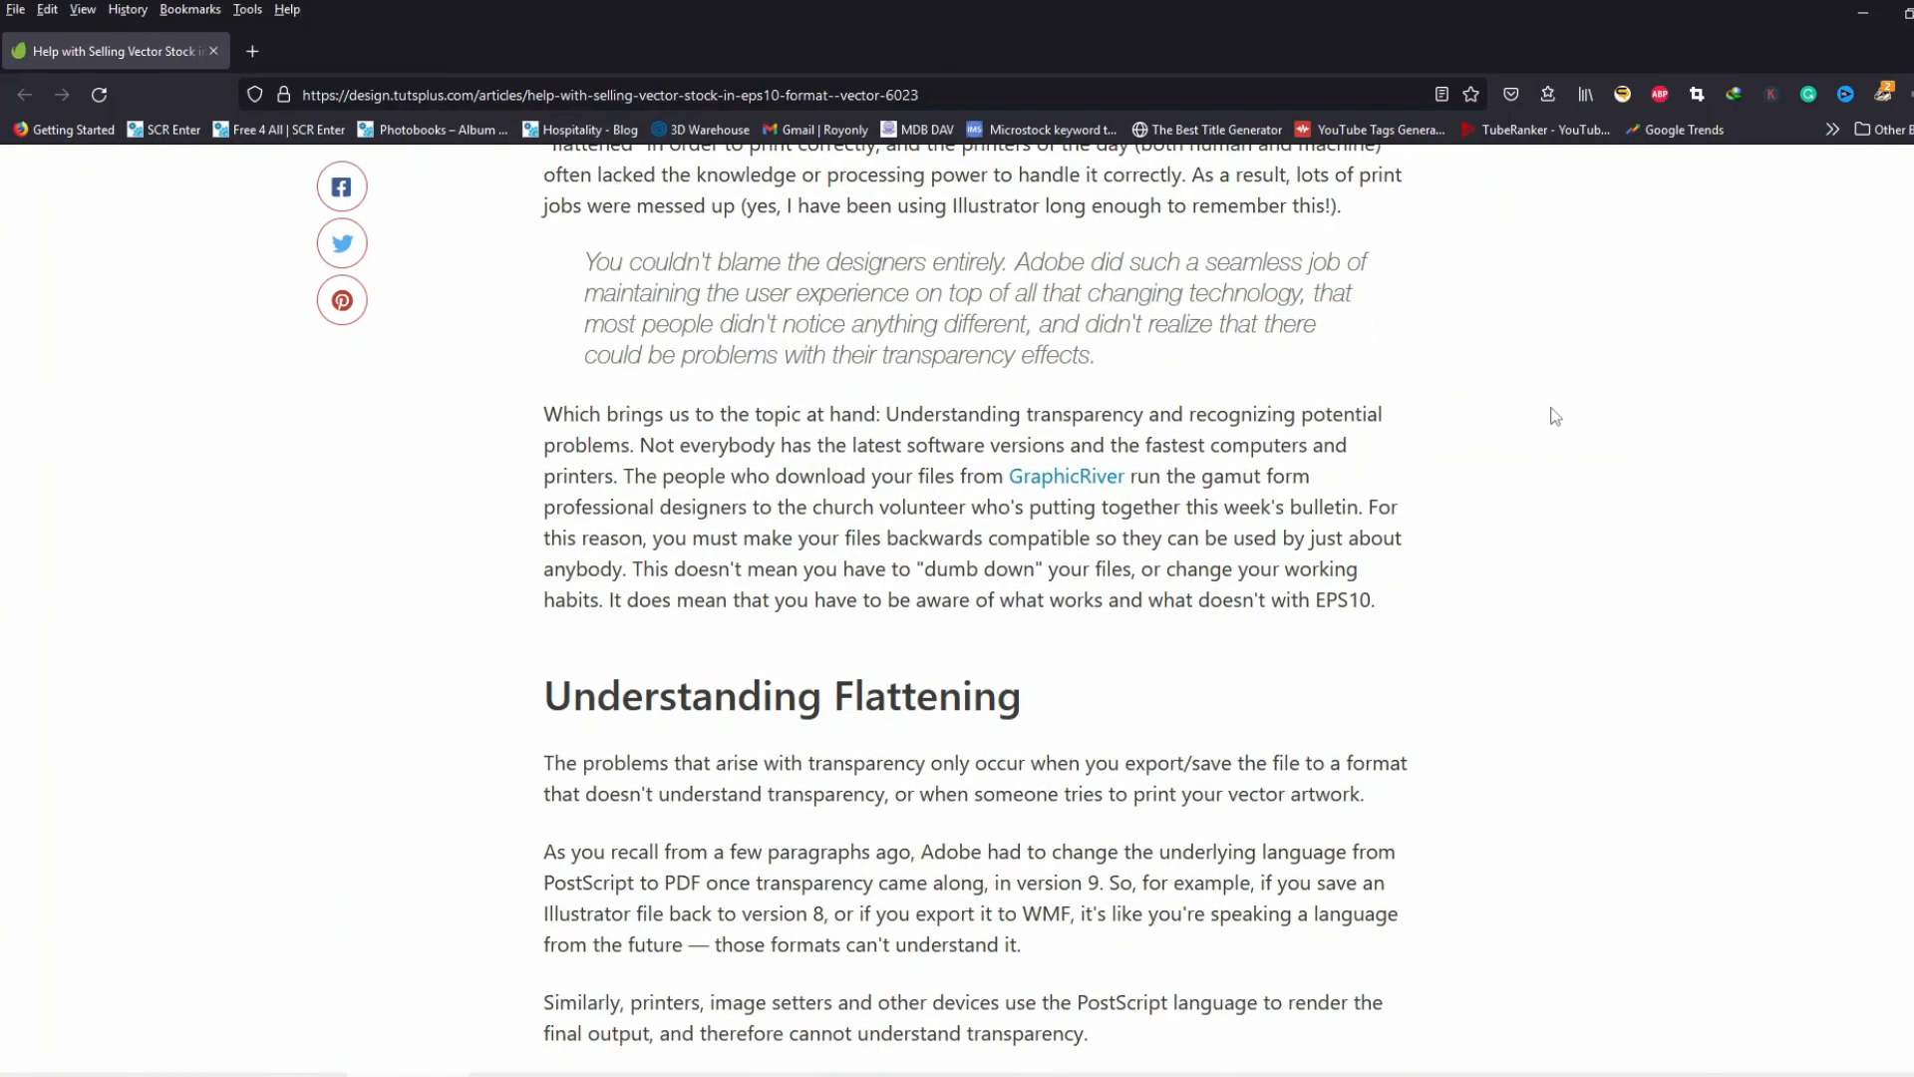
pyautogui.scroll(-3)
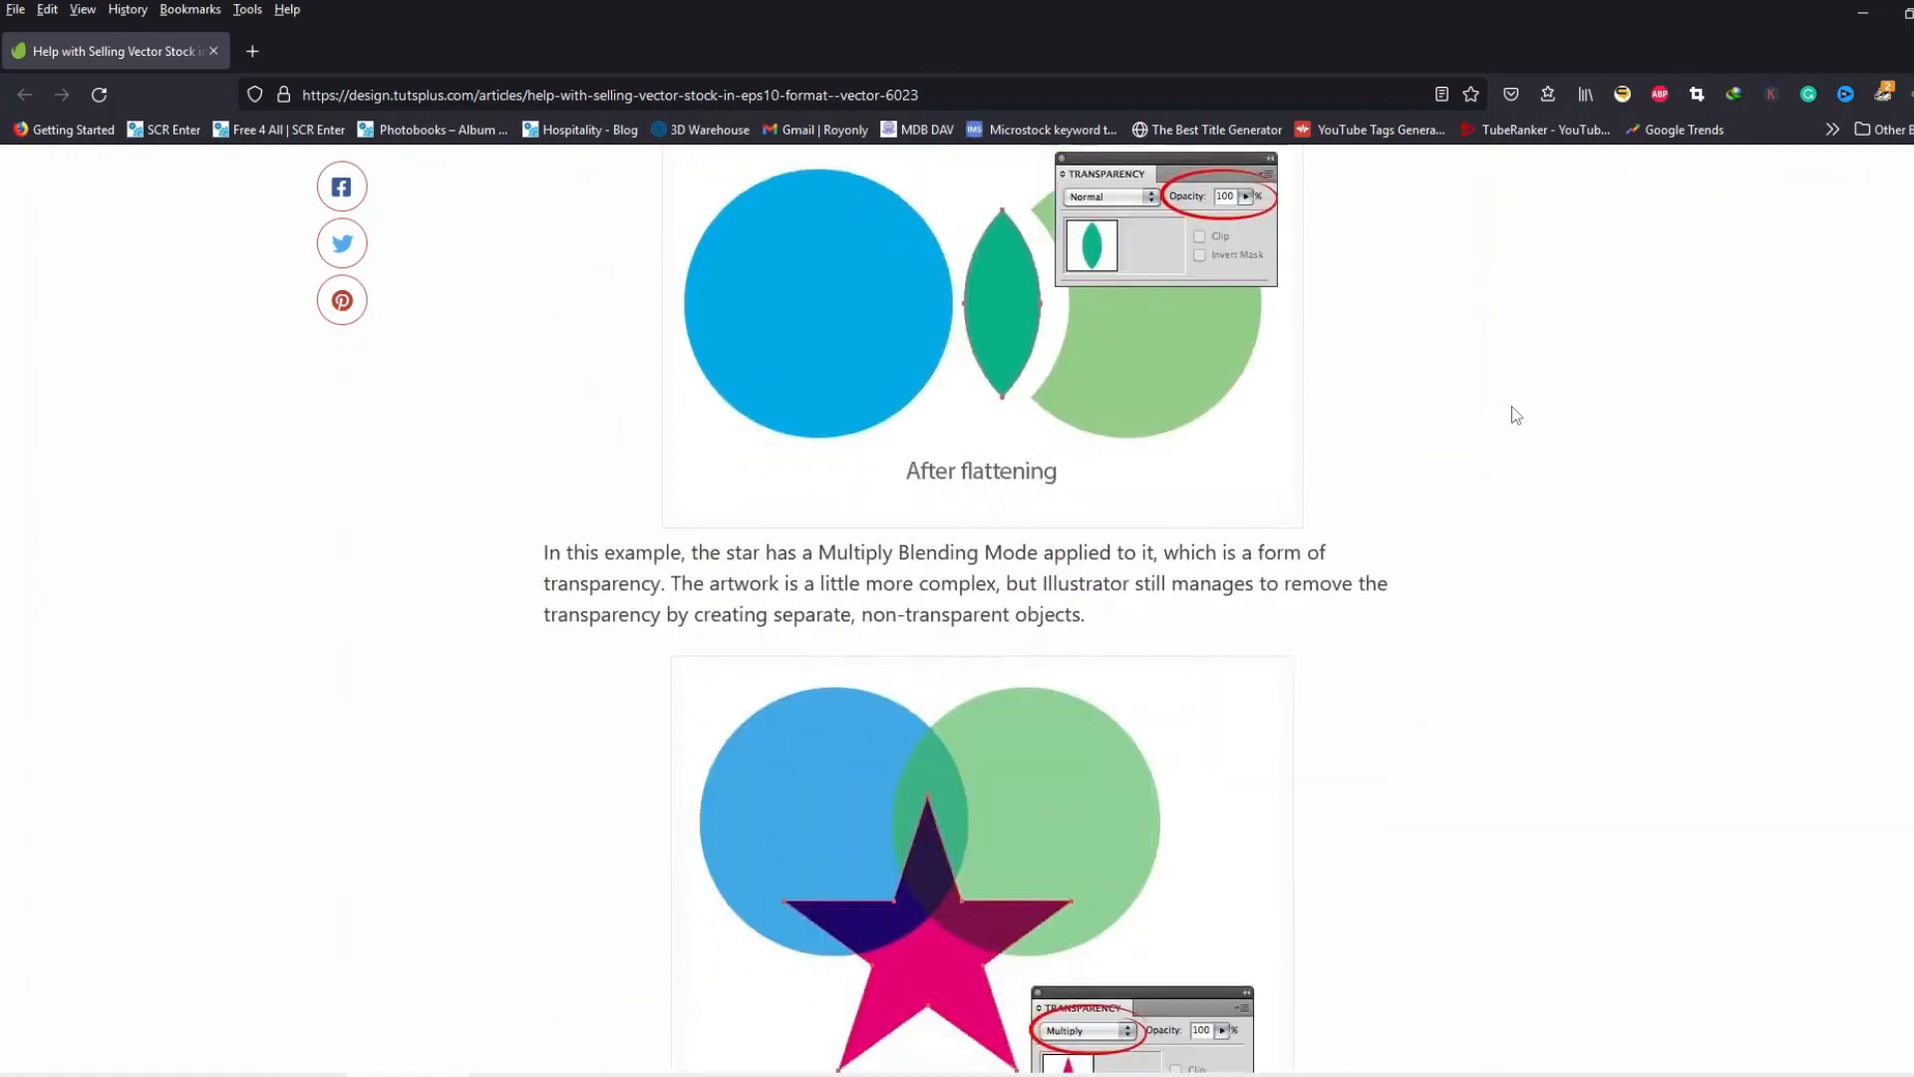
pyautogui.scroll(-3)
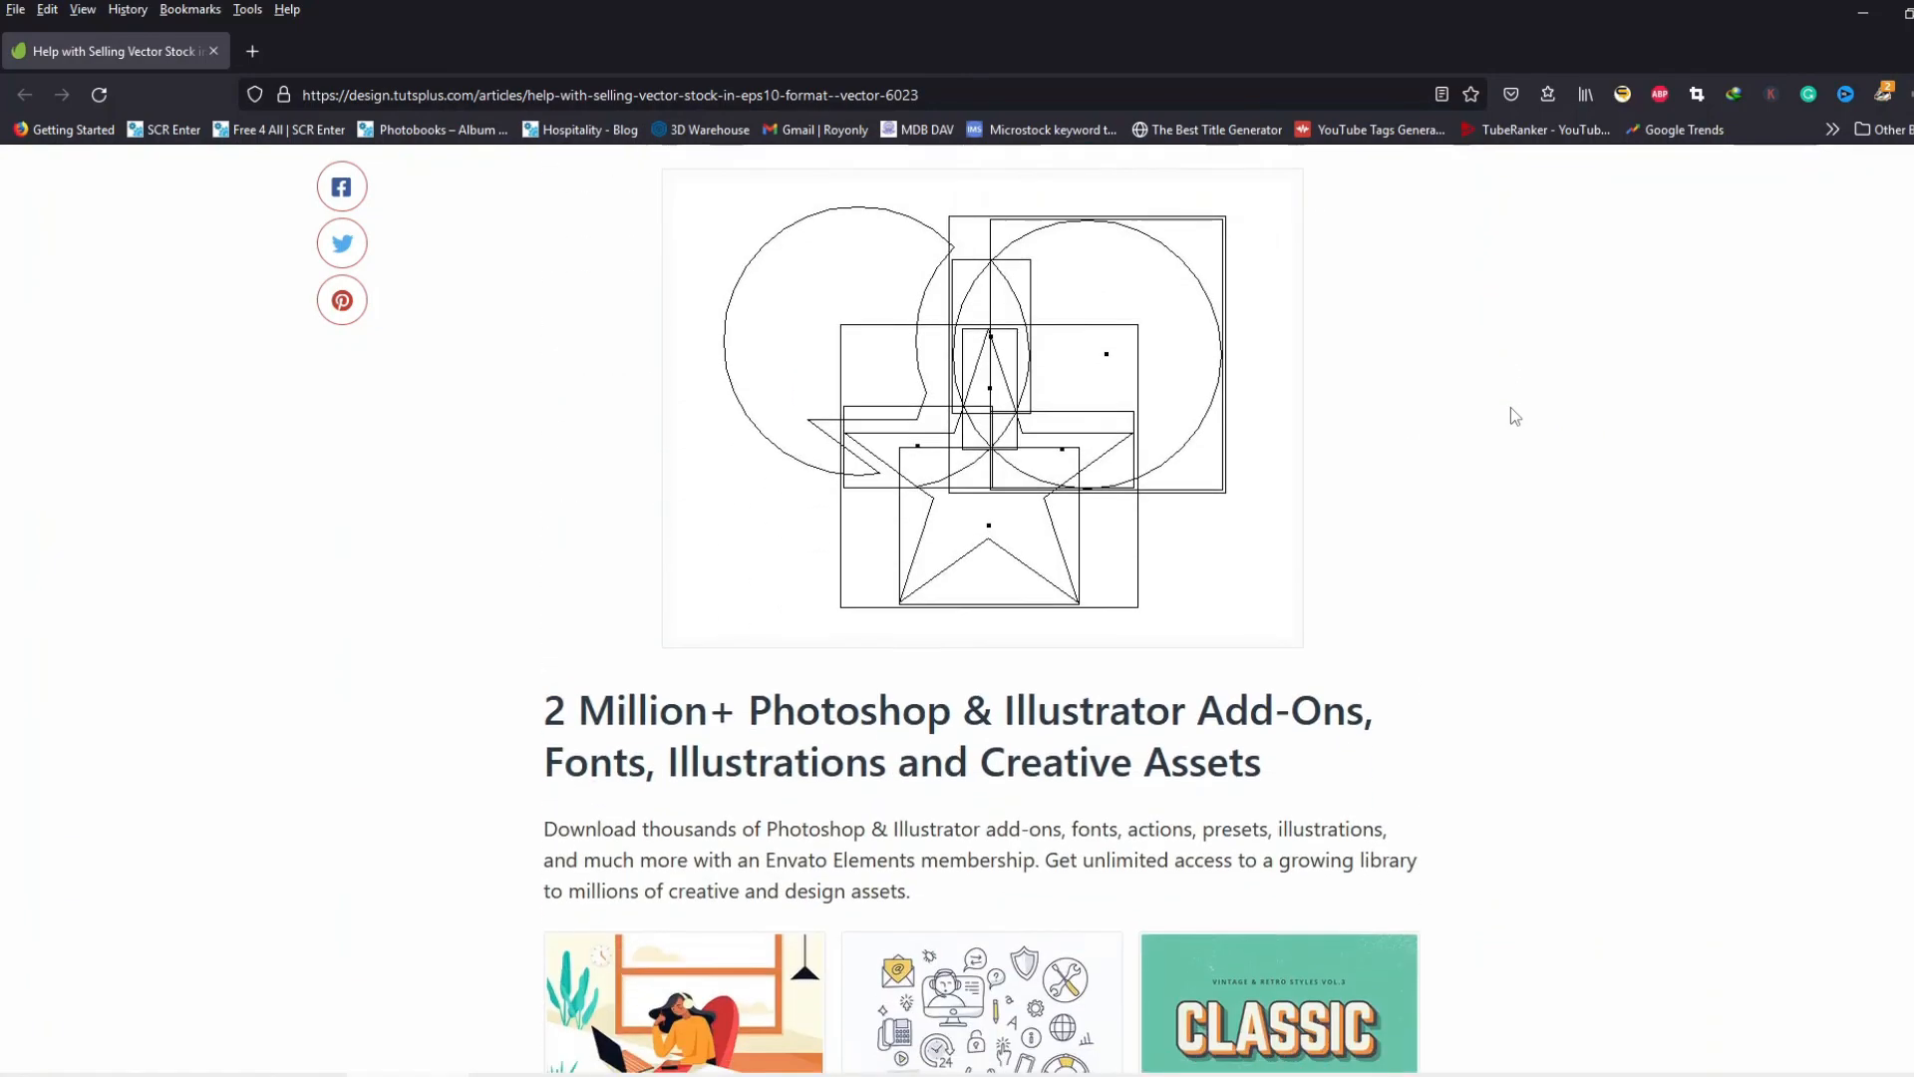
pyautogui.scroll(-3)
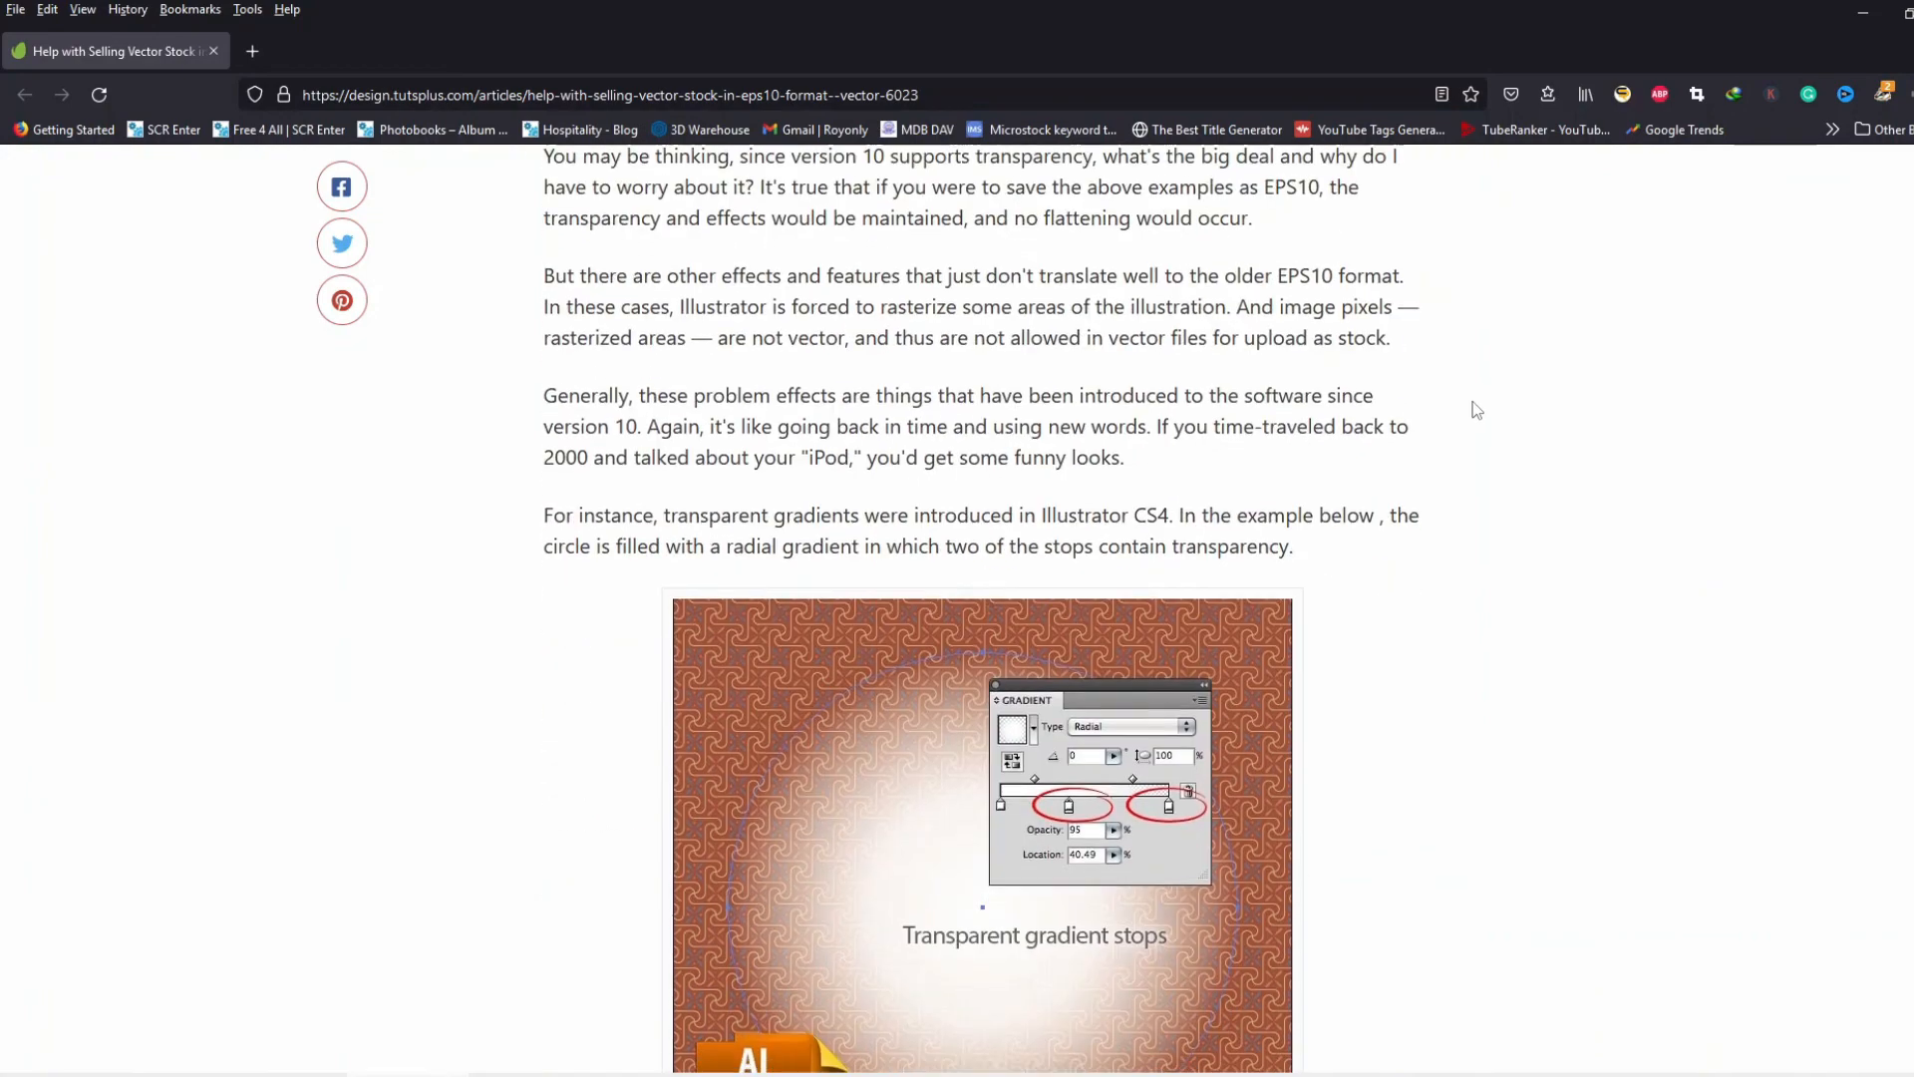
pyautogui.scroll(-3)
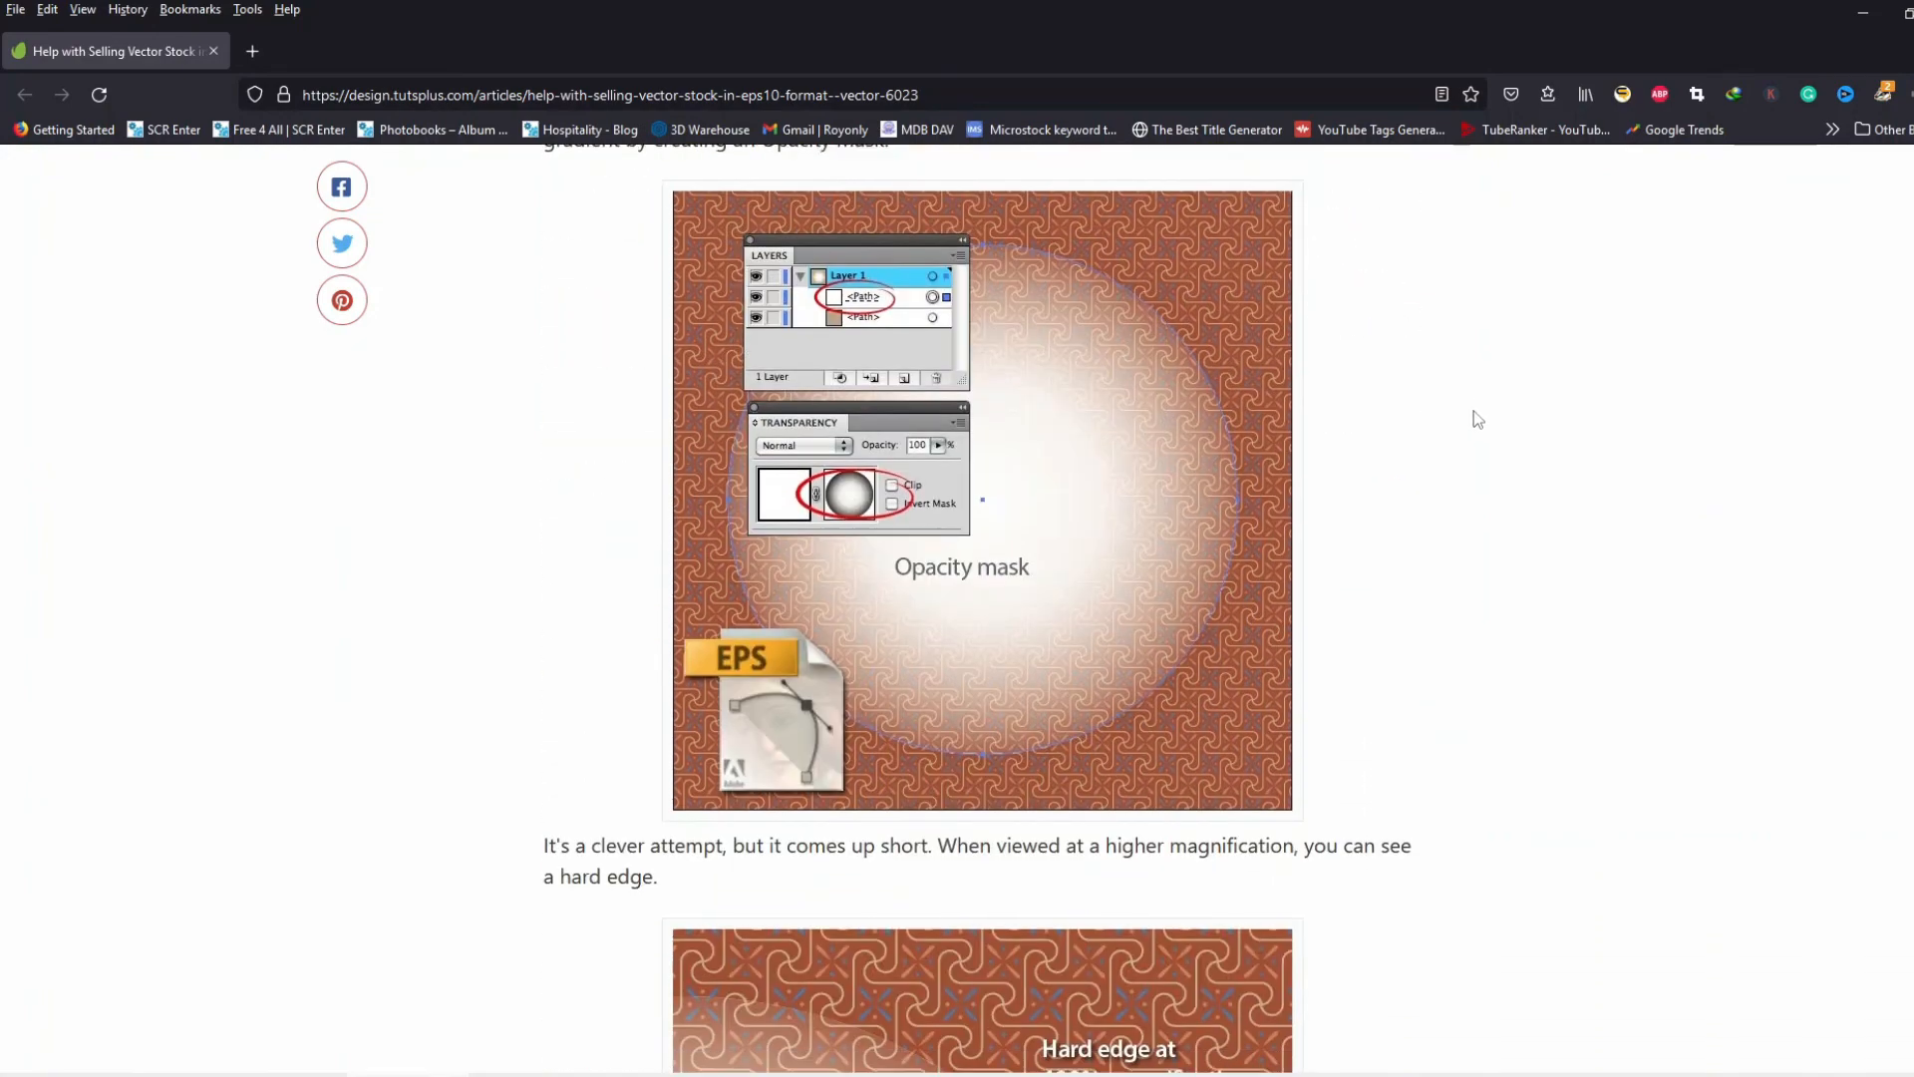
pyautogui.scroll(-3)
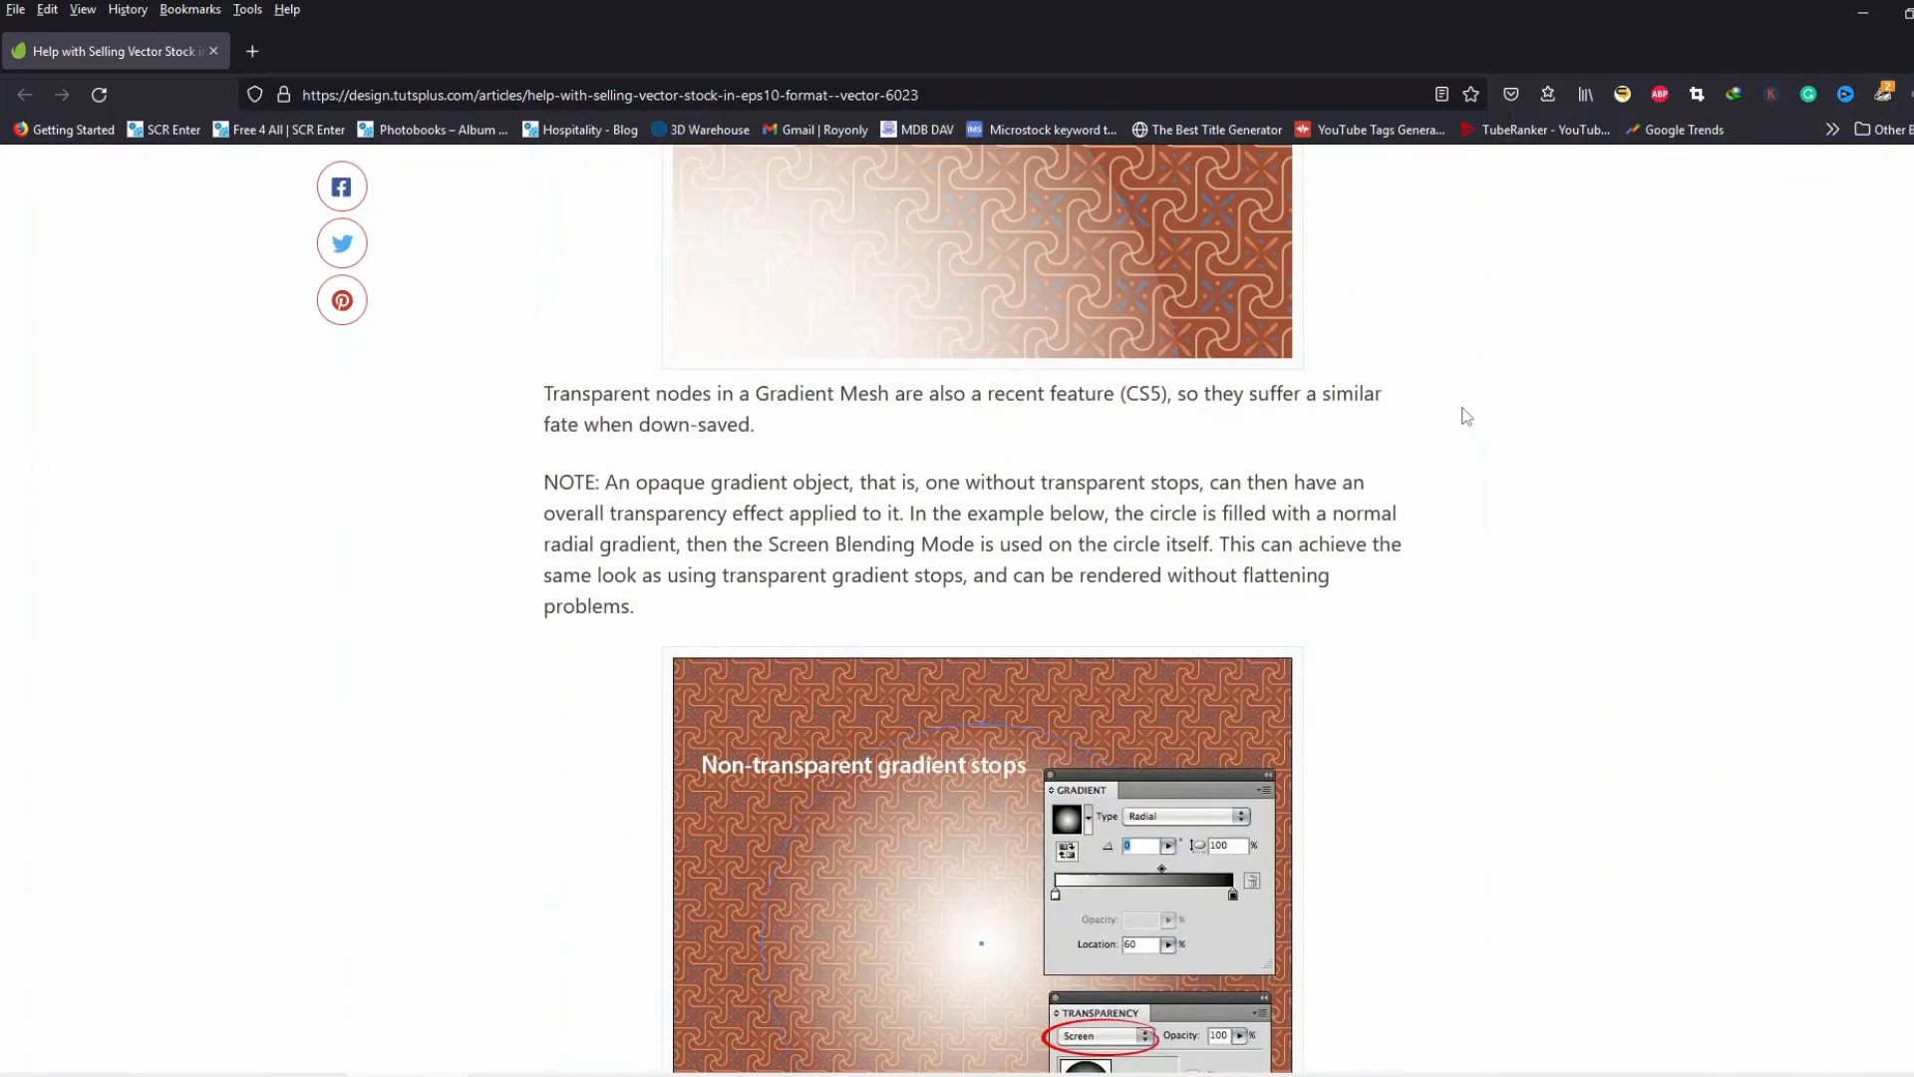
pyautogui.scroll(-3)
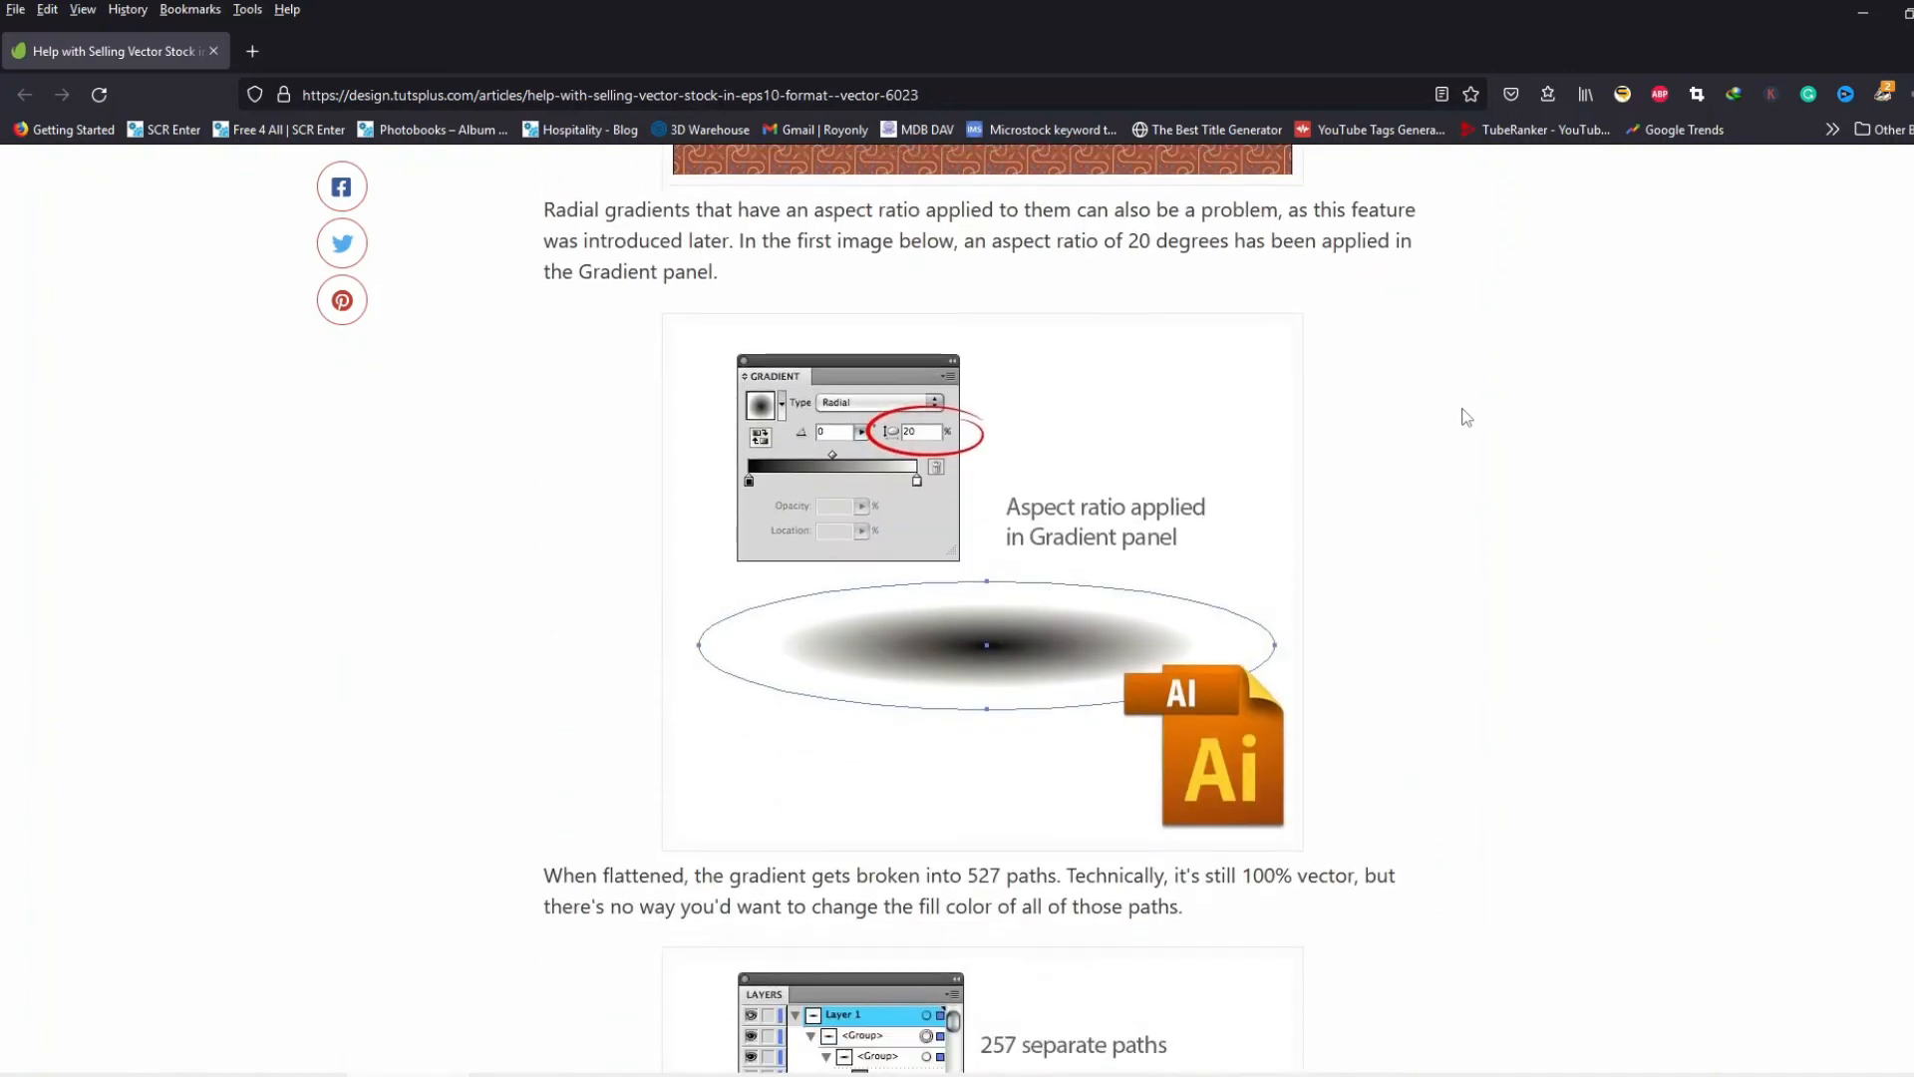
pyautogui.scroll(-3)
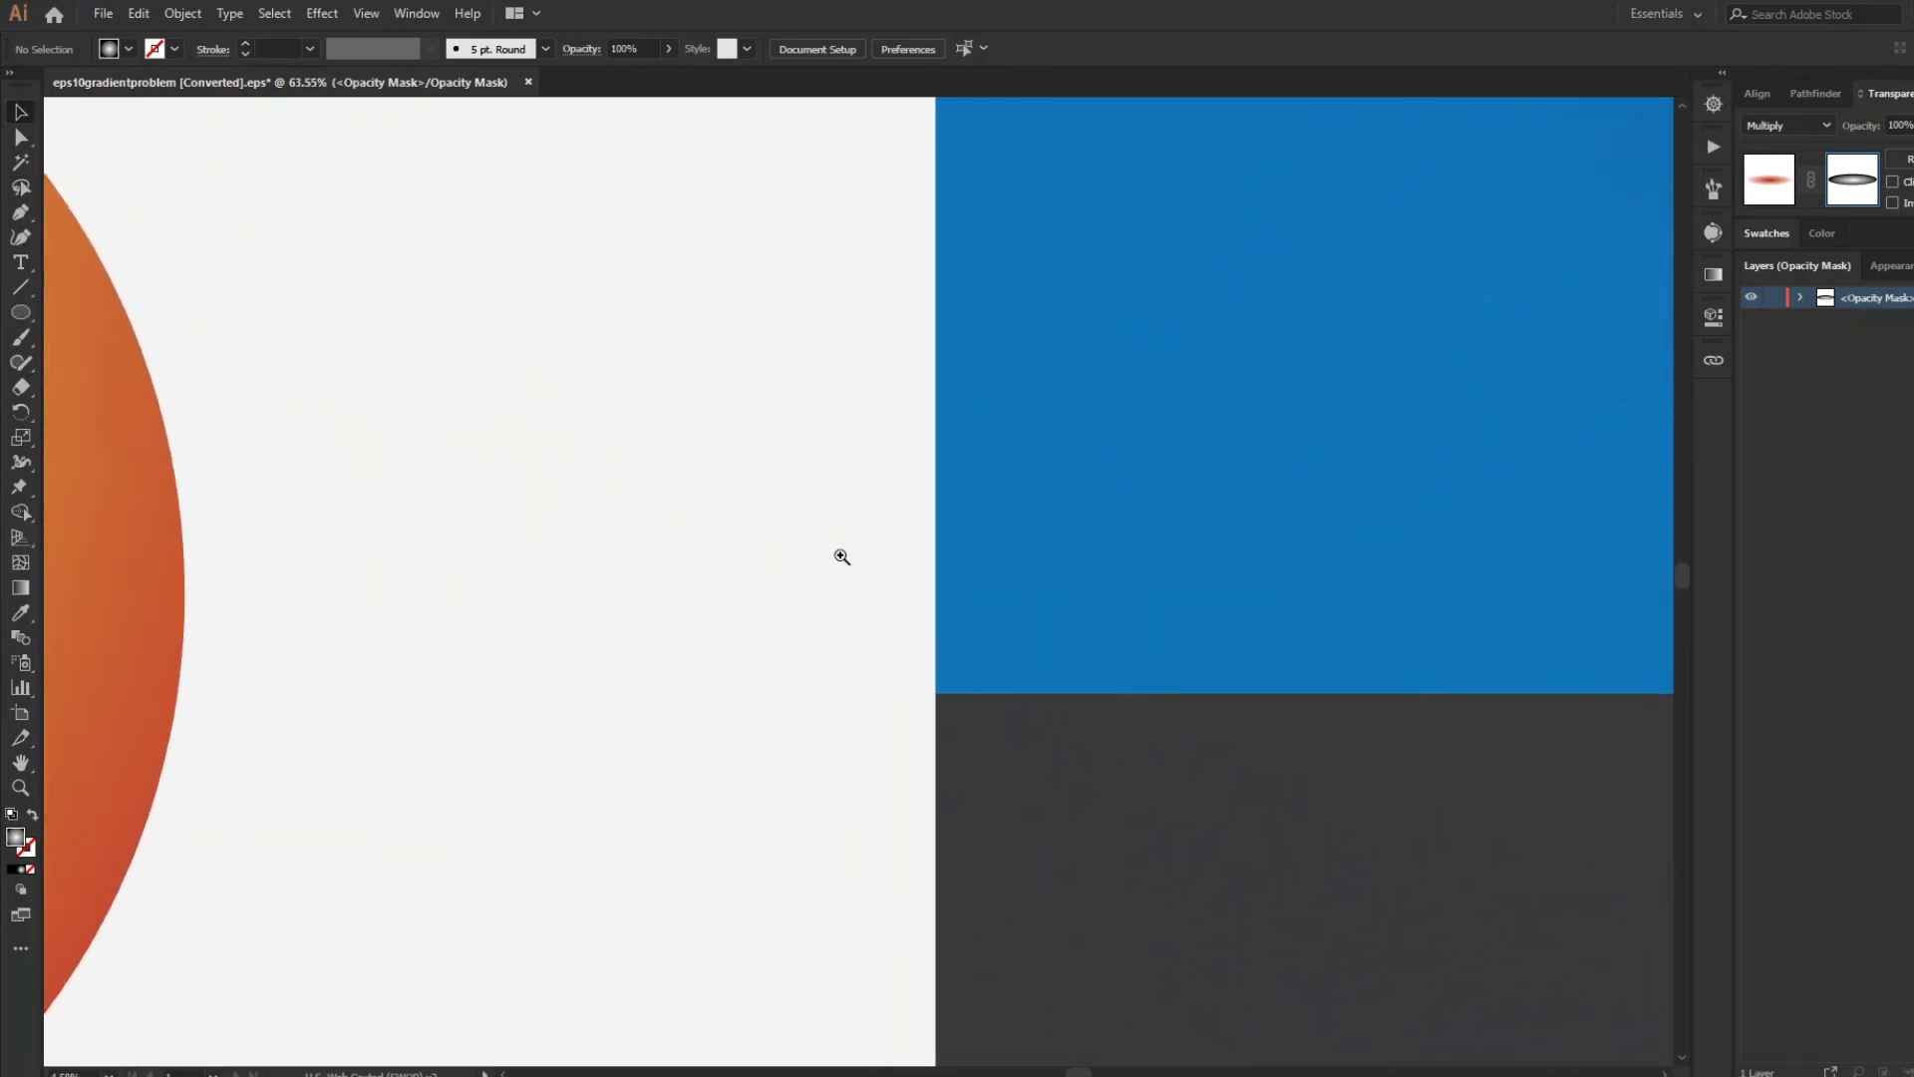
# Zoom in on the border between the white and blue panels
pyautogui.click(838, 556)
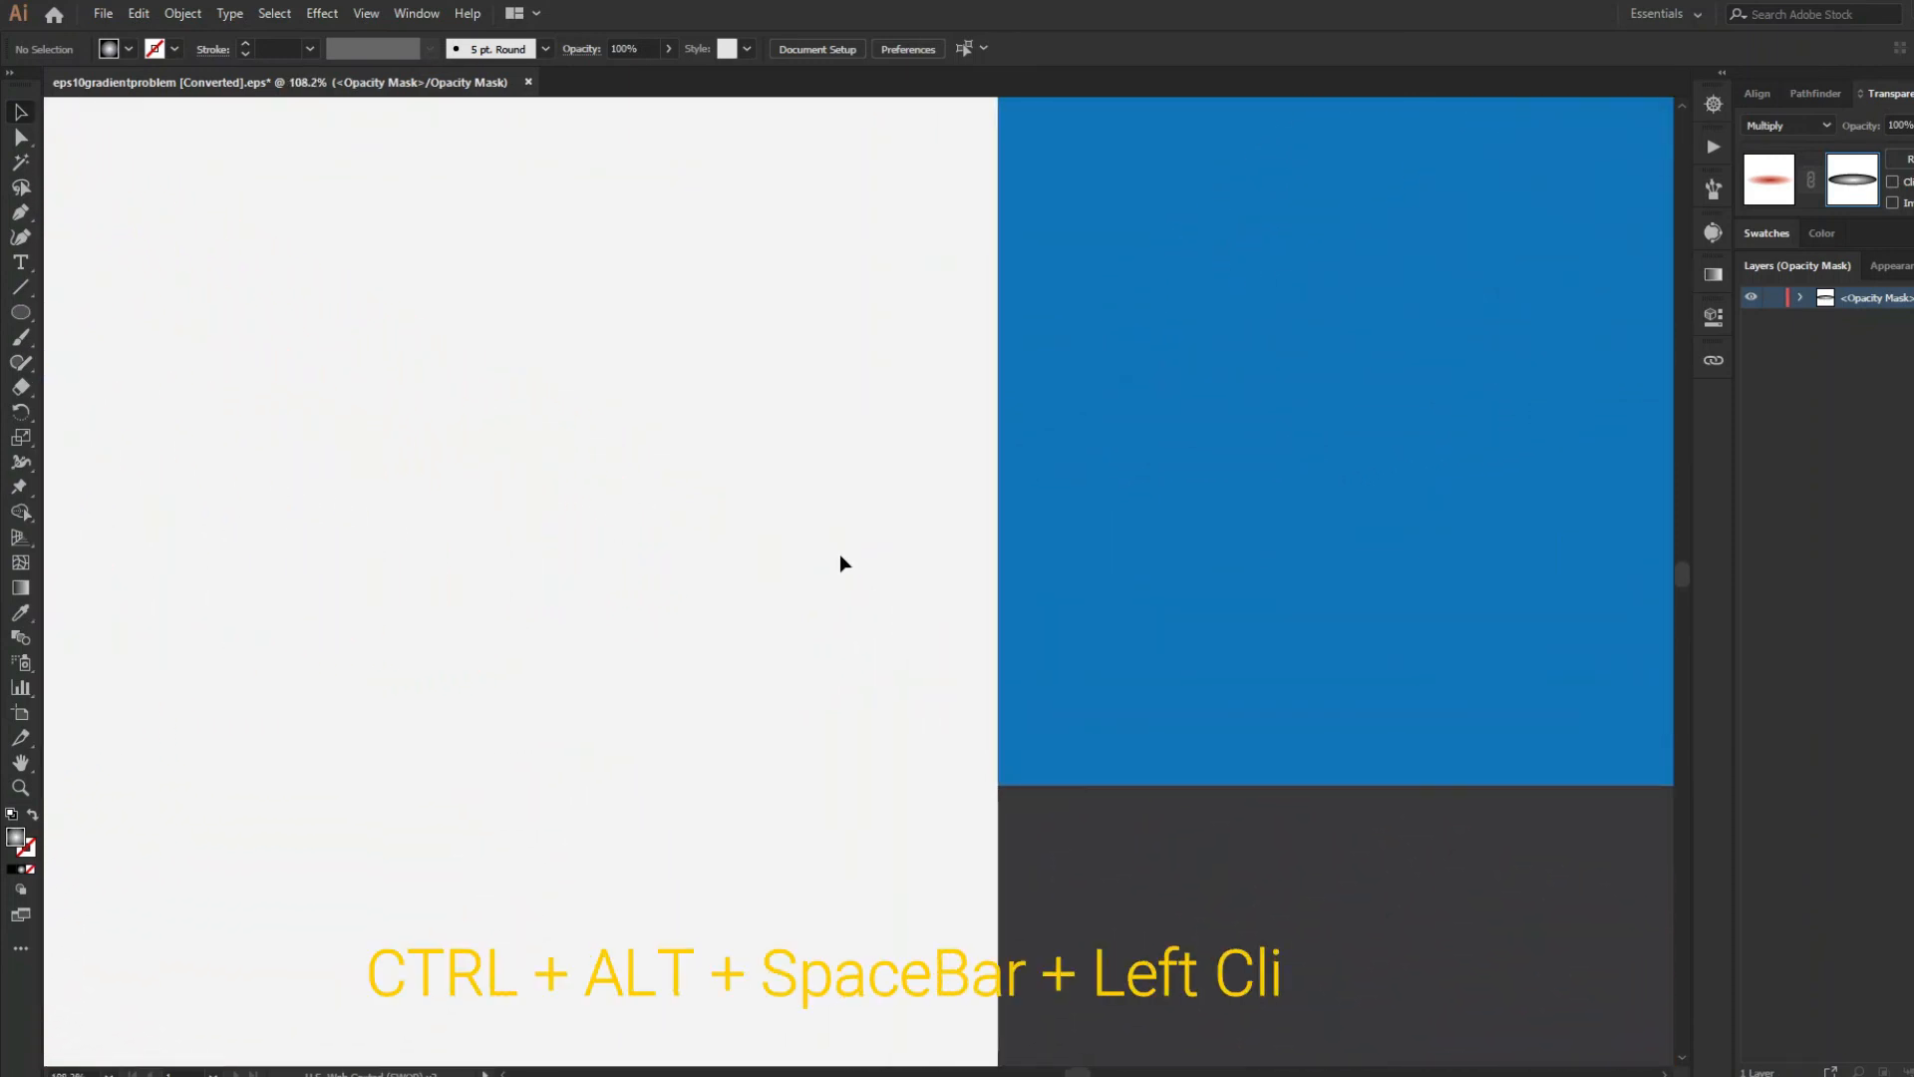